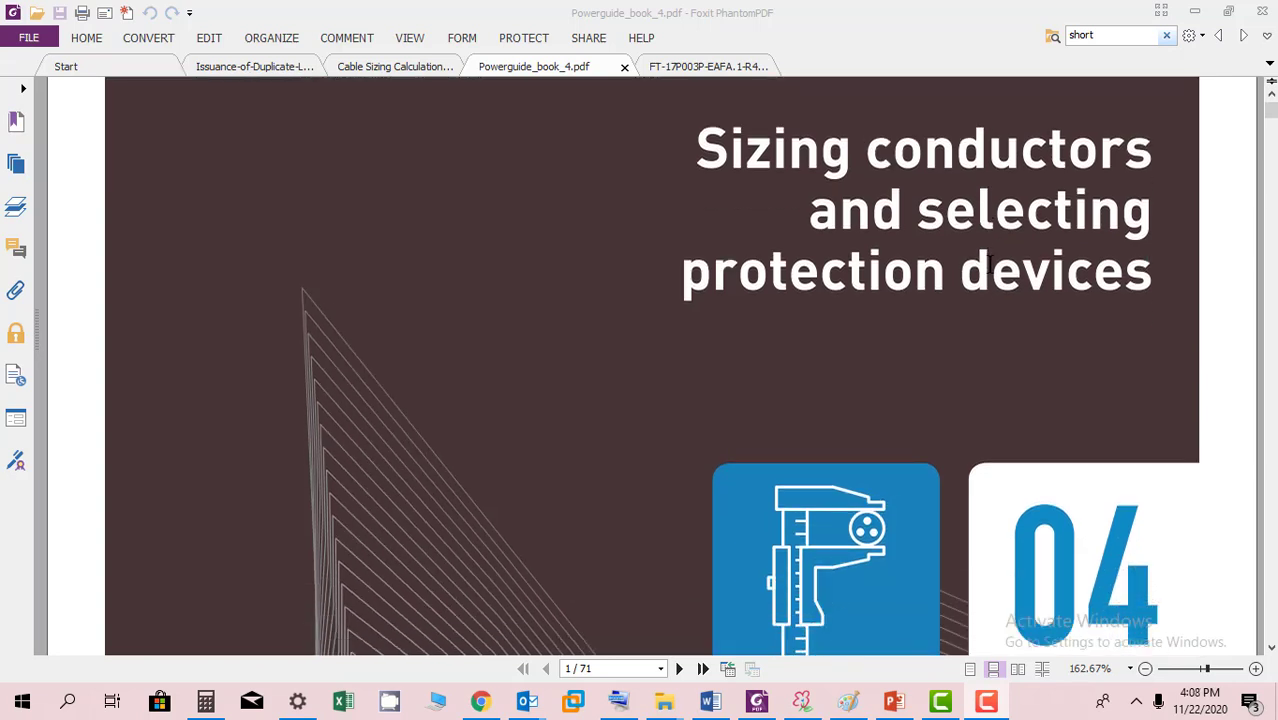
Scroll down to page 2, the INTRO, with its protection list and explanatory paragraph.
scroll("down", 3)
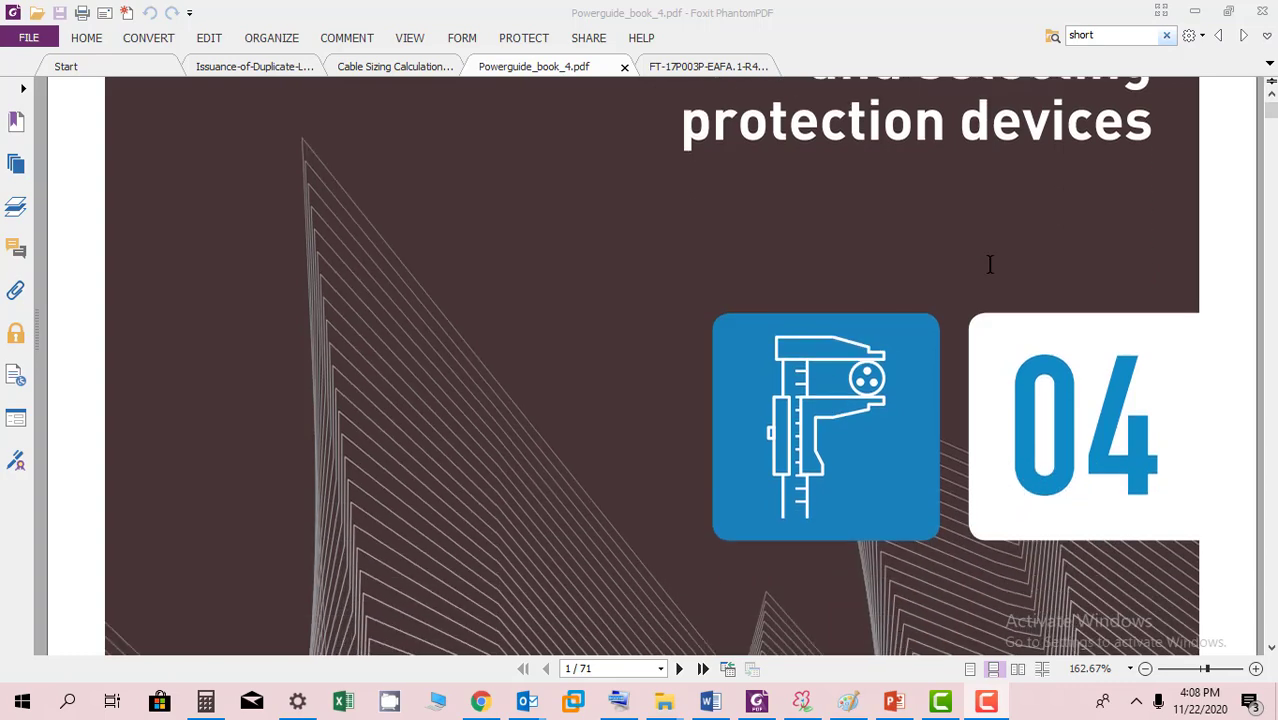
scroll("down", 3)
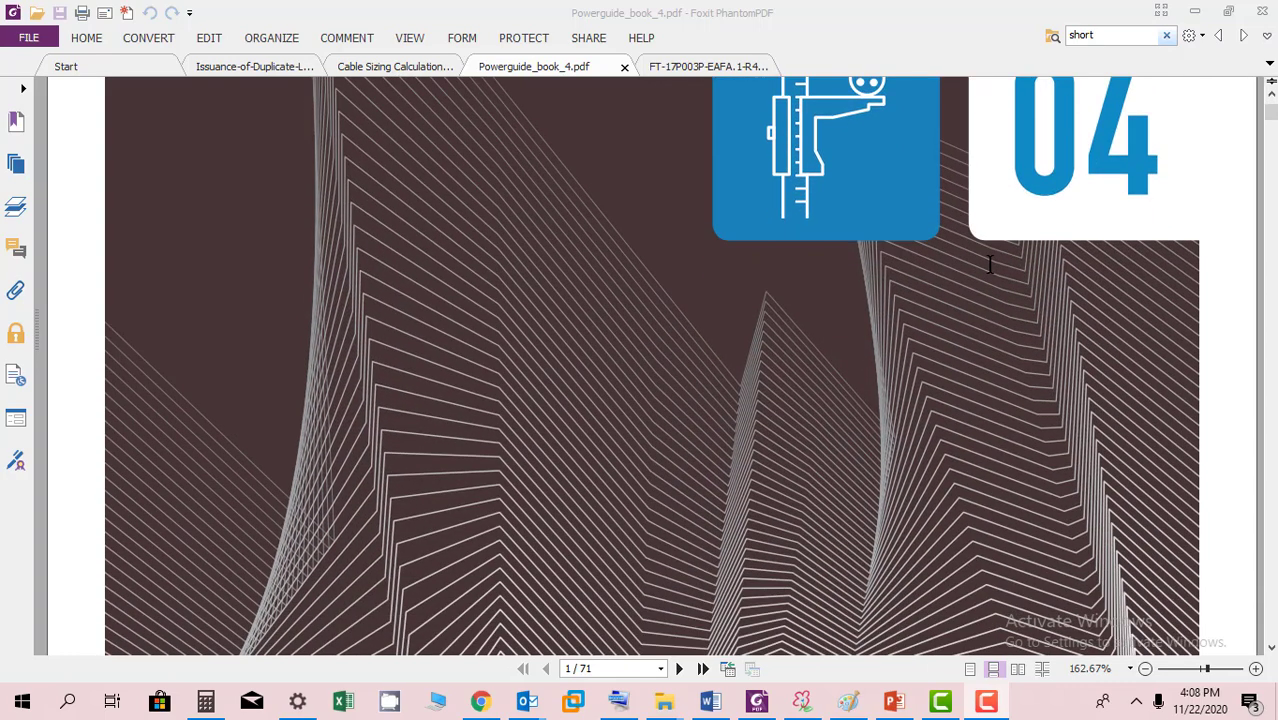
scroll("down", 3)
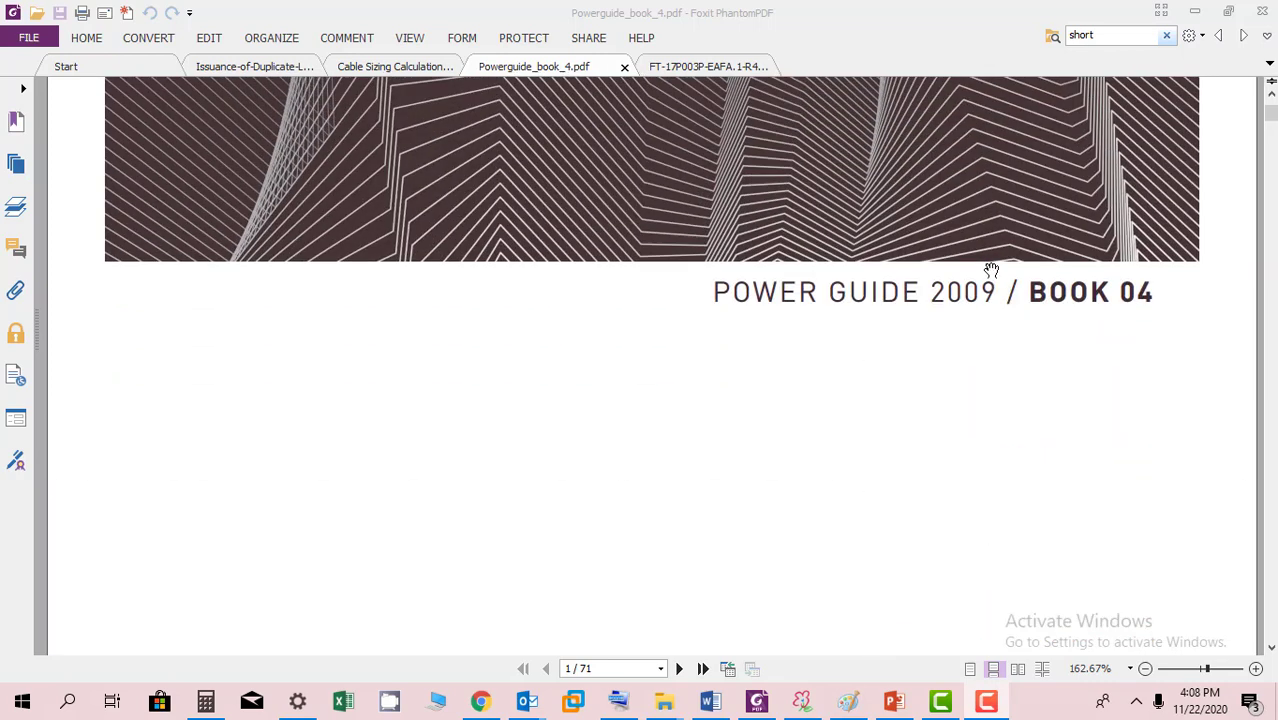
scroll("down", 3)
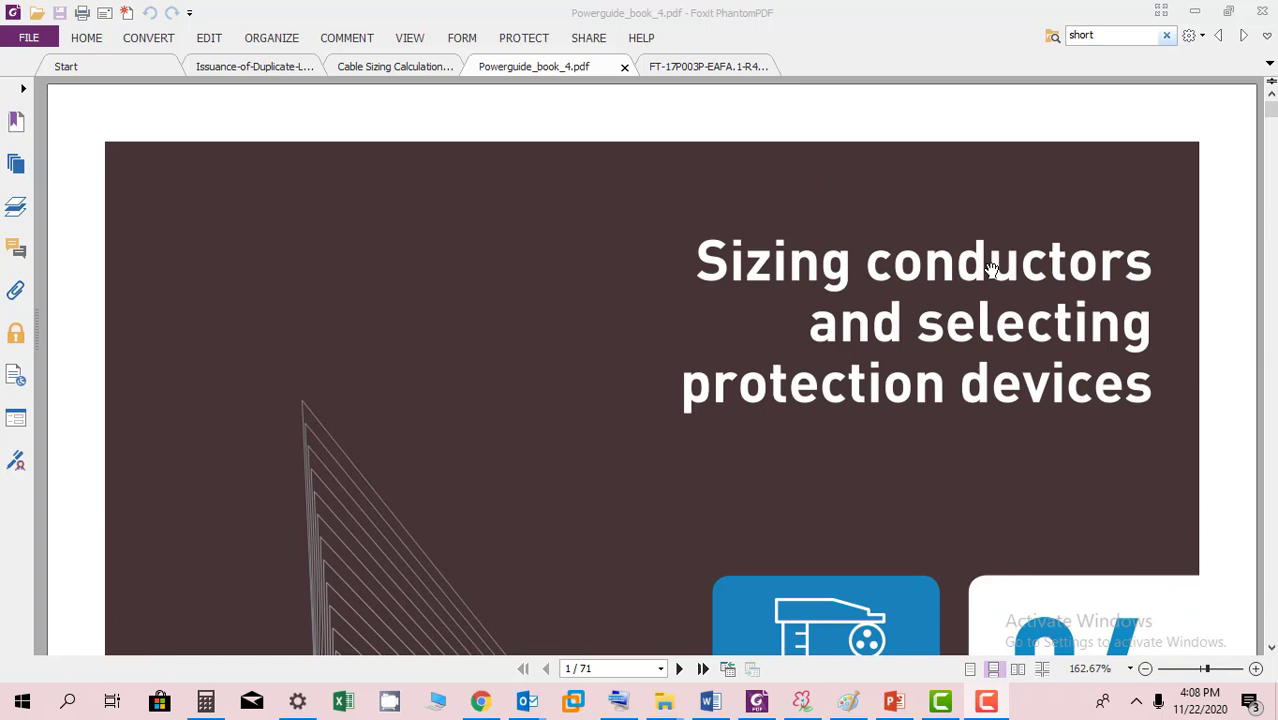
scroll("down", 3)
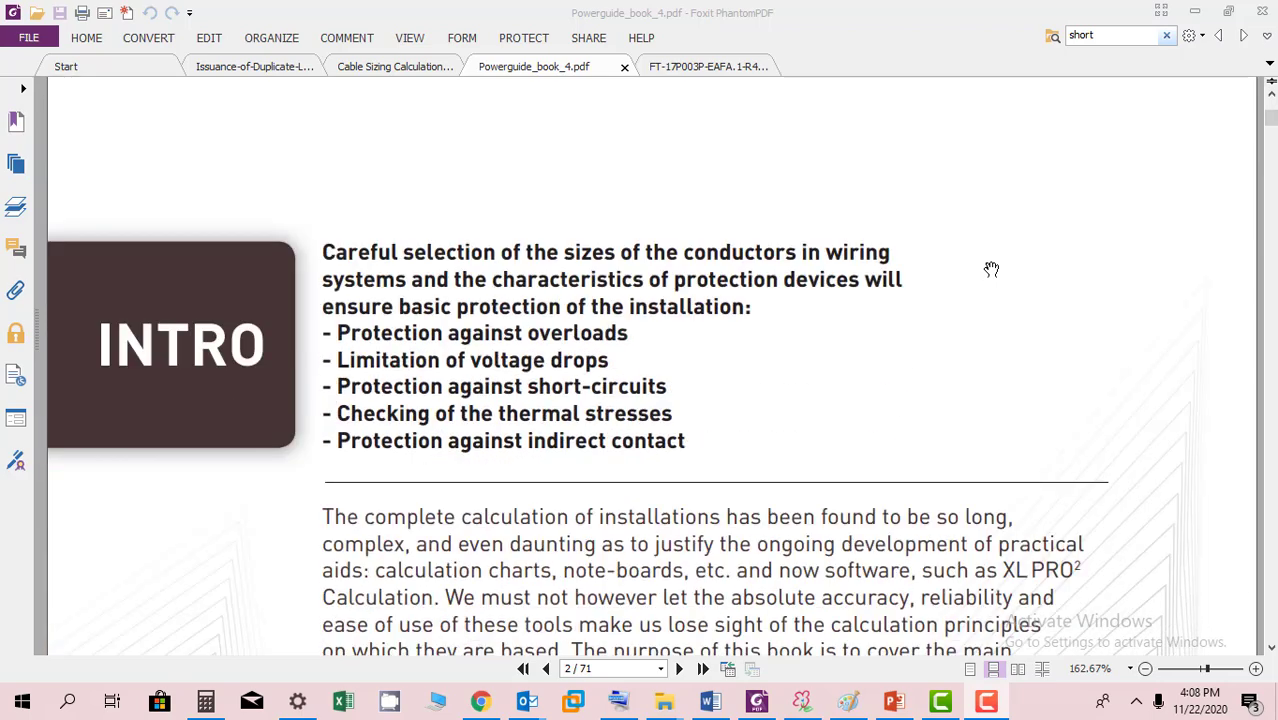
scroll("down", 3)
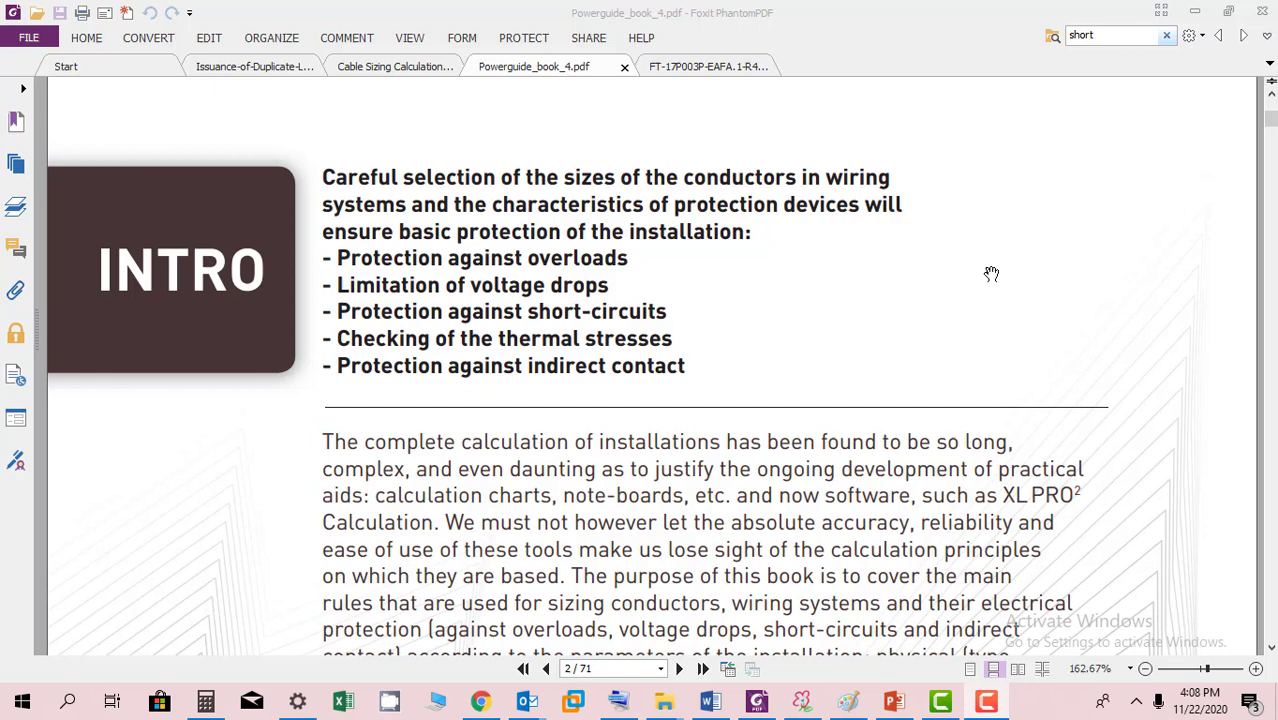
mouse_move(570, 440)
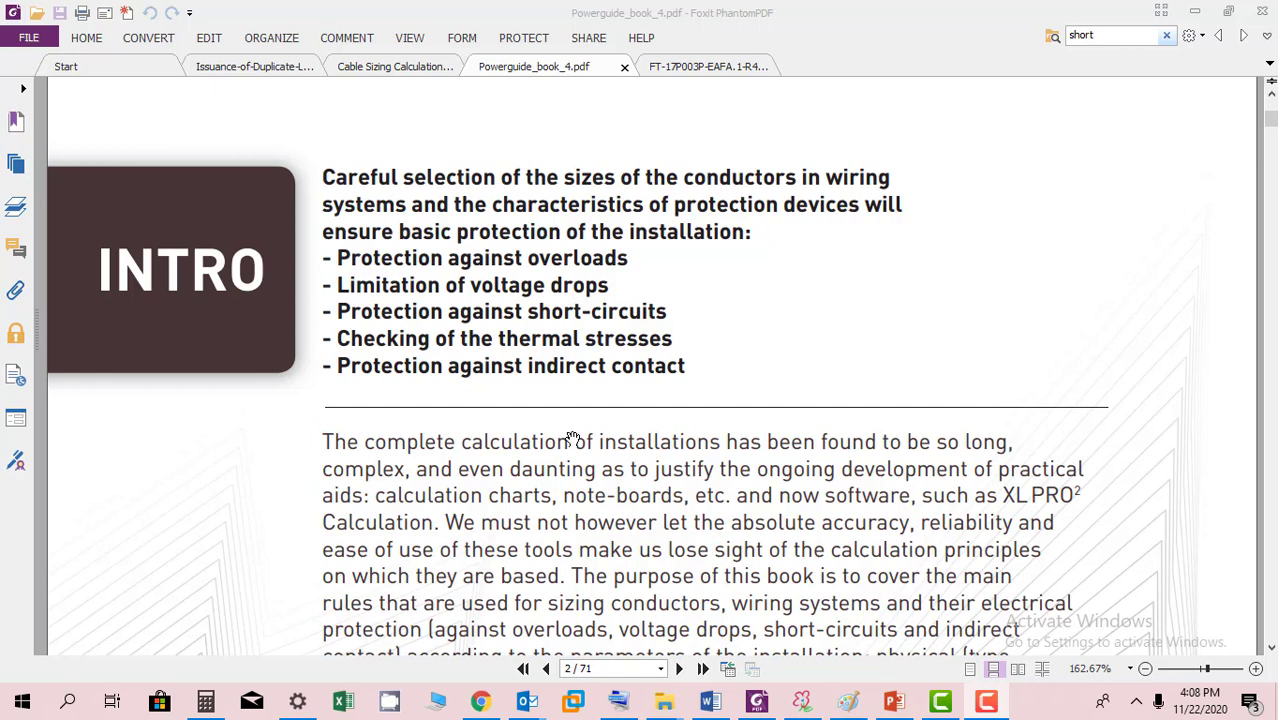
mouse_move(530, 404)
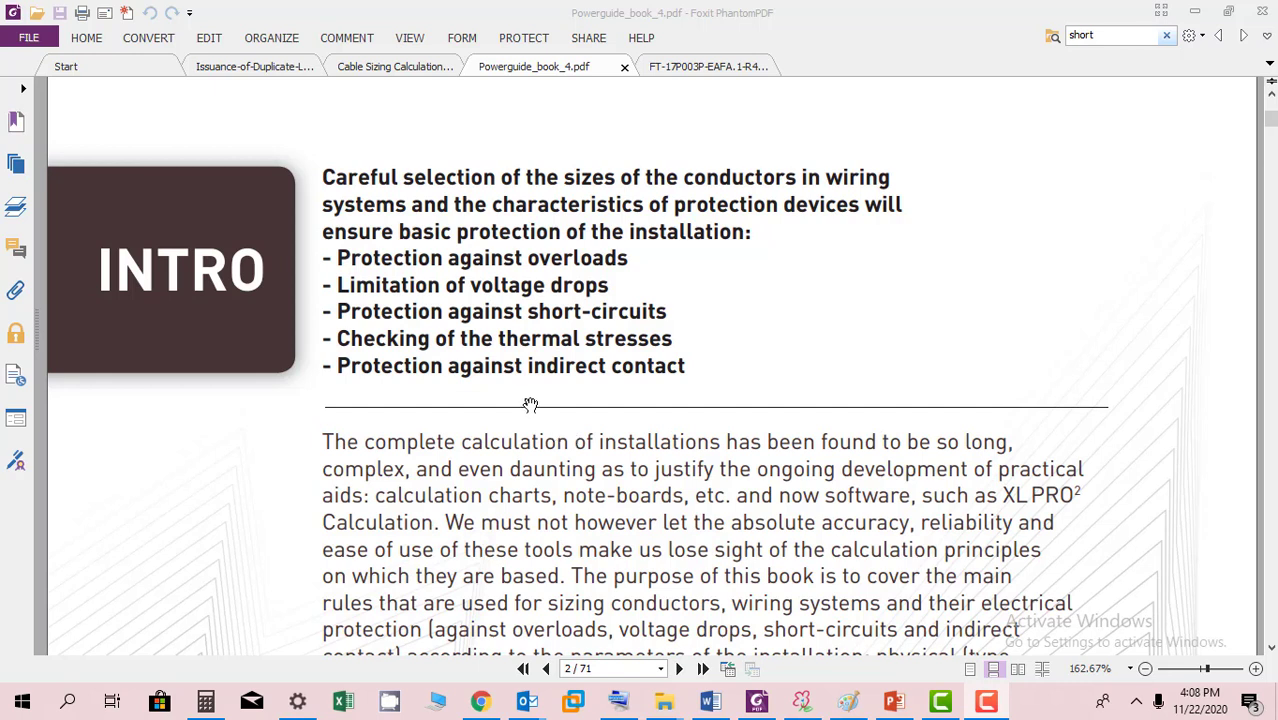
mouse_move(448, 198)
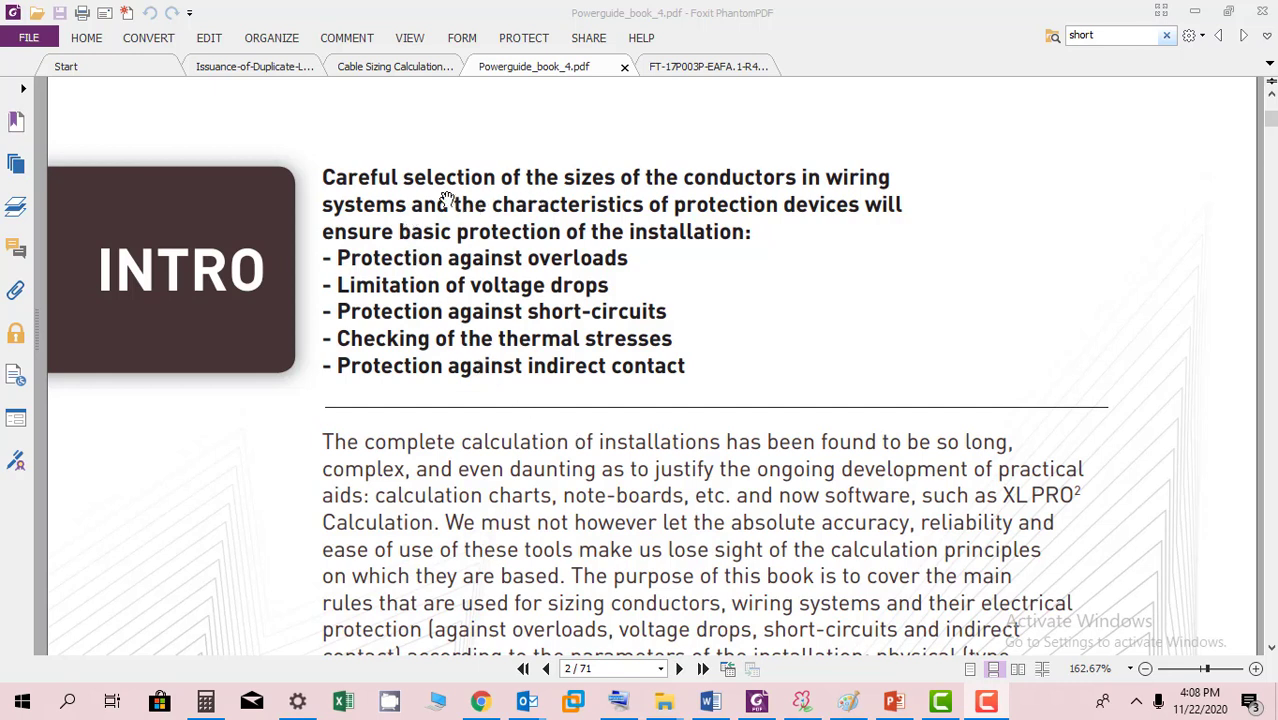
mouse_move(716, 166)
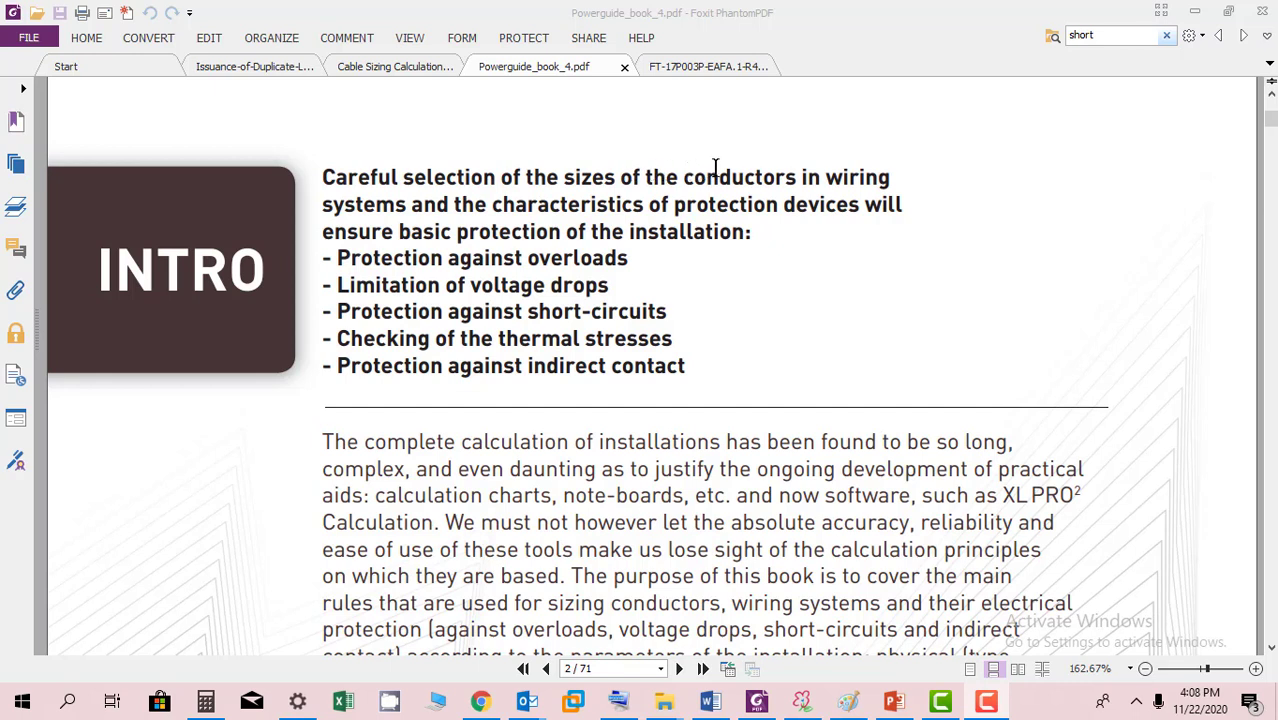
mouse_move(784, 204)
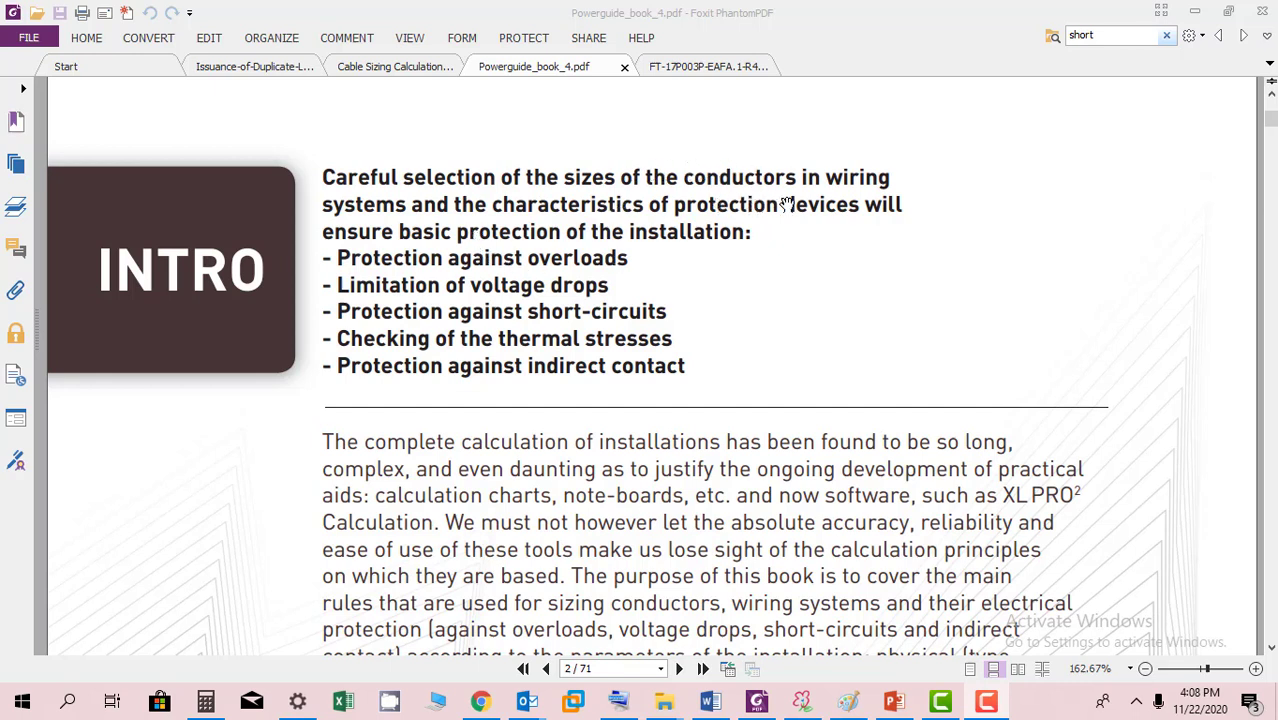
mouse_move(568, 232)
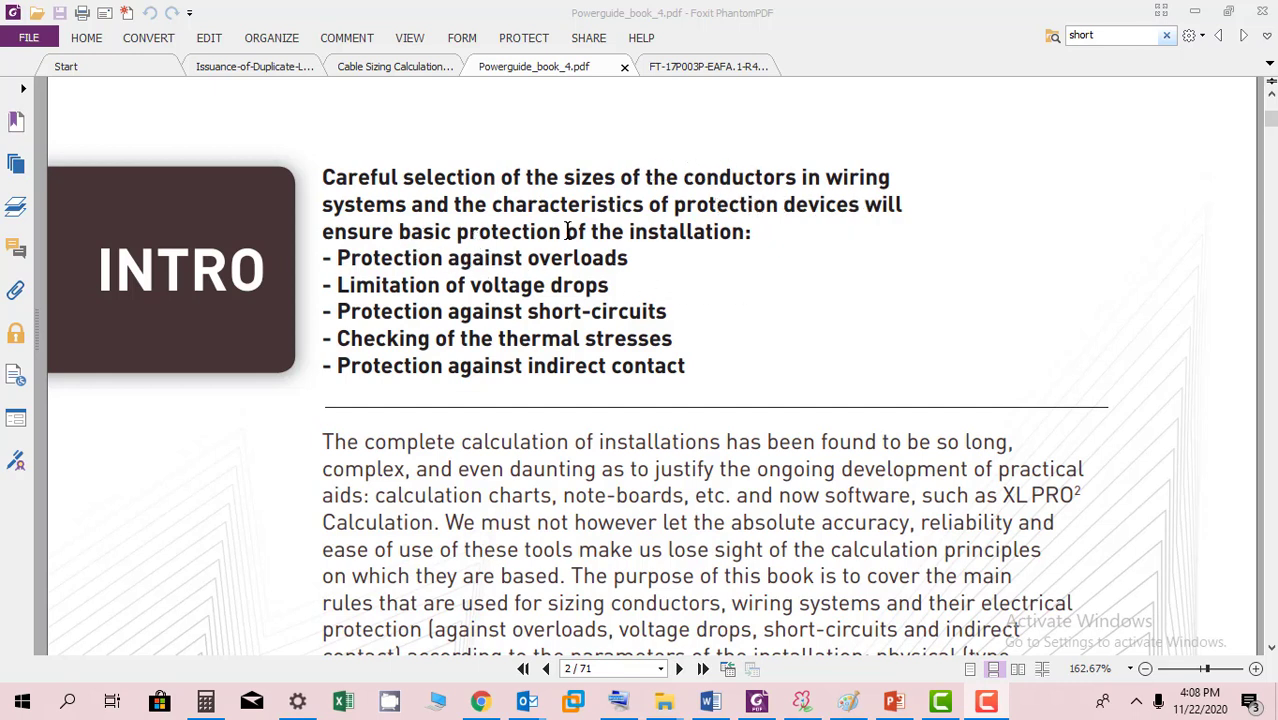
mouse_move(510, 298)
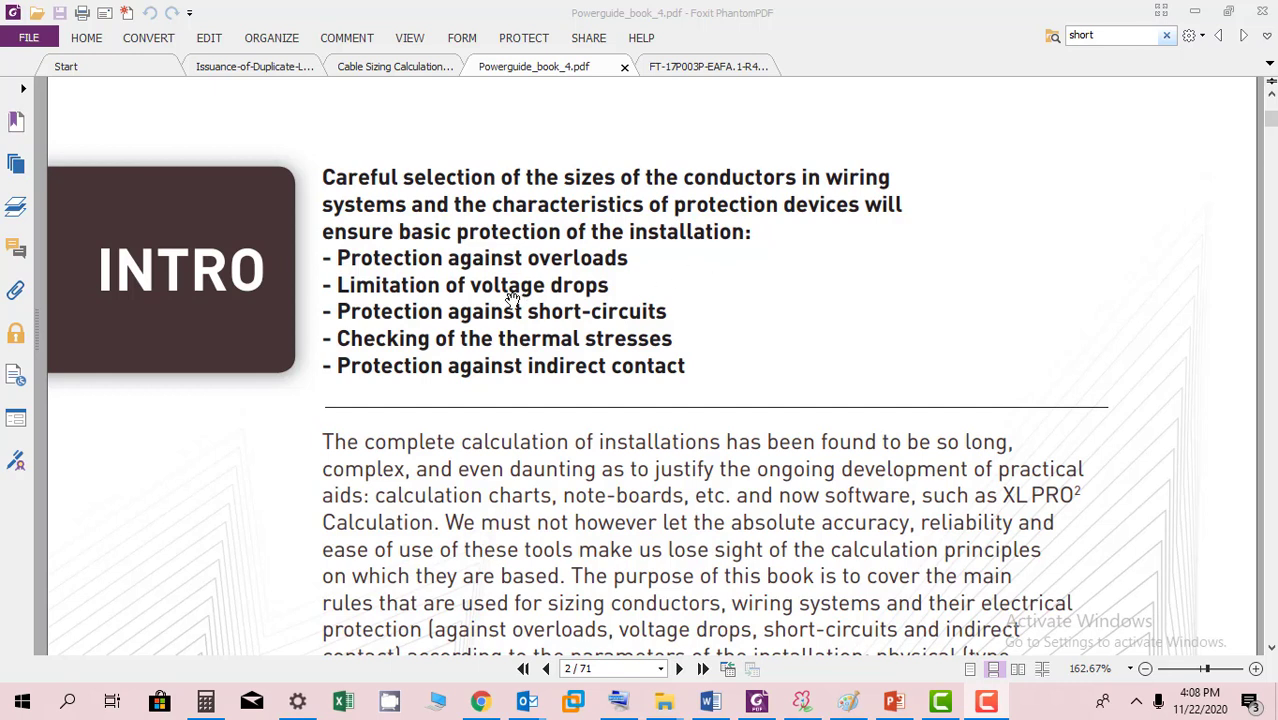
mouse_move(600, 312)
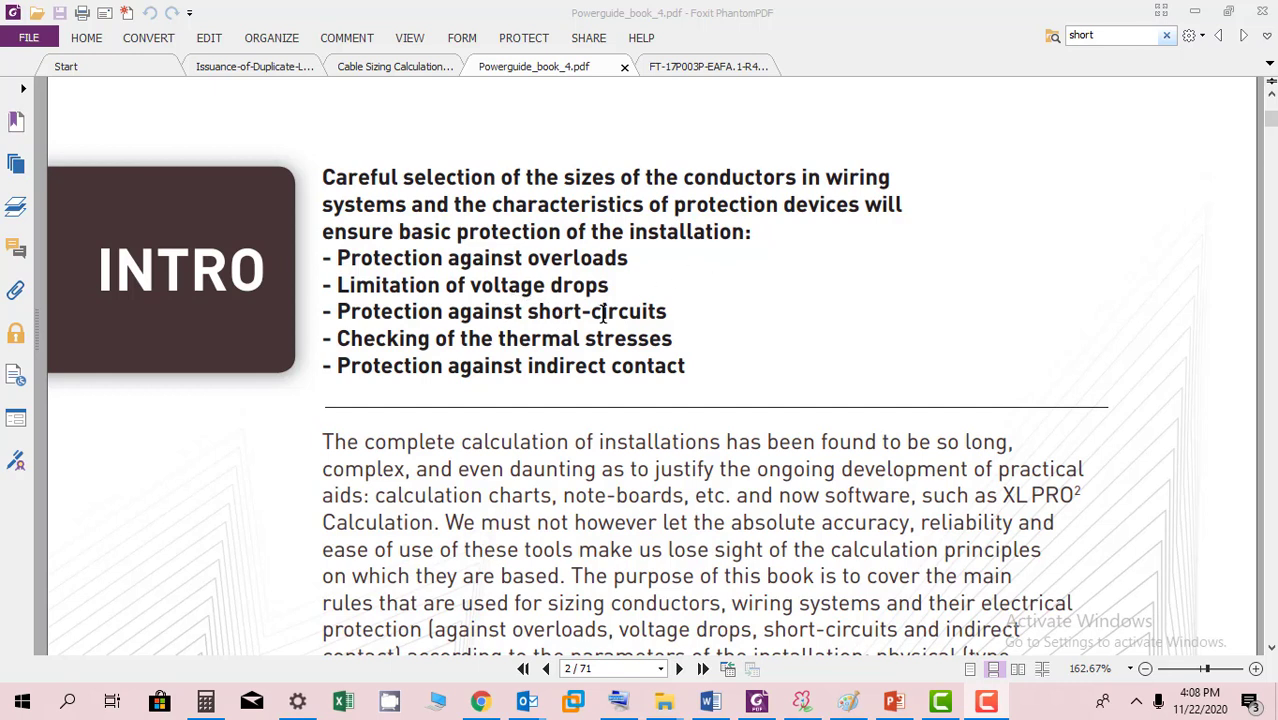
mouse_move(638, 312)
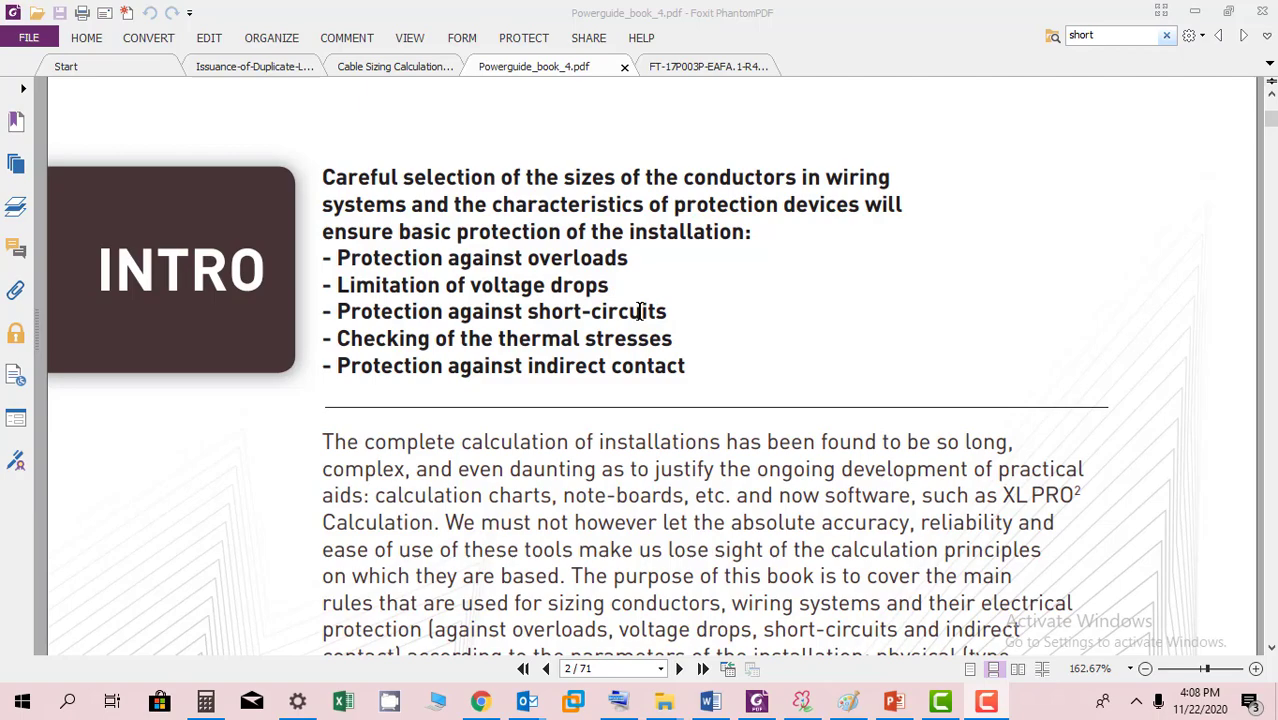
scroll("down", 3)
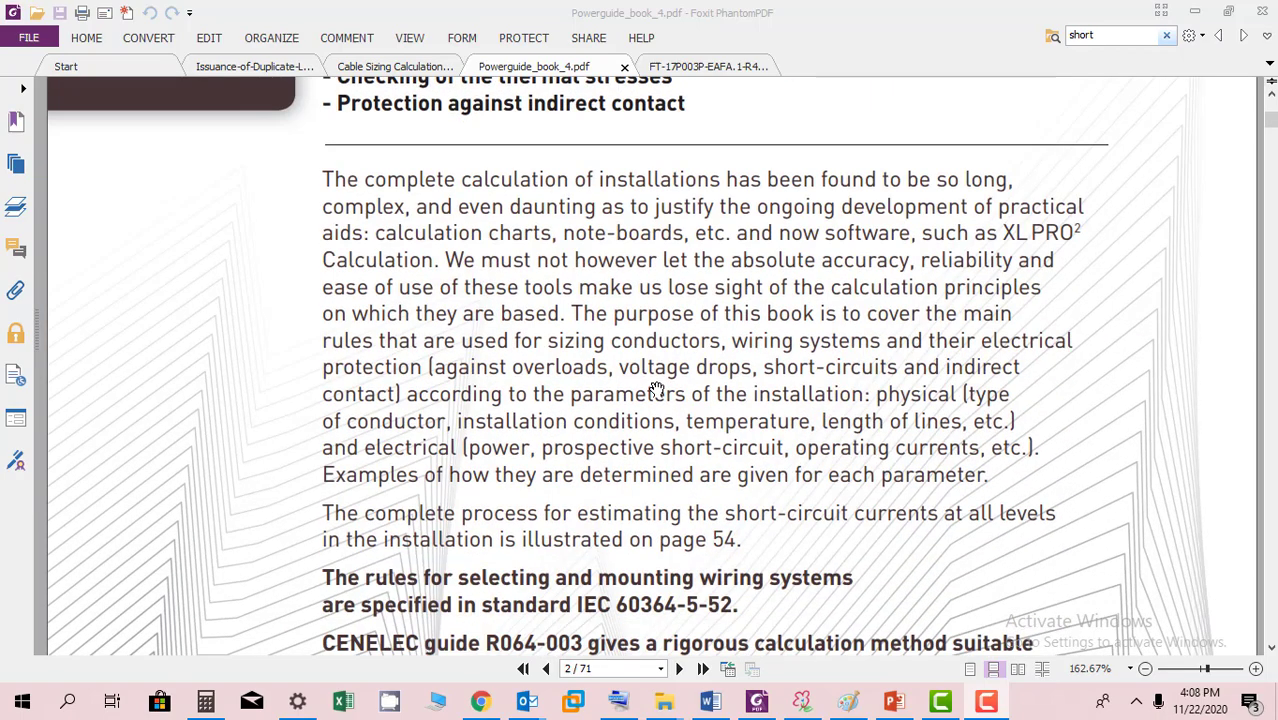
Move past the contents page to page 4, the Overcurrents chapter's Overloads section.
left_click(702, 668)
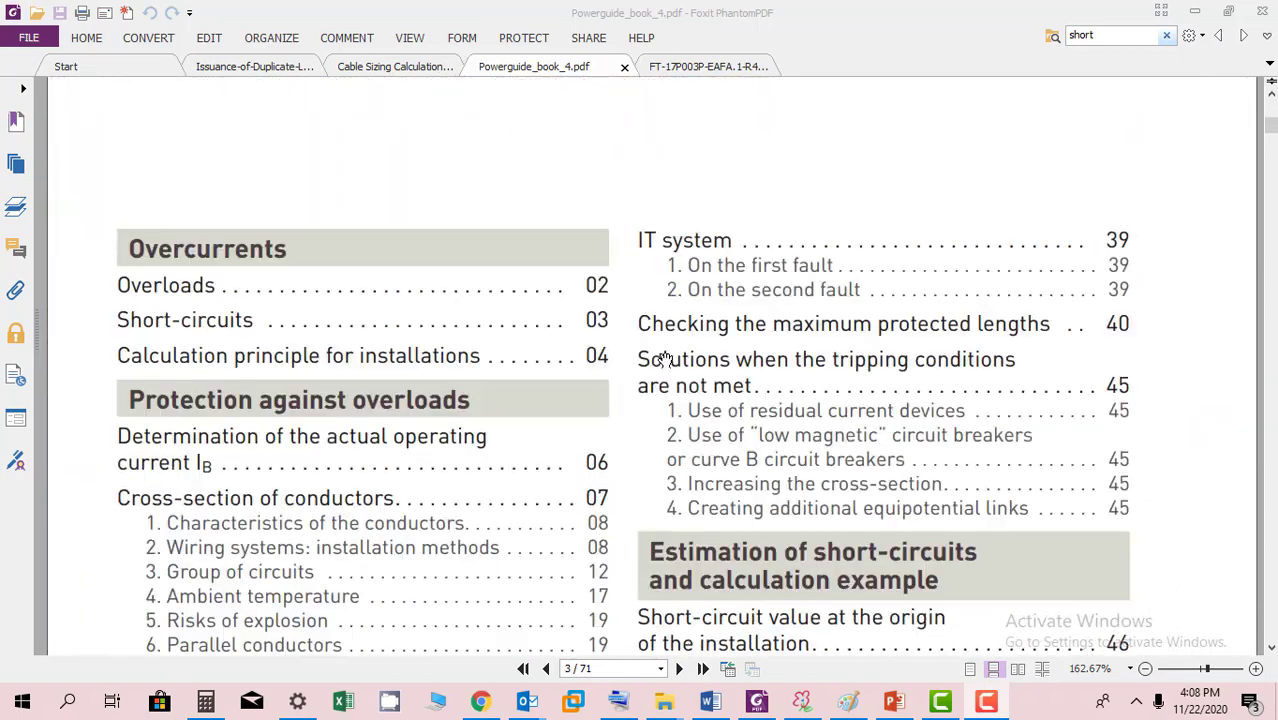
scroll("down", 3)
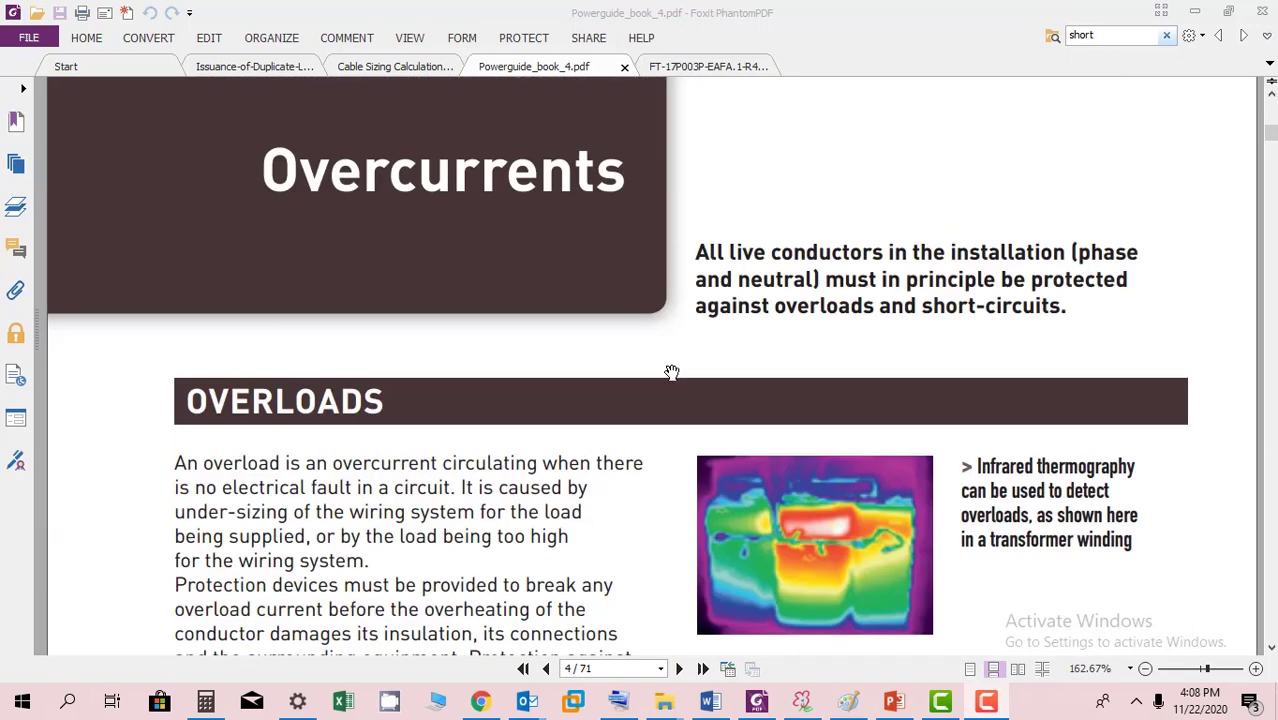
mouse_move(834, 344)
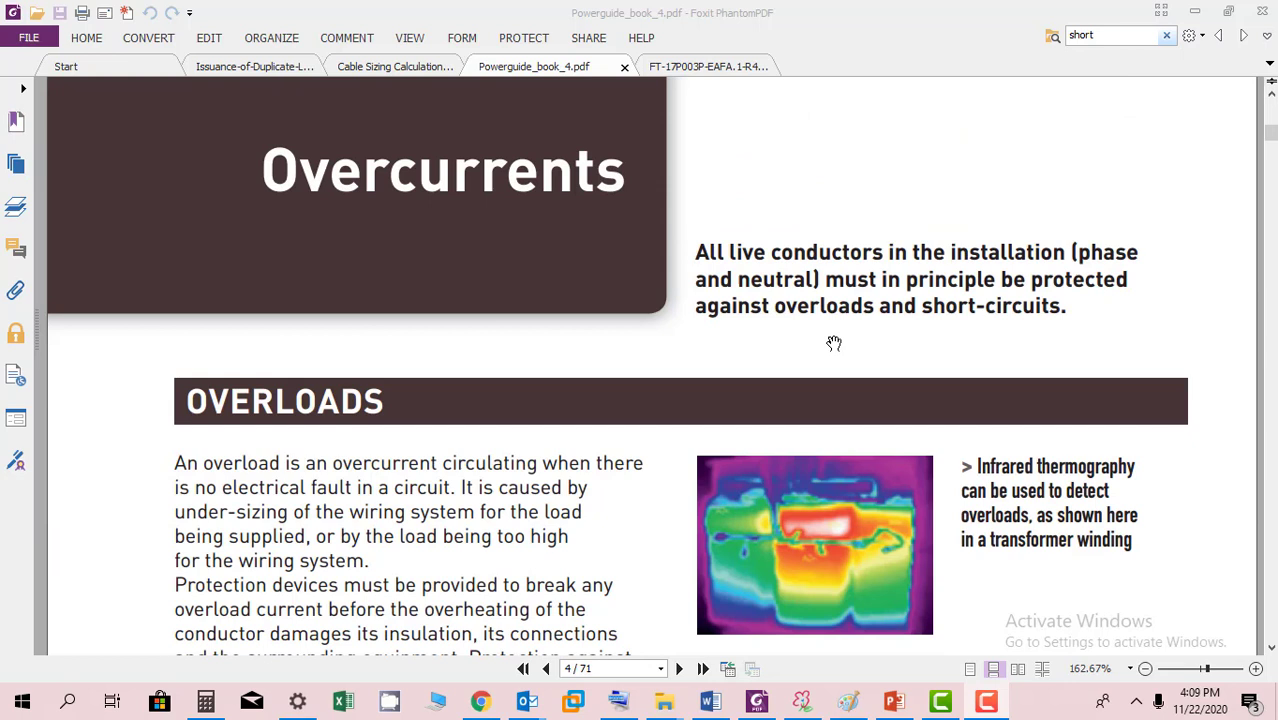
mouse_move(784, 320)
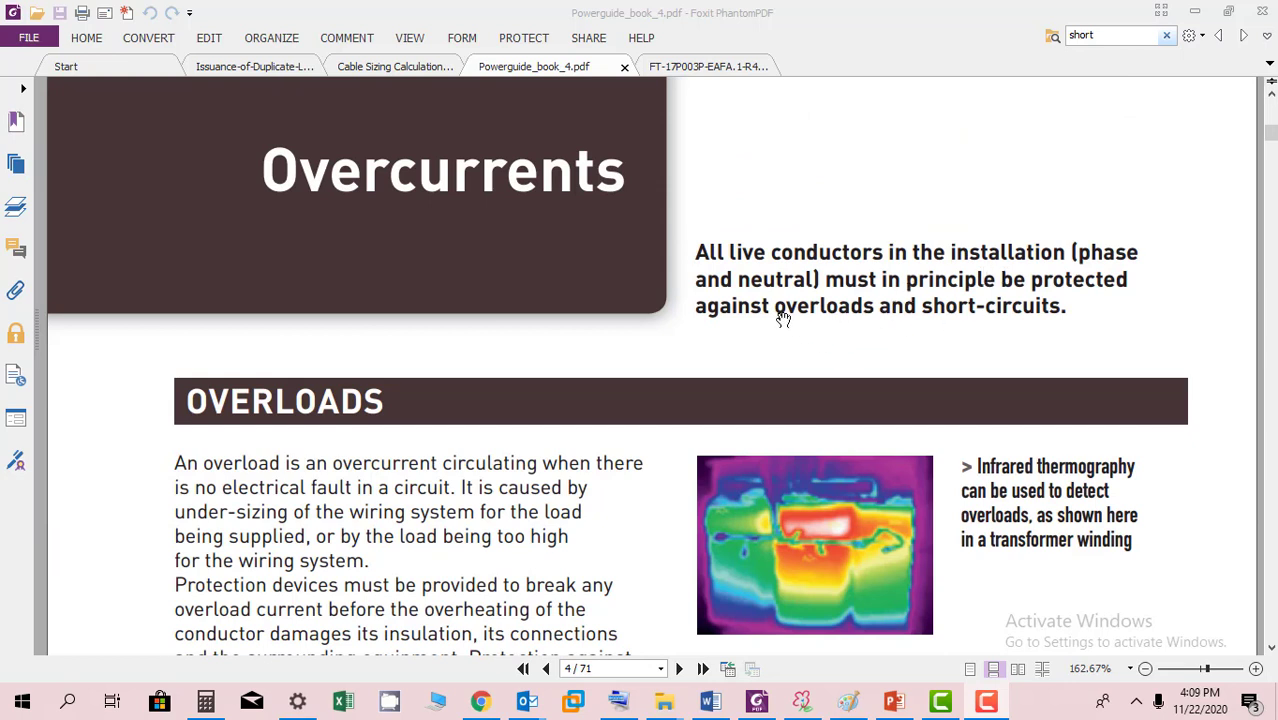
mouse_move(1030, 290)
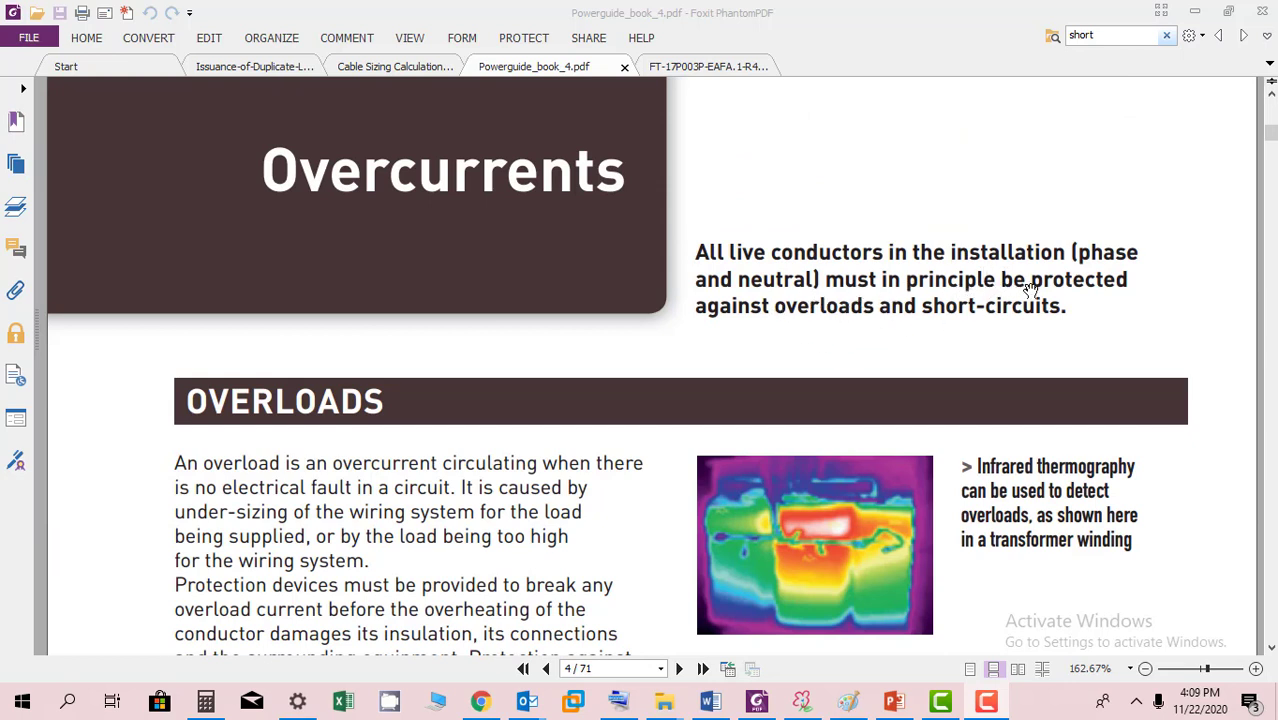
mouse_move(796, 334)
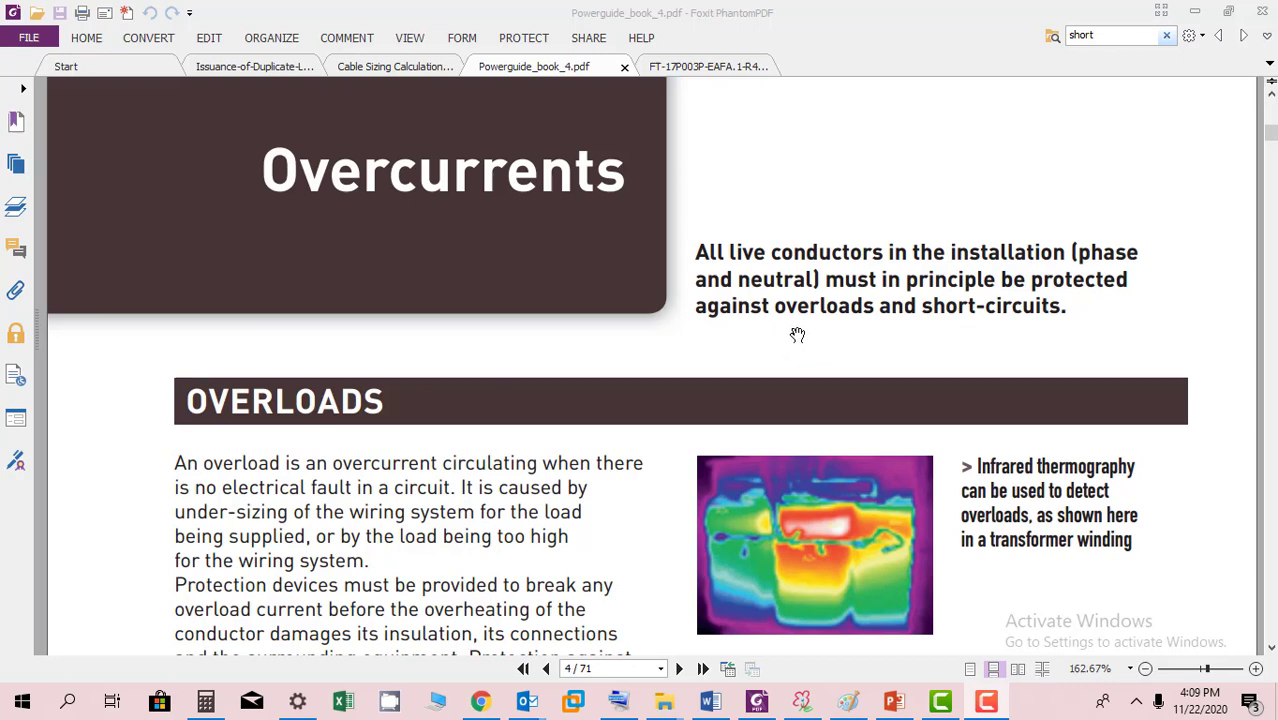
Select the word "short-circuits" in the Overcurrents introductory sentence.
scroll("down", 3)
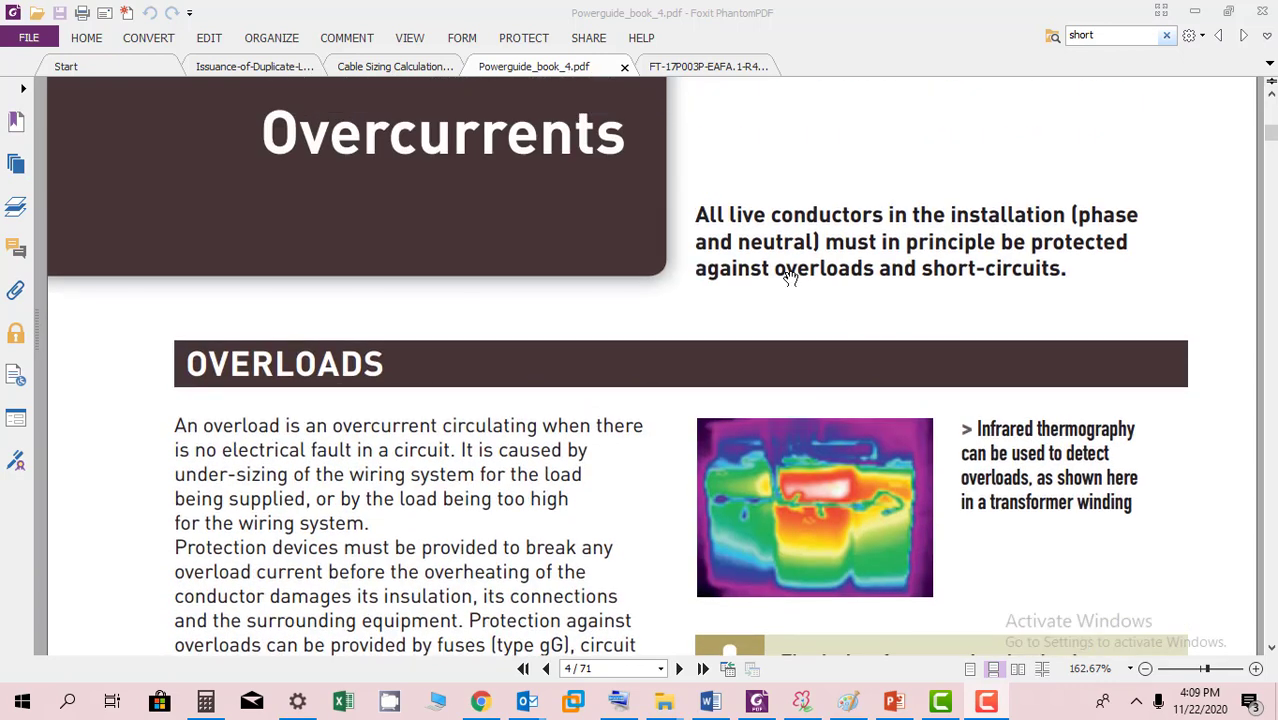
double_click(796, 268)
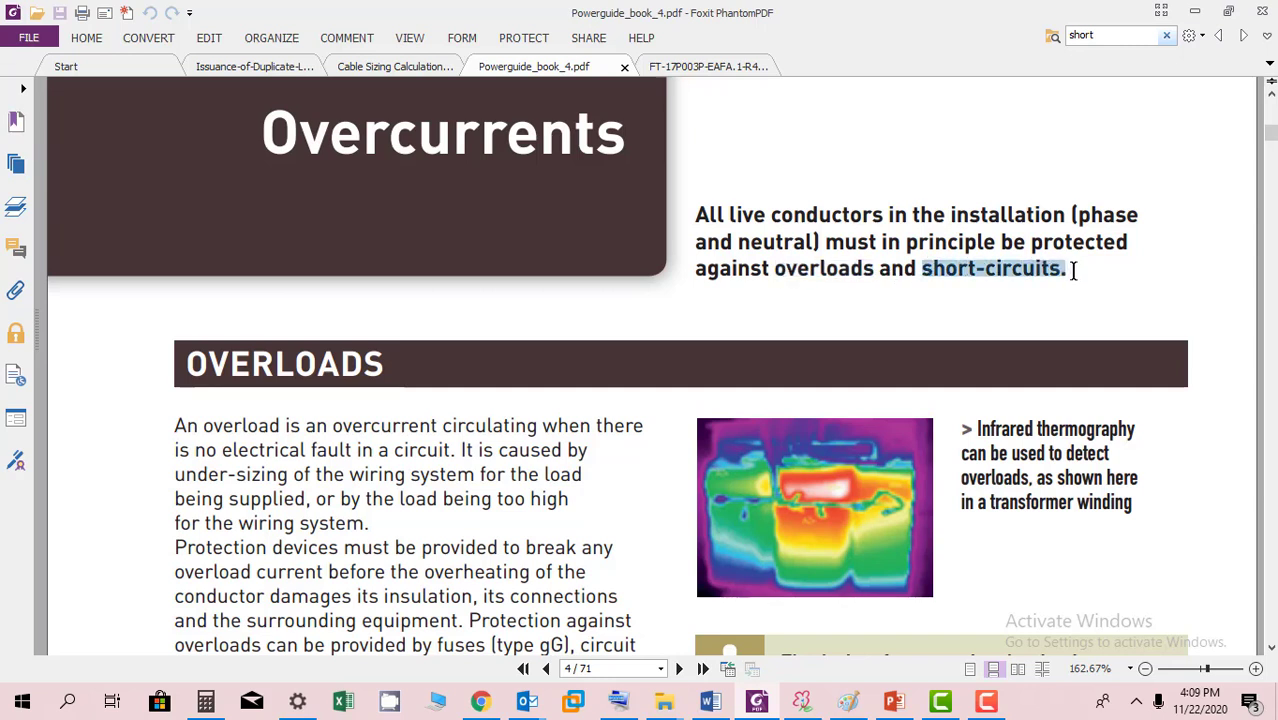
mouse_move(1072, 284)
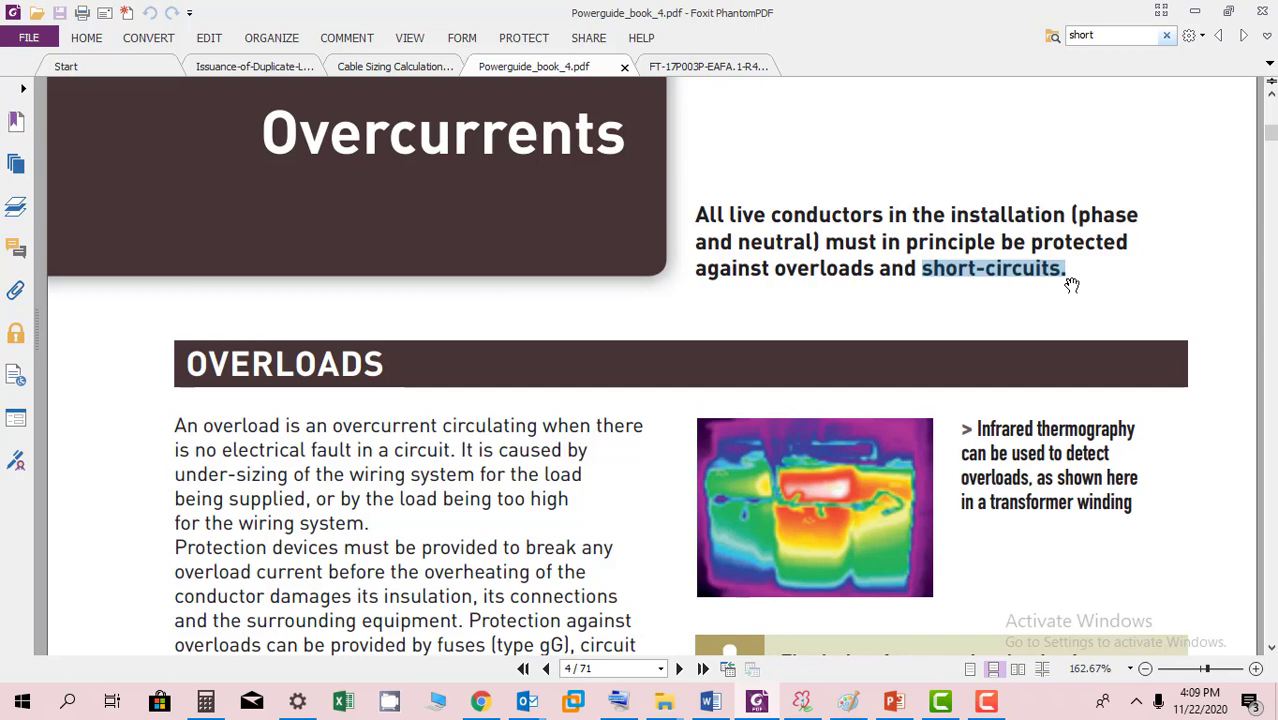
Scroll through Overloads, Short-circuits and Fault currents to page 6, Overcurrents (continued).
scroll("down", 3)
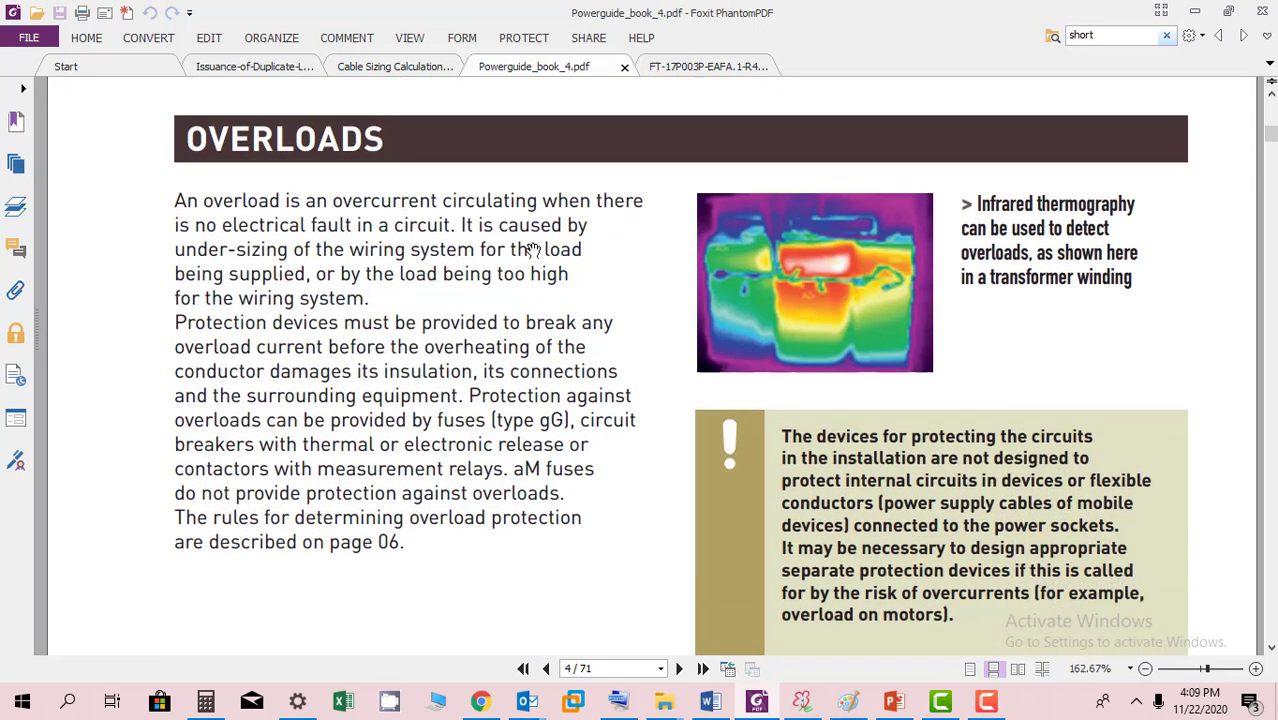
mouse_move(748, 304)
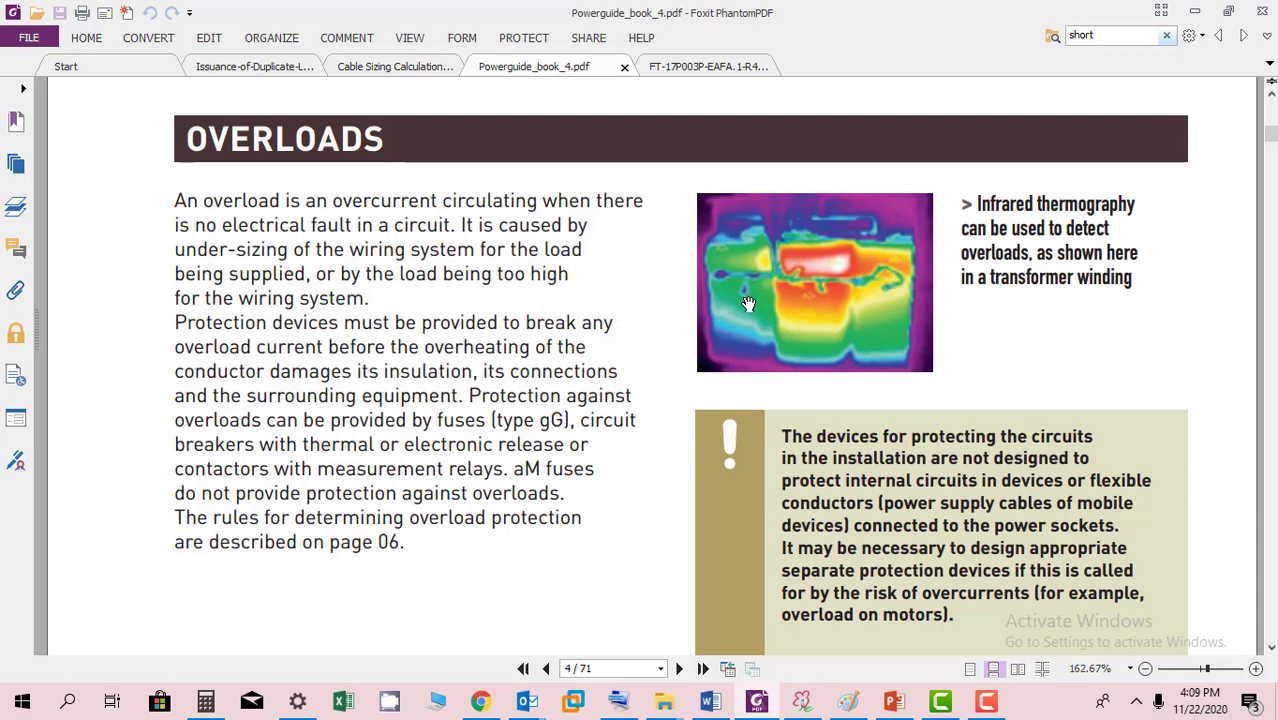
mouse_move(784, 356)
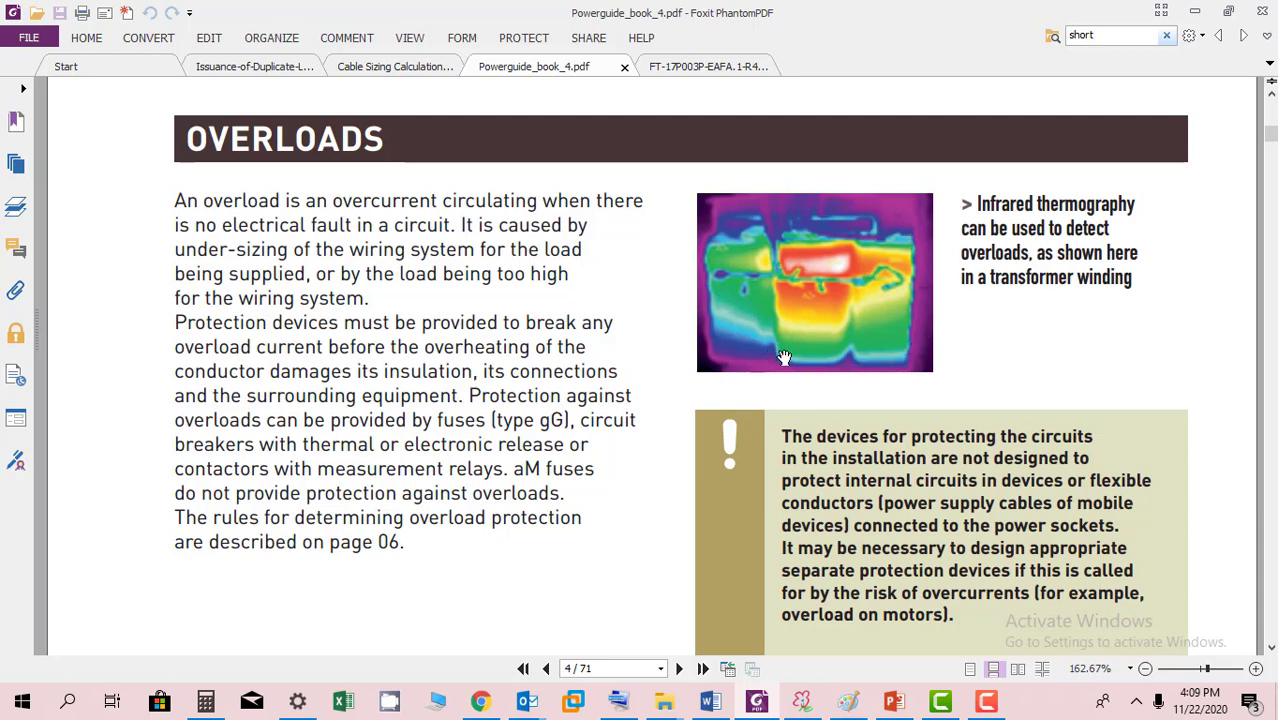
mouse_move(856, 362)
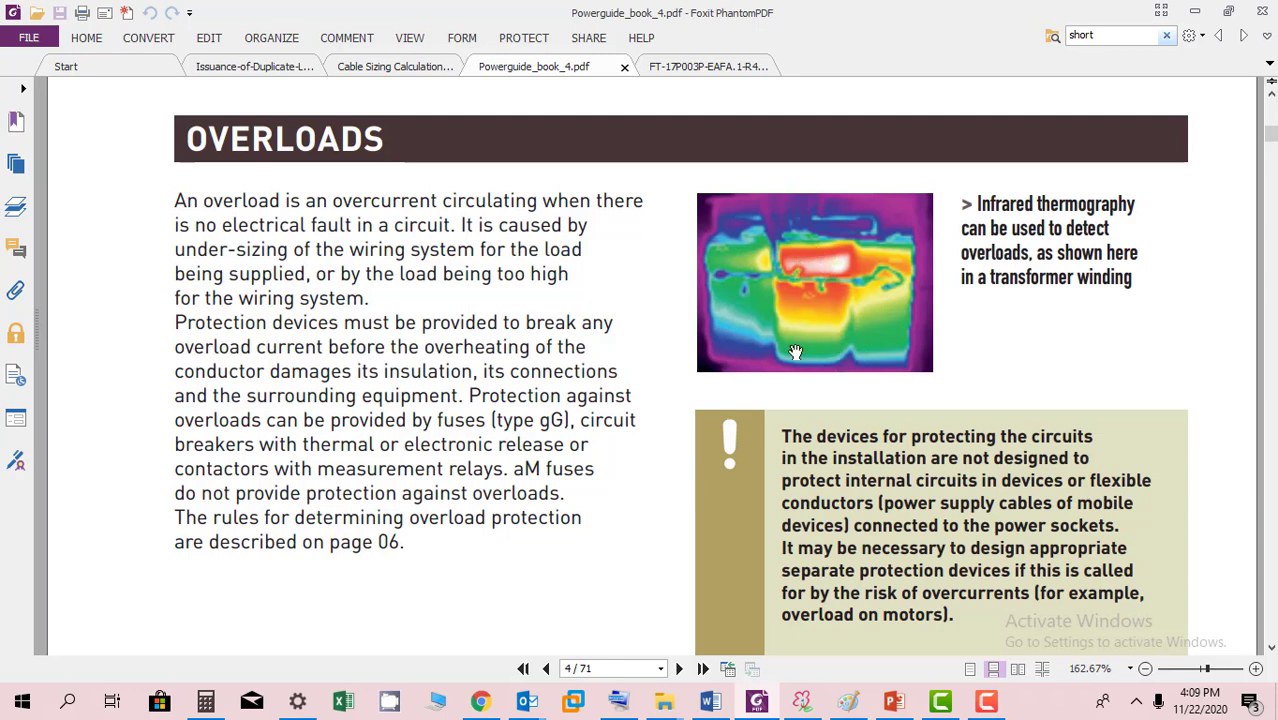
mouse_move(836, 286)
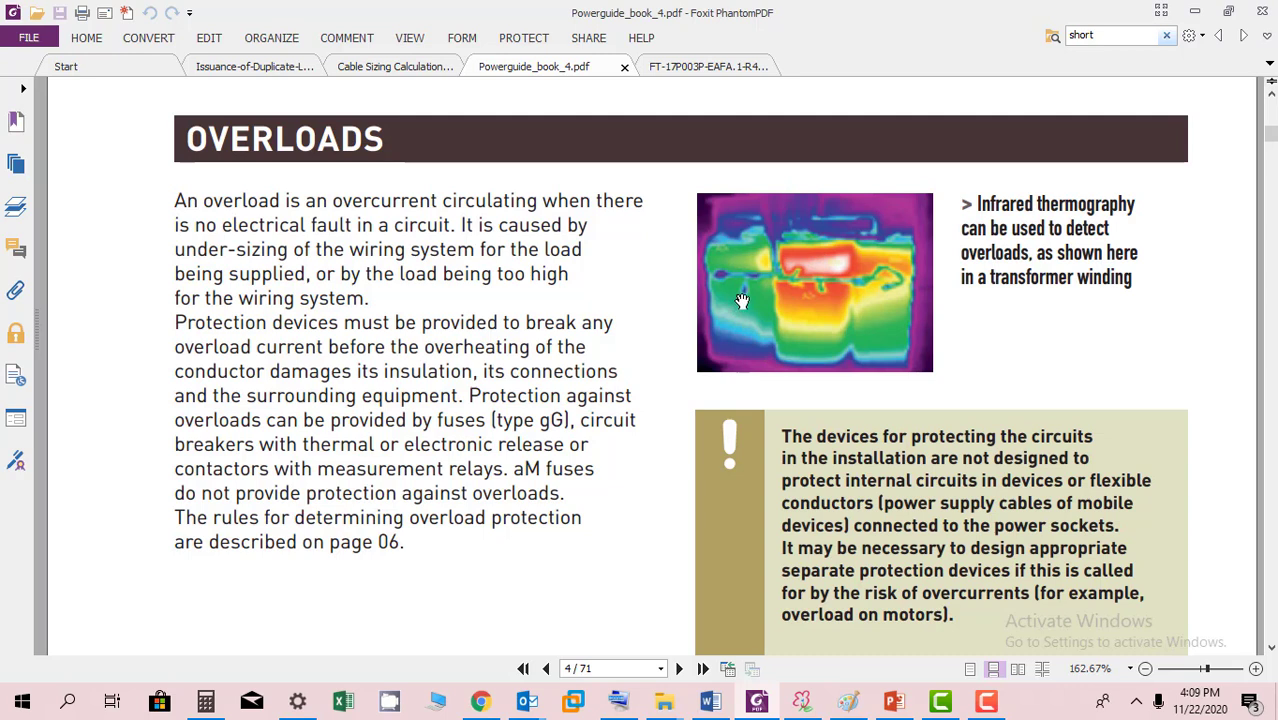
mouse_move(840, 328)
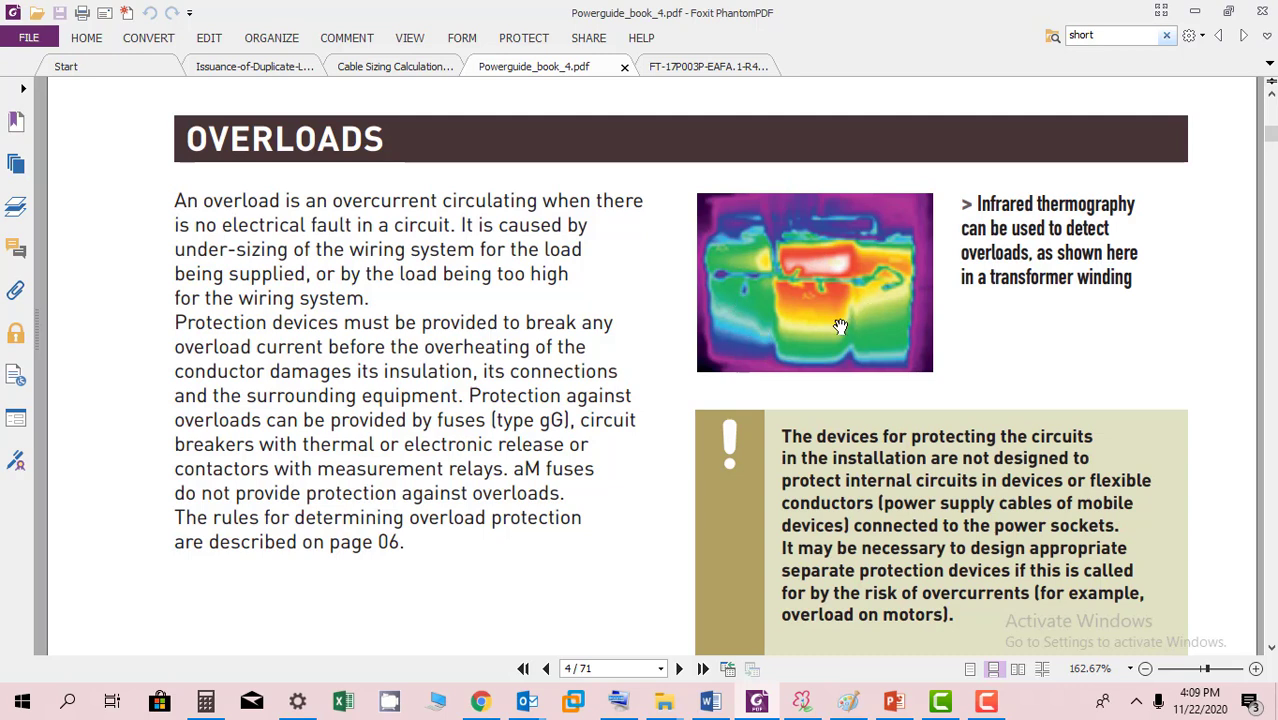
mouse_move(818, 328)
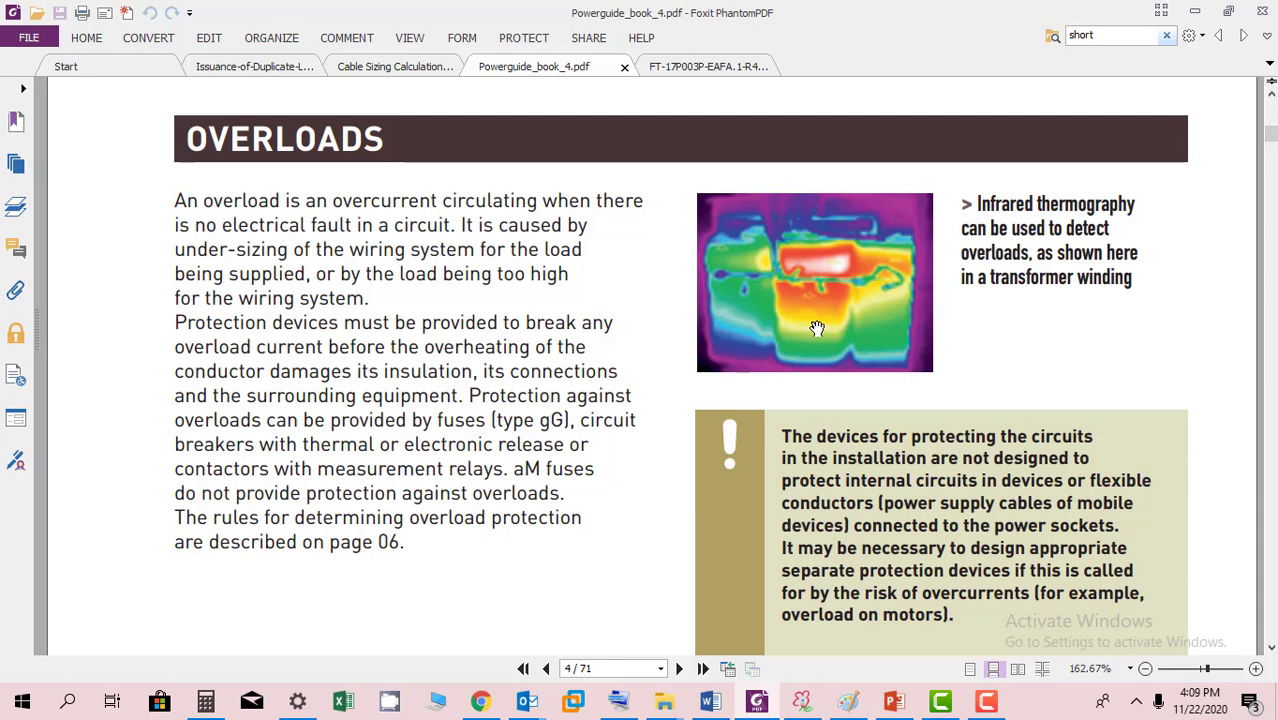
mouse_move(816, 424)
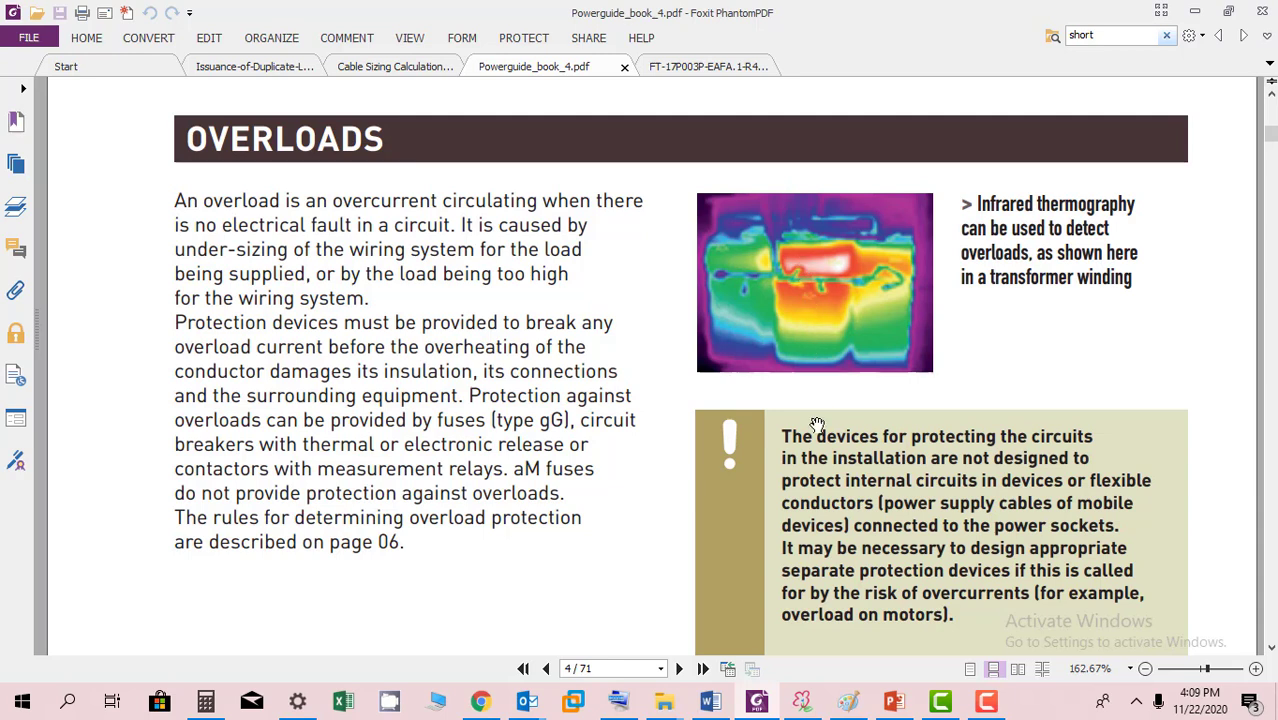
mouse_move(798, 252)
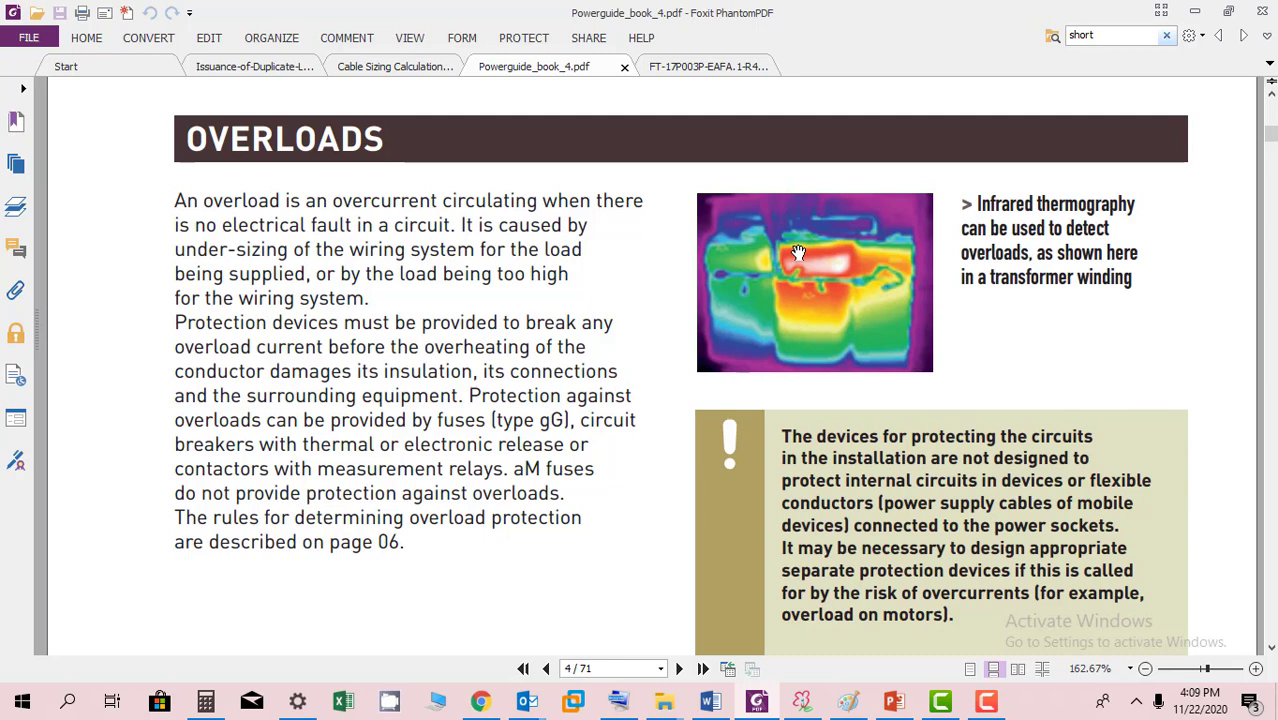
mouse_move(816, 368)
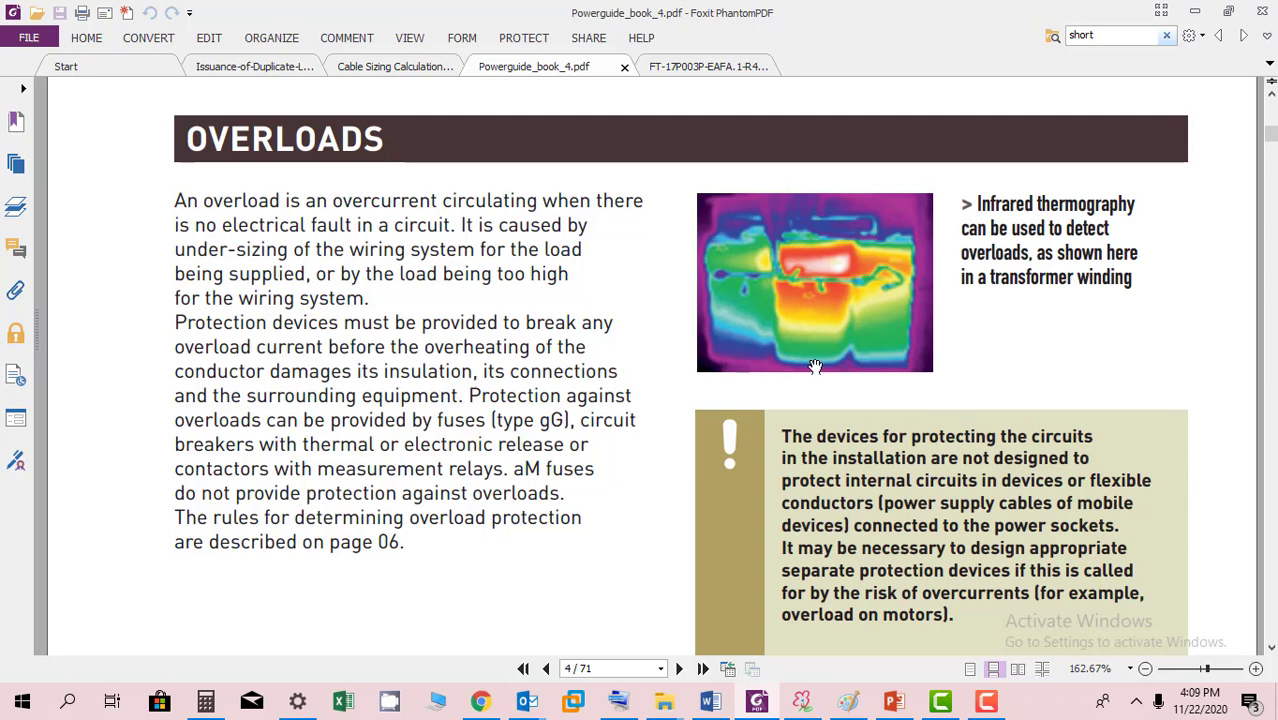
mouse_move(816, 348)
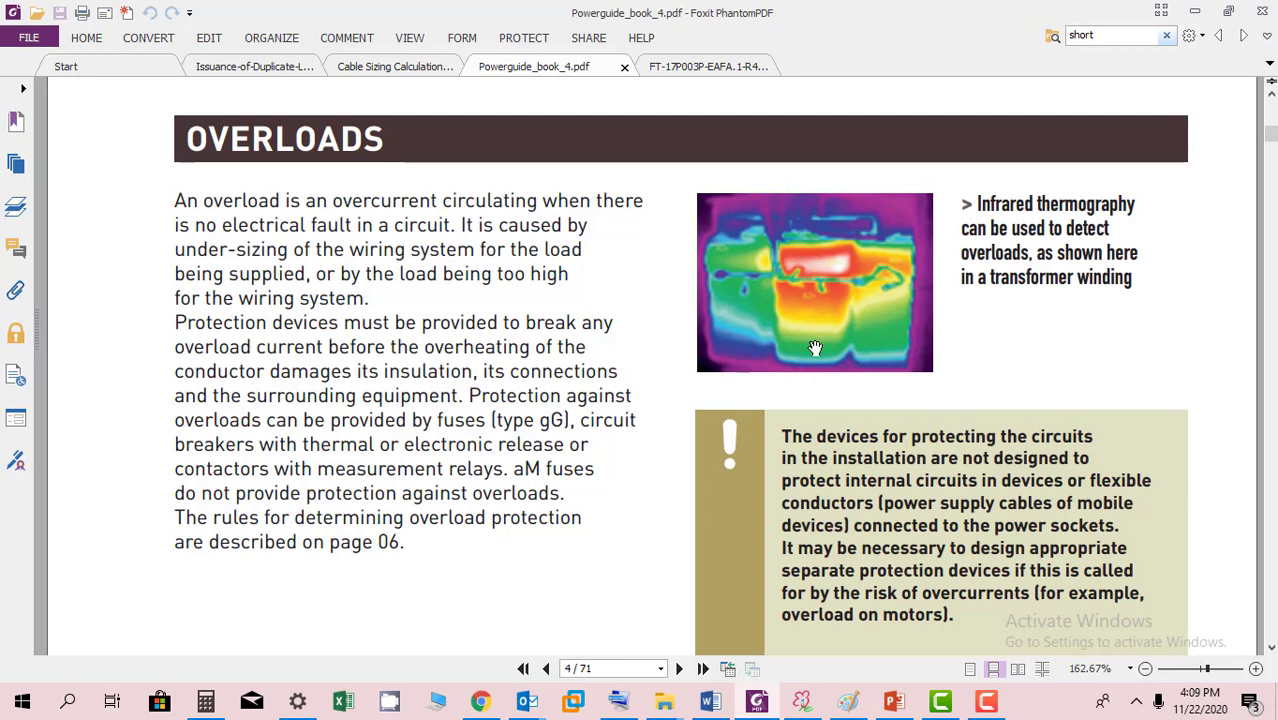
mouse_move(812, 270)
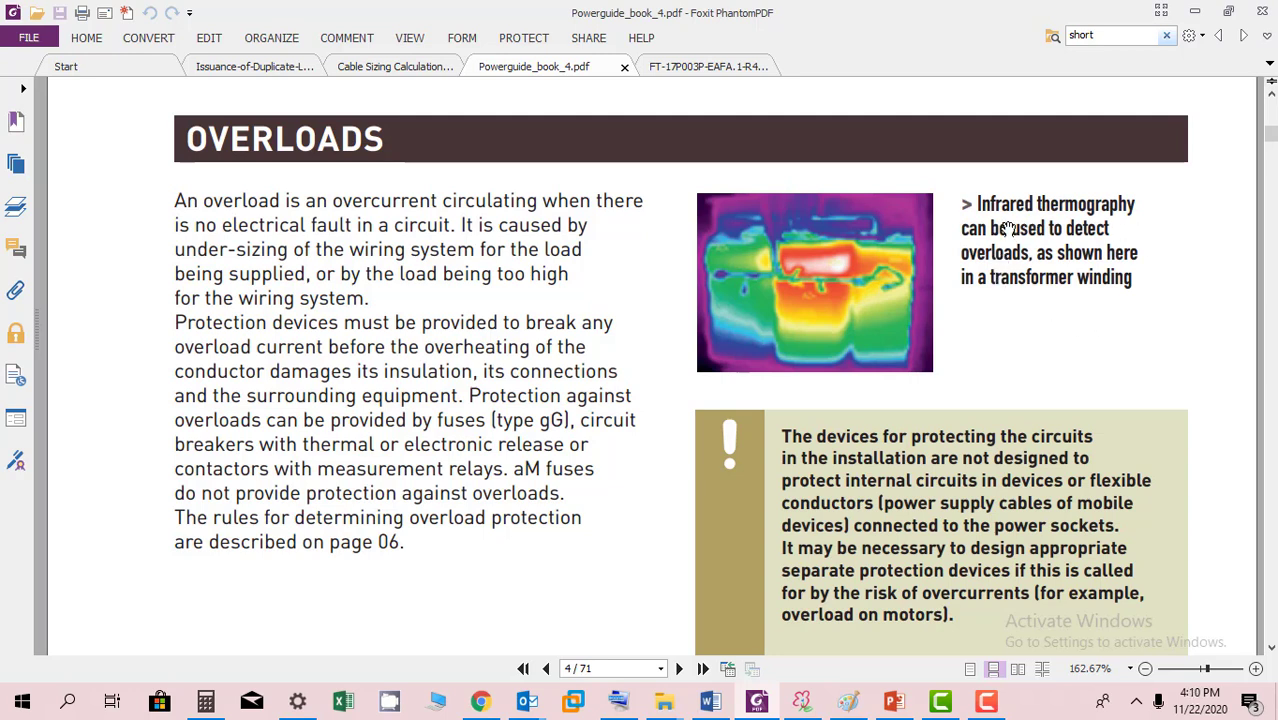
mouse_move(788, 320)
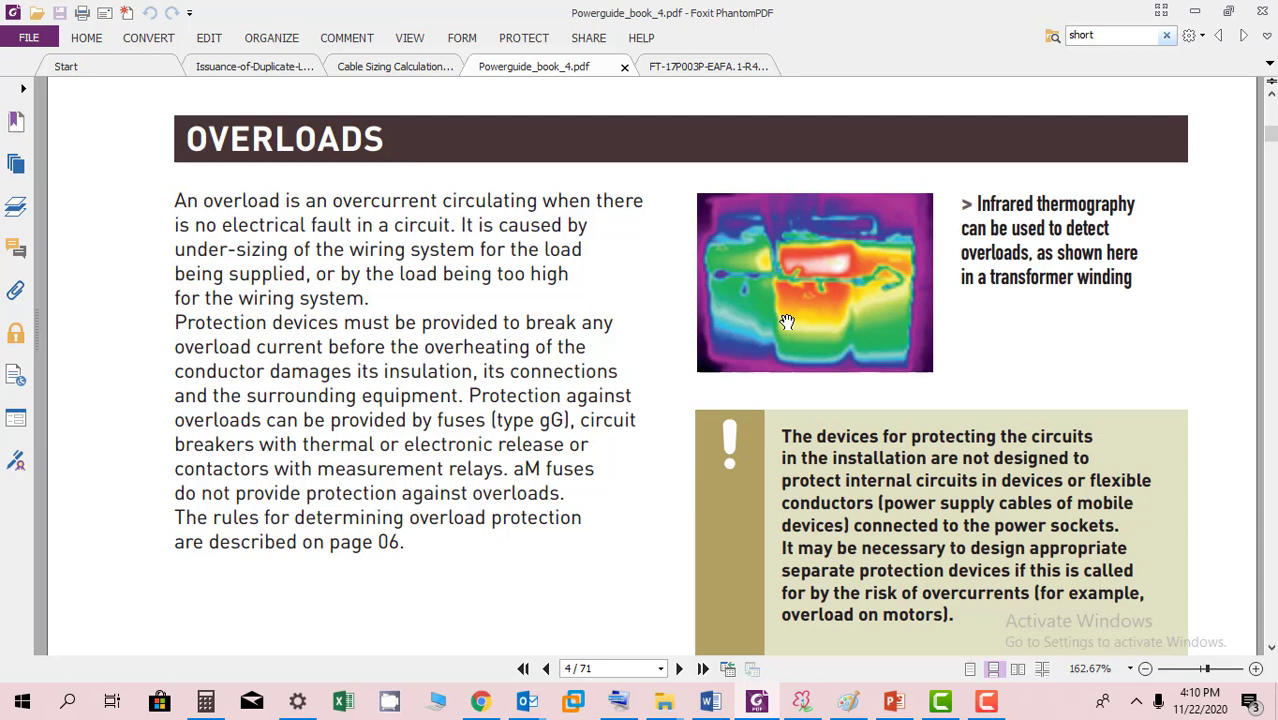
mouse_move(326, 396)
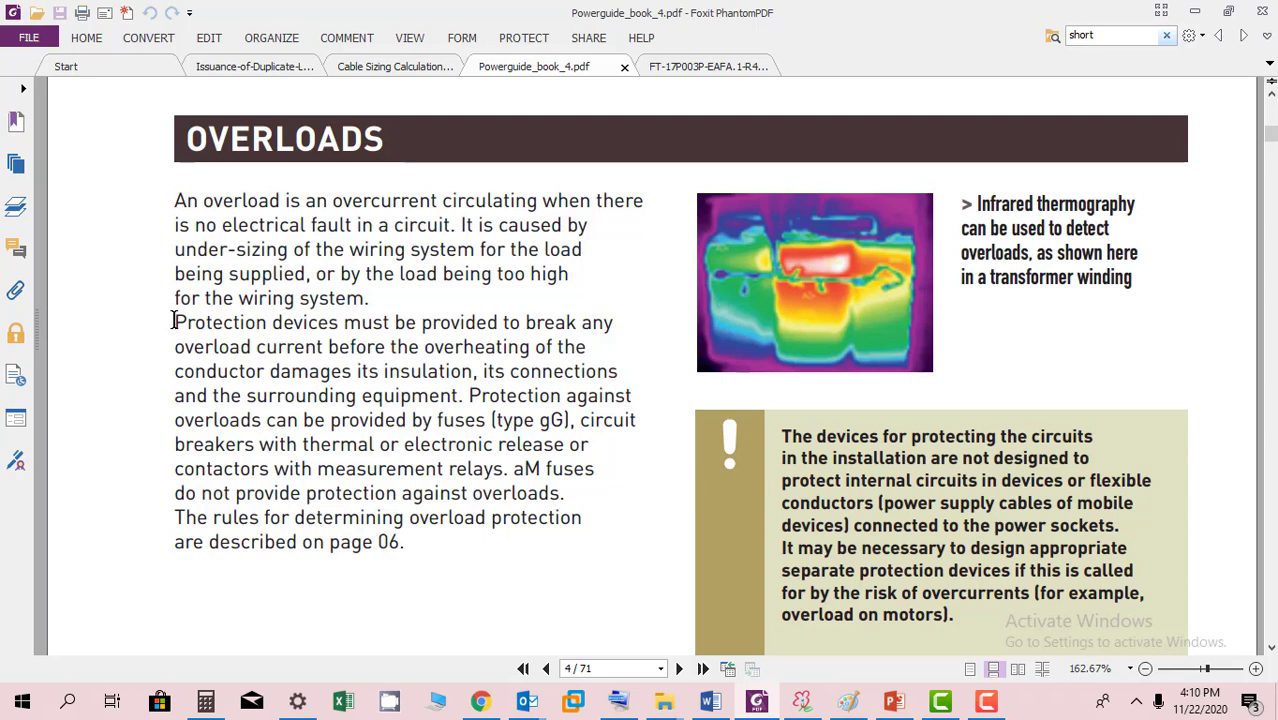
mouse_move(738, 324)
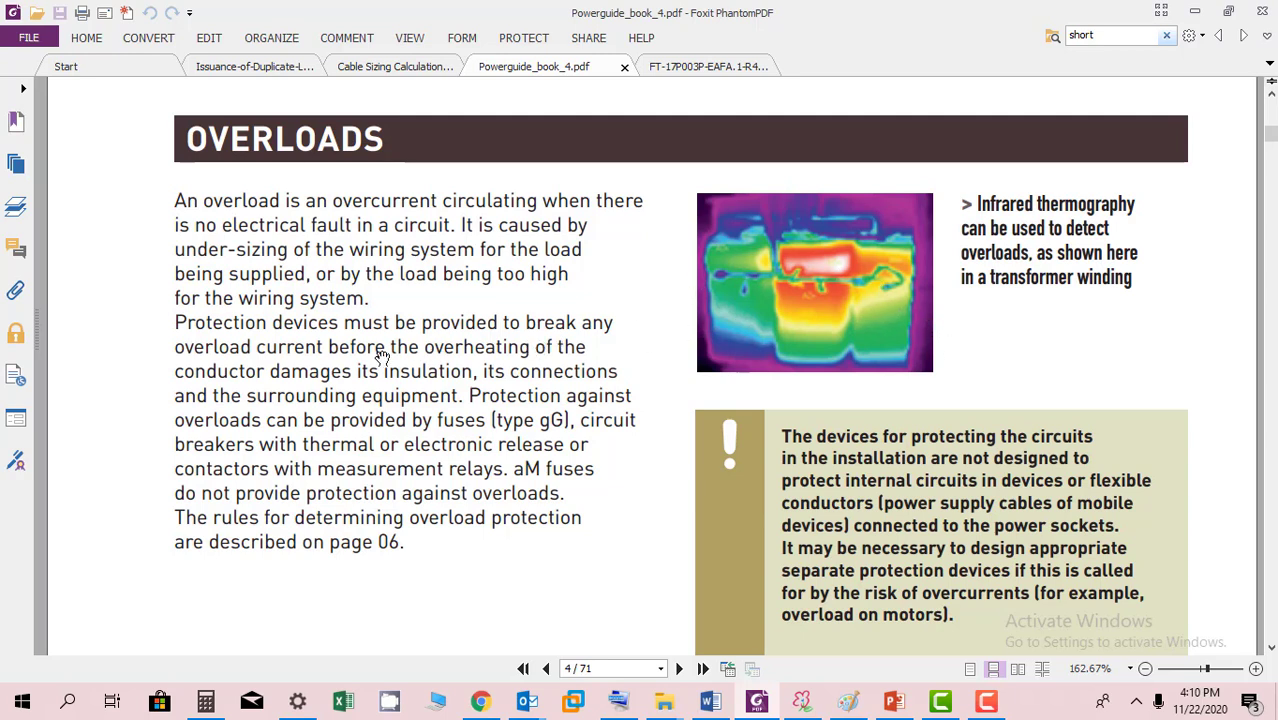
mouse_move(286, 340)
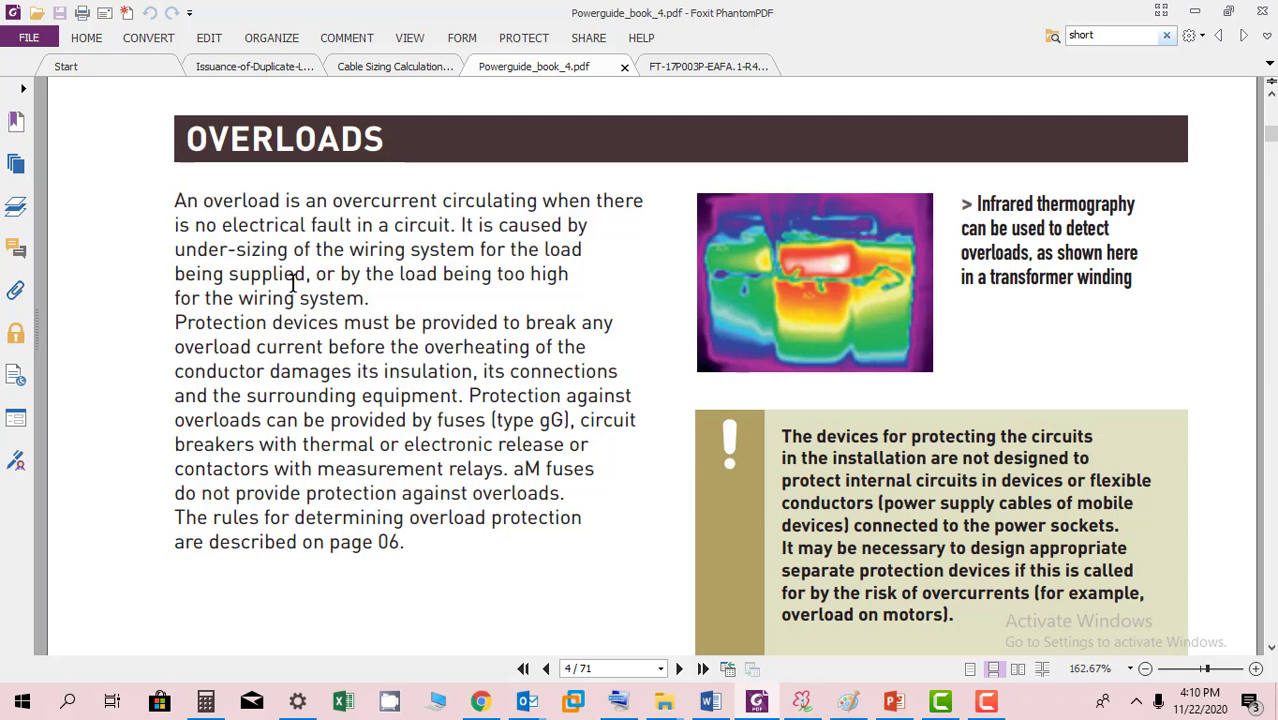
mouse_move(316, 300)
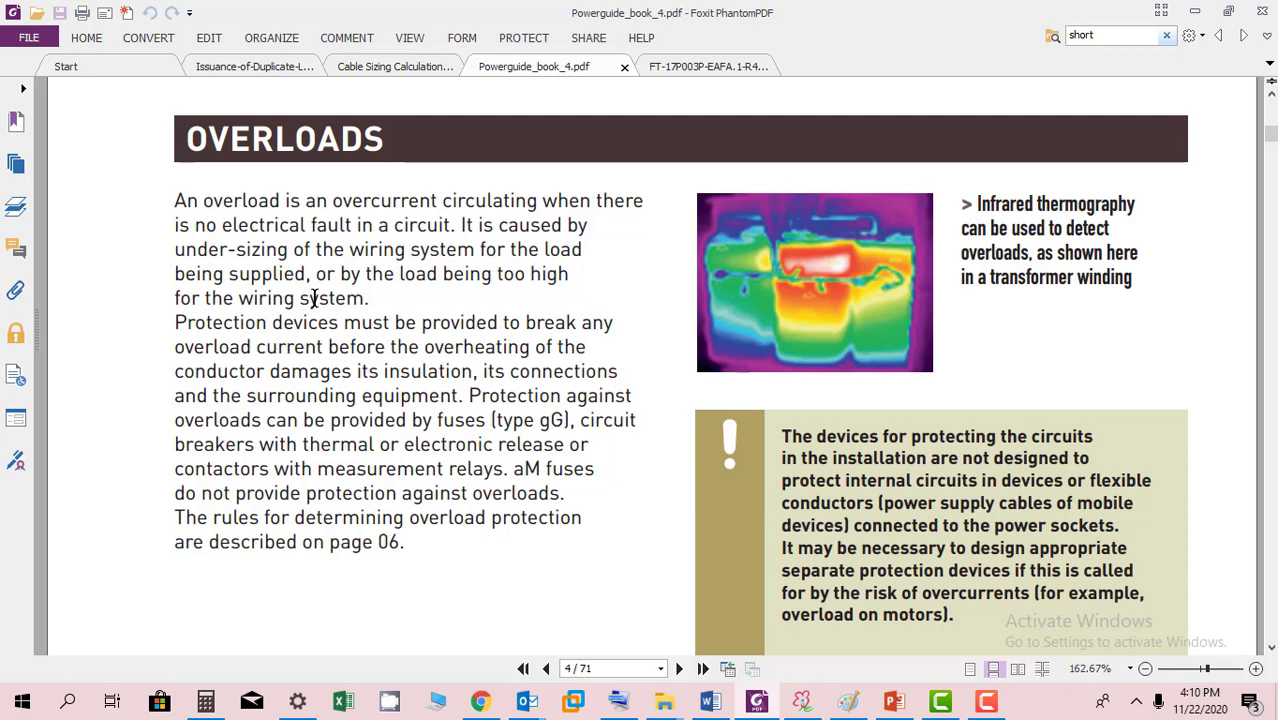
scroll("down", 3)
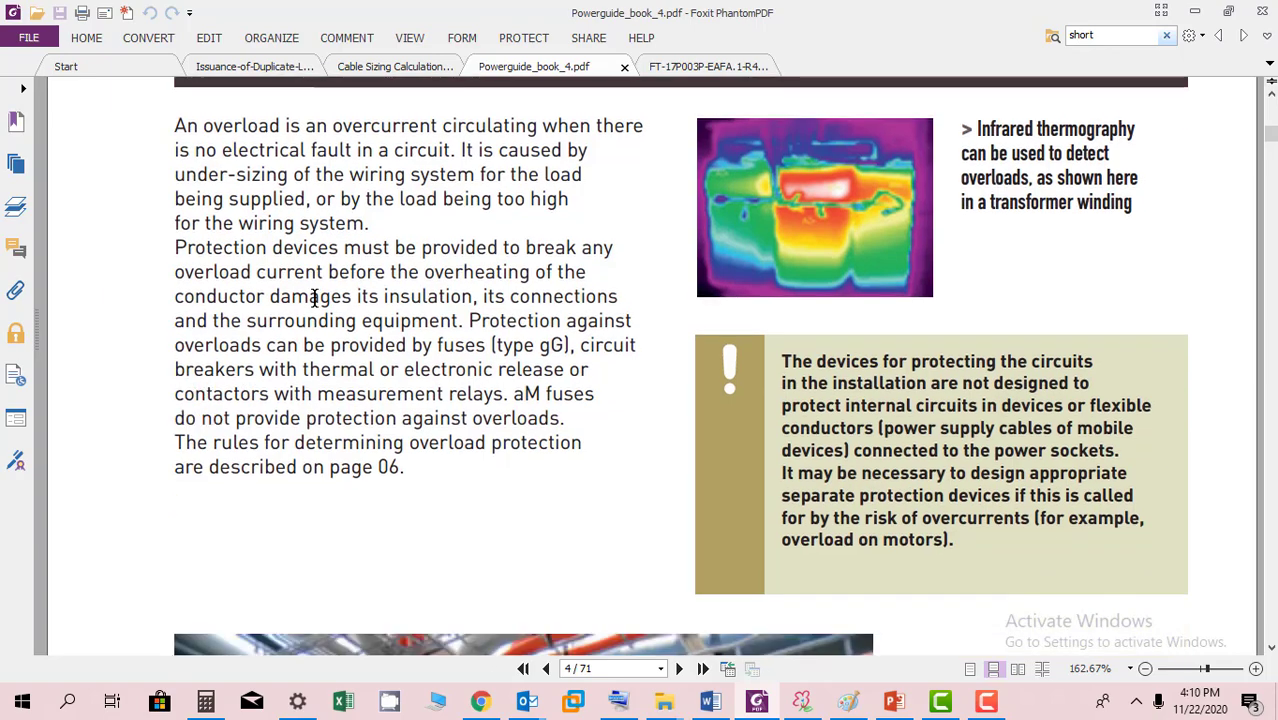
scroll("down", 3)
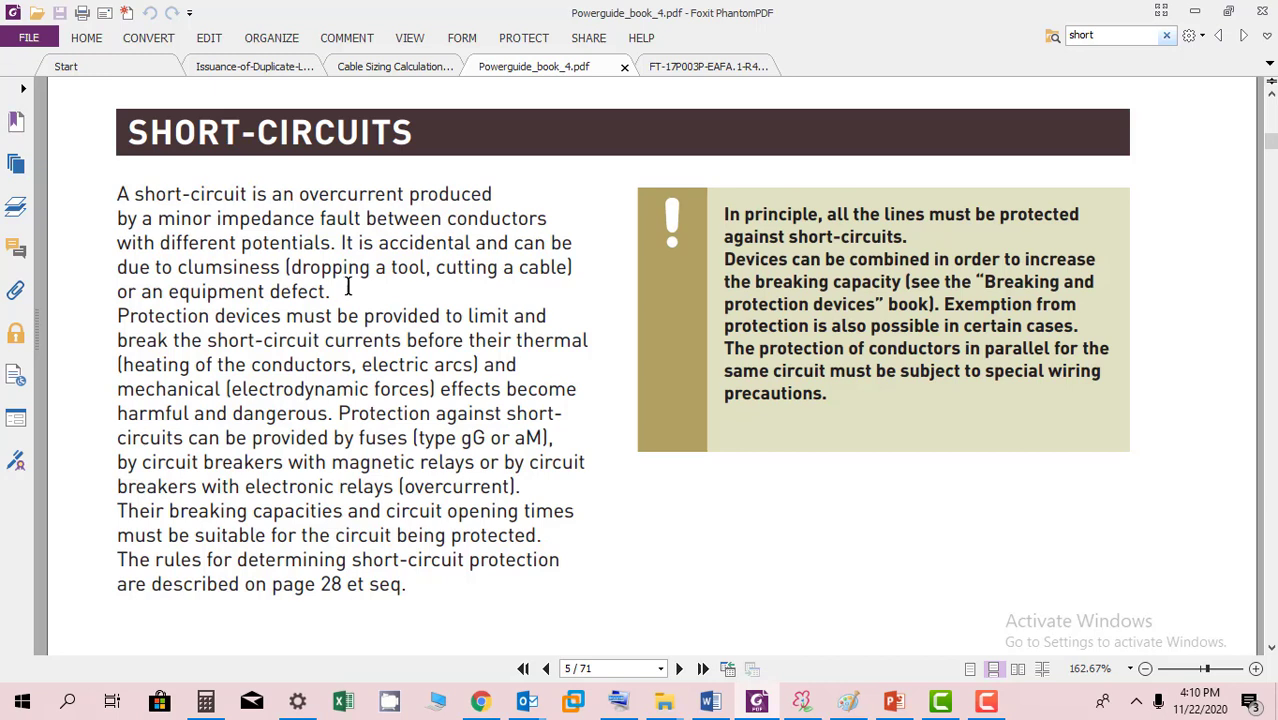
mouse_move(352, 284)
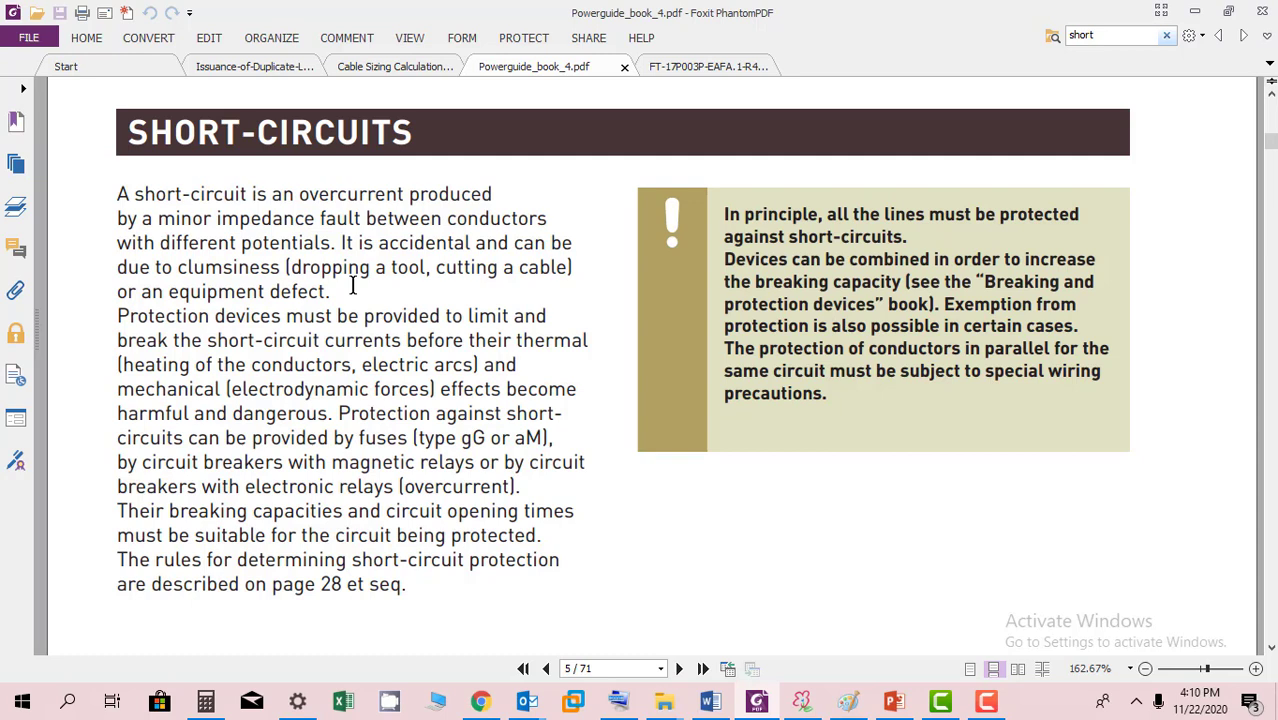
scroll("down", 3)
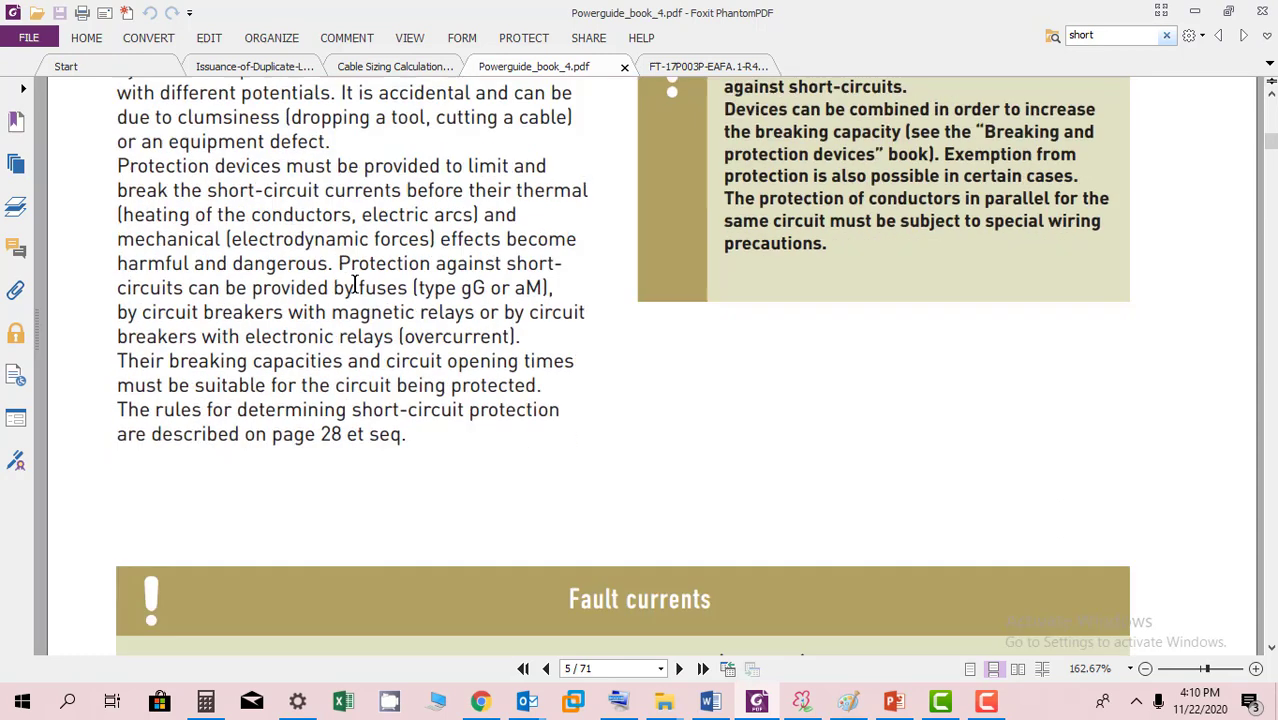
scroll("down", 3)
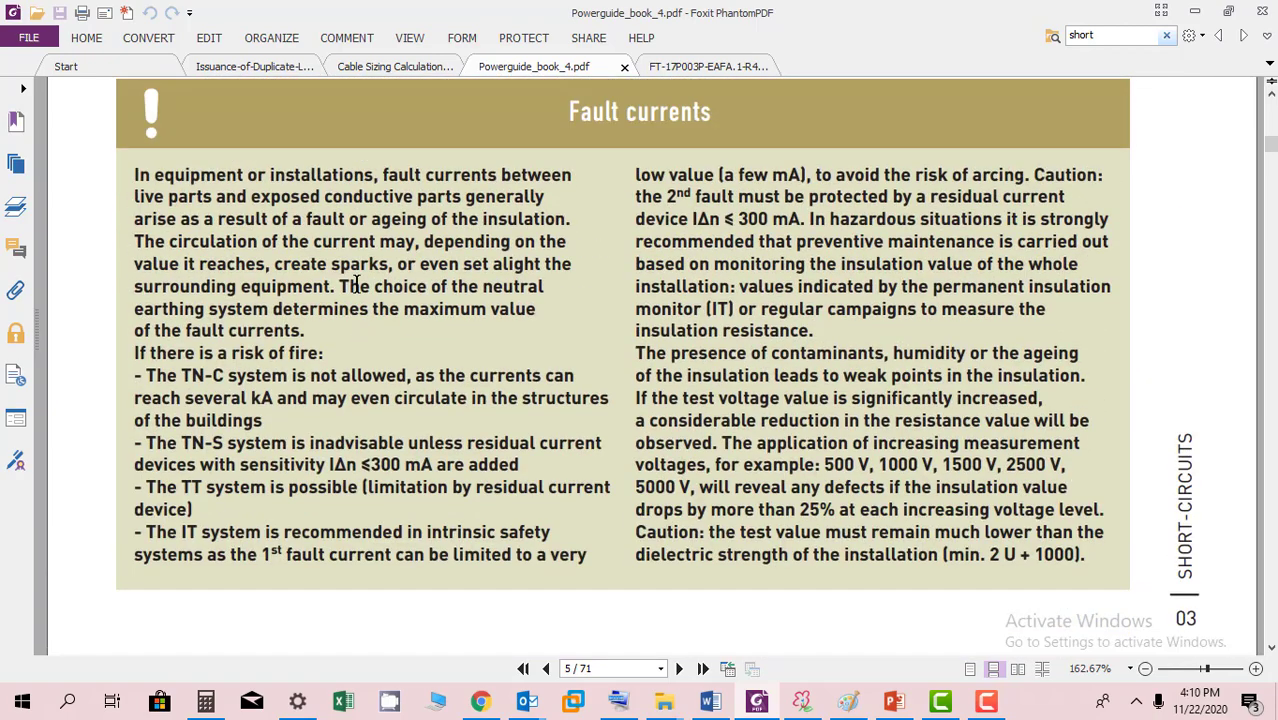
scroll("down", 3)
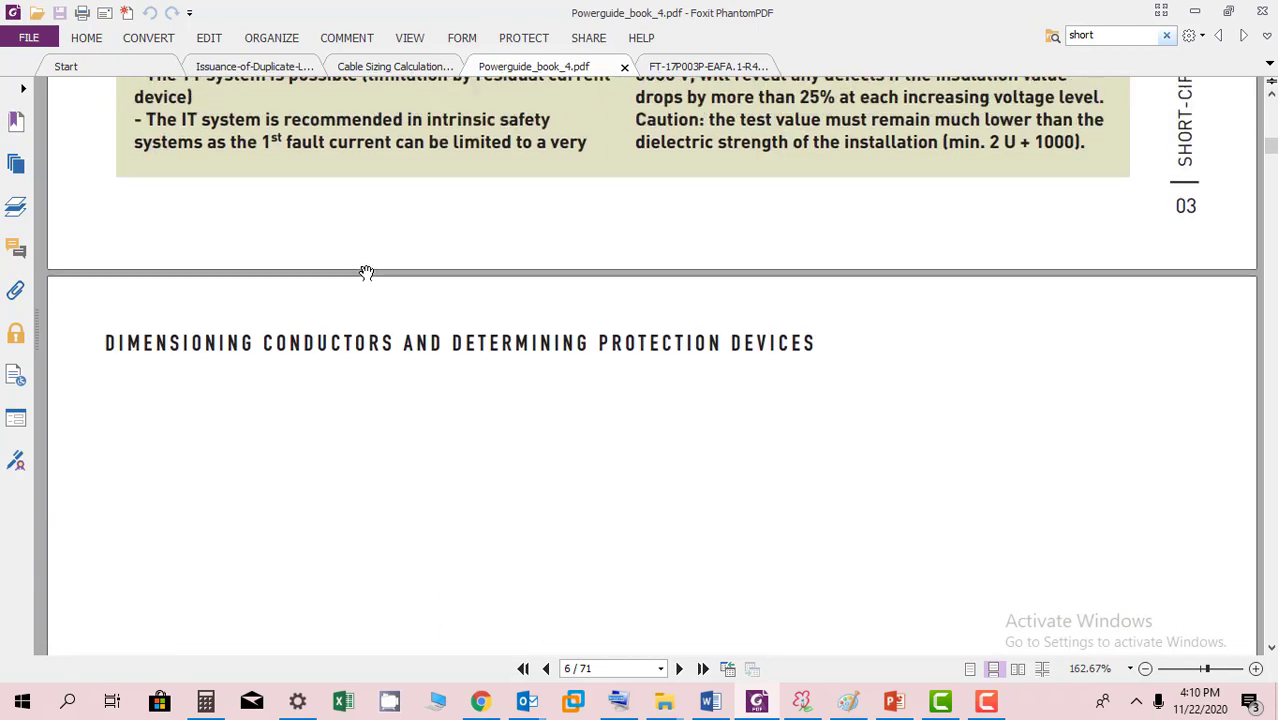
scroll("down", 3)
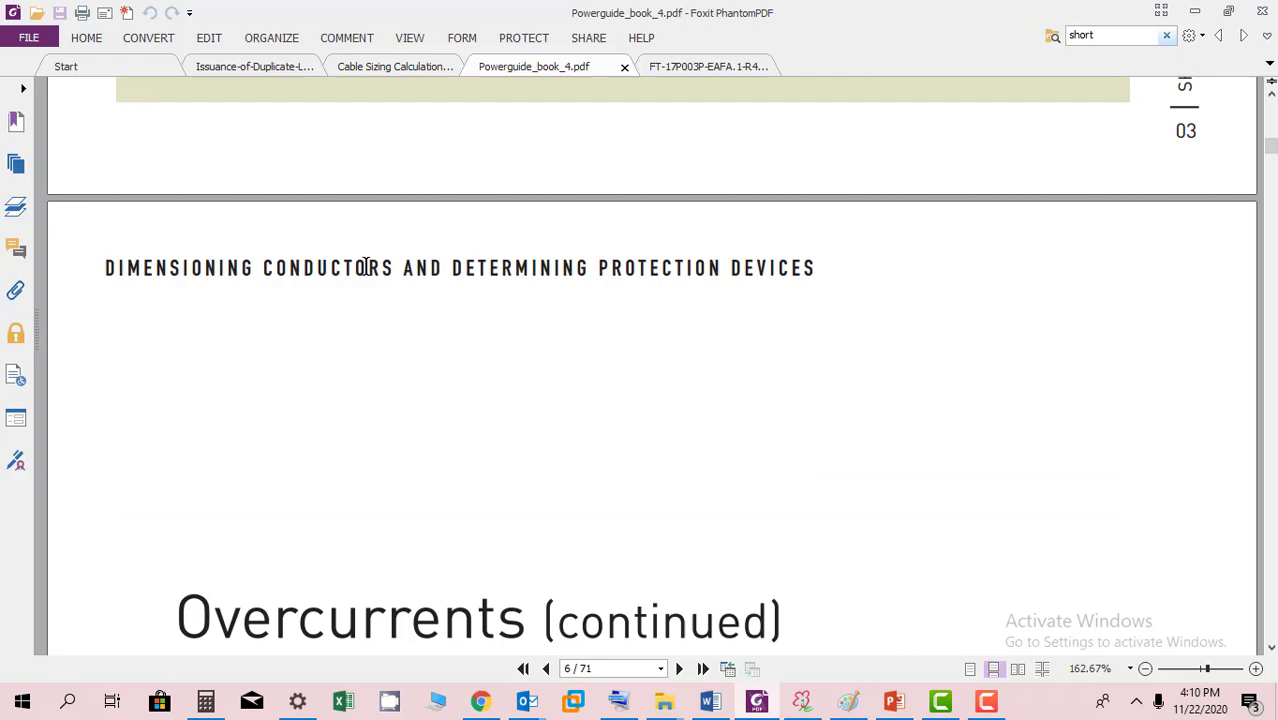
Scroll through the calculation principle steps and Standards box to reach page 7.
scroll("down", 3)
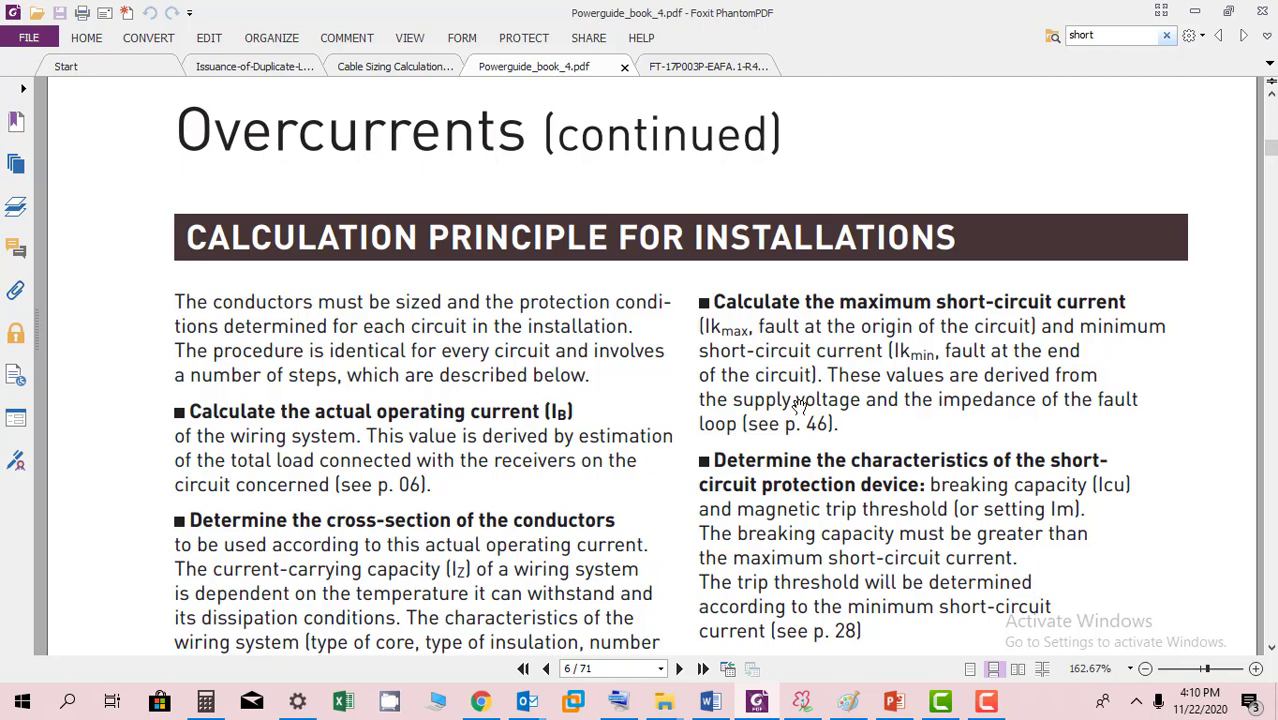
scroll("down", 3)
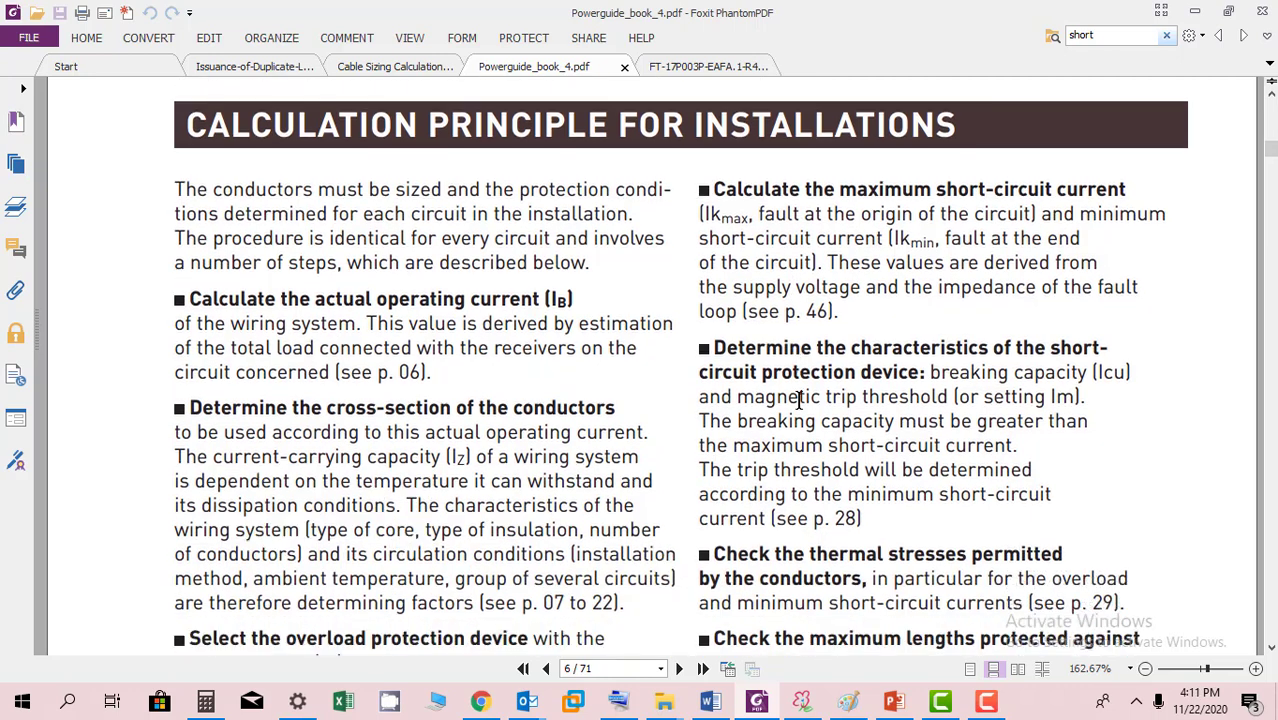
scroll("down", 3)
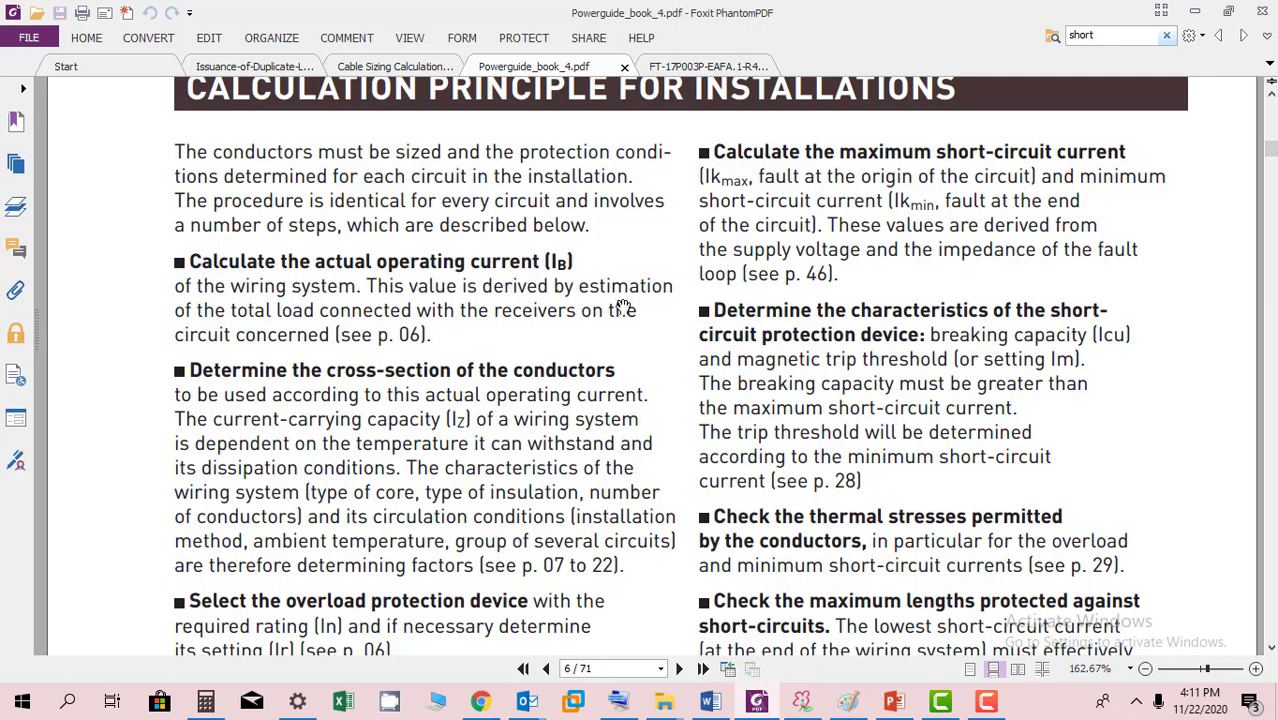
mouse_move(590, 278)
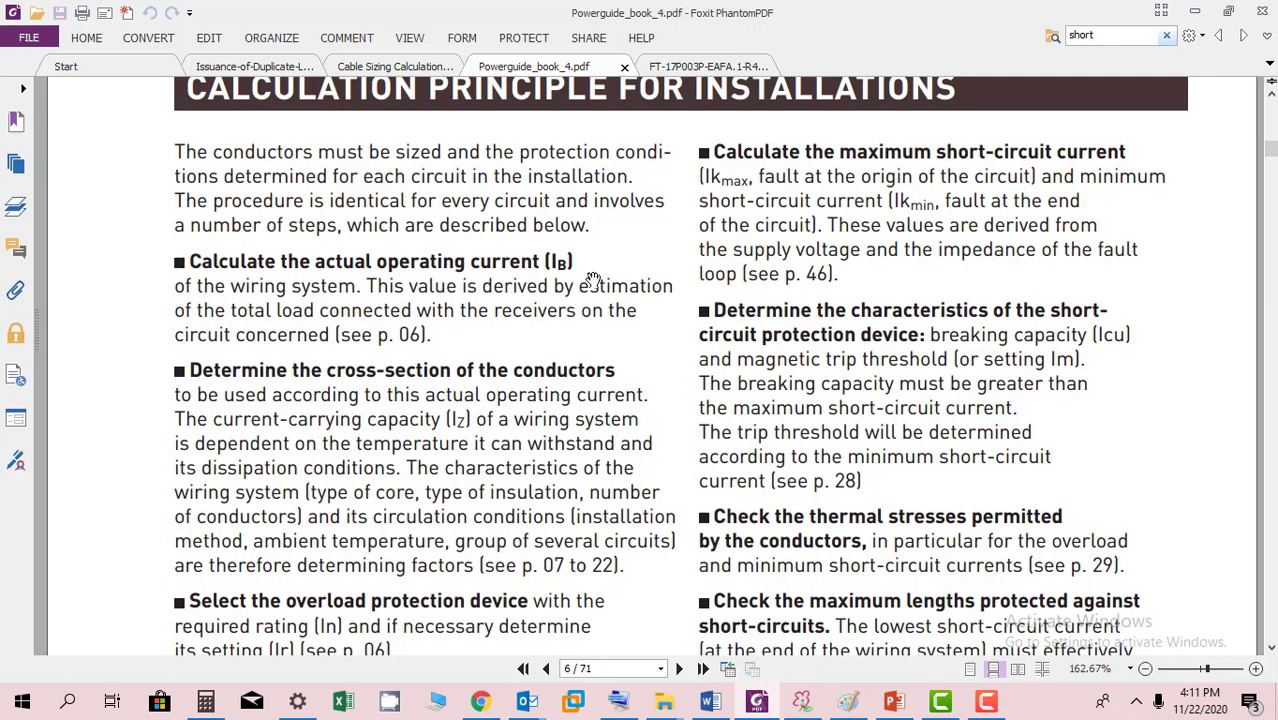
mouse_move(712, 390)
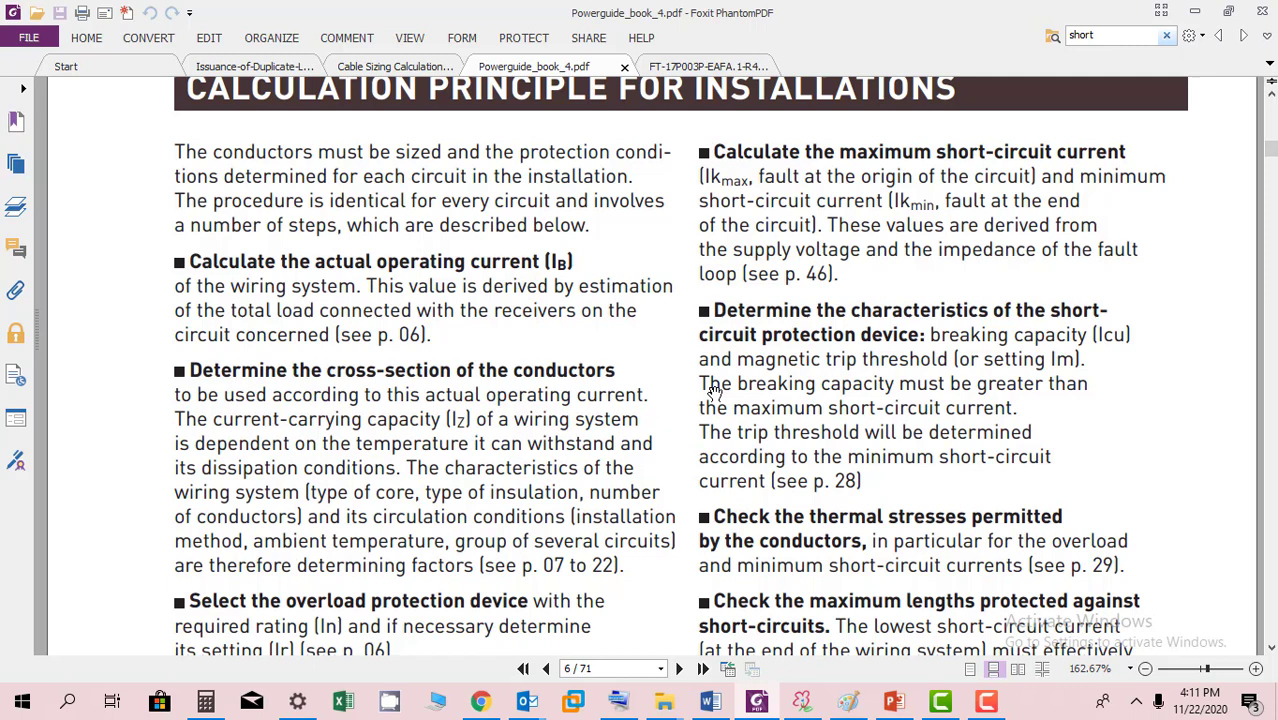
scroll("down", 3)
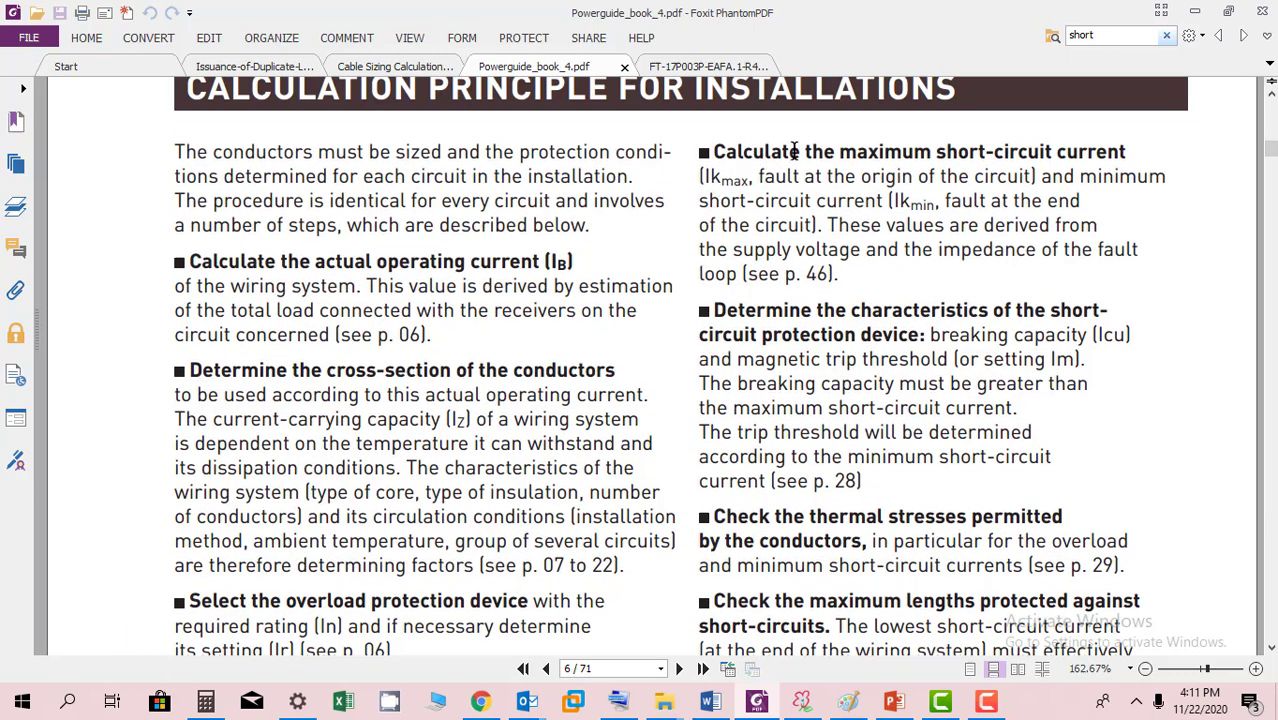
scroll("down", 3)
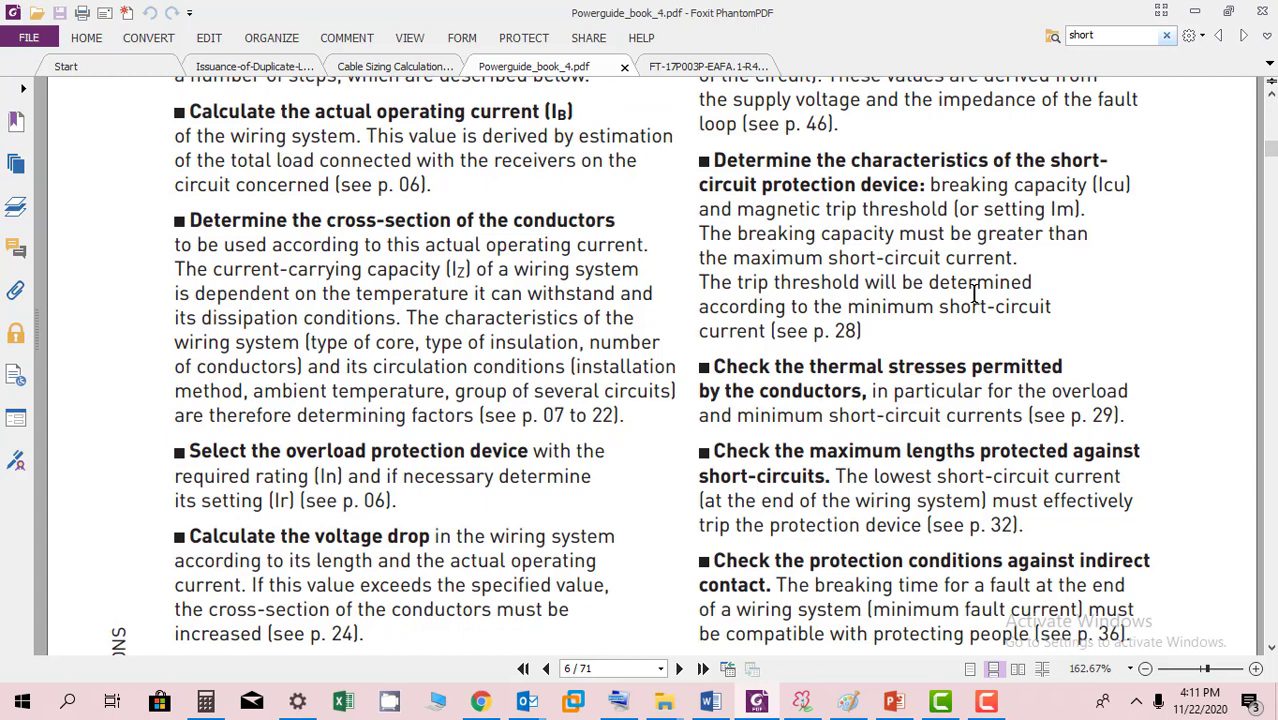
scroll("down", 3)
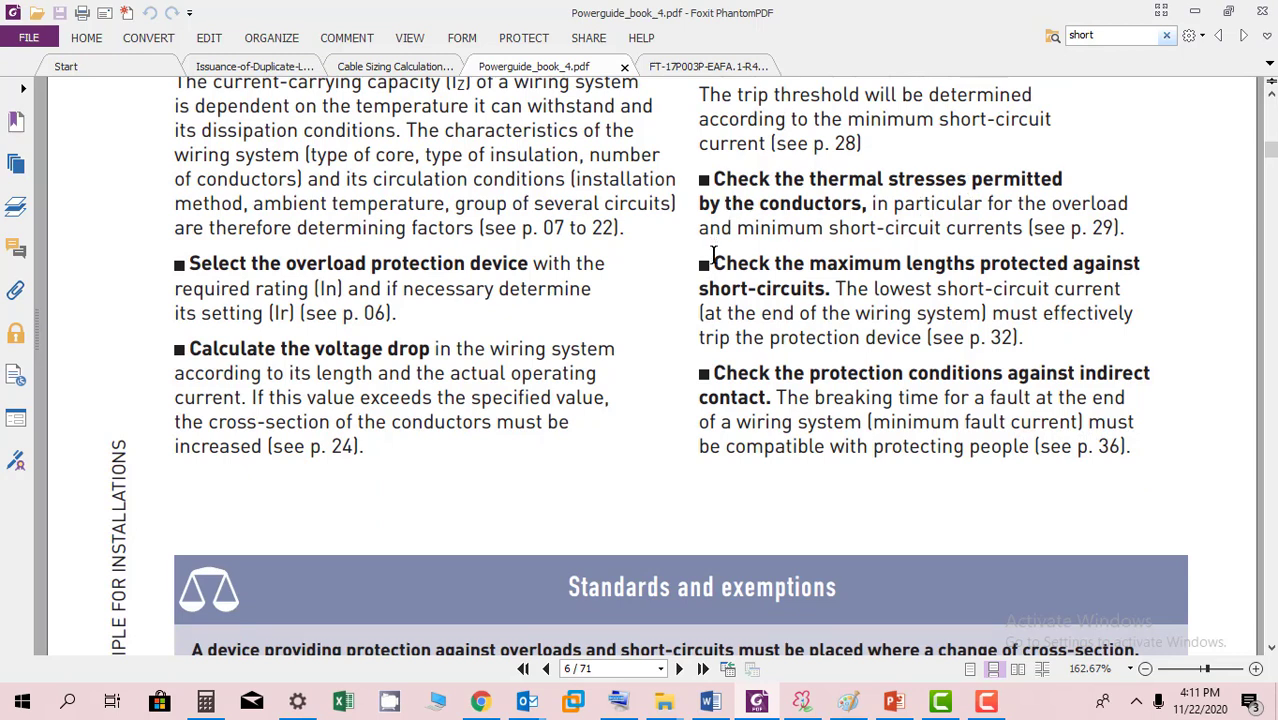
mouse_move(1140, 276)
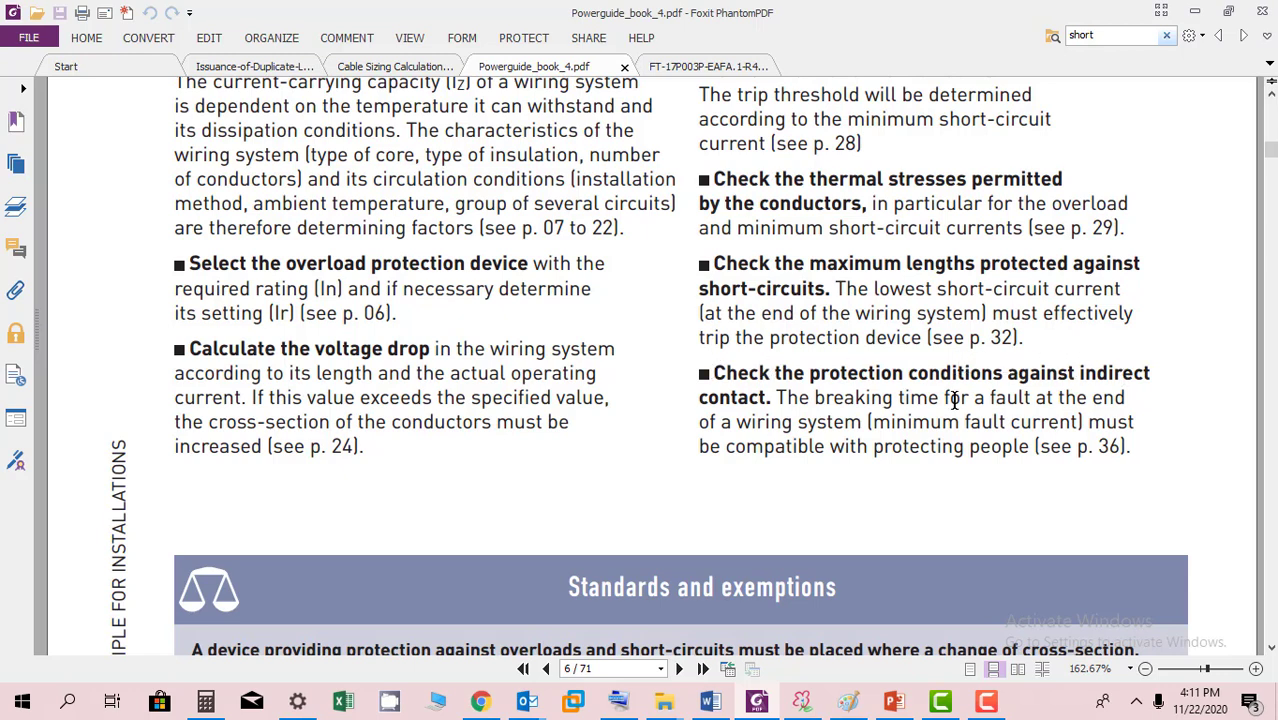
scroll("down", 3)
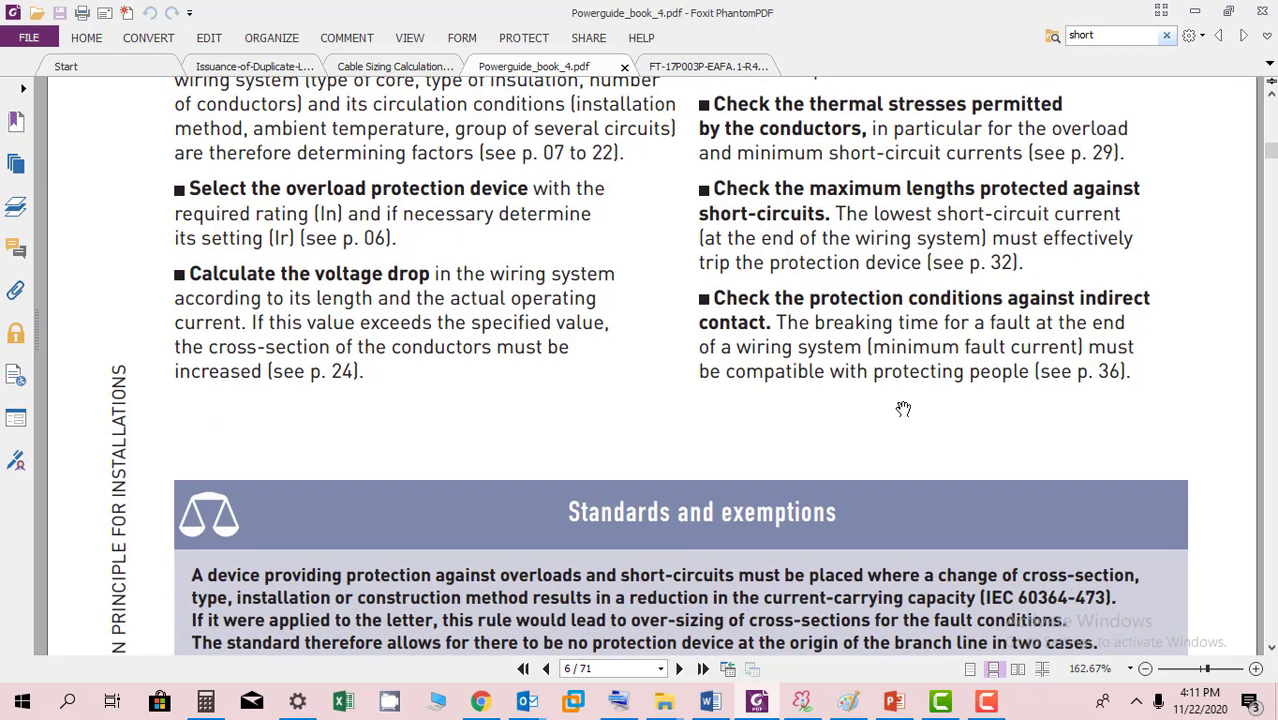
scroll("down", 3)
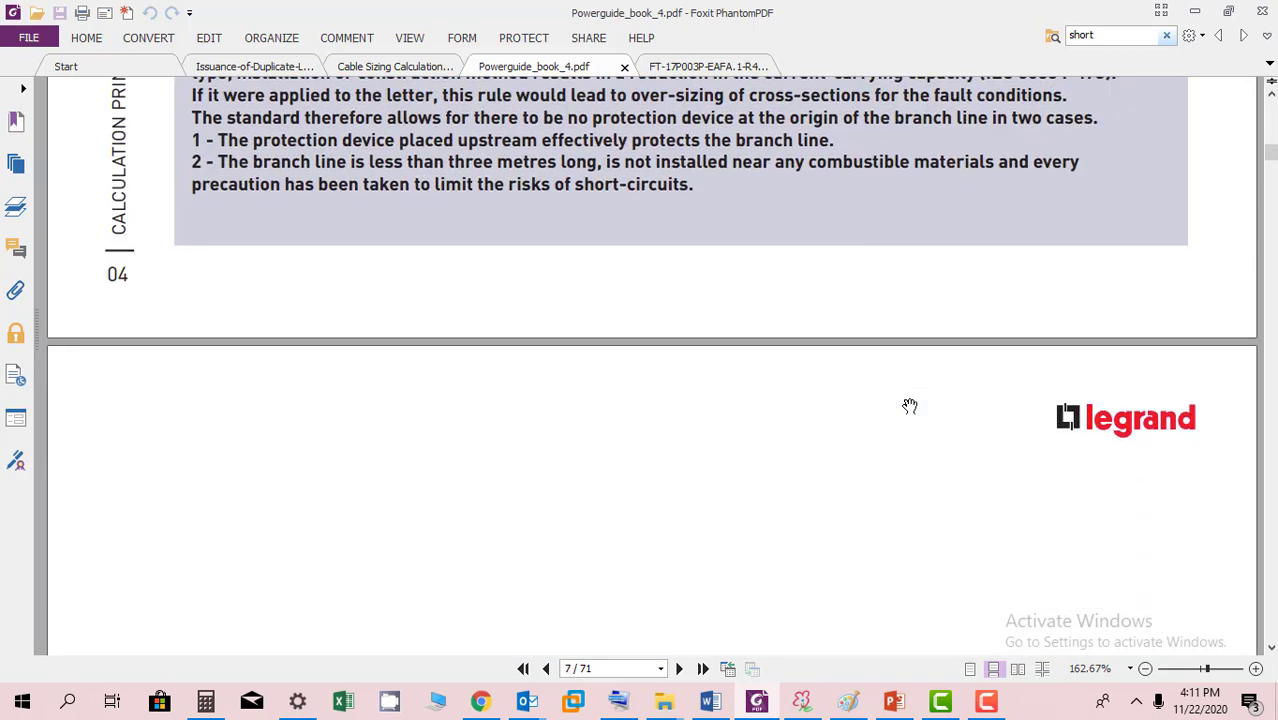
Scroll through the XL PRO² Calculation page to its installation diagram and results.
scroll("down", 3)
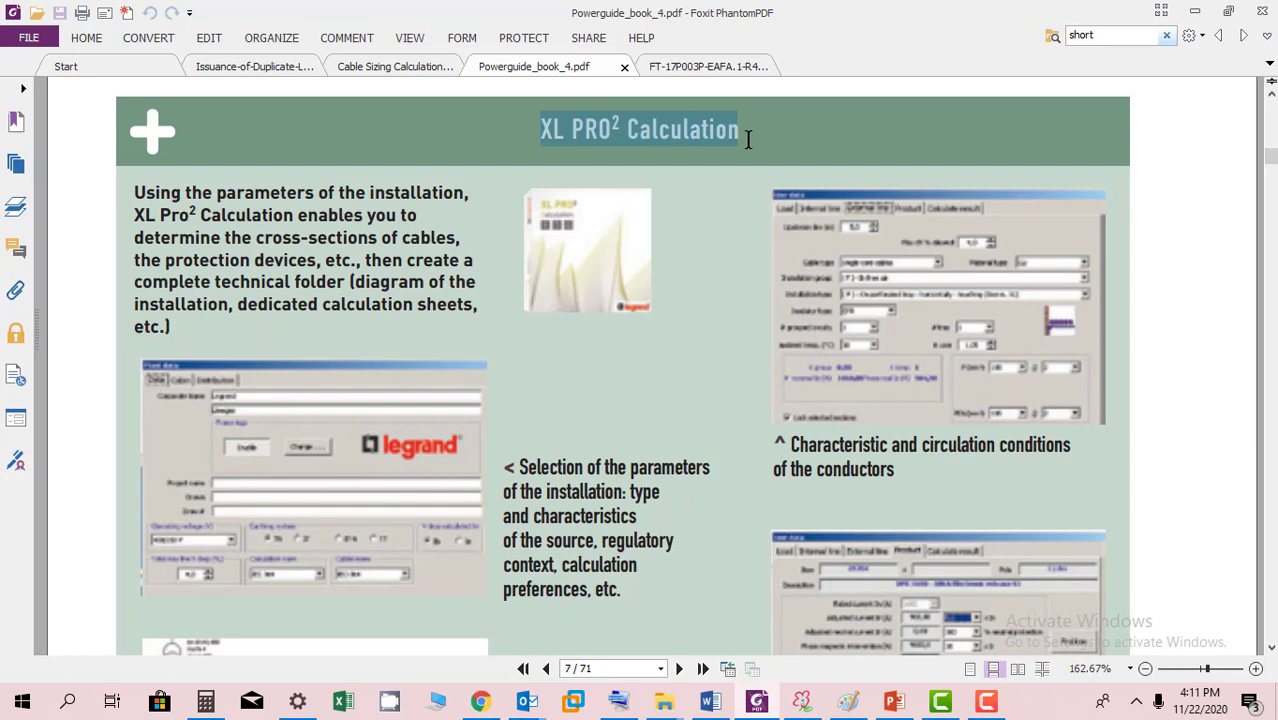
mouse_move(660, 356)
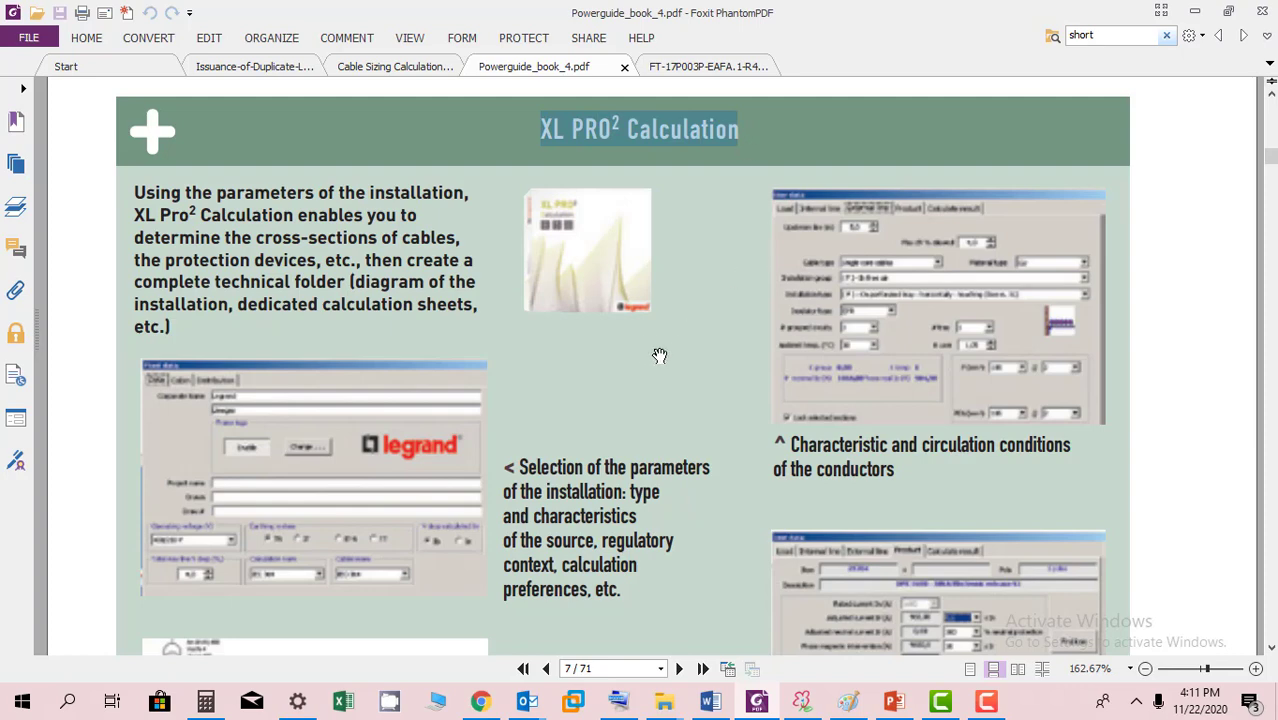
mouse_move(694, 288)
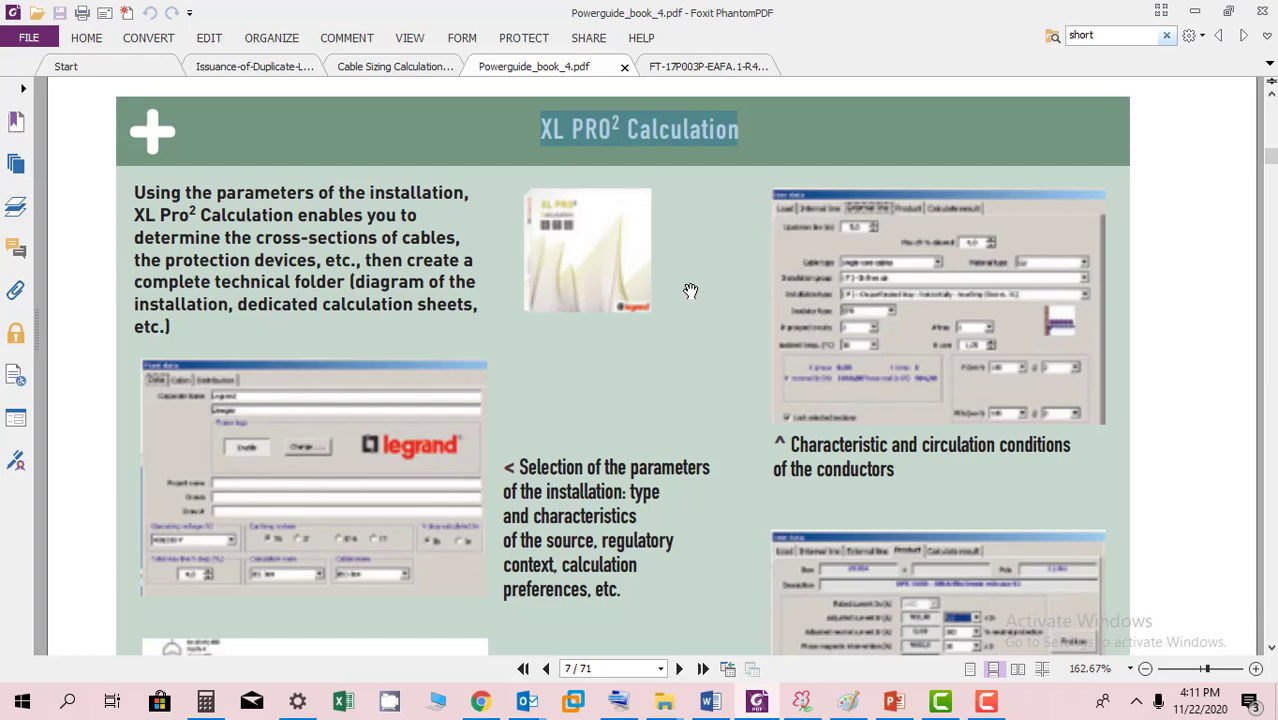
scroll("down", 3)
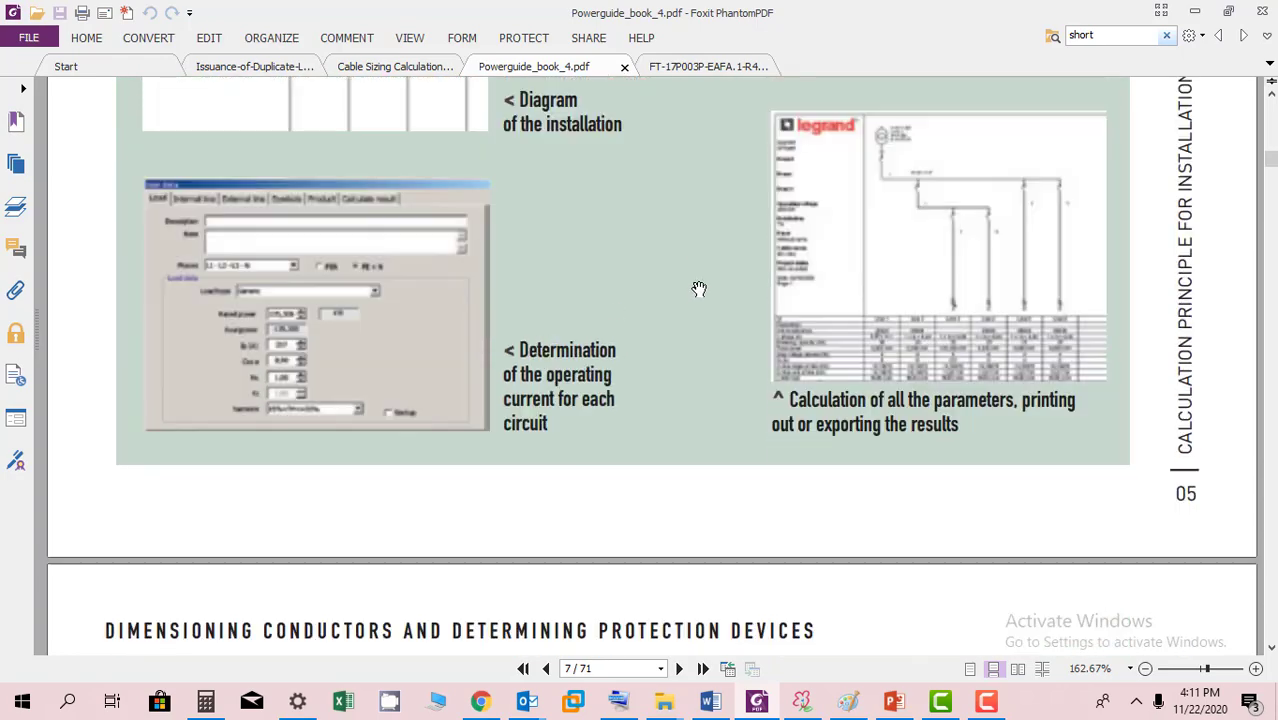
scroll("down", 3)
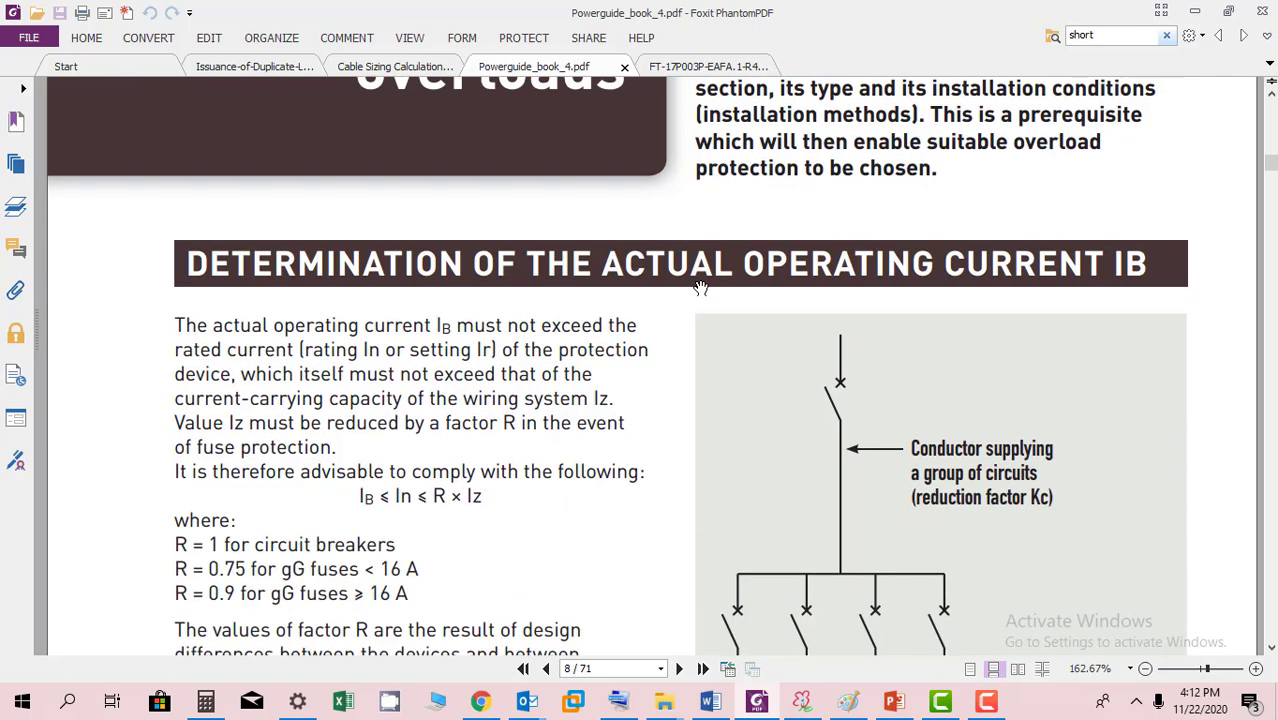
Scroll past the IB ≤ In ≤ R × Iz rule to the load areas chart on page 8.
scroll("down", 3)
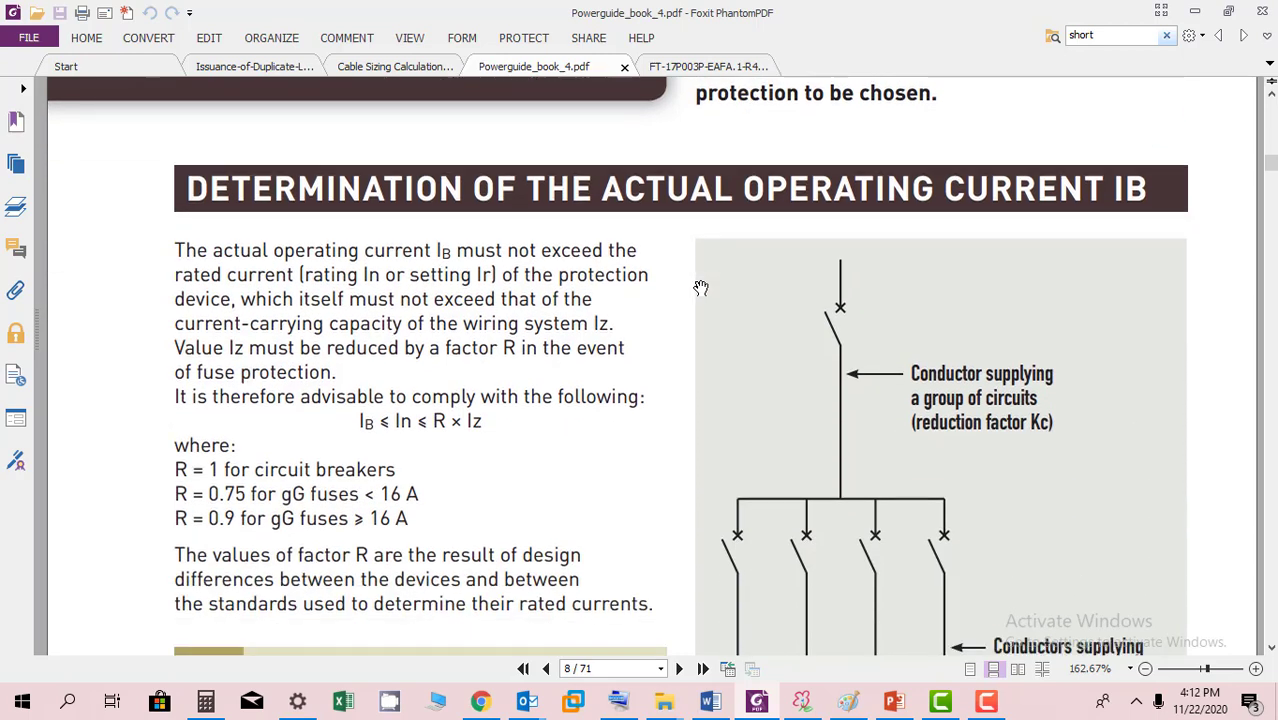
scroll("down", 3)
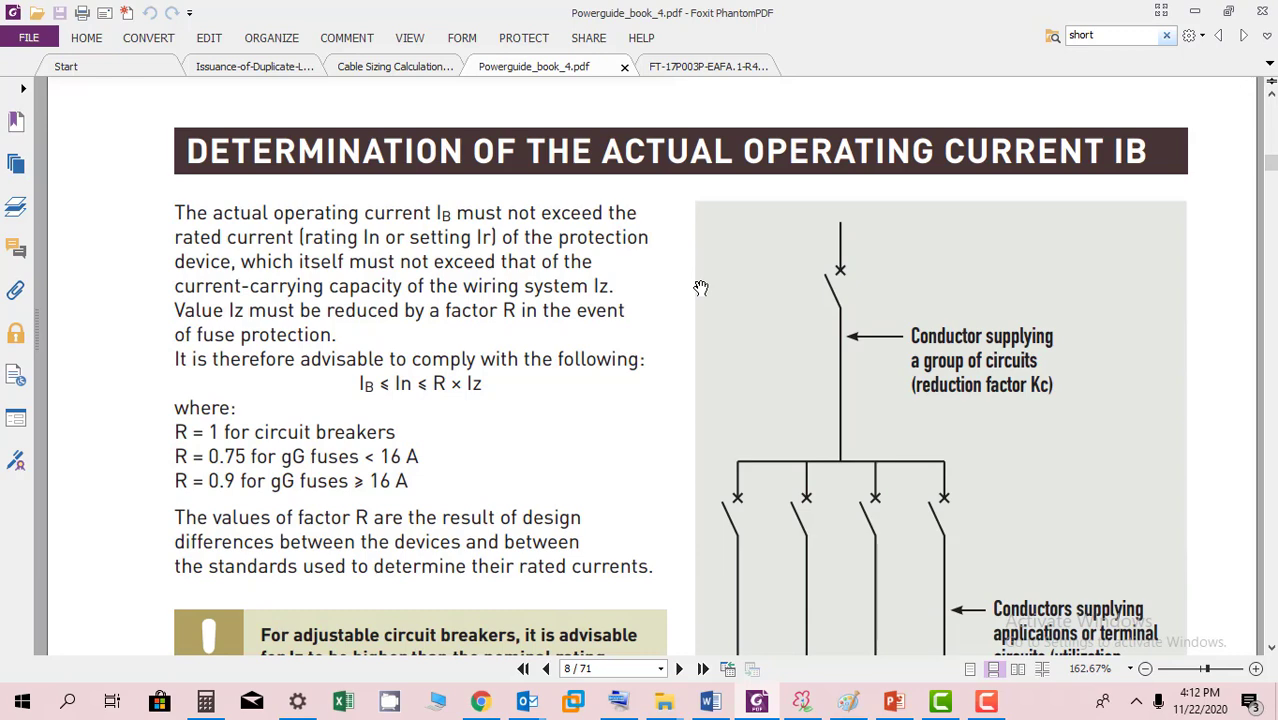
scroll("down", 3)
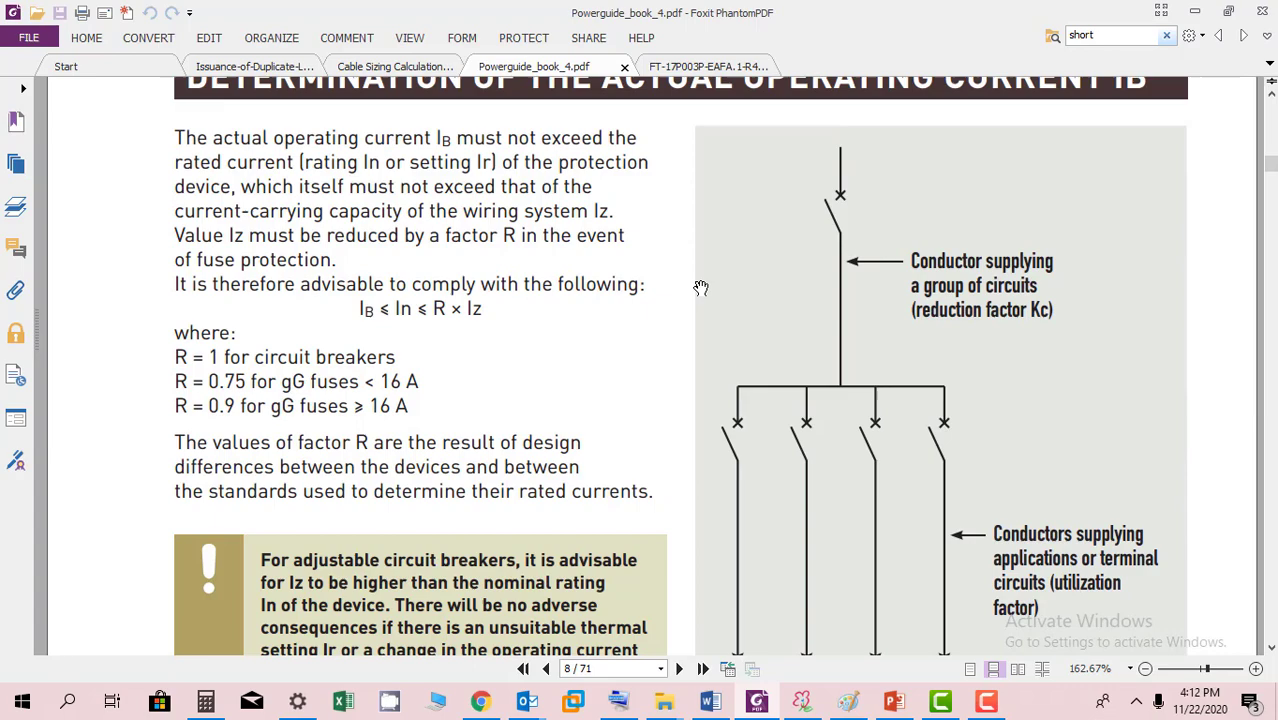
scroll("down", 3)
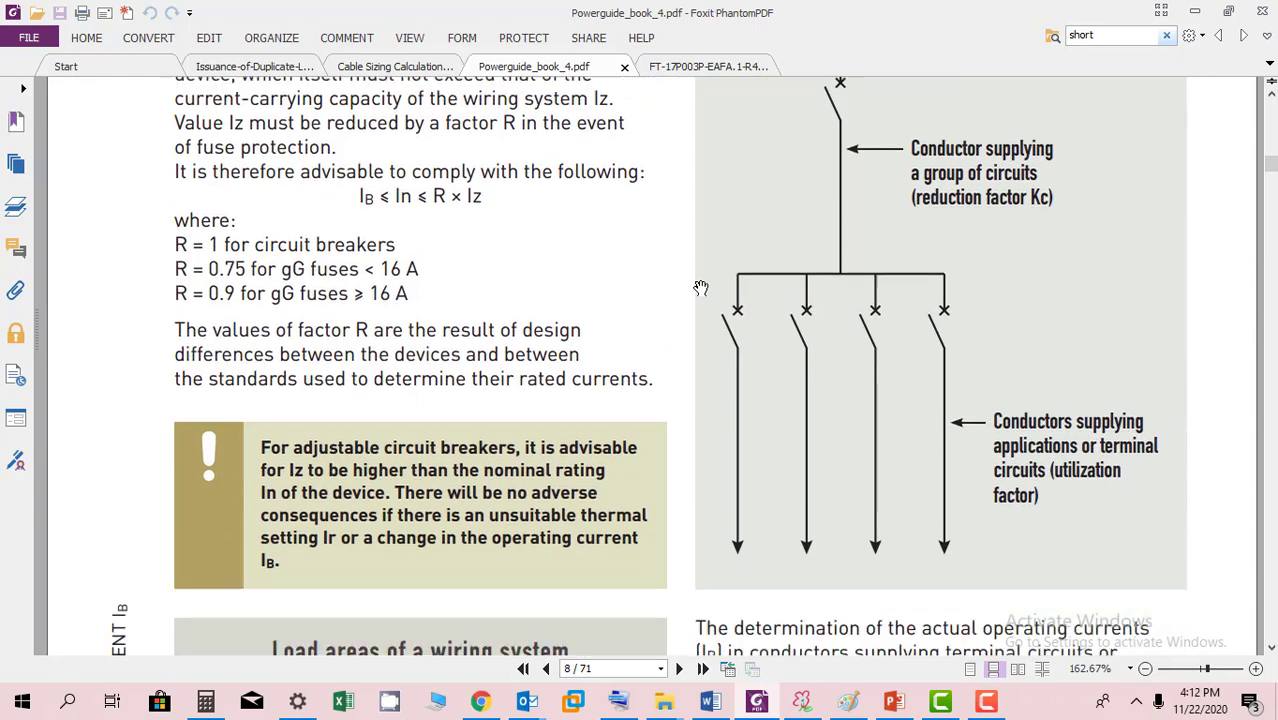
scroll("down", 3)
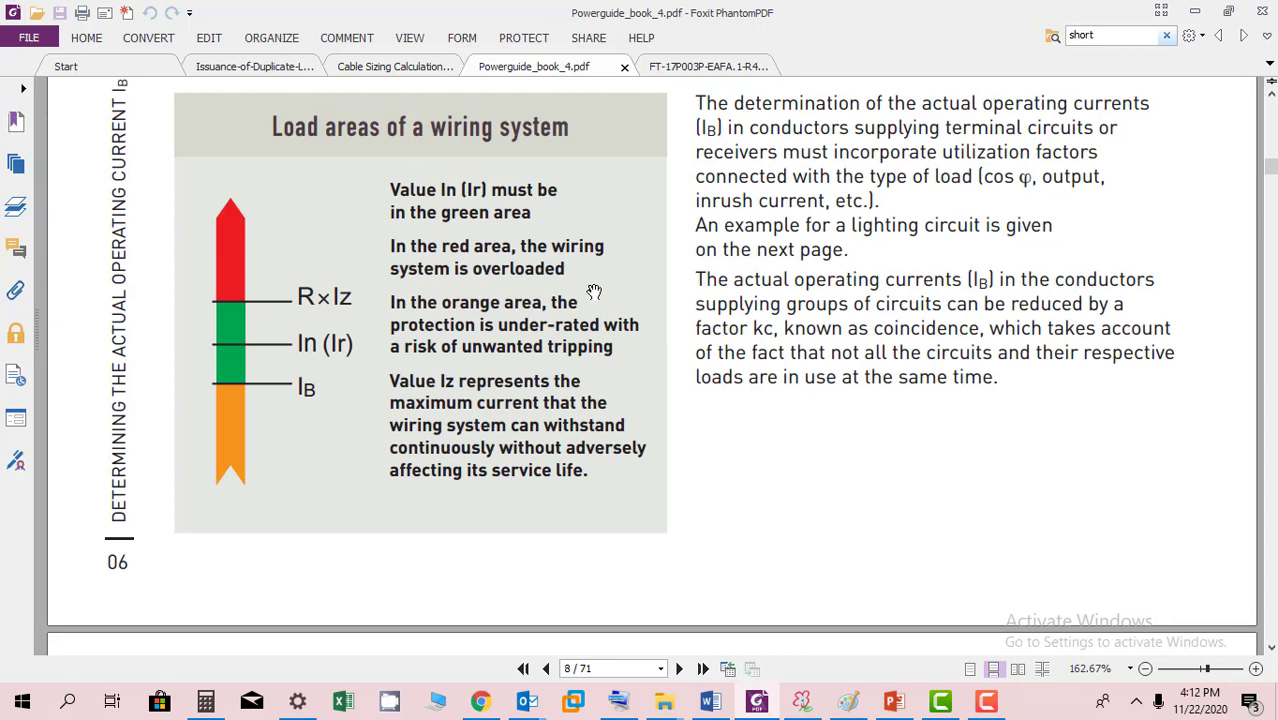
mouse_move(478, 182)
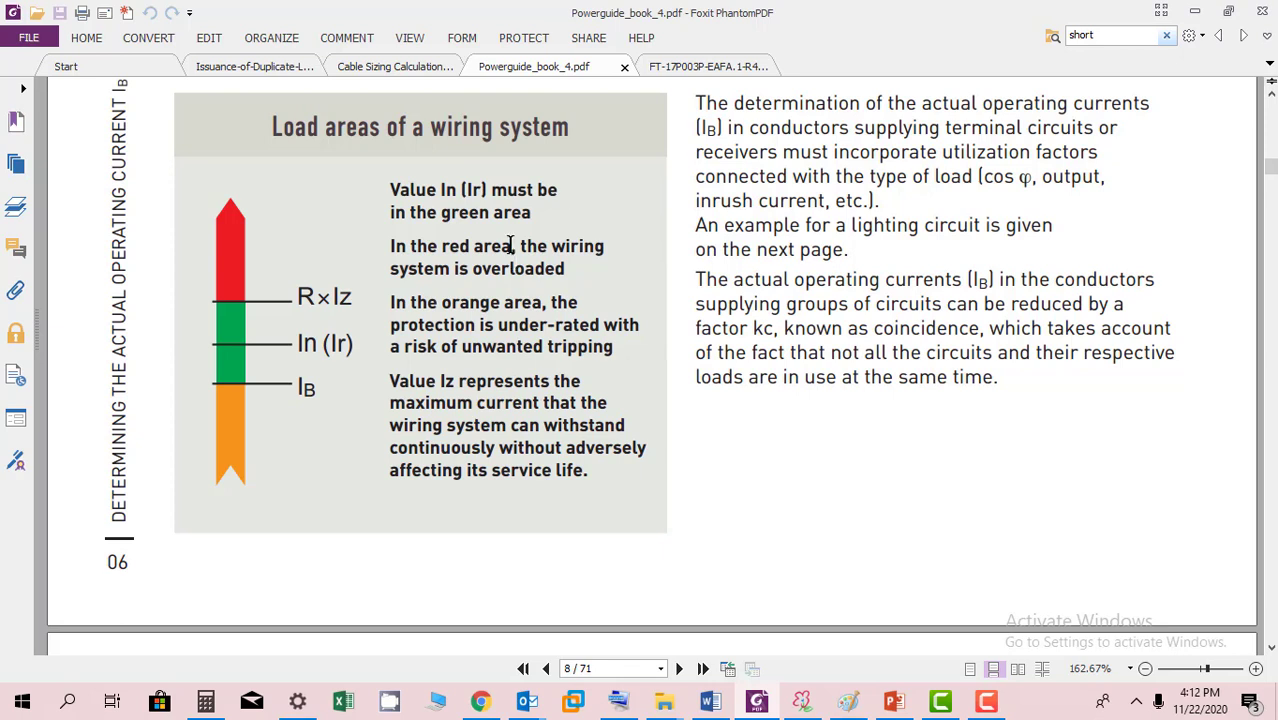
mouse_move(428, 244)
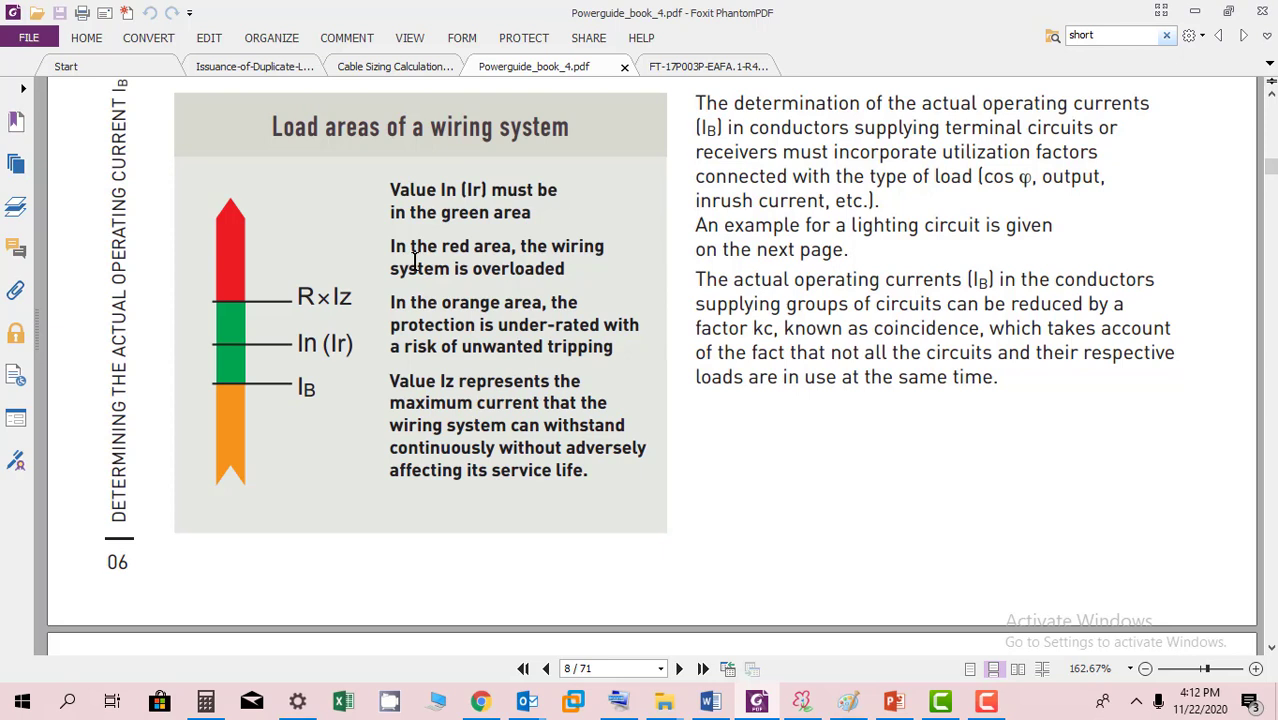
mouse_move(516, 276)
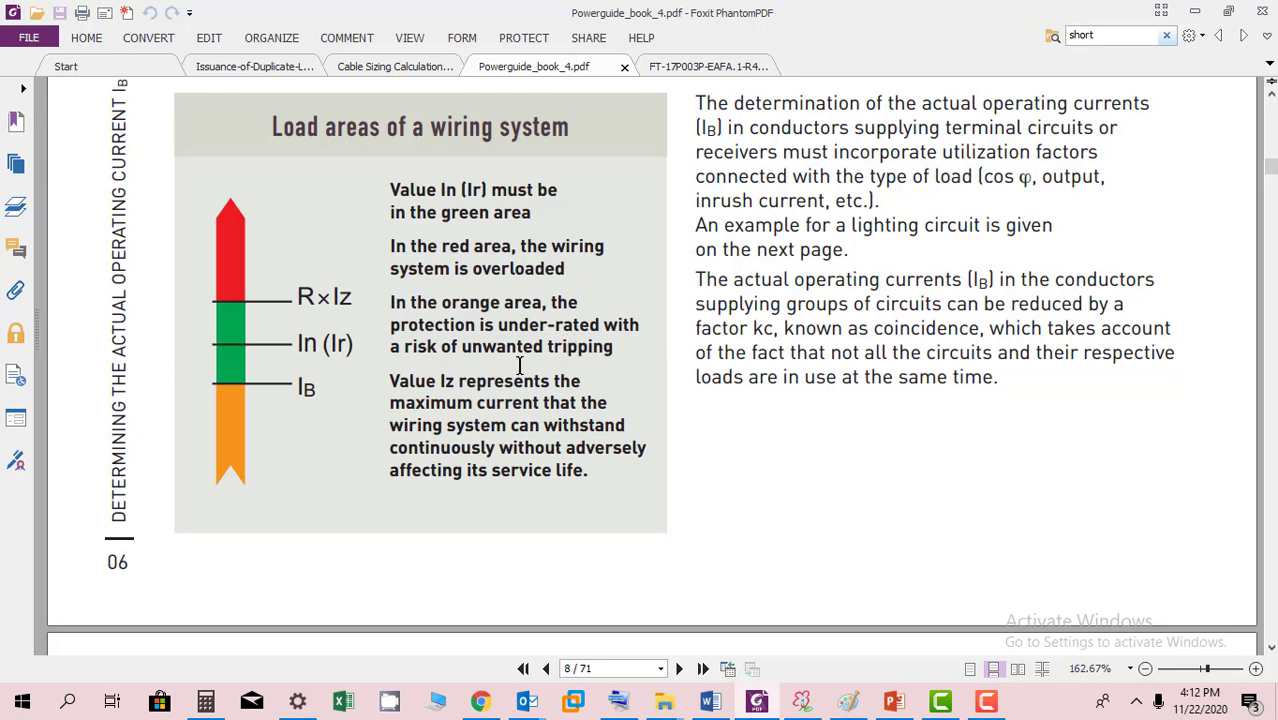
mouse_move(558, 356)
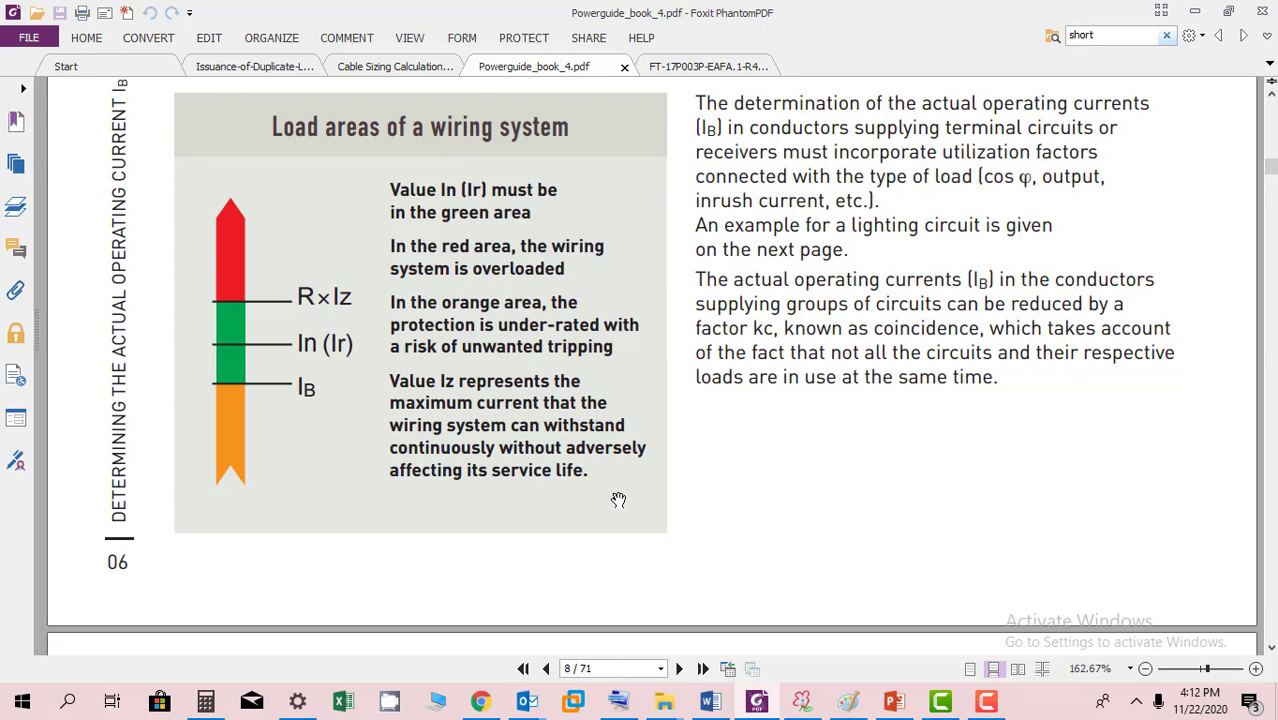
mouse_move(648, 448)
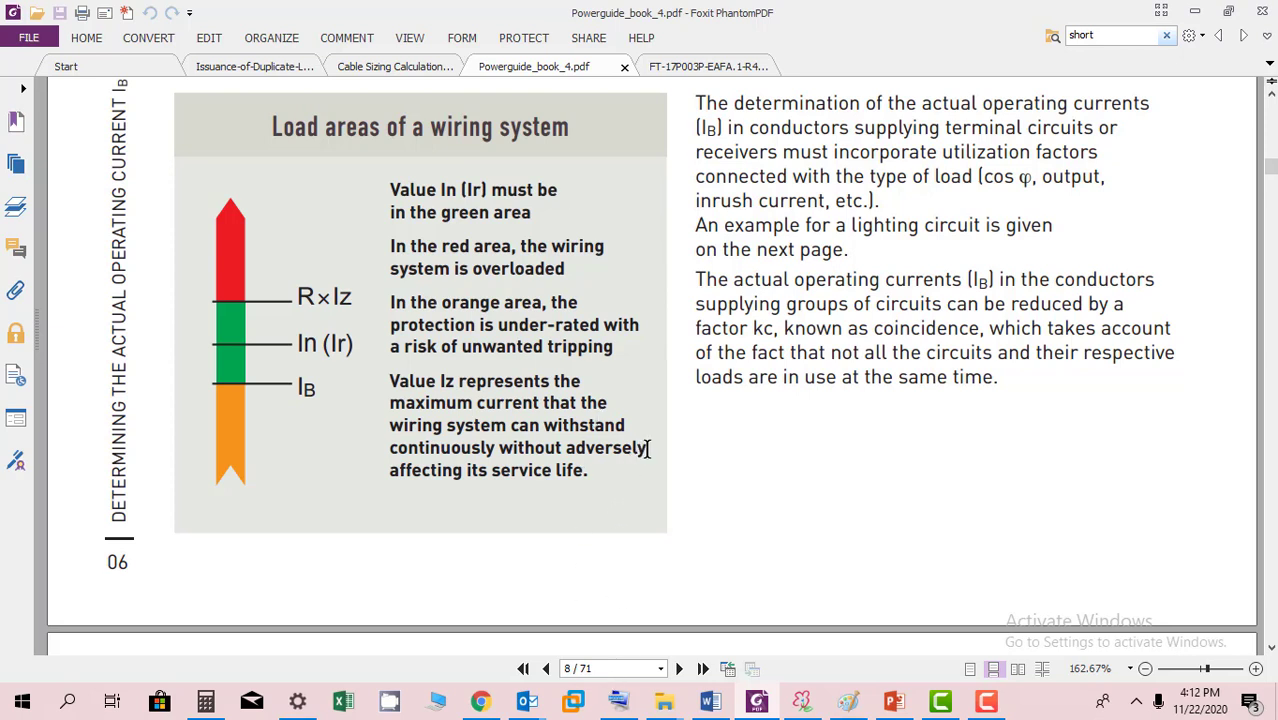
View the Load areas of a wiring system chart, then return to the IB determination heading.
scroll("down", 3)
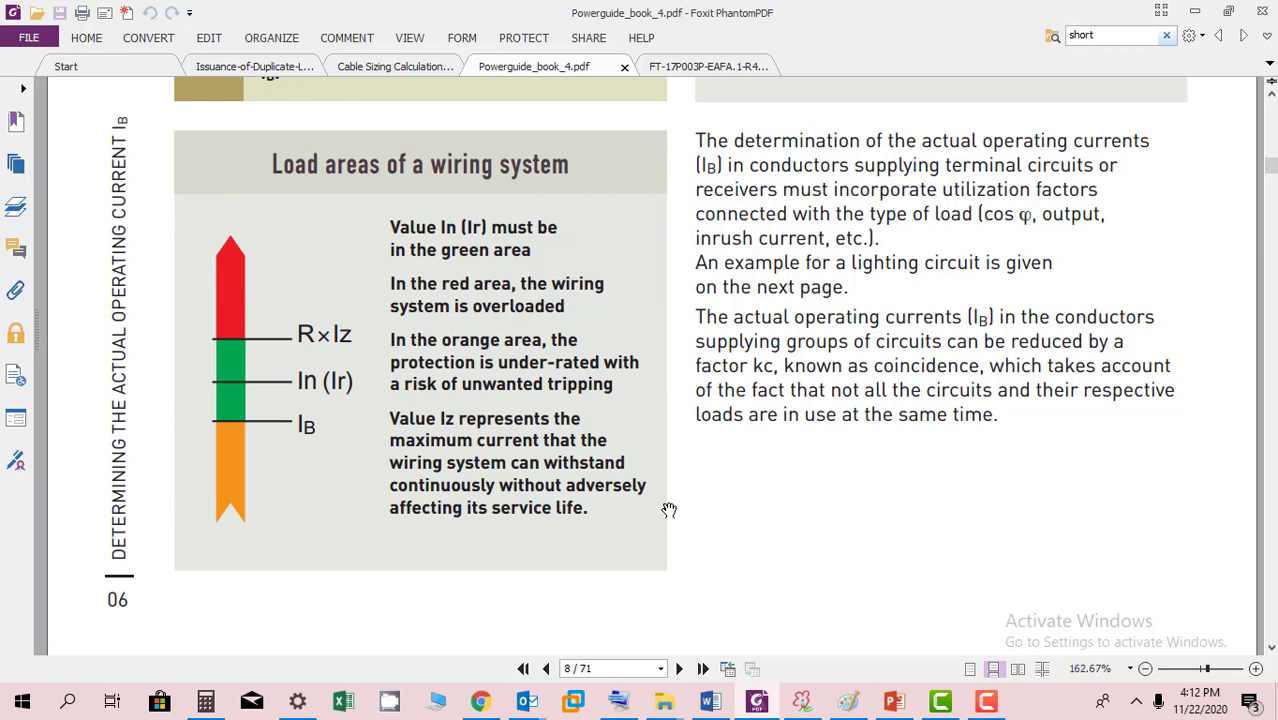
scroll("up", 3)
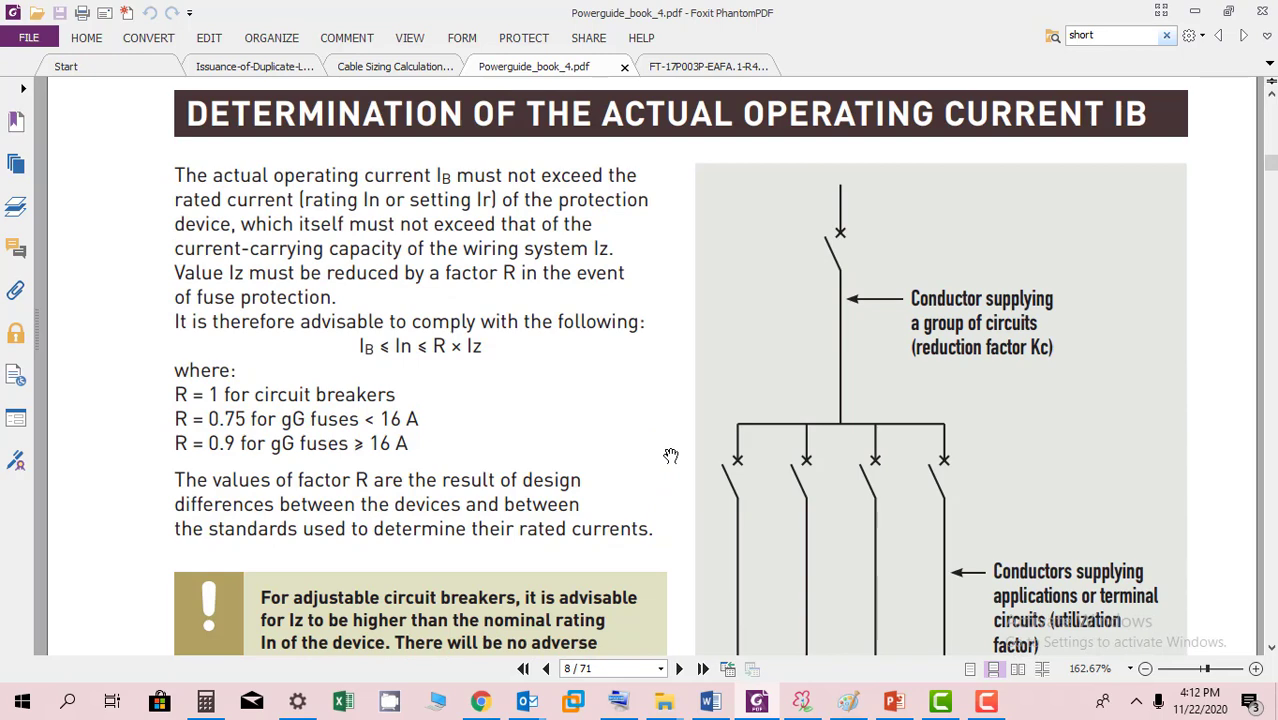
Scroll down slightly within the IB determination section on page 8.
scroll("down", 3)
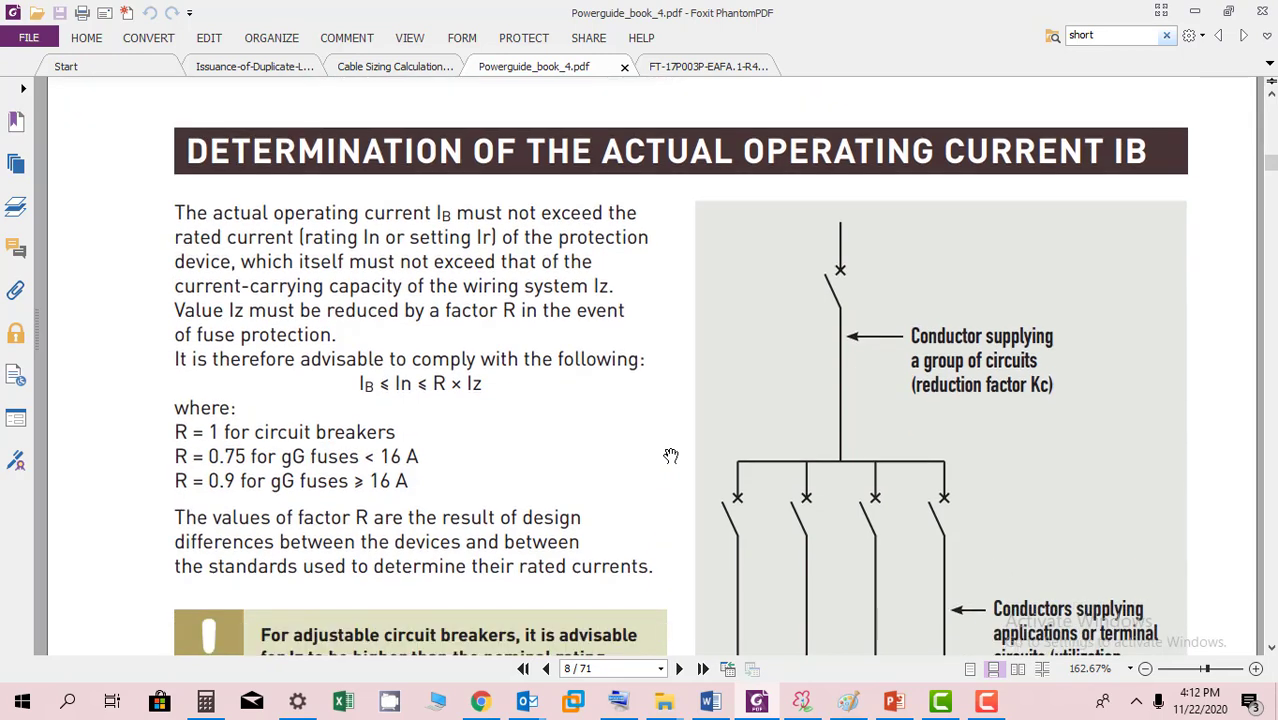
mouse_move(288, 222)
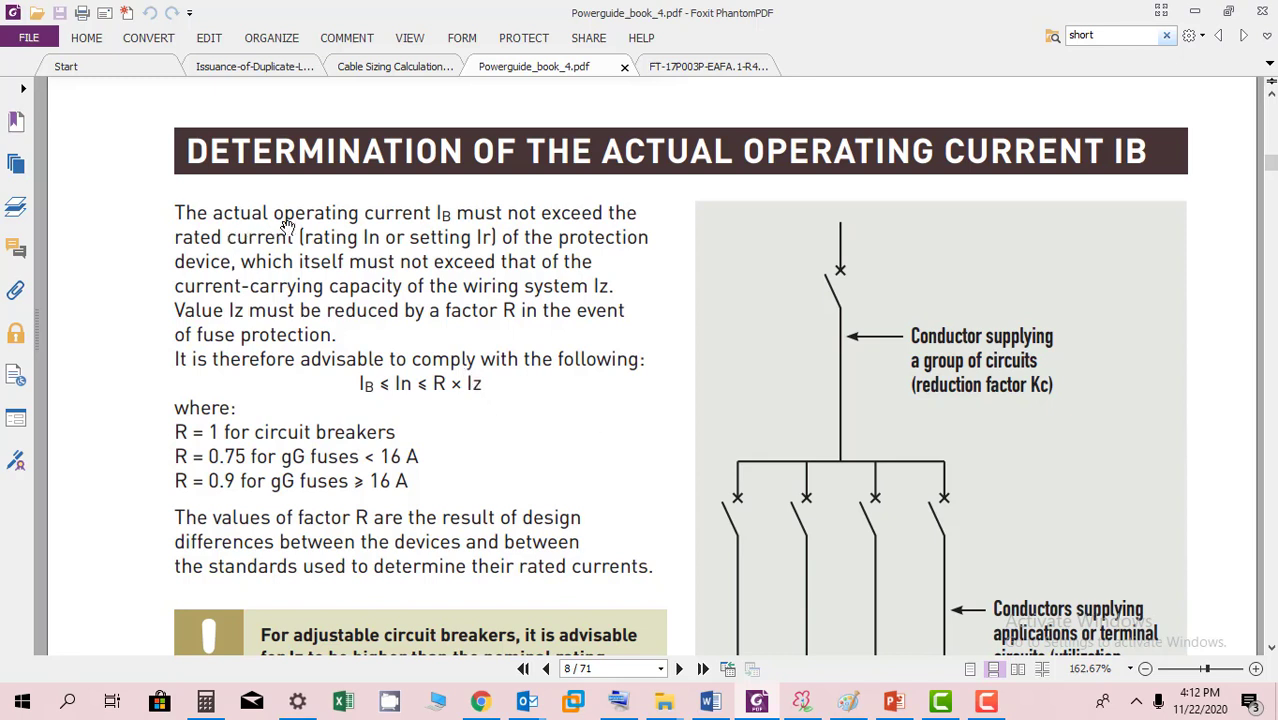
mouse_move(636, 240)
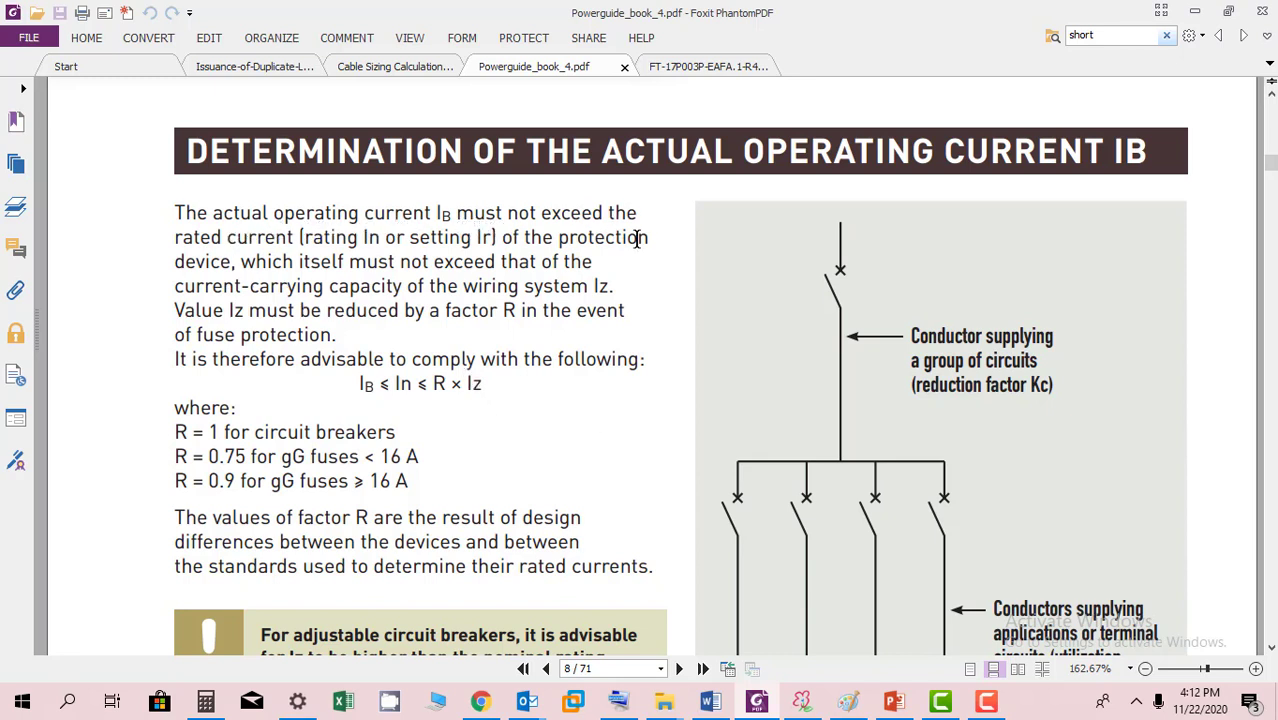
mouse_move(536, 244)
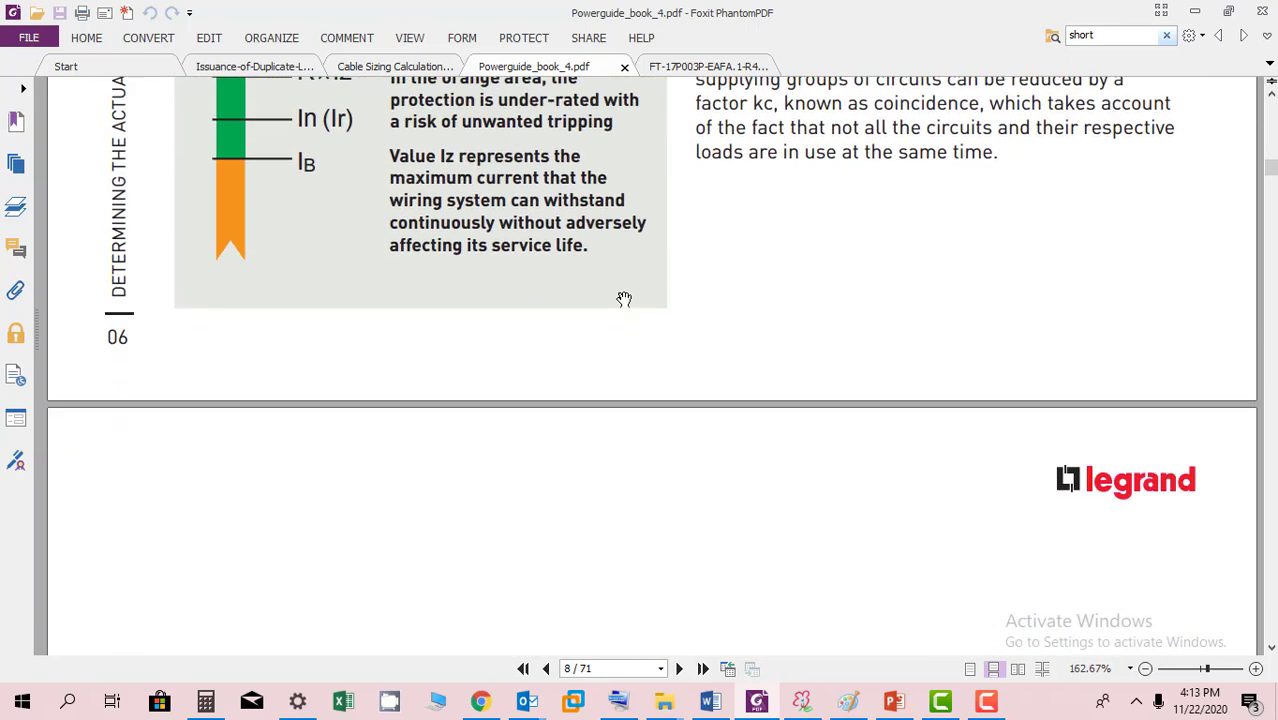
Scroll to page 9's 22.5 A strip-light operating current example and IEC 60364-1 notes.
scroll("down", 3)
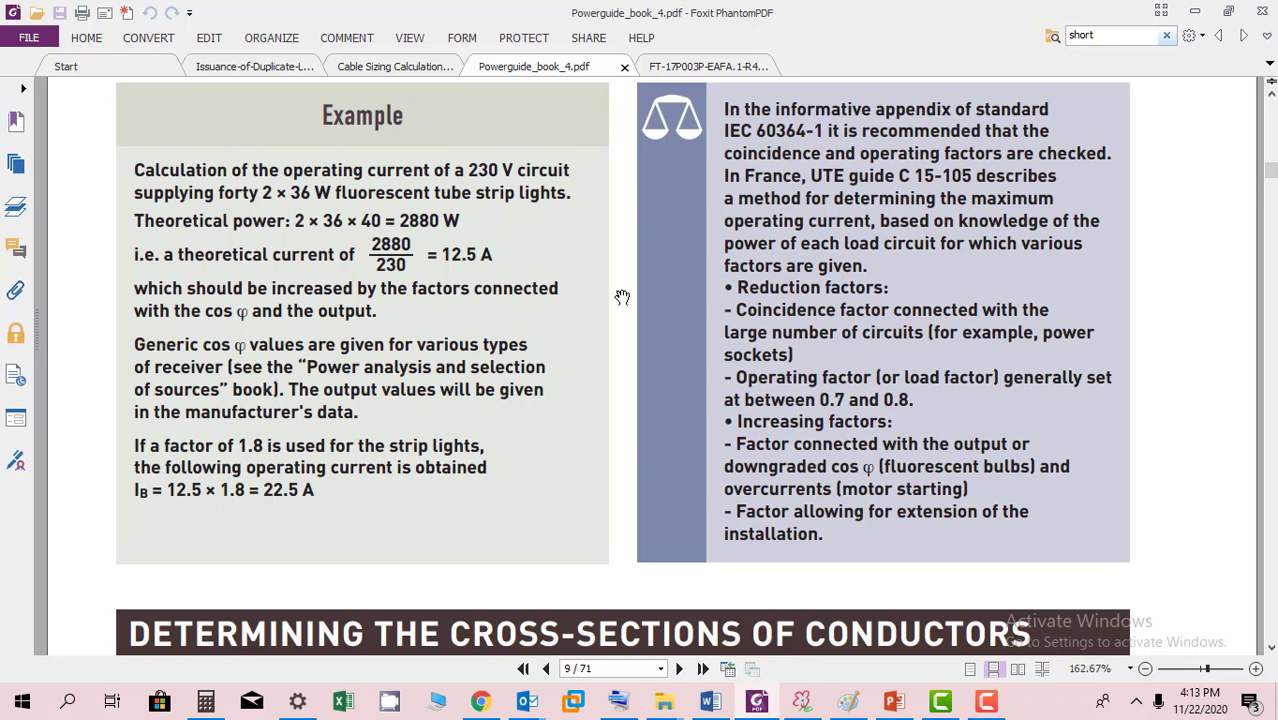
mouse_move(372, 168)
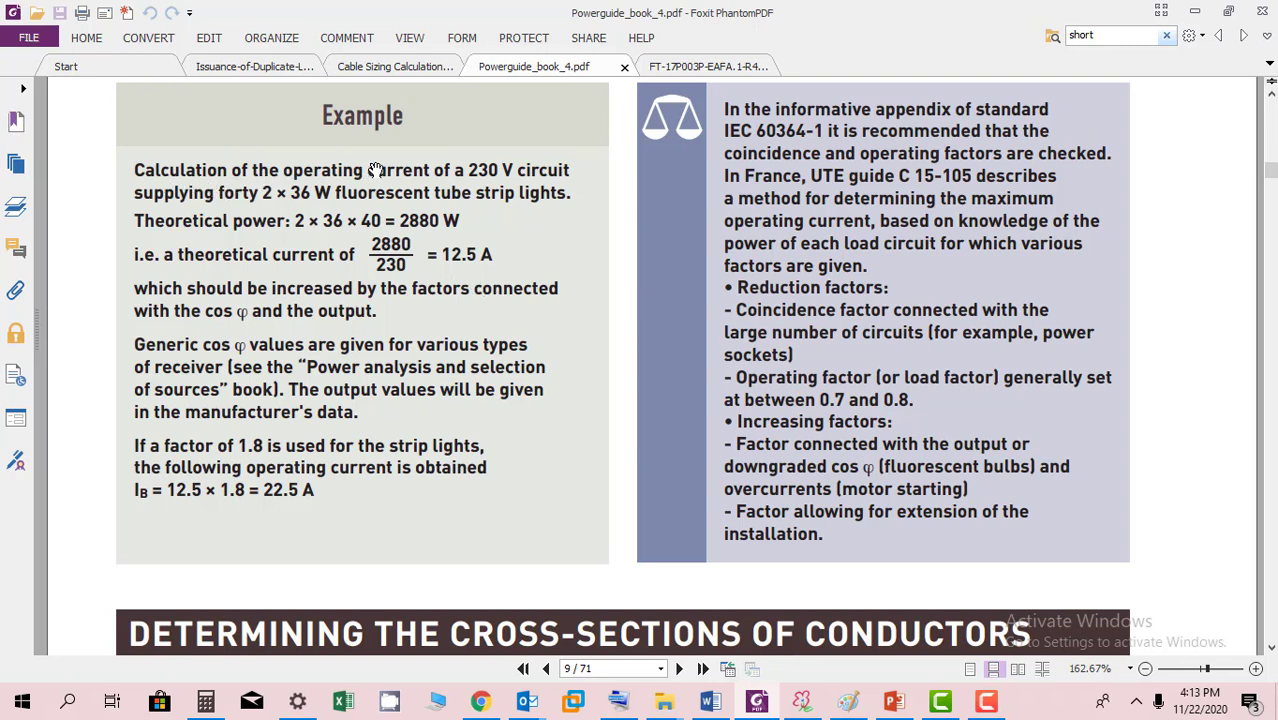
mouse_move(272, 214)
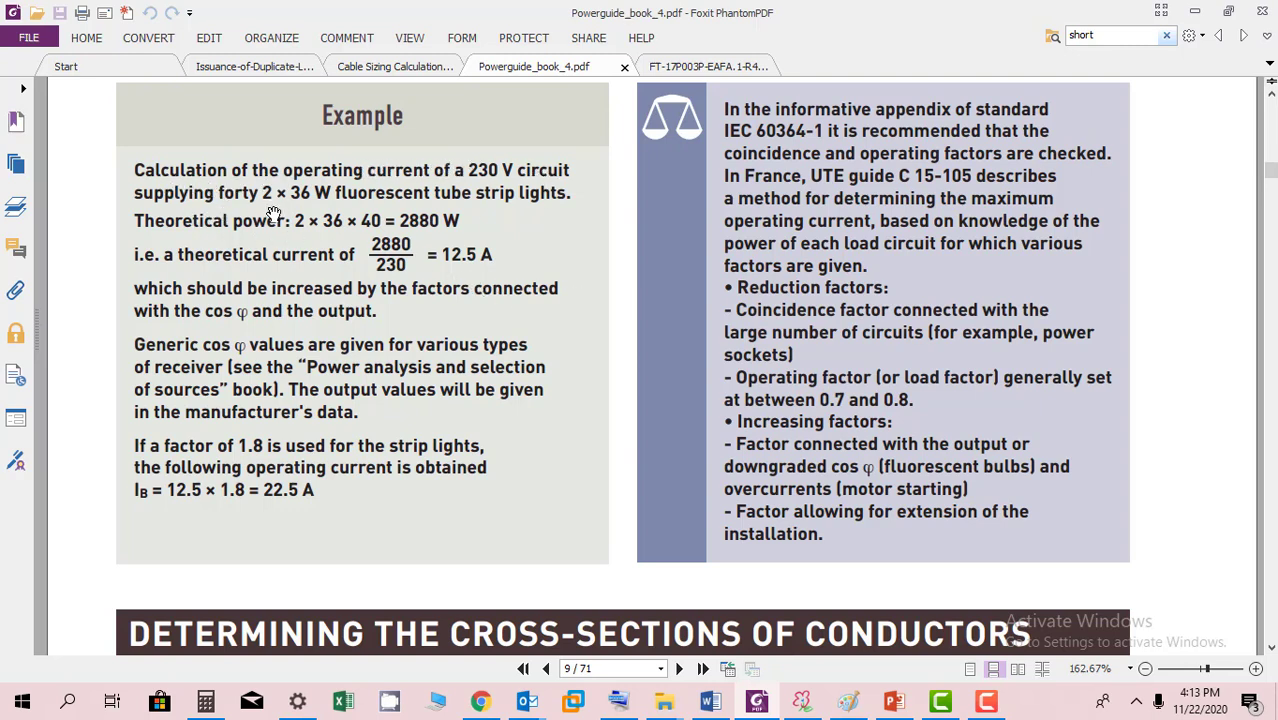
mouse_move(460, 196)
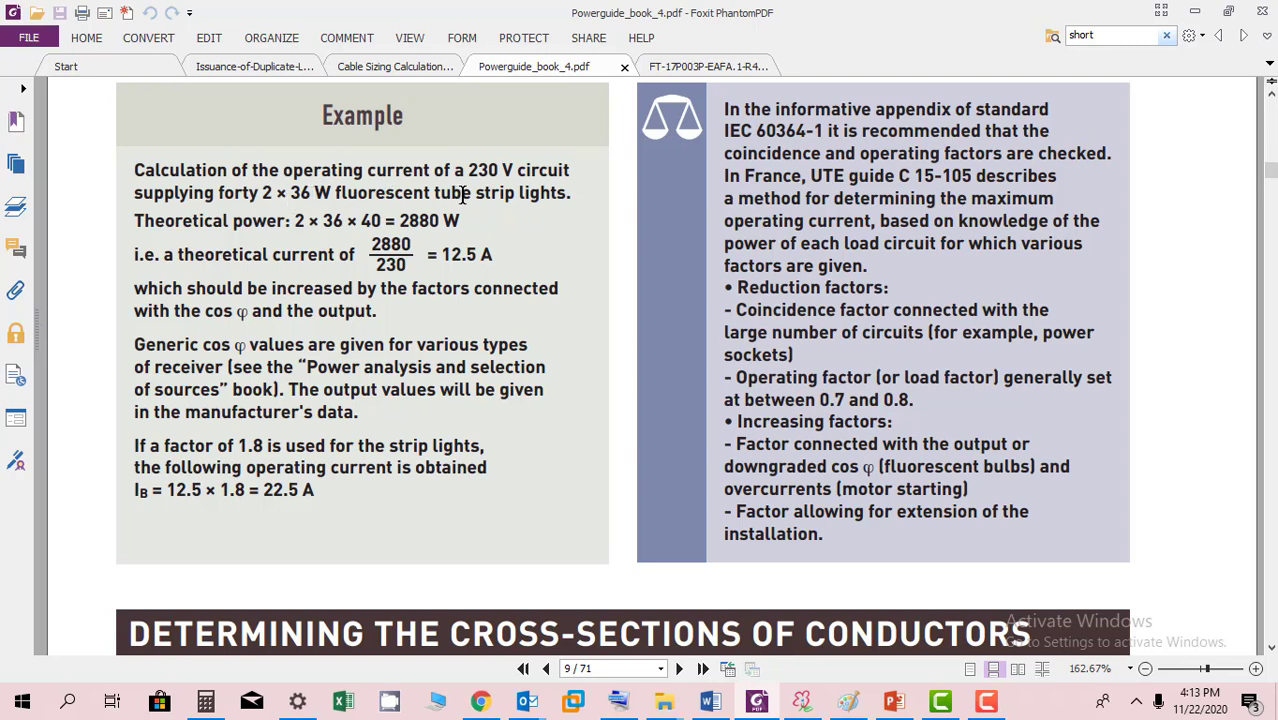
mouse_move(540, 192)
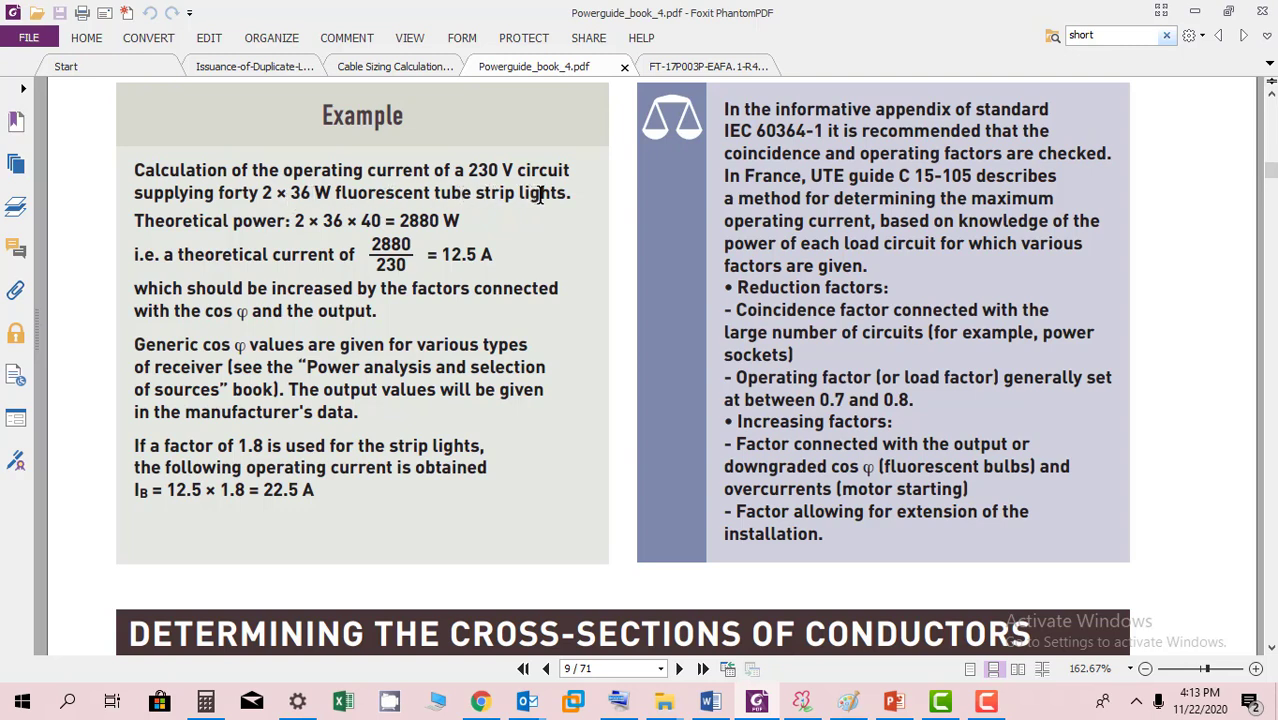
mouse_move(336, 228)
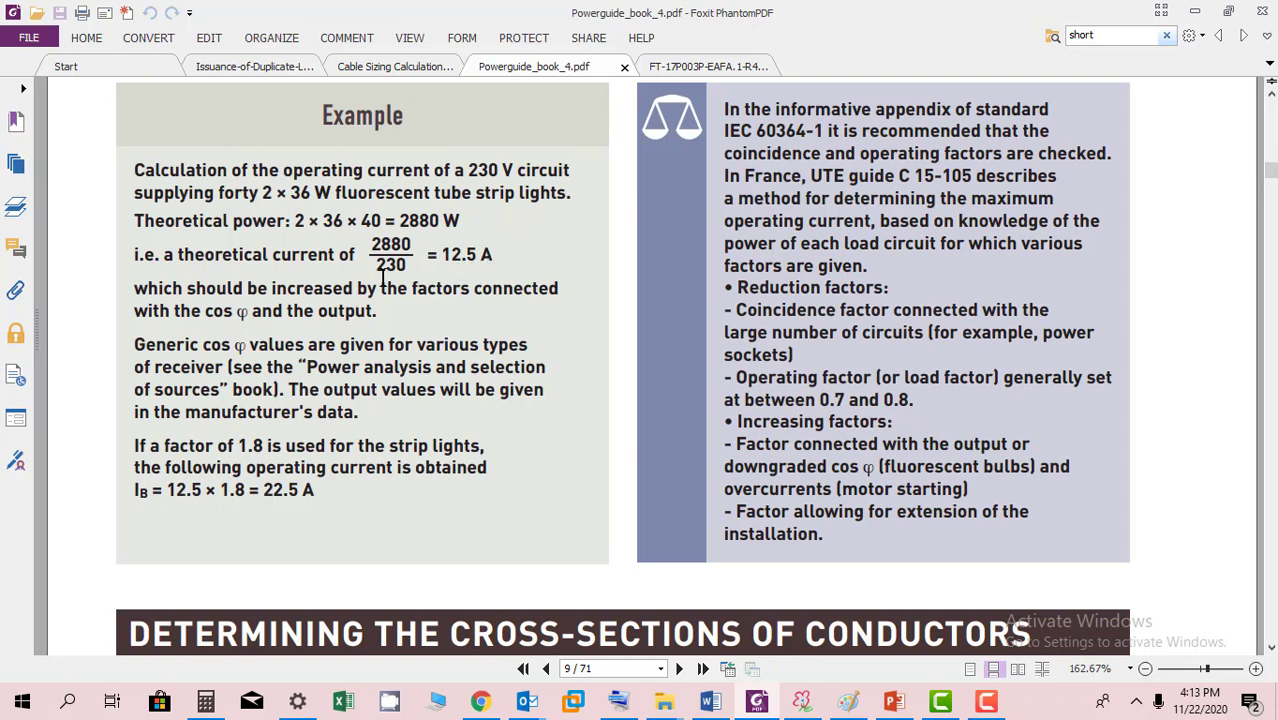
mouse_move(138, 268)
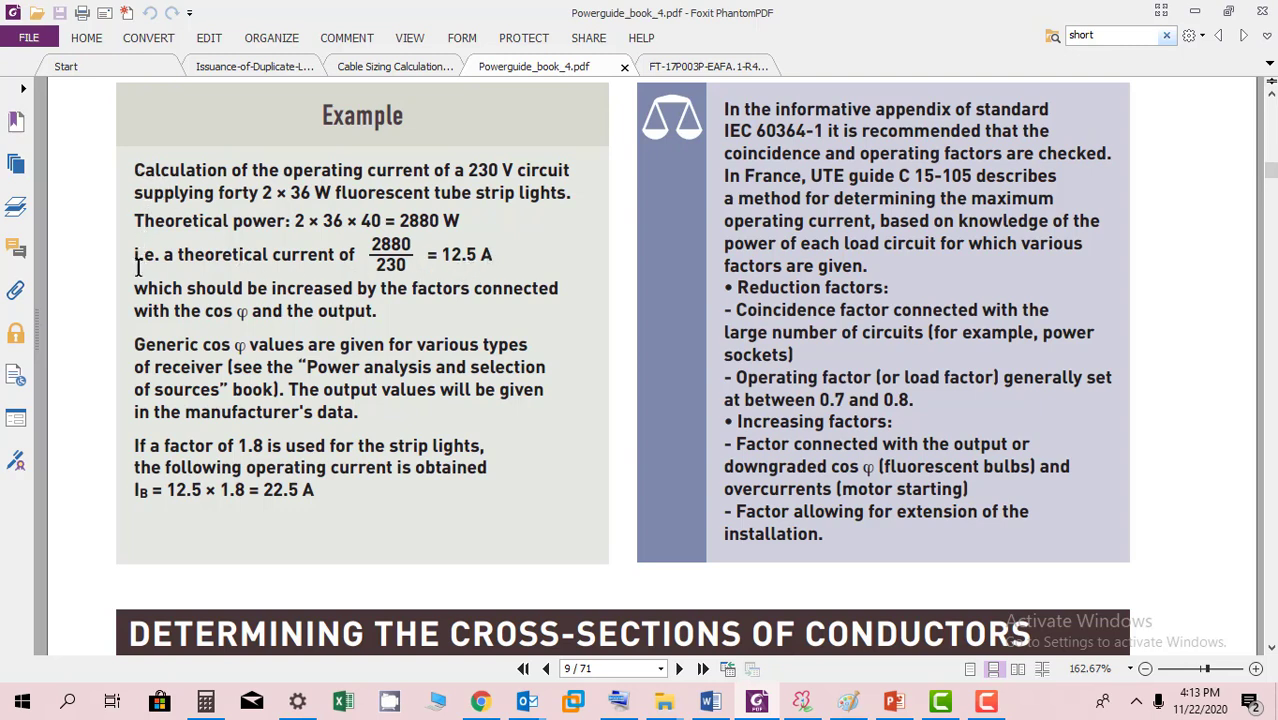
mouse_move(504, 292)
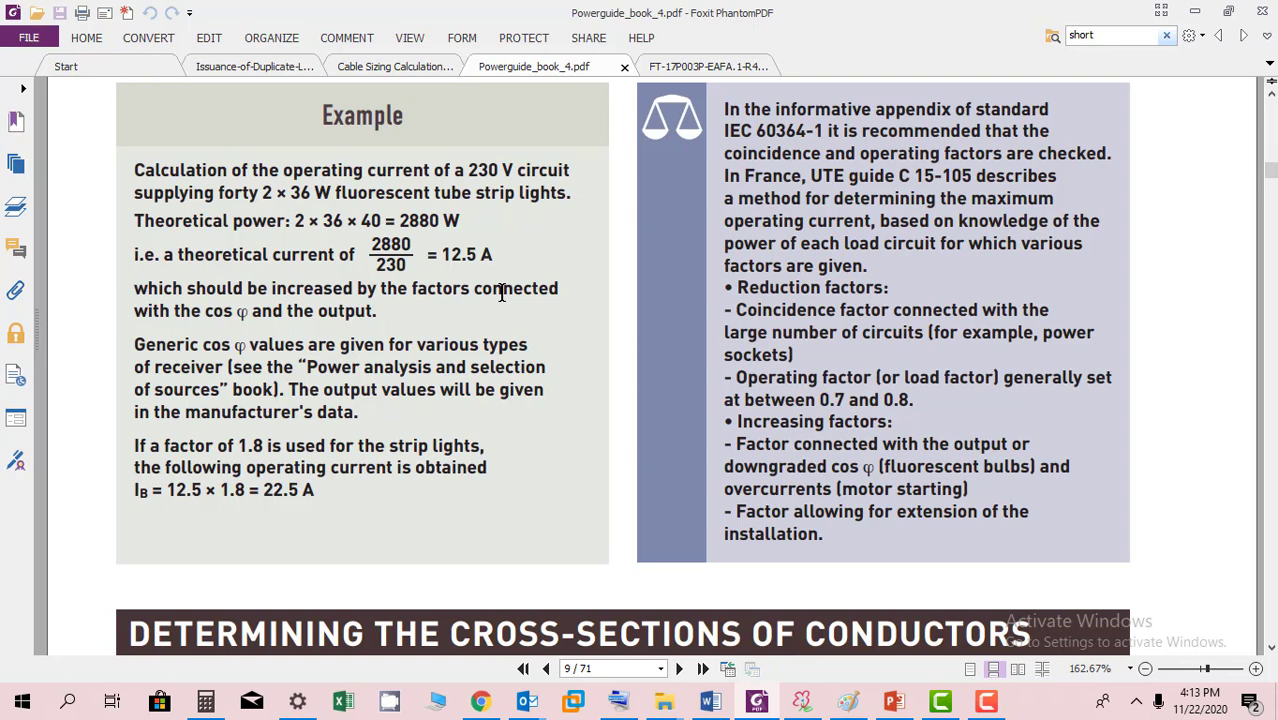
mouse_move(268, 342)
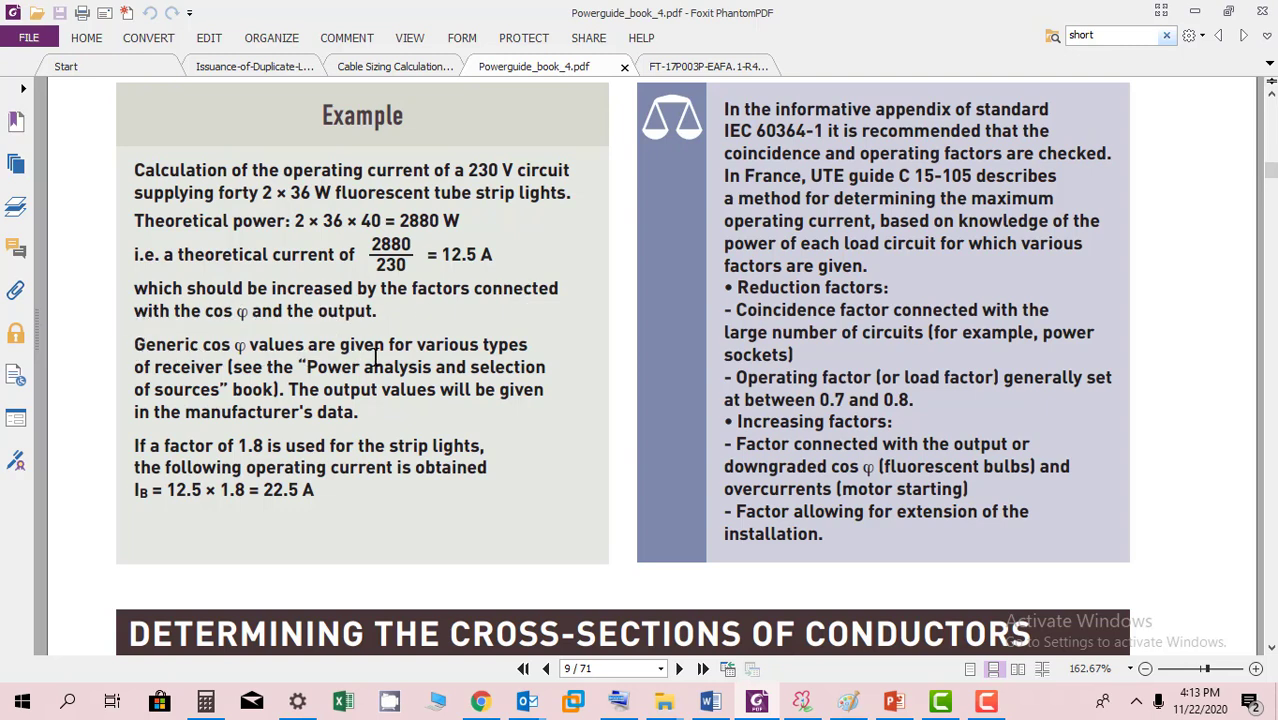
mouse_move(458, 348)
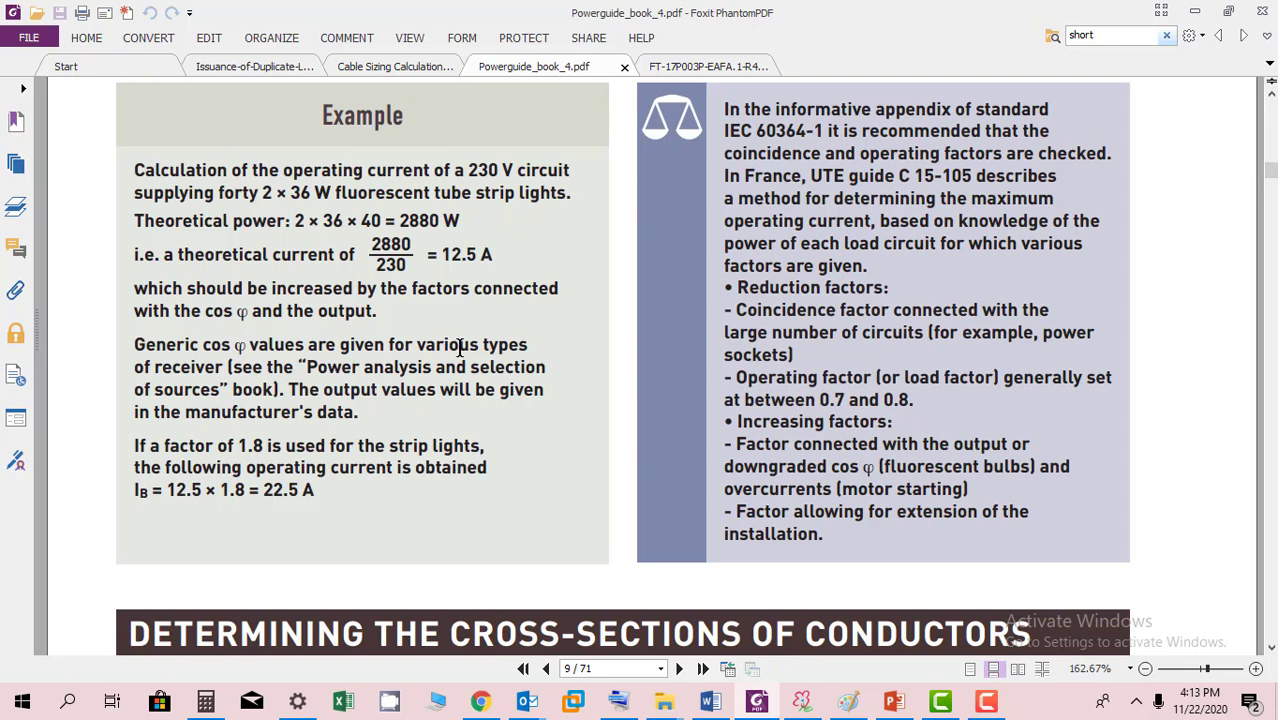
mouse_move(332, 372)
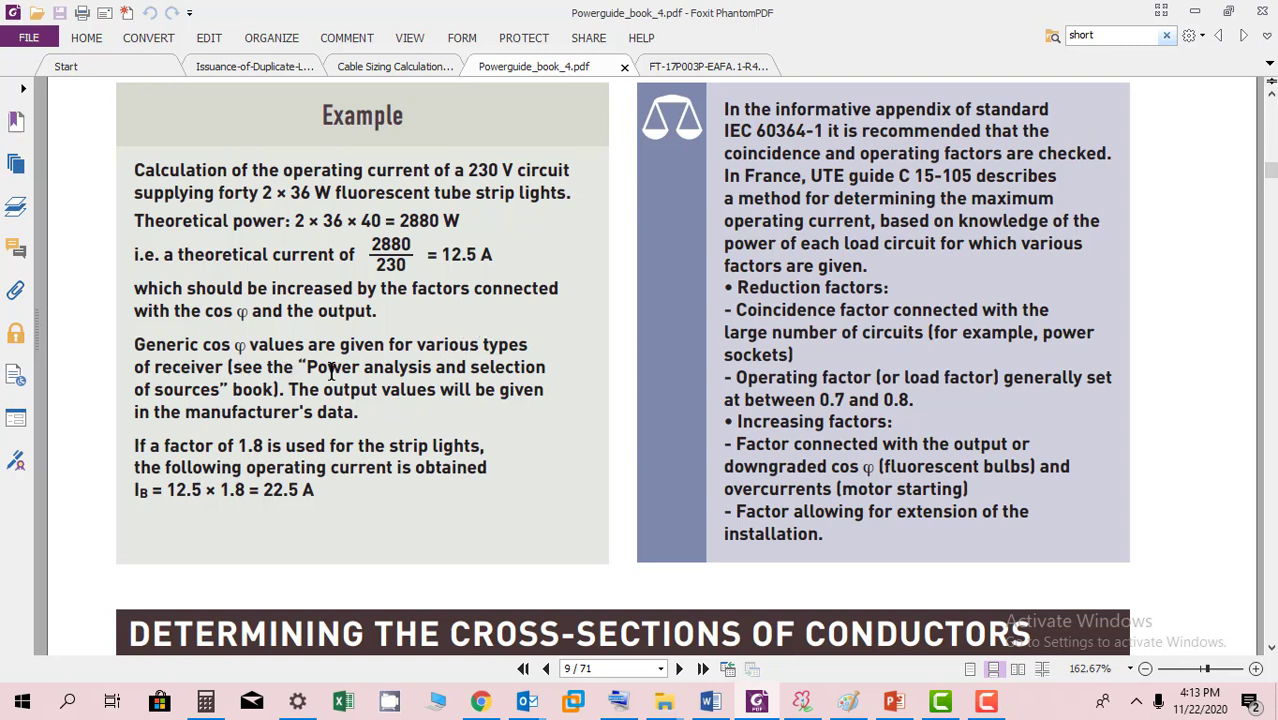
mouse_move(400, 486)
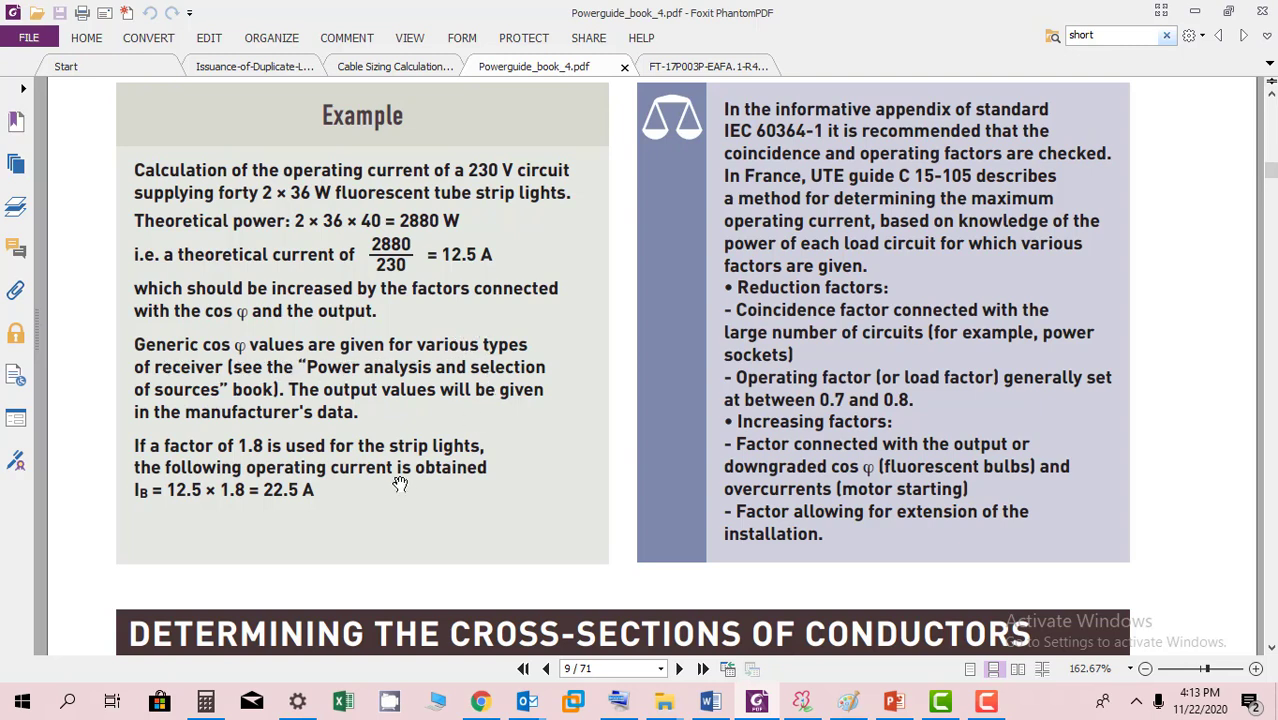
mouse_move(336, 456)
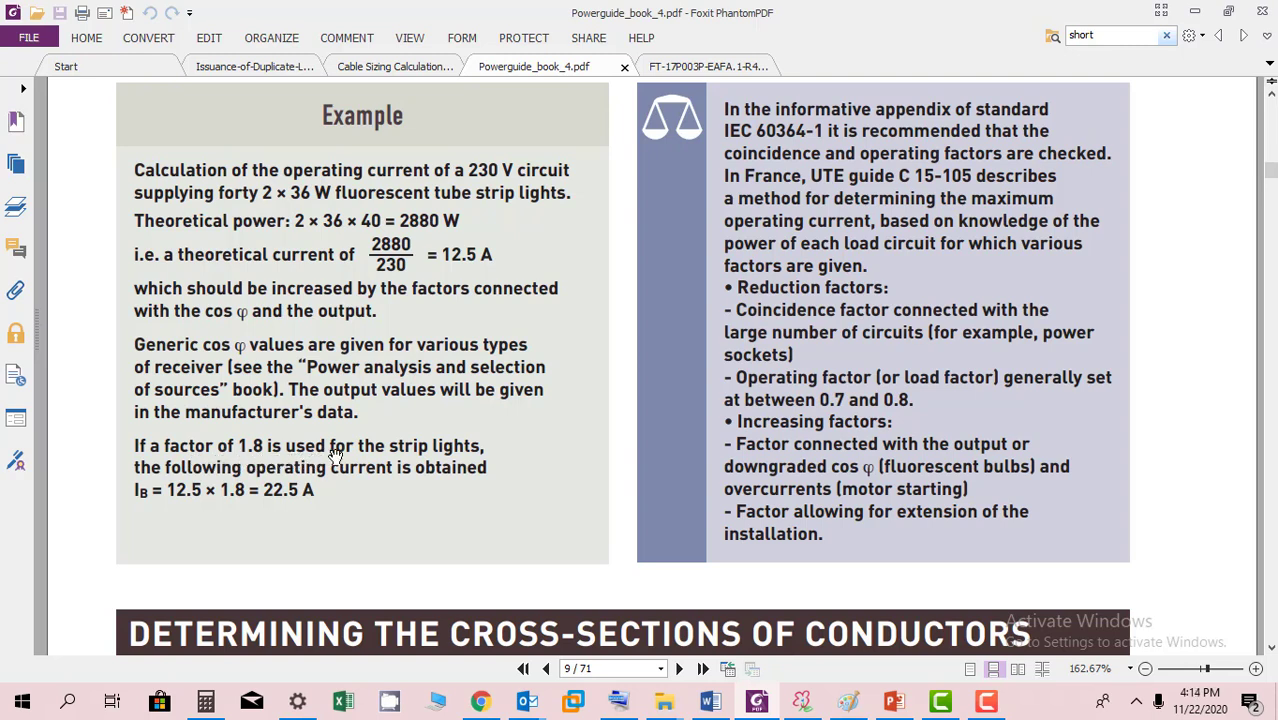
mouse_move(302, 482)
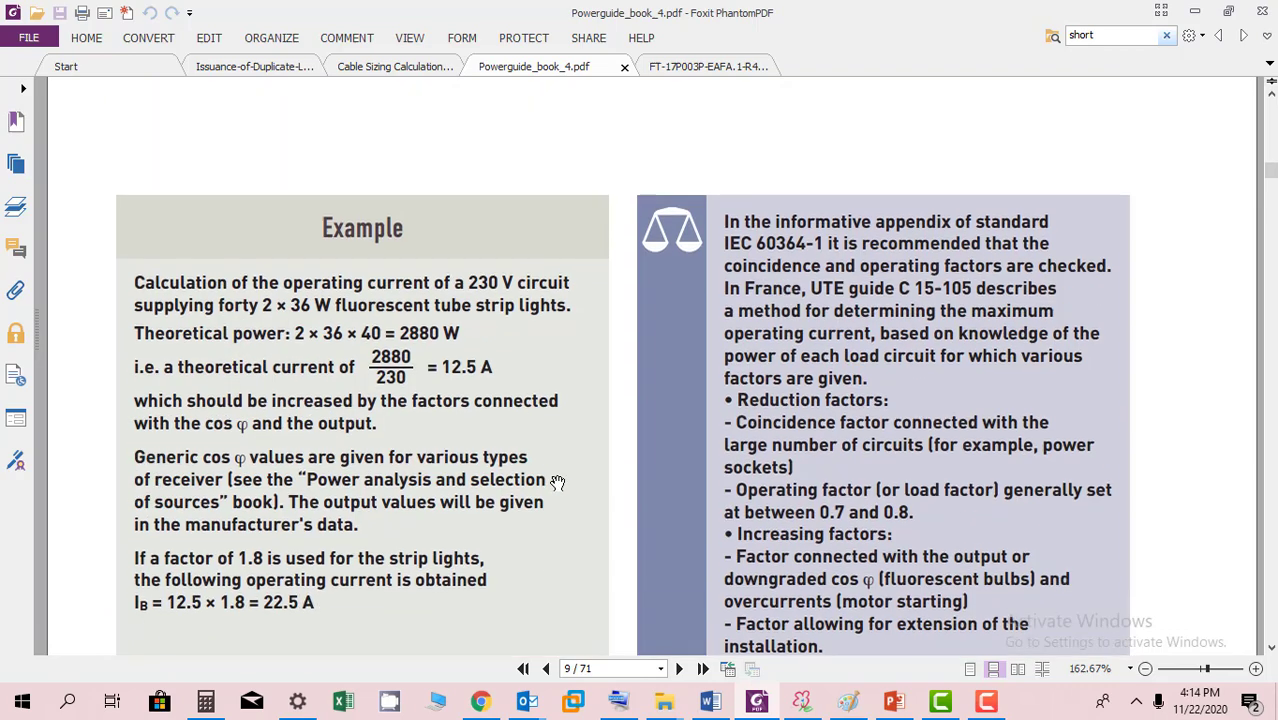
Scroll down past the conductor cross-sections and current-carrying capacity table to page 10.
scroll("down", 3)
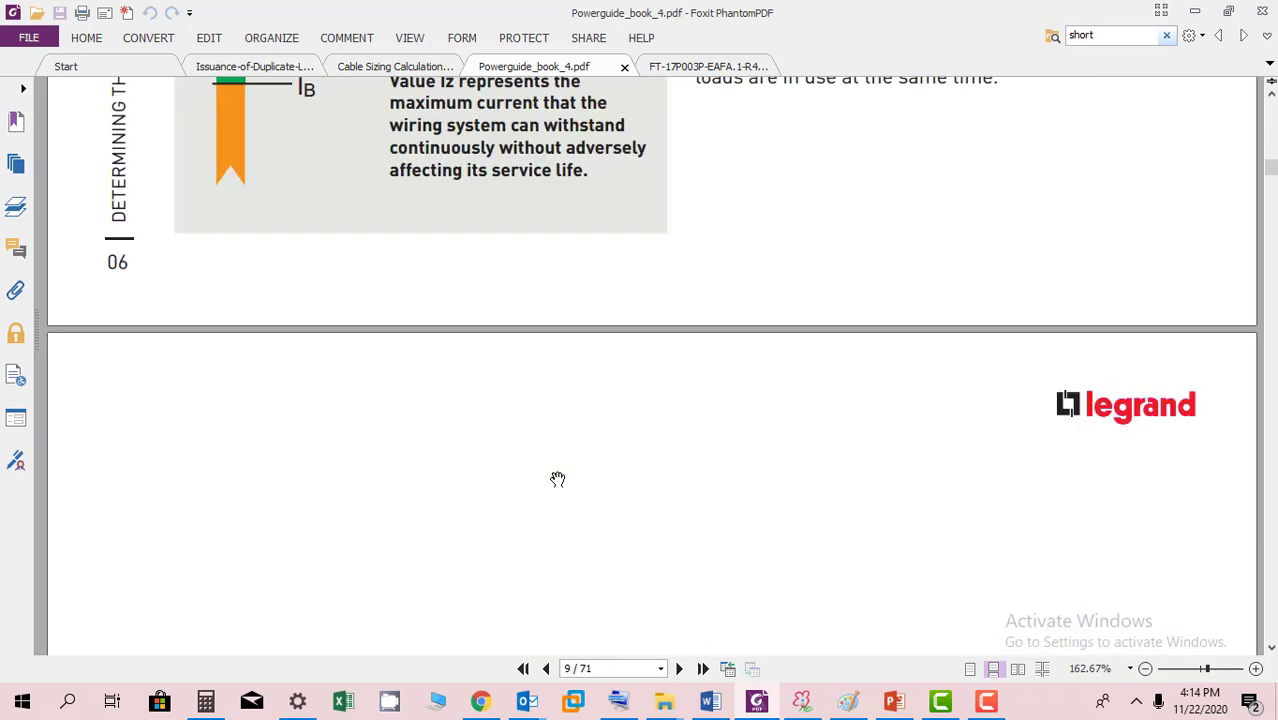
scroll("down", 3)
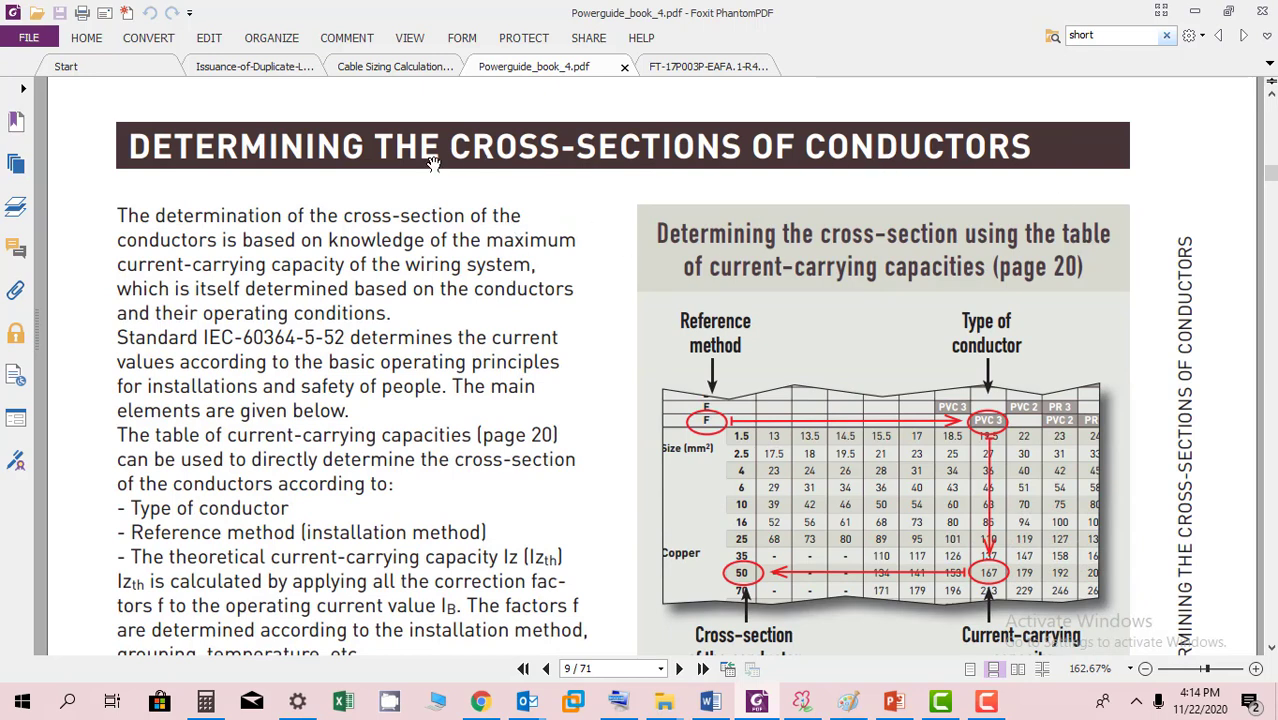
mouse_move(688, 424)
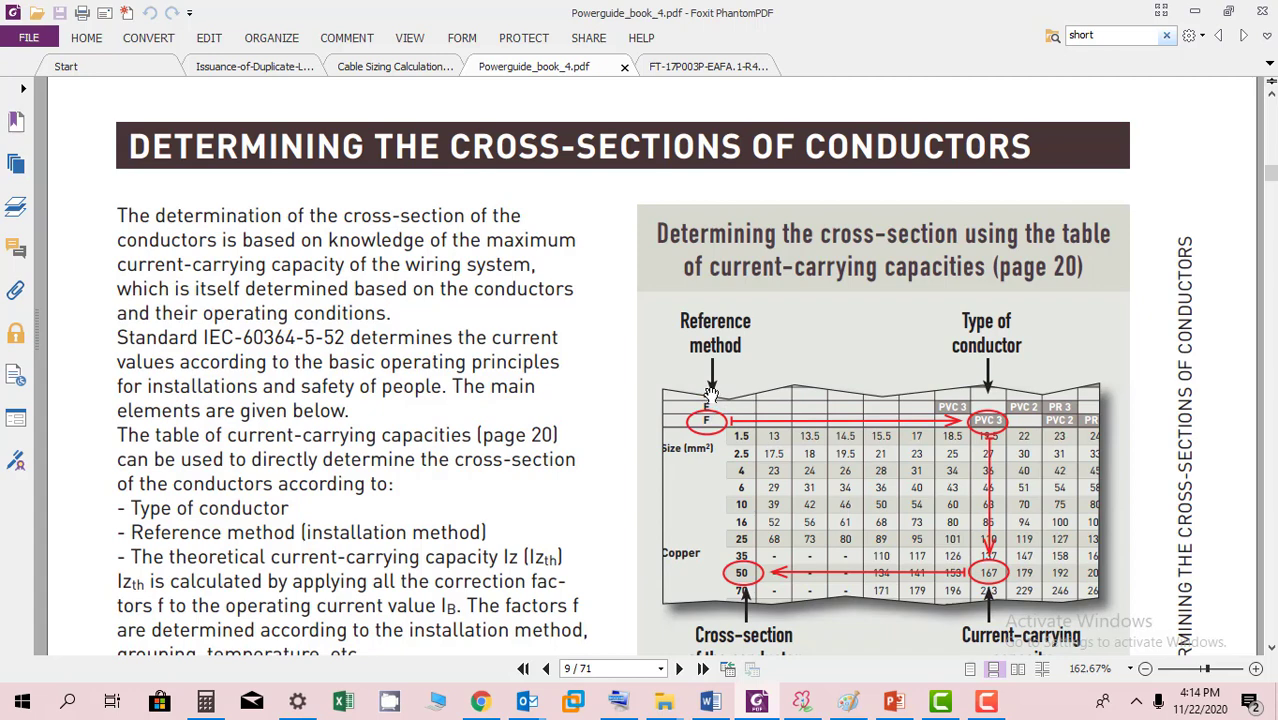
mouse_move(748, 404)
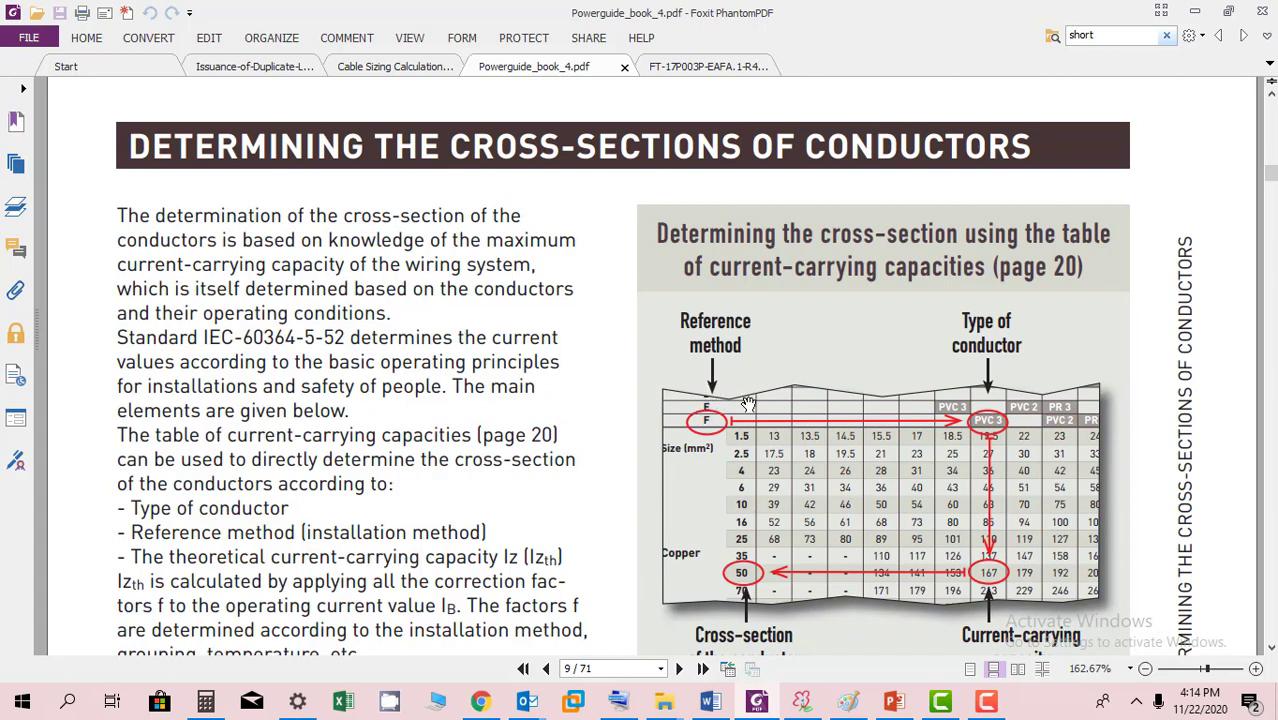
mouse_move(798, 388)
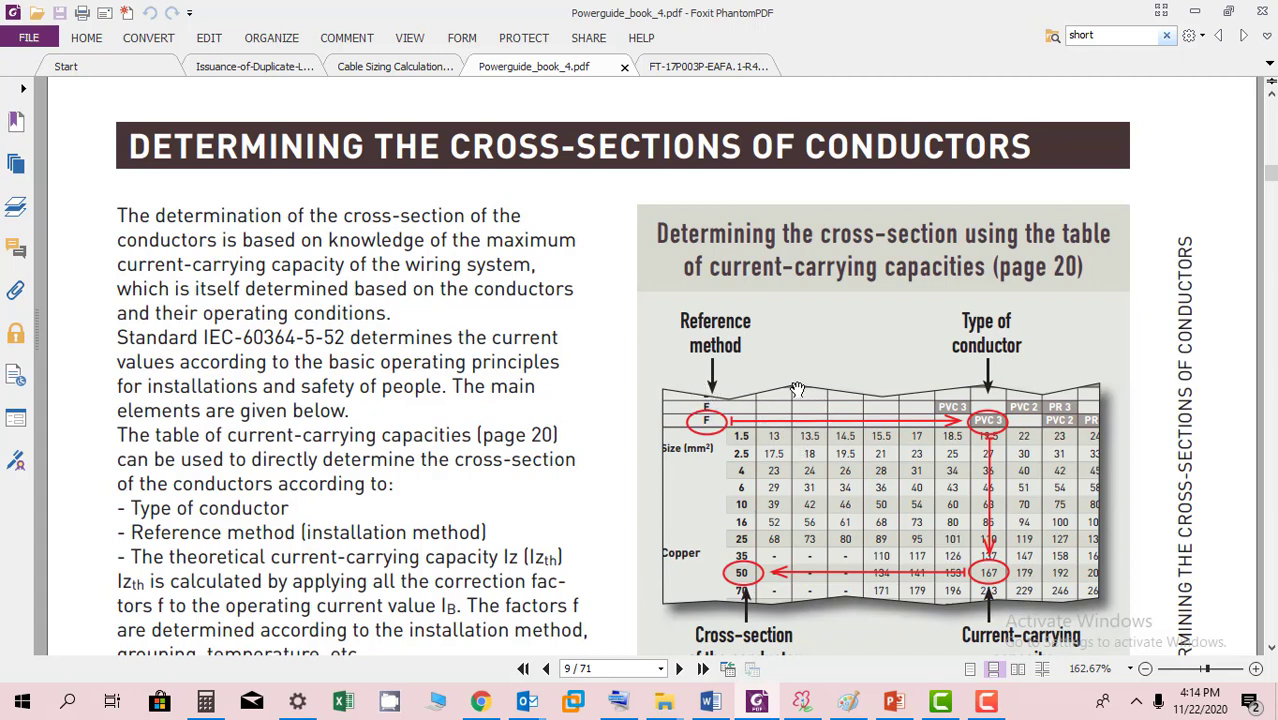
scroll("down", 3)
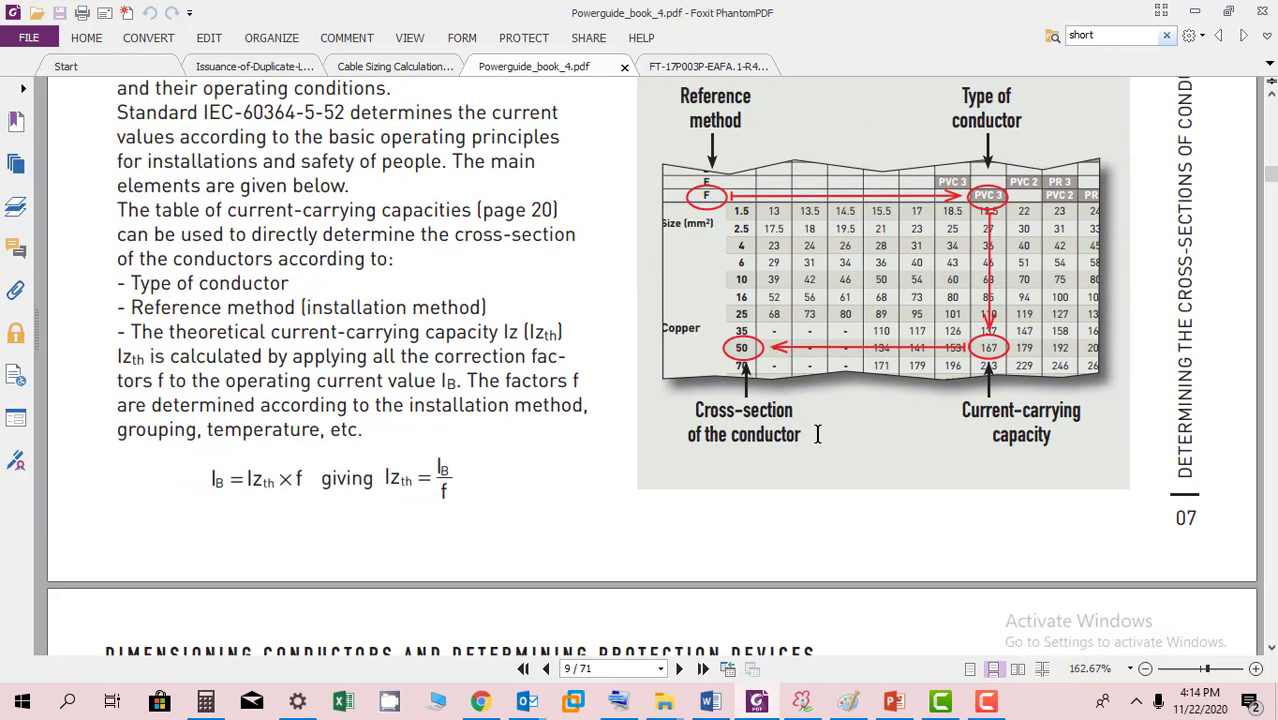
mouse_move(1076, 464)
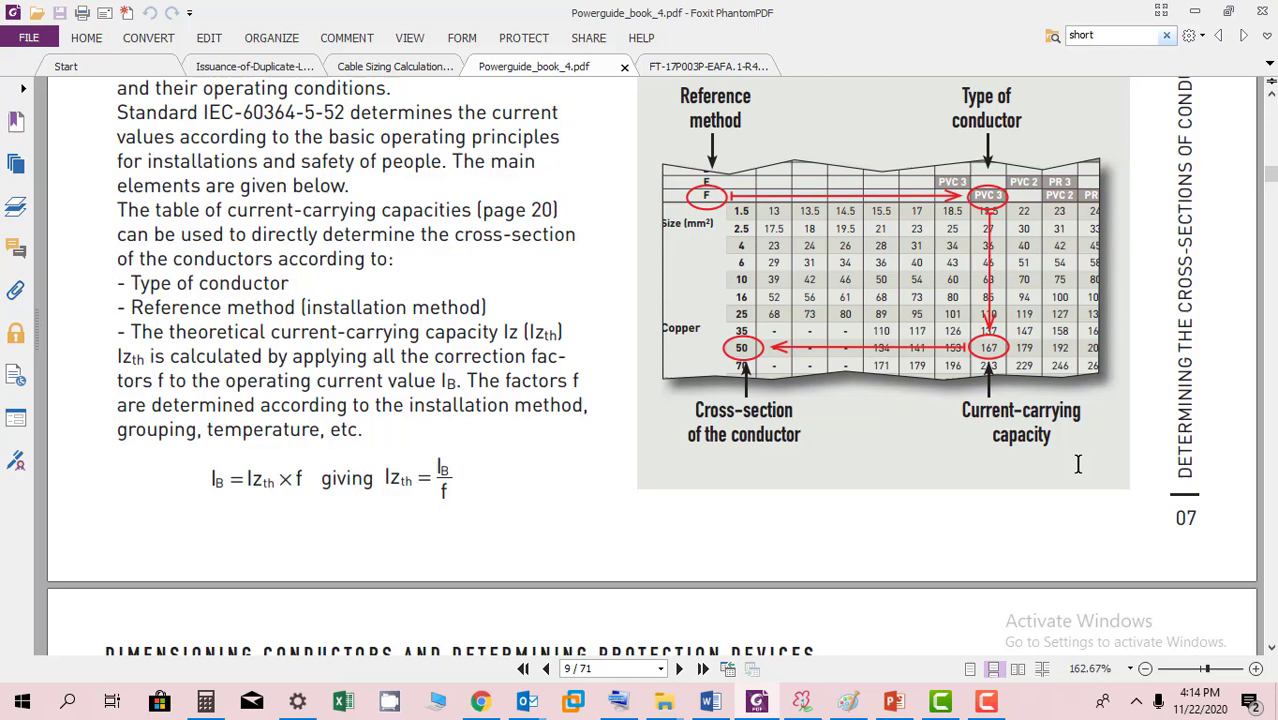
mouse_move(646, 488)
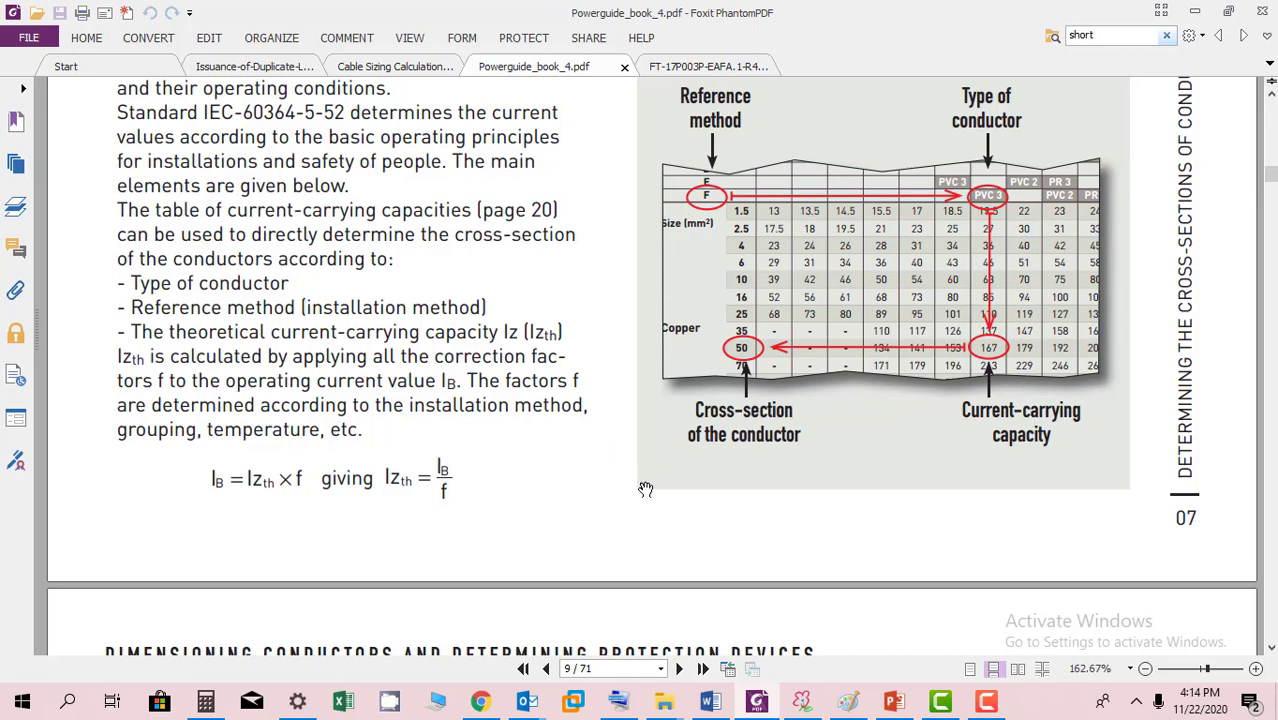
mouse_move(576, 452)
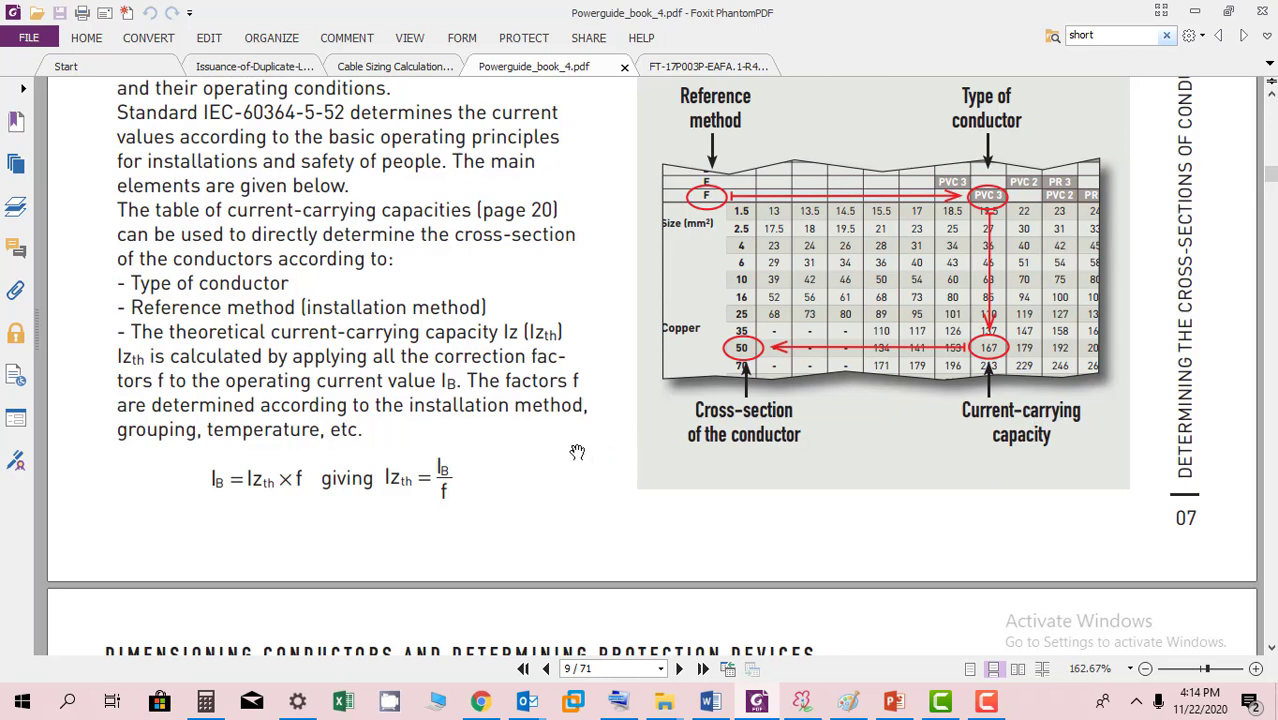
mouse_move(760, 450)
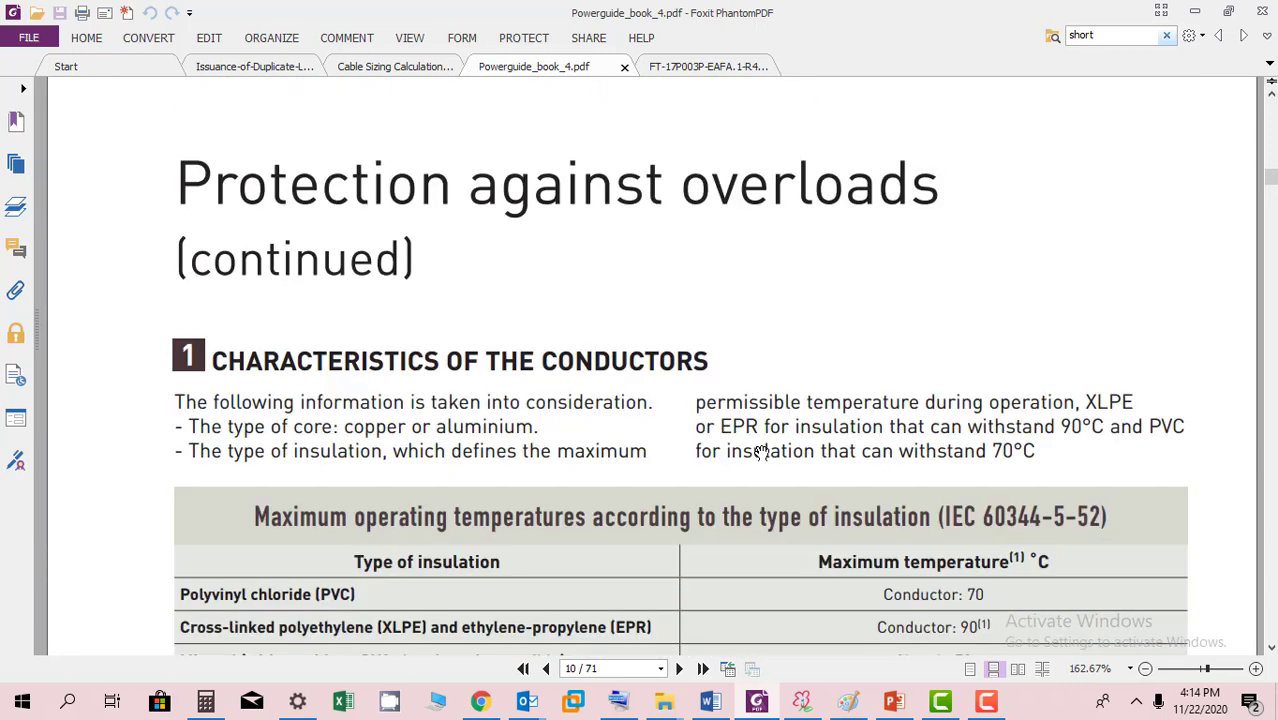
Scroll down through the insulation temperature table and wiring systems to the installation group table.
scroll("down", 3)
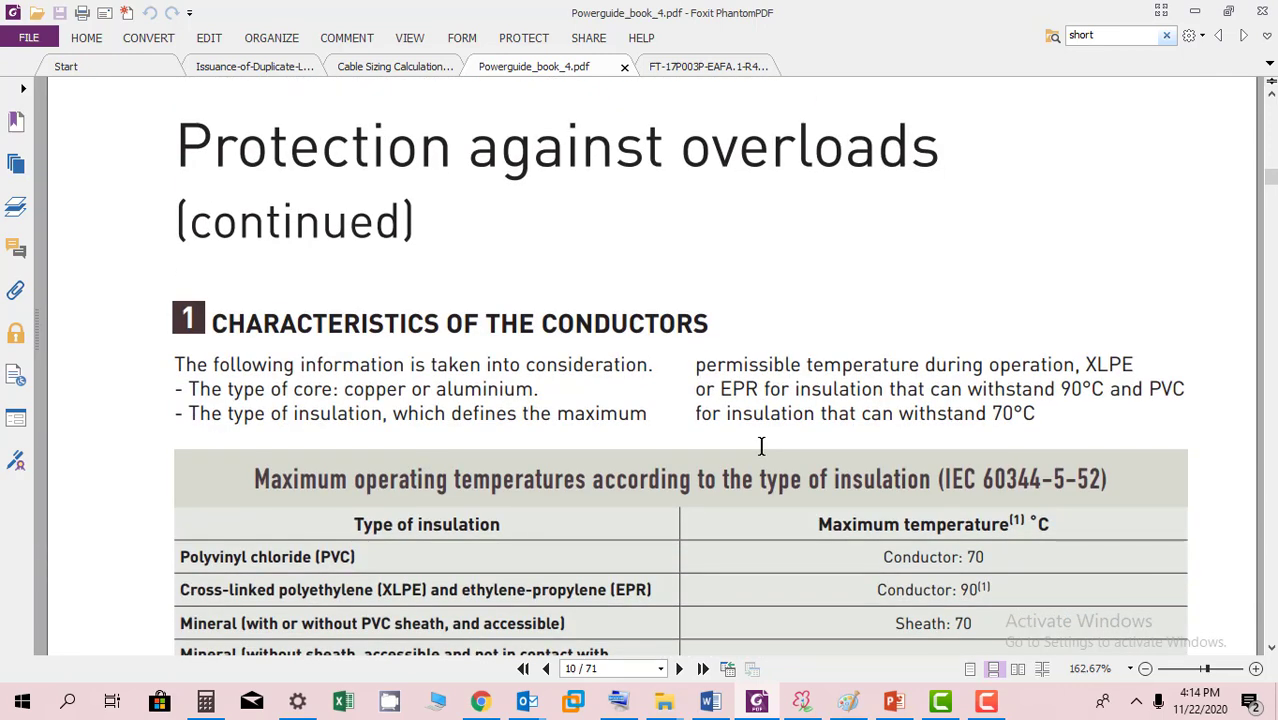
scroll("down", 3)
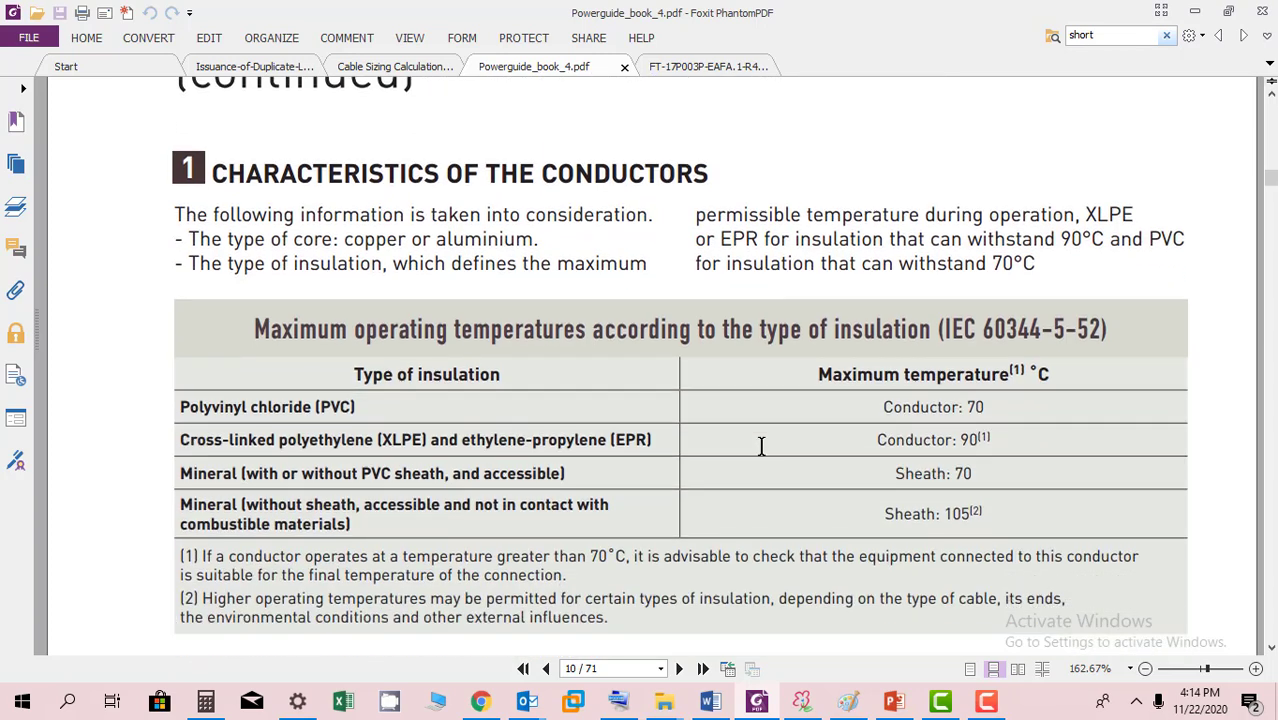
scroll("down", 3)
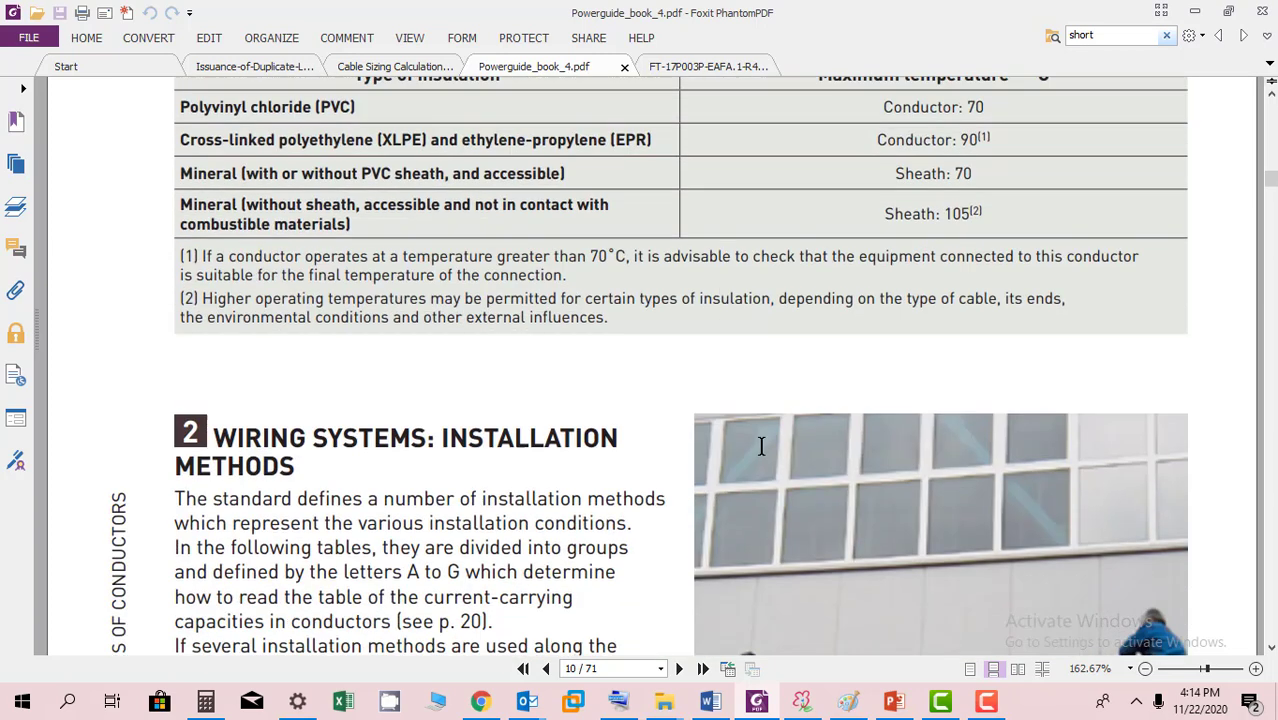
scroll("down", 3)
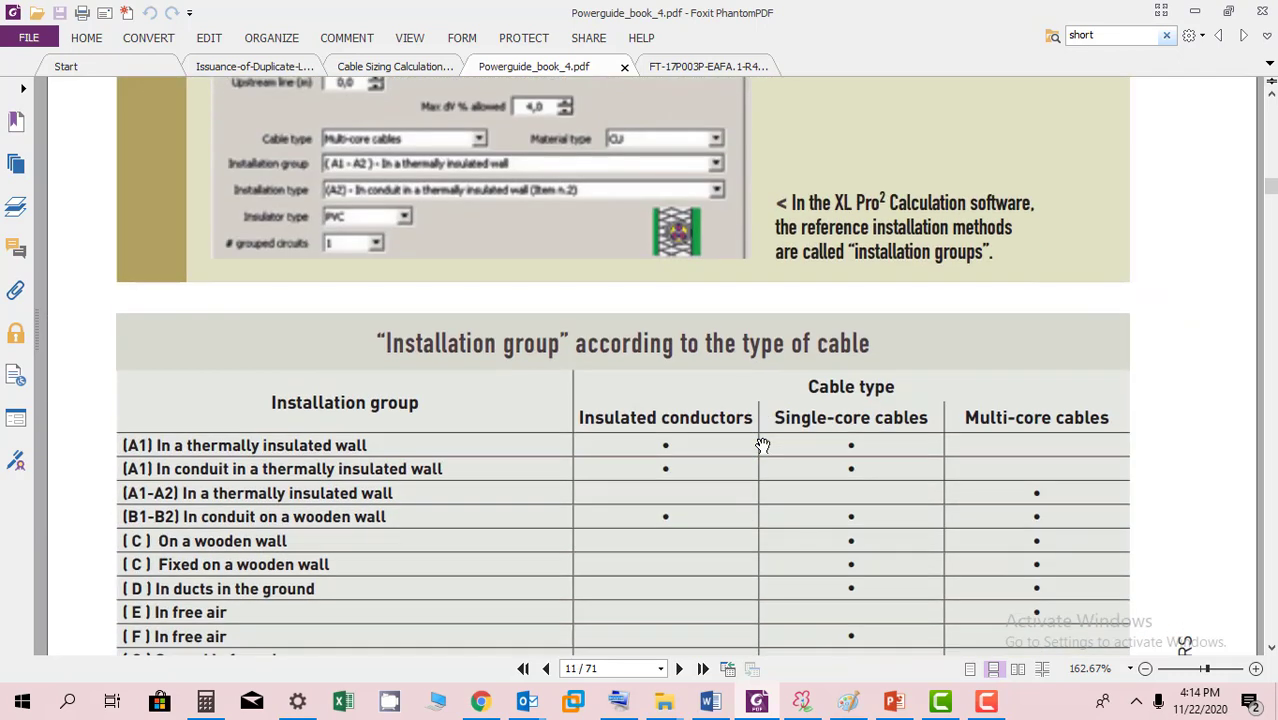
Scroll down through the A1 and A2 installation tables to page 12's B1-B2 conduit table.
scroll("down", 3)
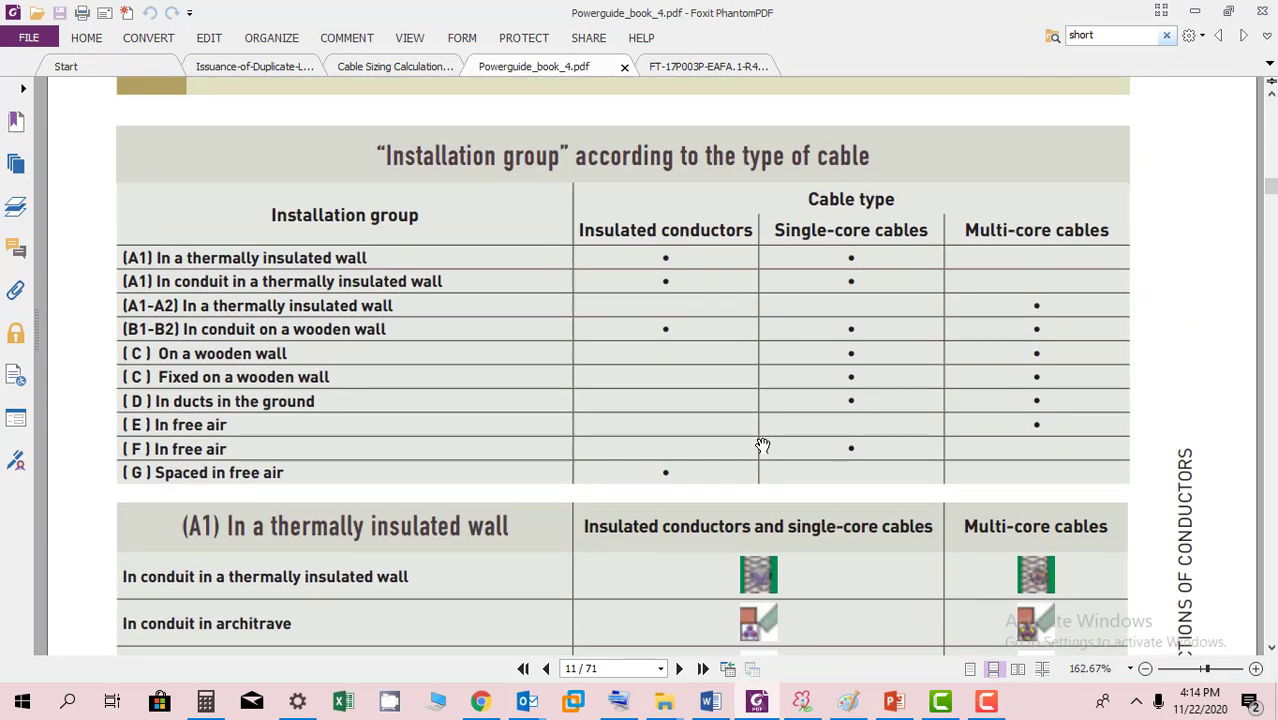
mouse_move(768, 444)
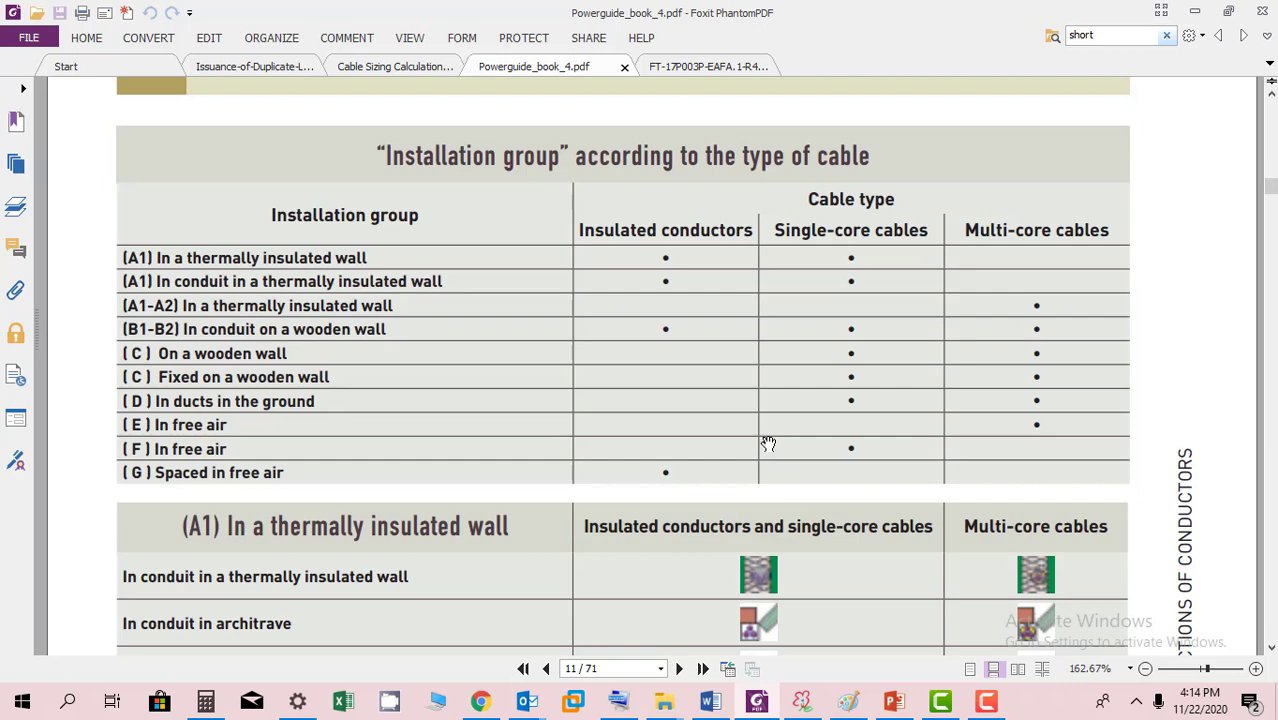
scroll("down", 3)
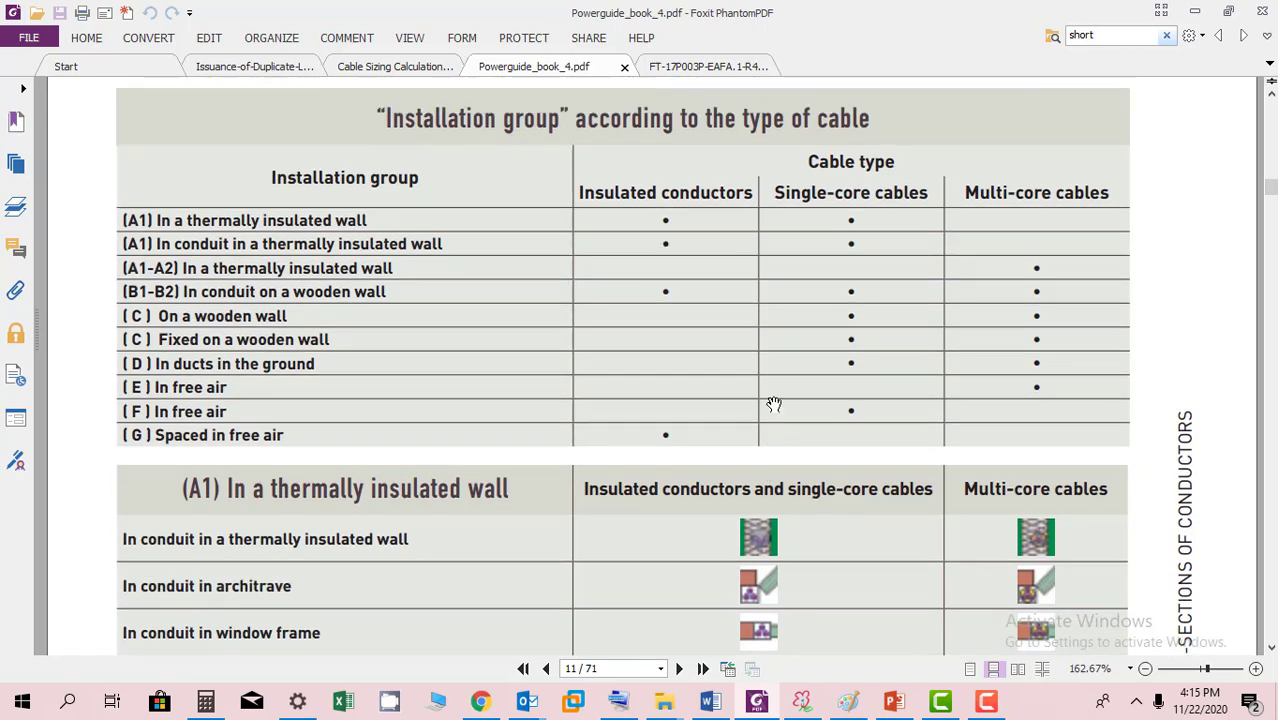
mouse_move(638, 412)
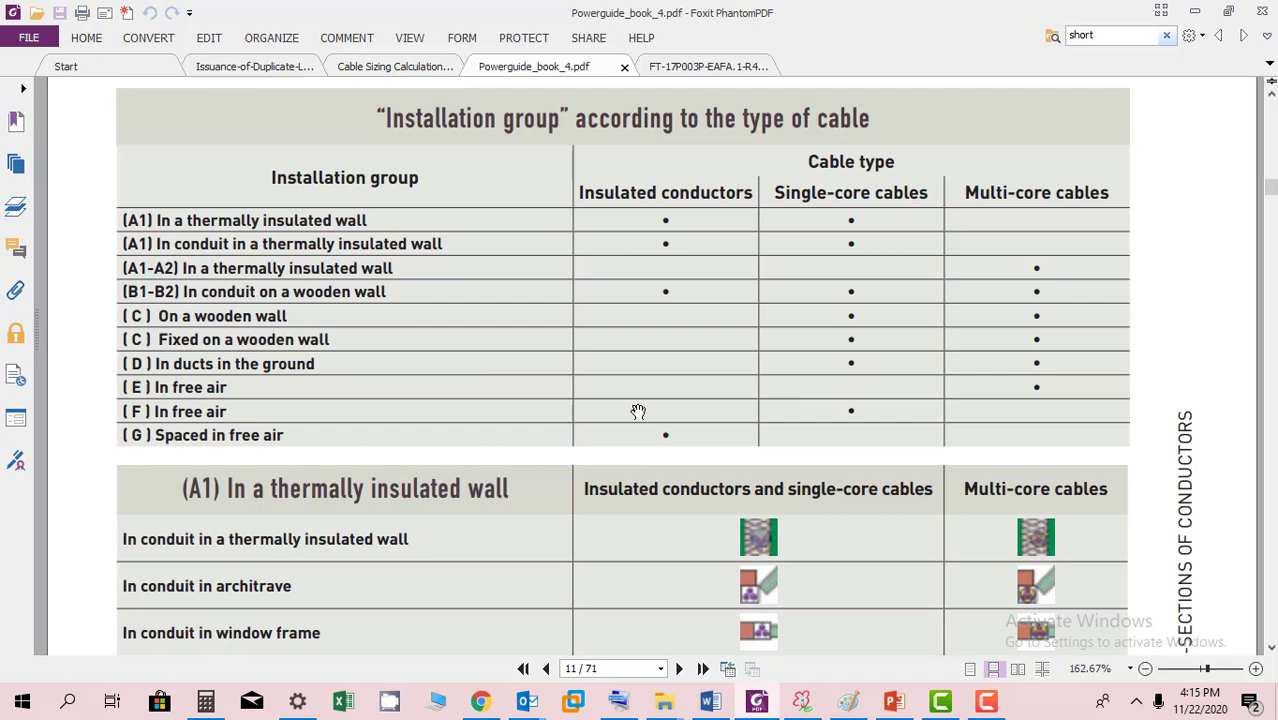
scroll("down", 3)
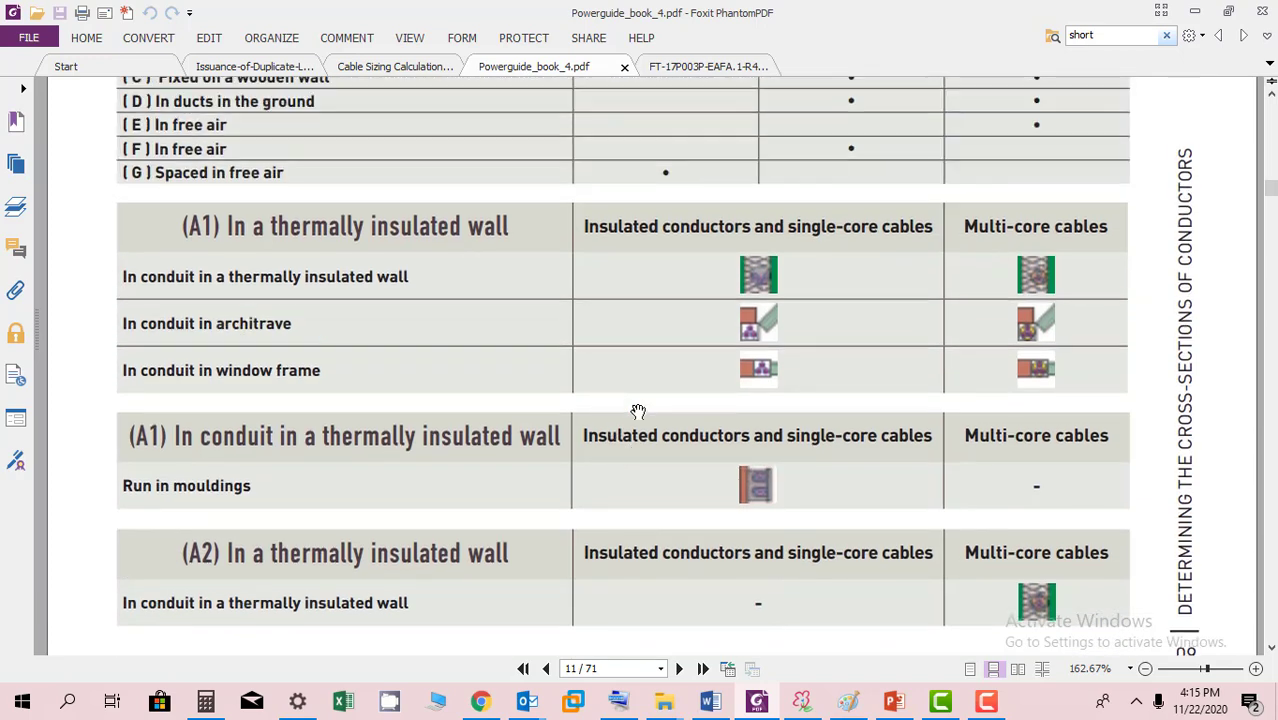
scroll("down", 3)
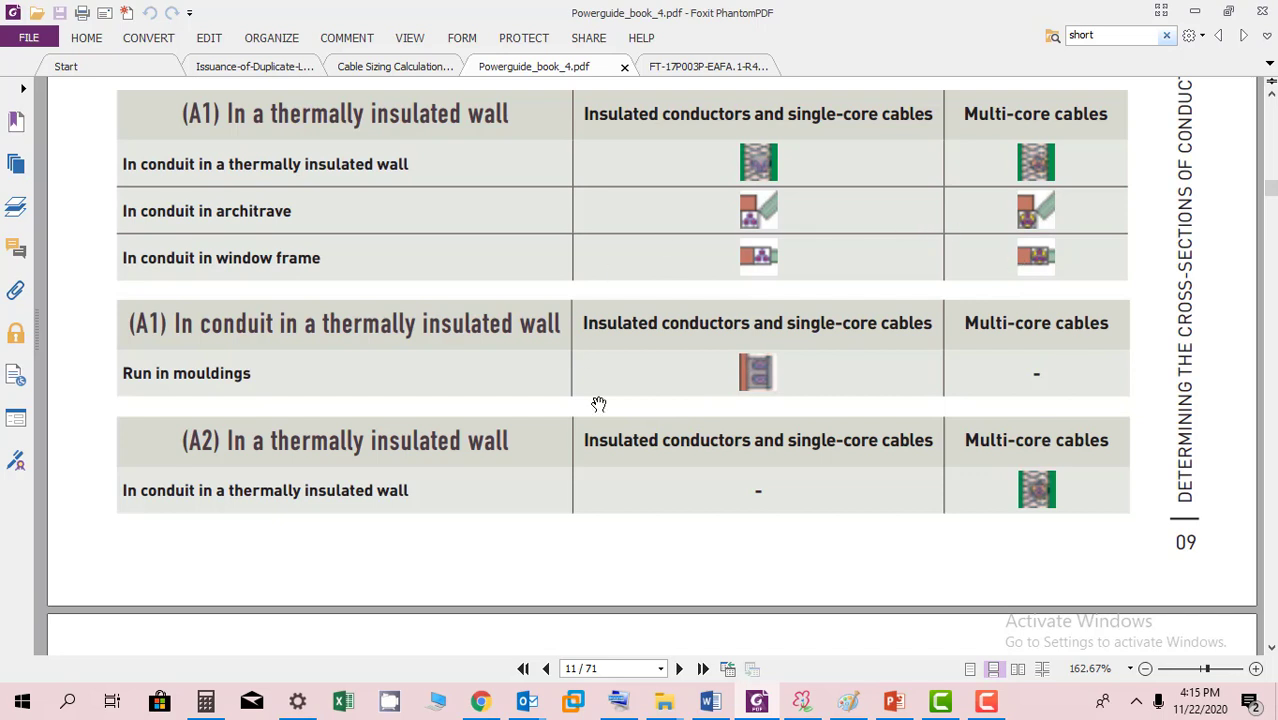
mouse_move(600, 240)
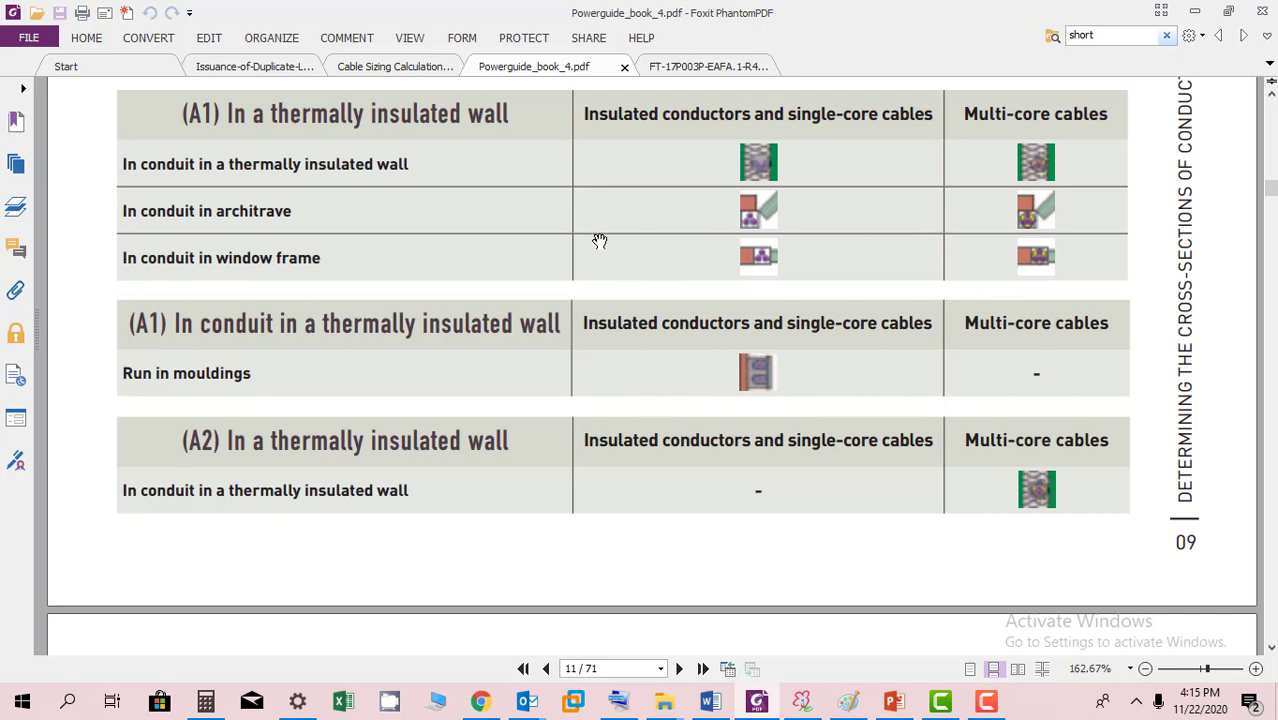
mouse_move(946, 192)
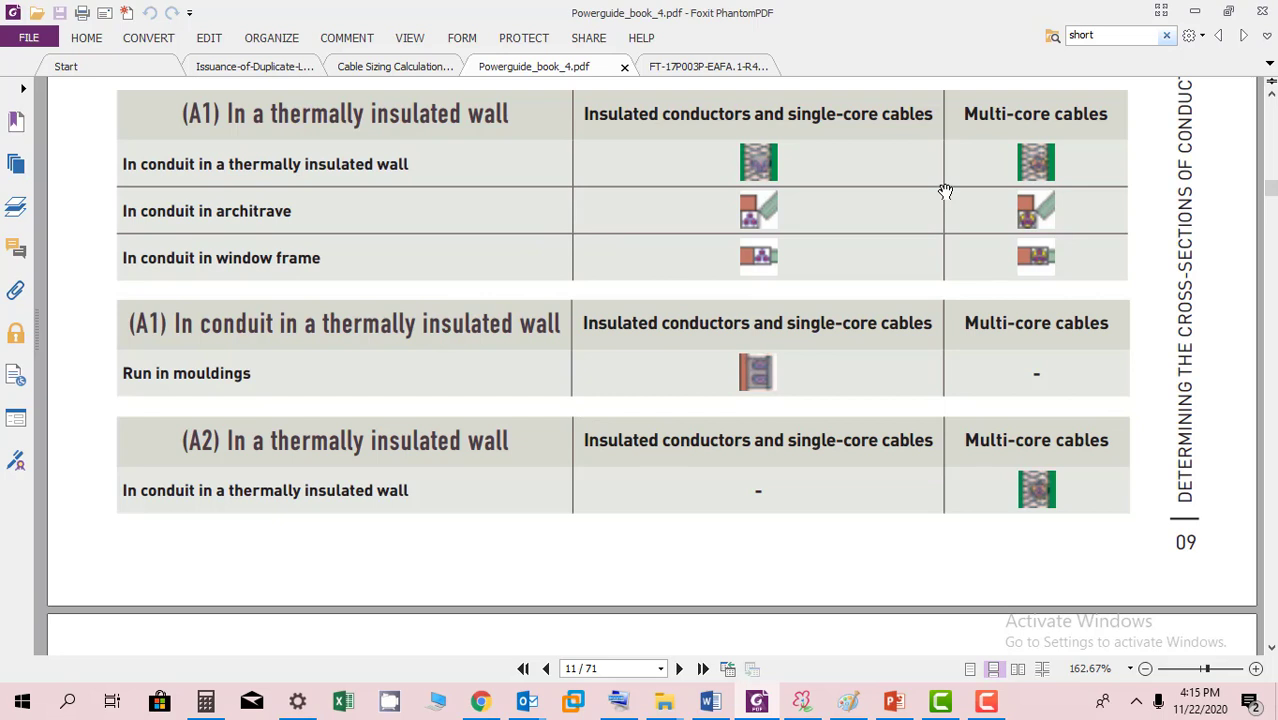
mouse_move(882, 190)
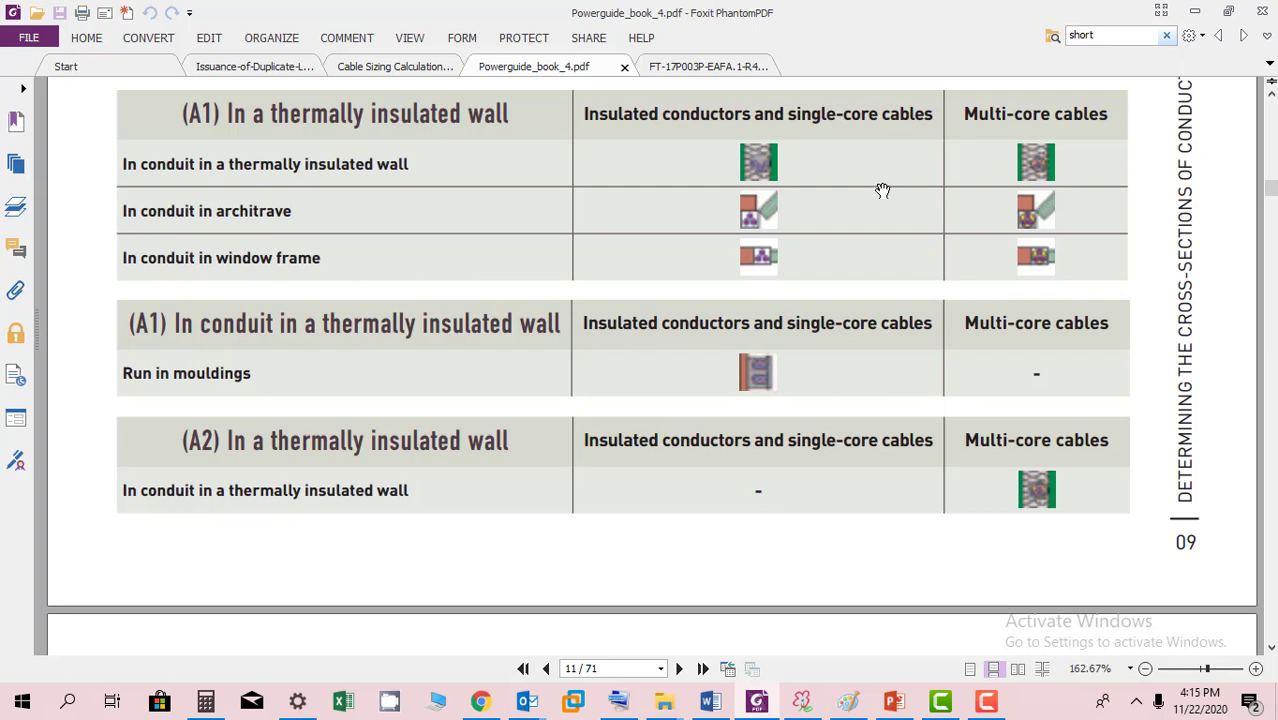
scroll("down", 3)
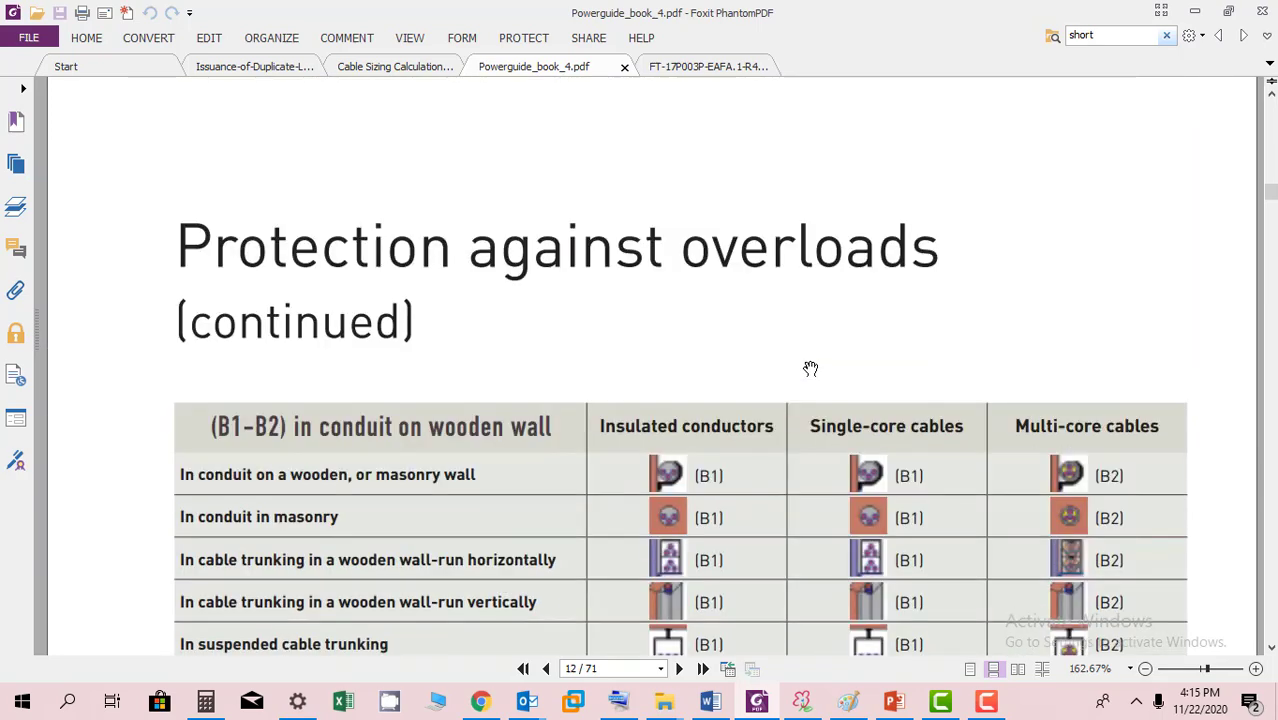
Scroll down from page 12 to page 15's ground-laid cable grouping reduction factors and photos.
scroll("down", 3)
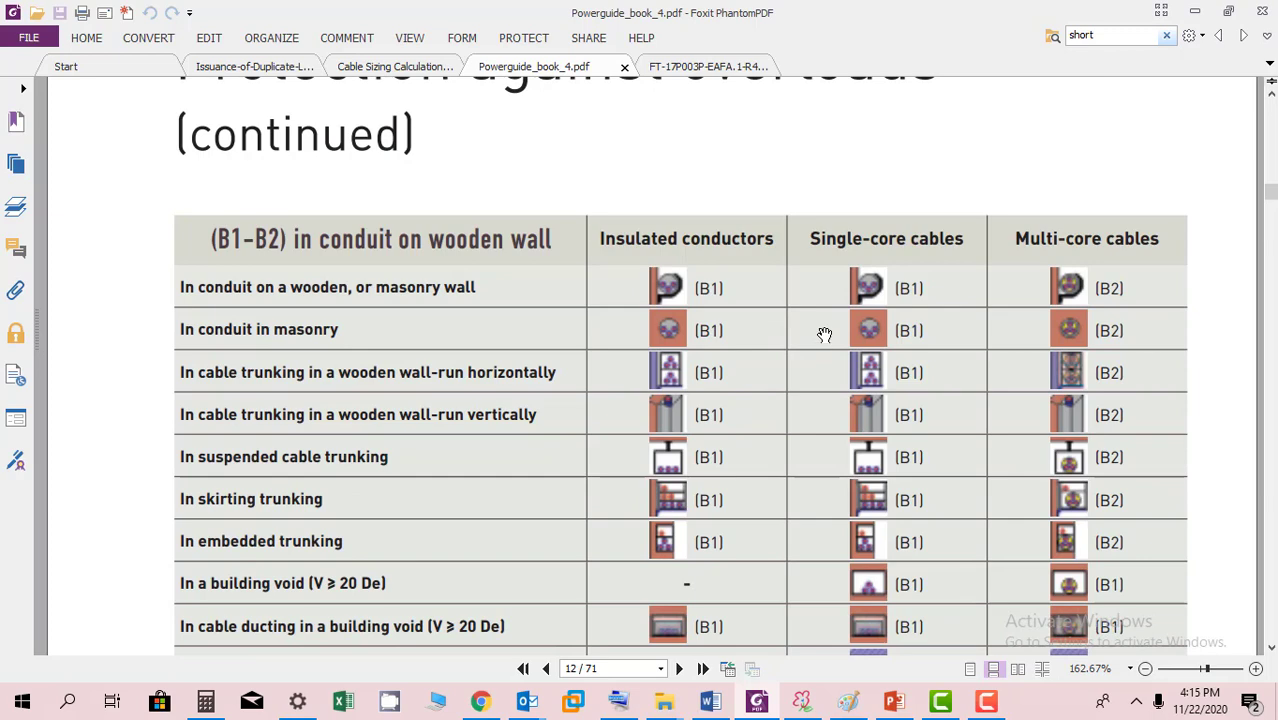
mouse_move(824, 334)
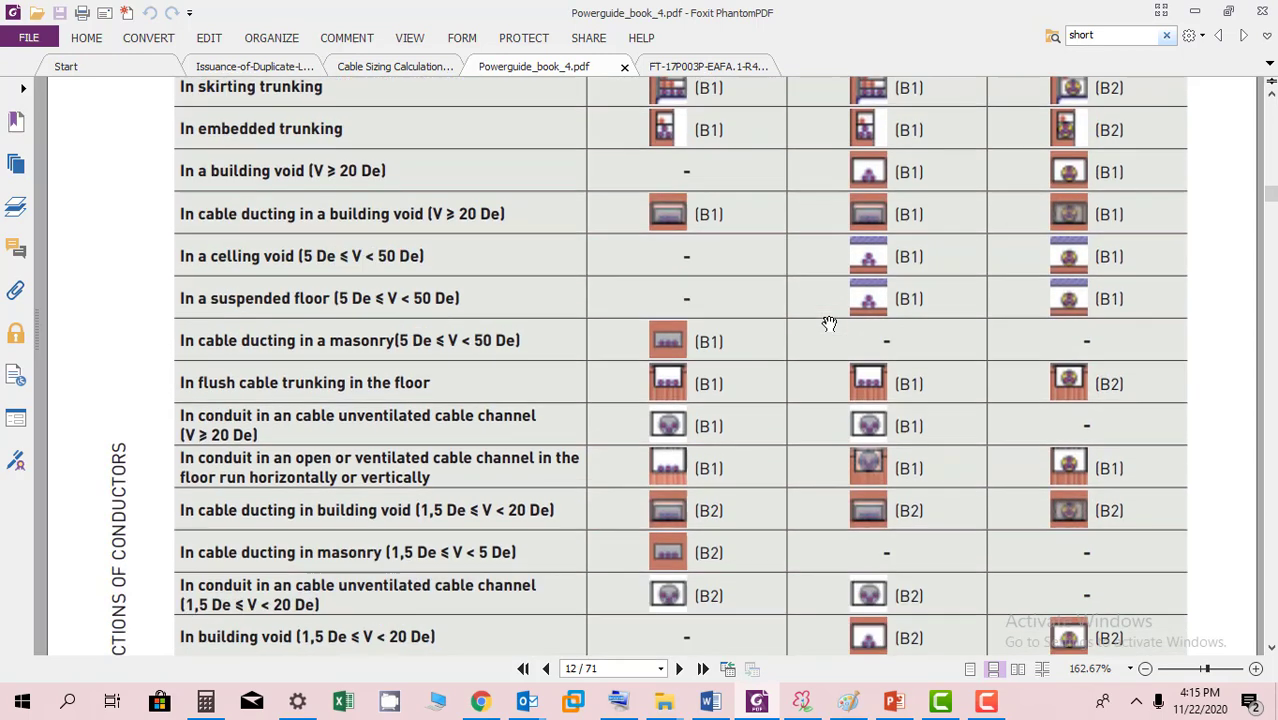
scroll("down", 3)
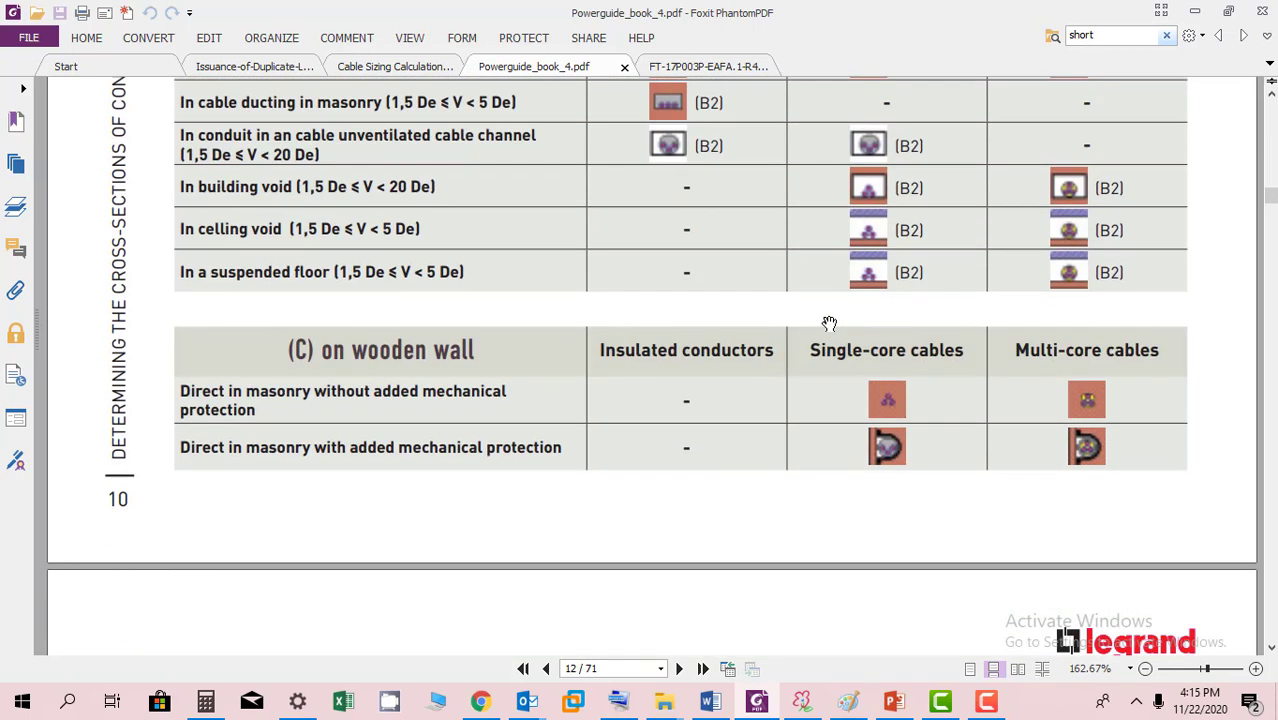
scroll("down", 3)
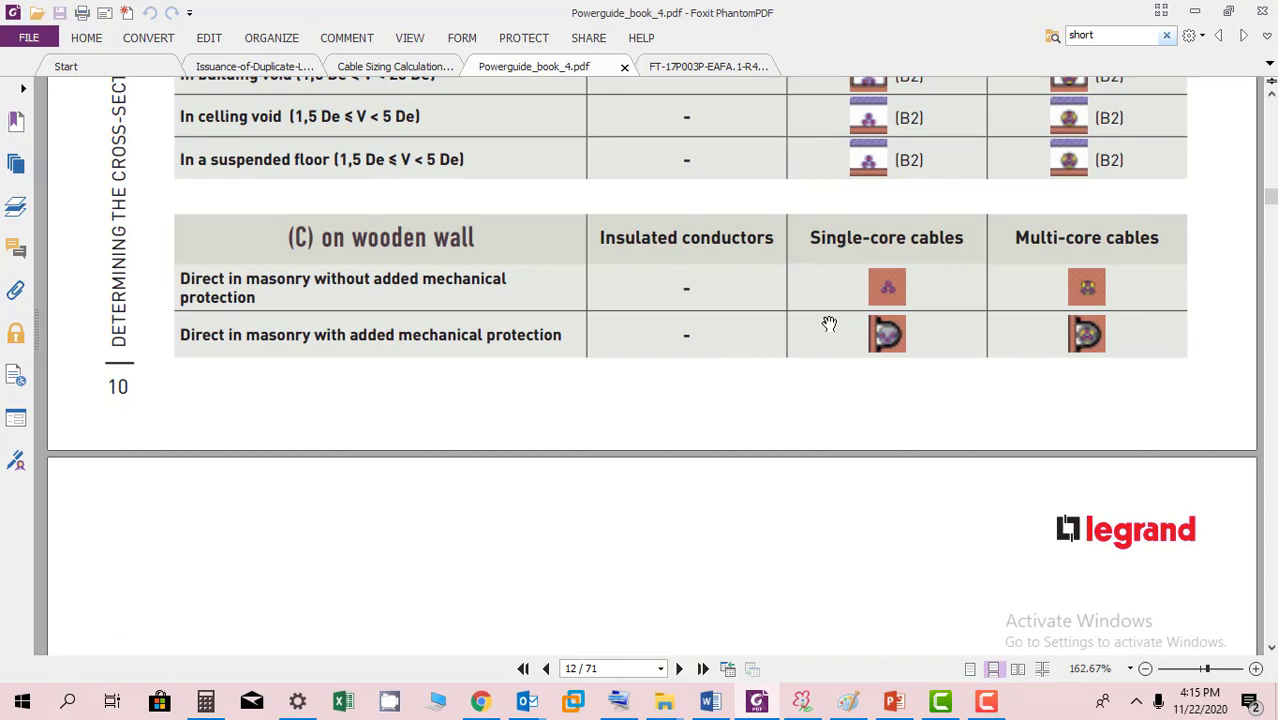
scroll("down", 3)
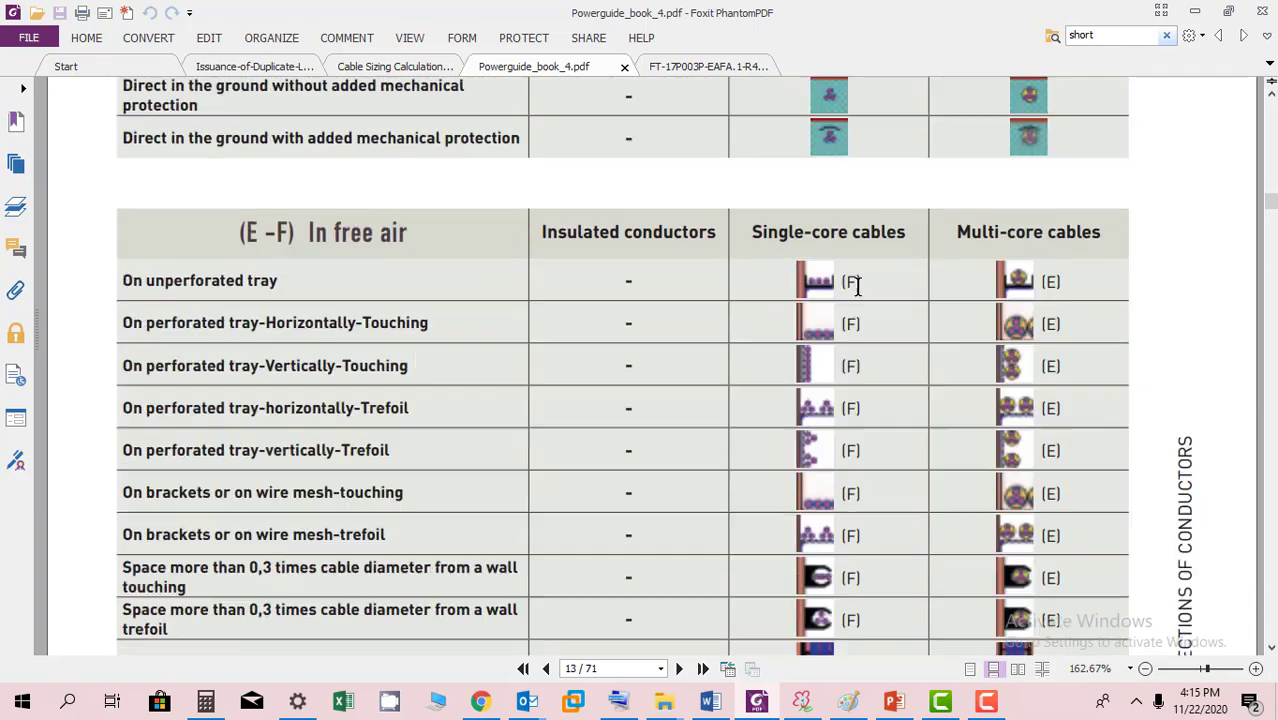
scroll("down", 3)
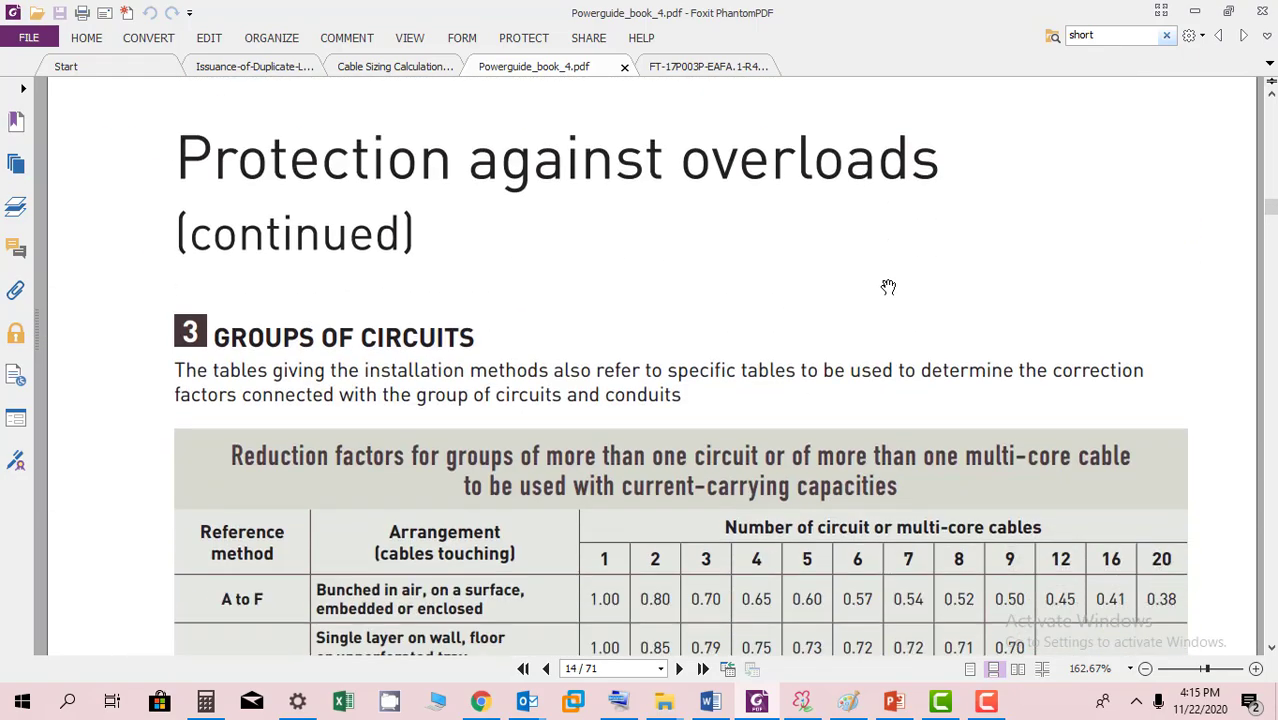
scroll("down", 3)
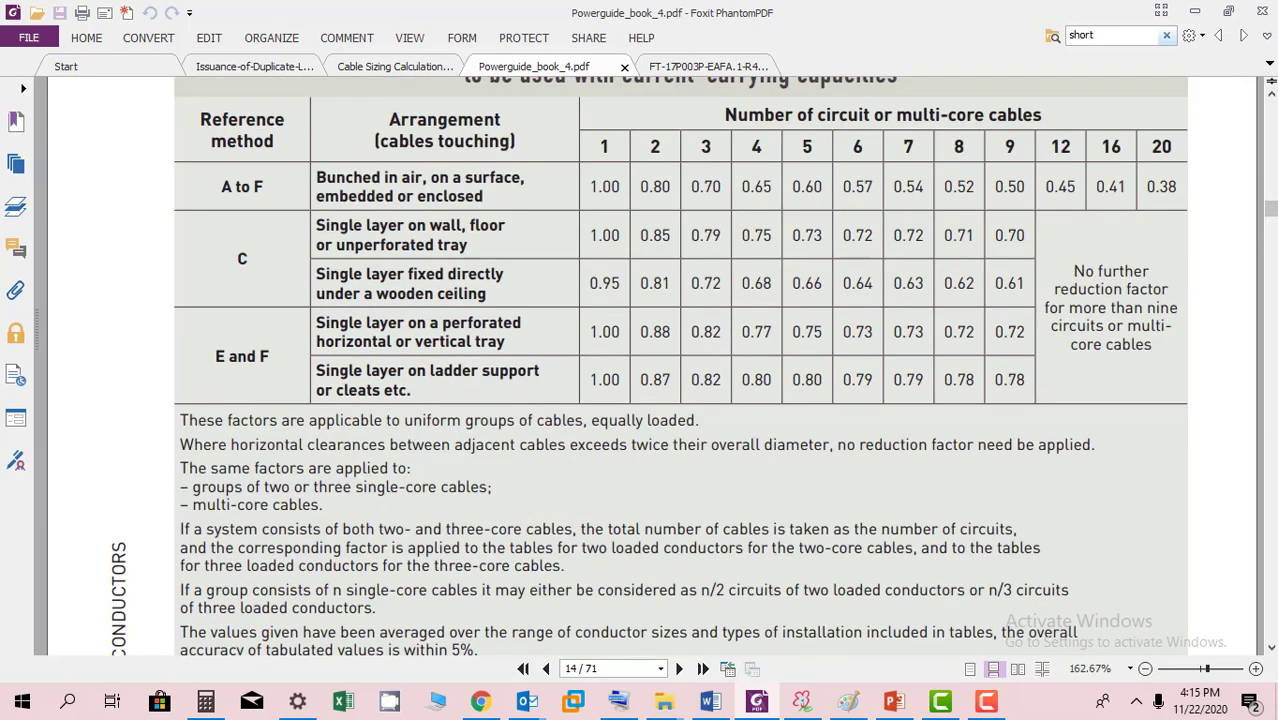
scroll("down", 3)
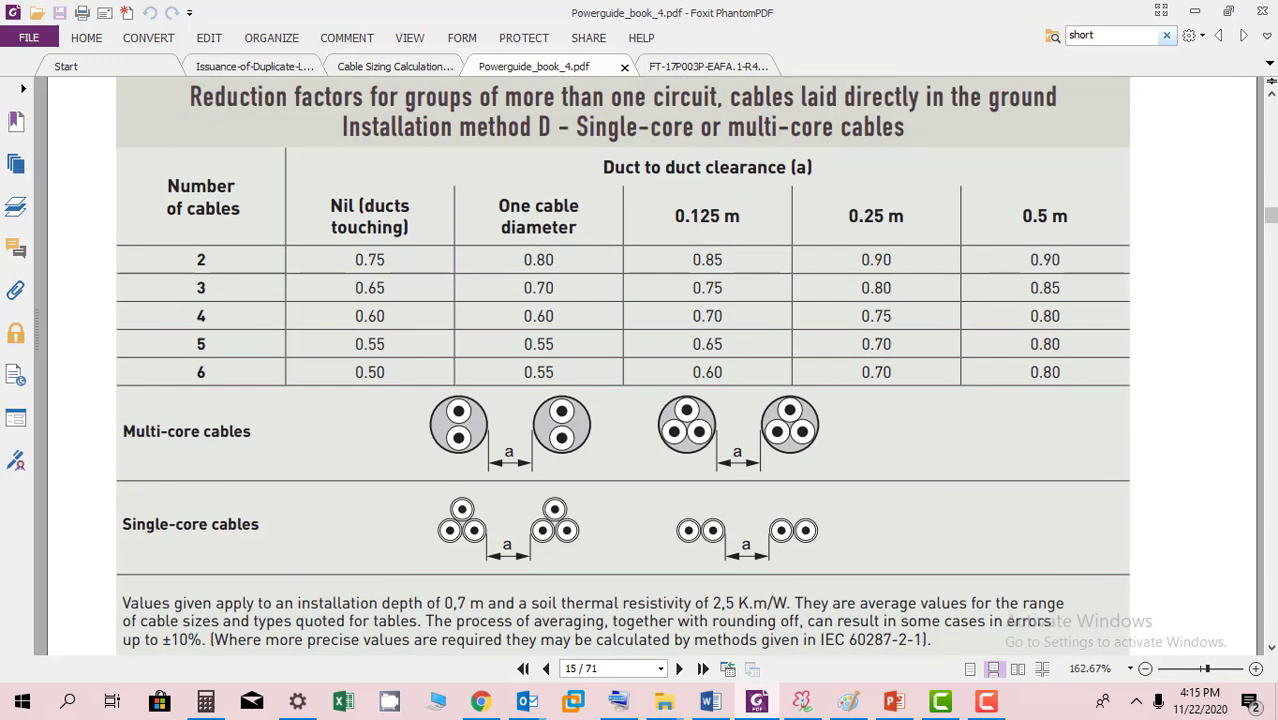
scroll("down", 3)
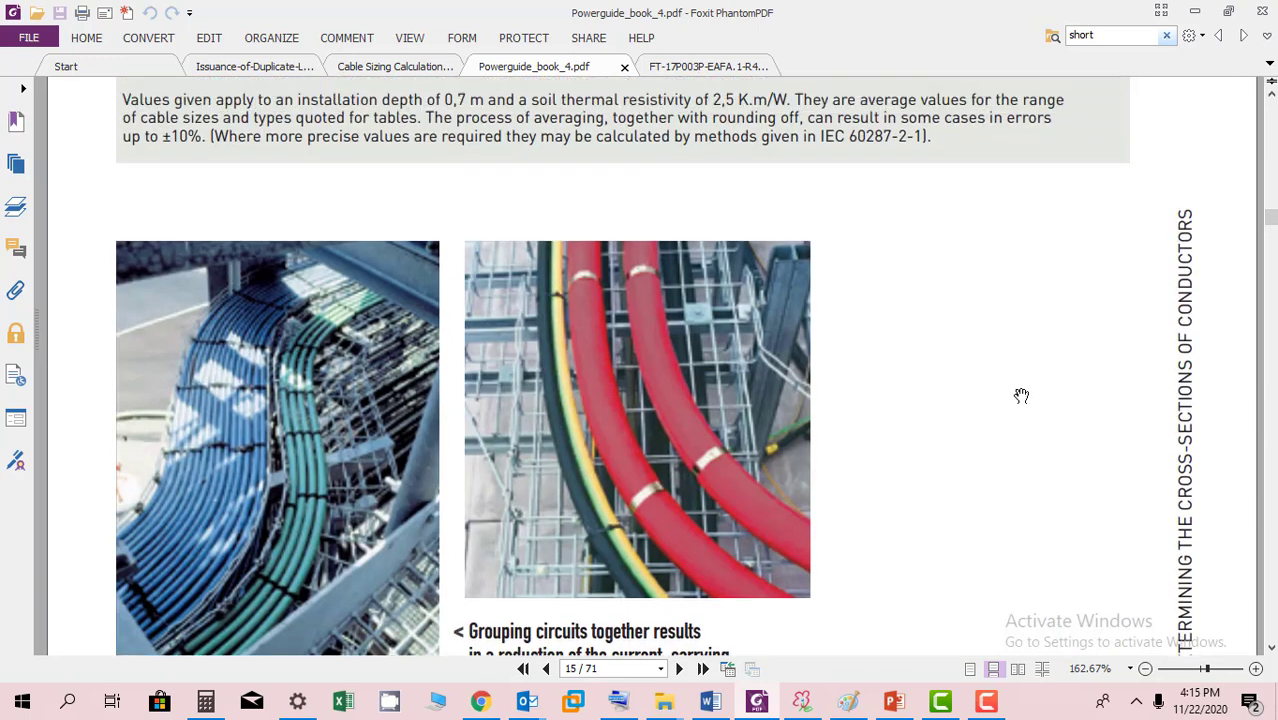
scroll("down", 3)
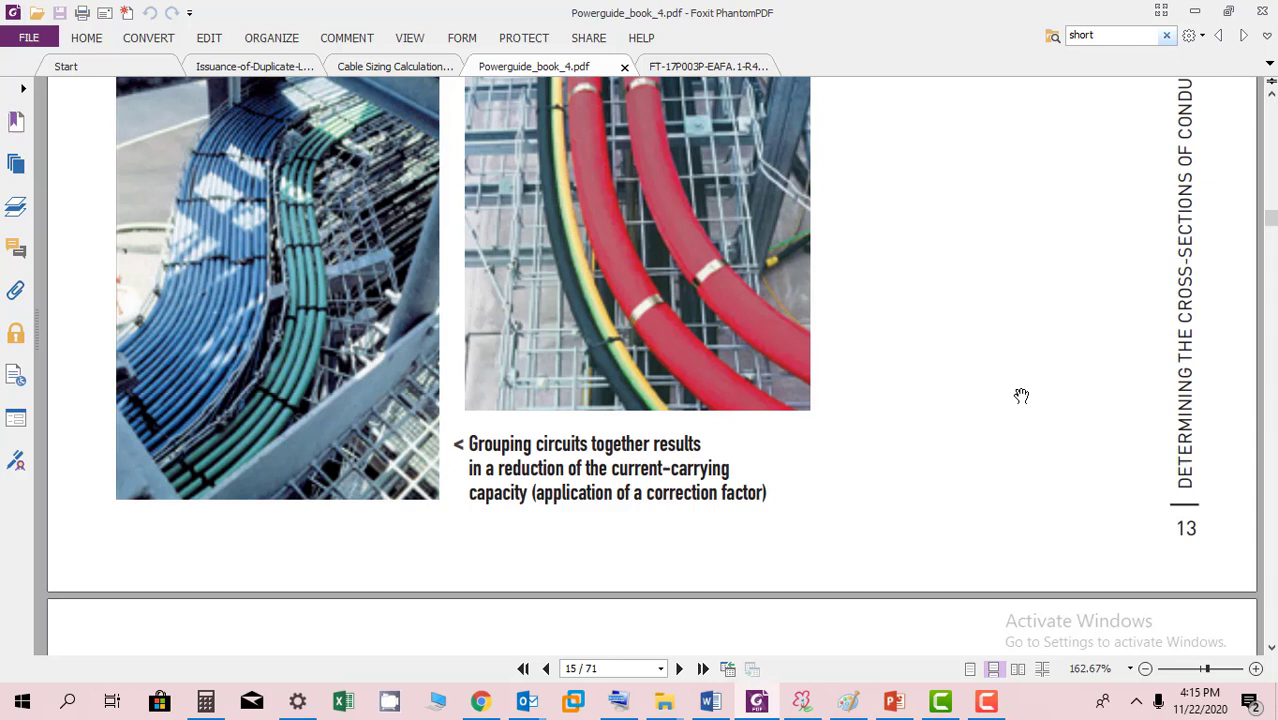
mouse_move(490, 504)
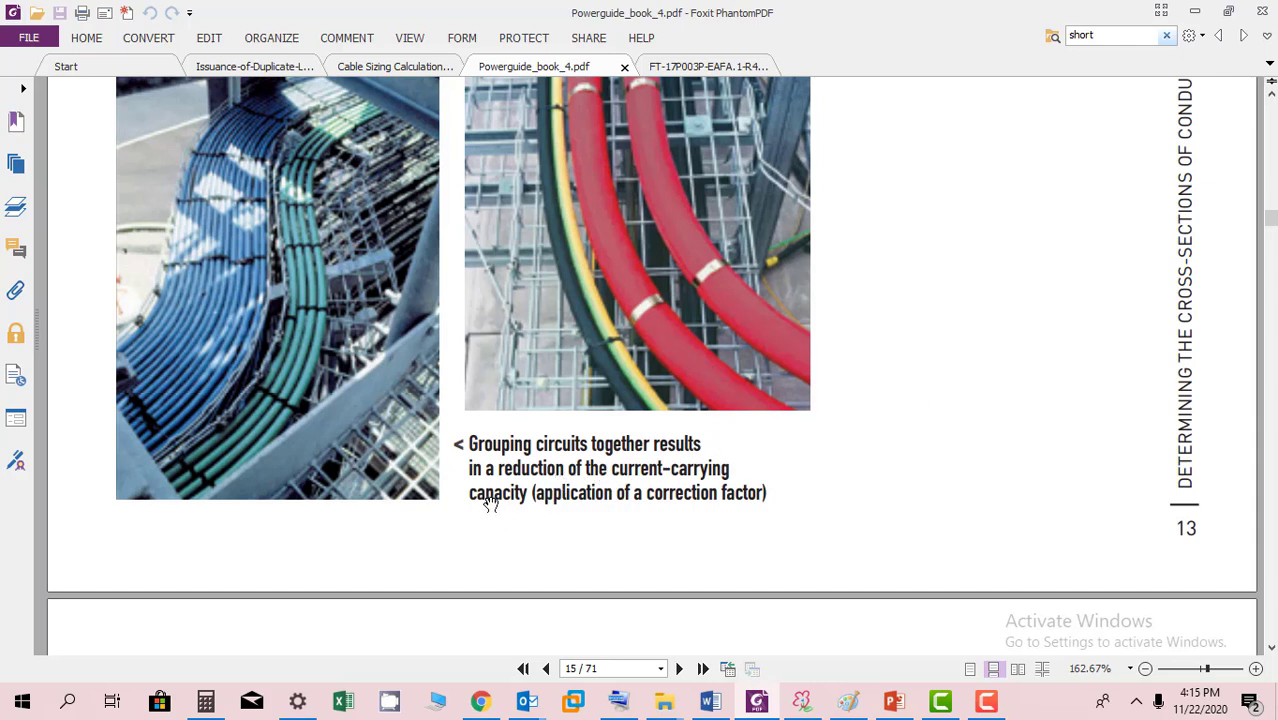
mouse_move(560, 520)
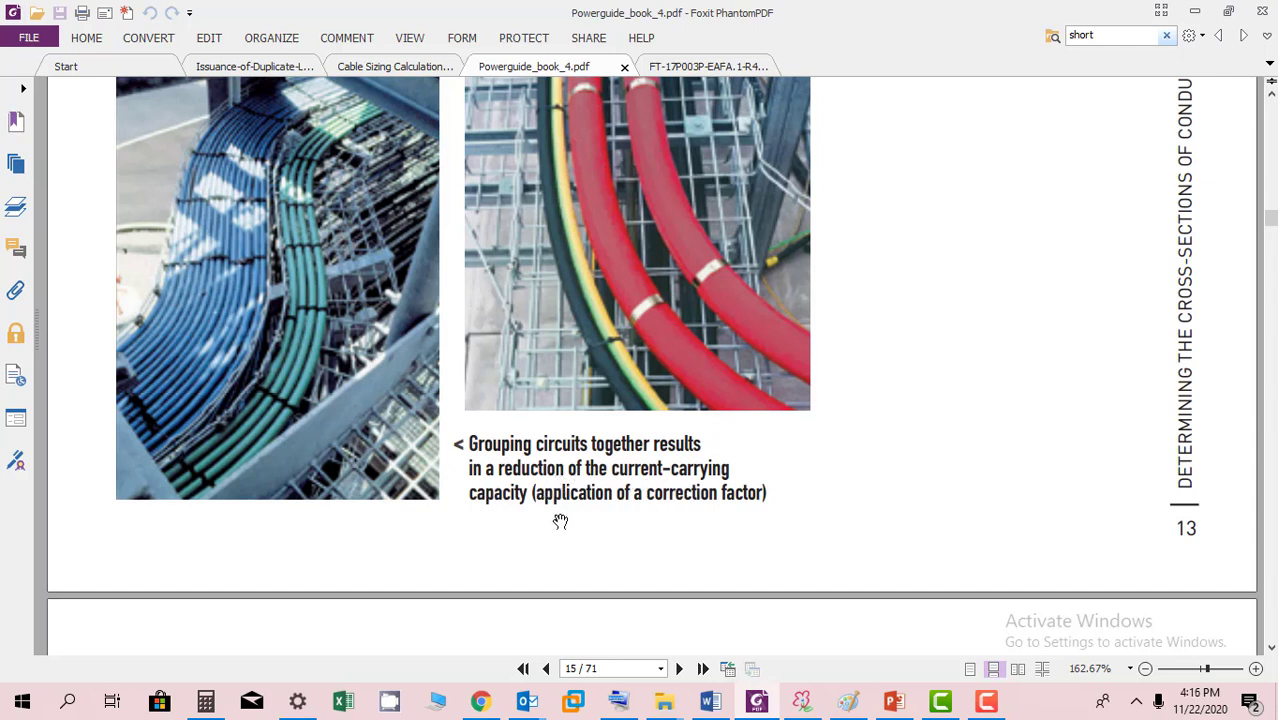
mouse_move(350, 148)
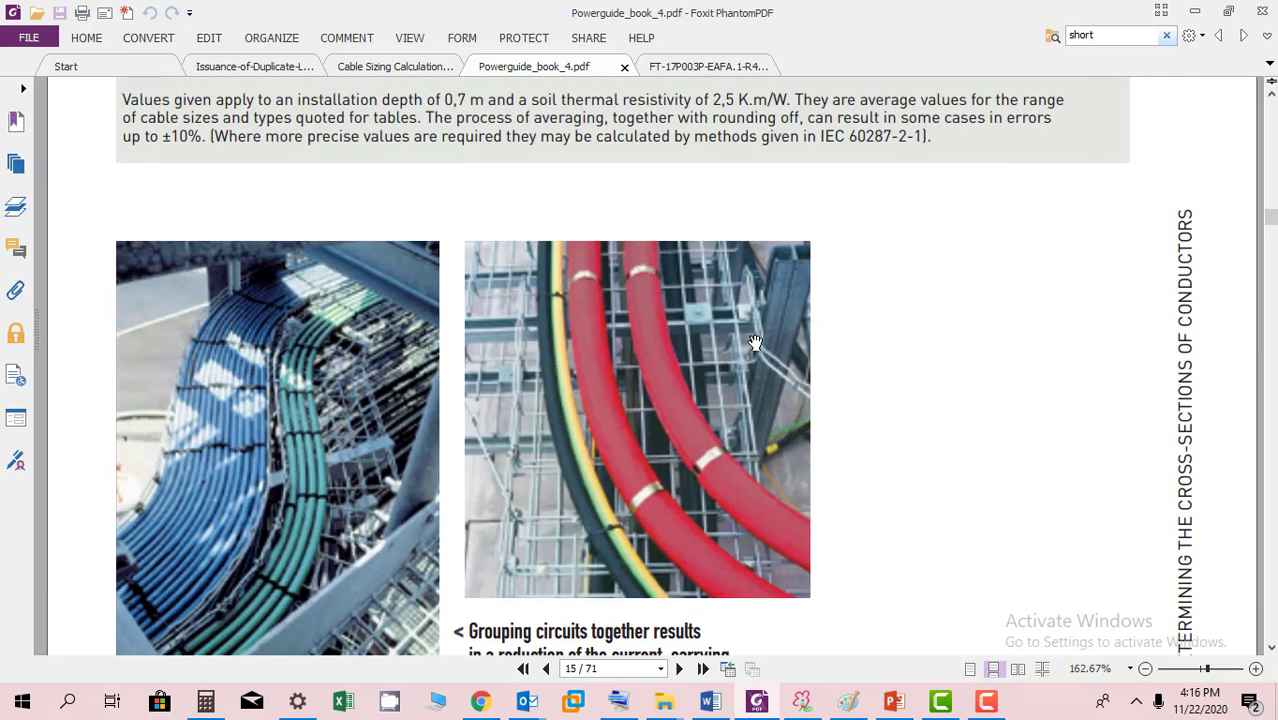
scroll("down", 3)
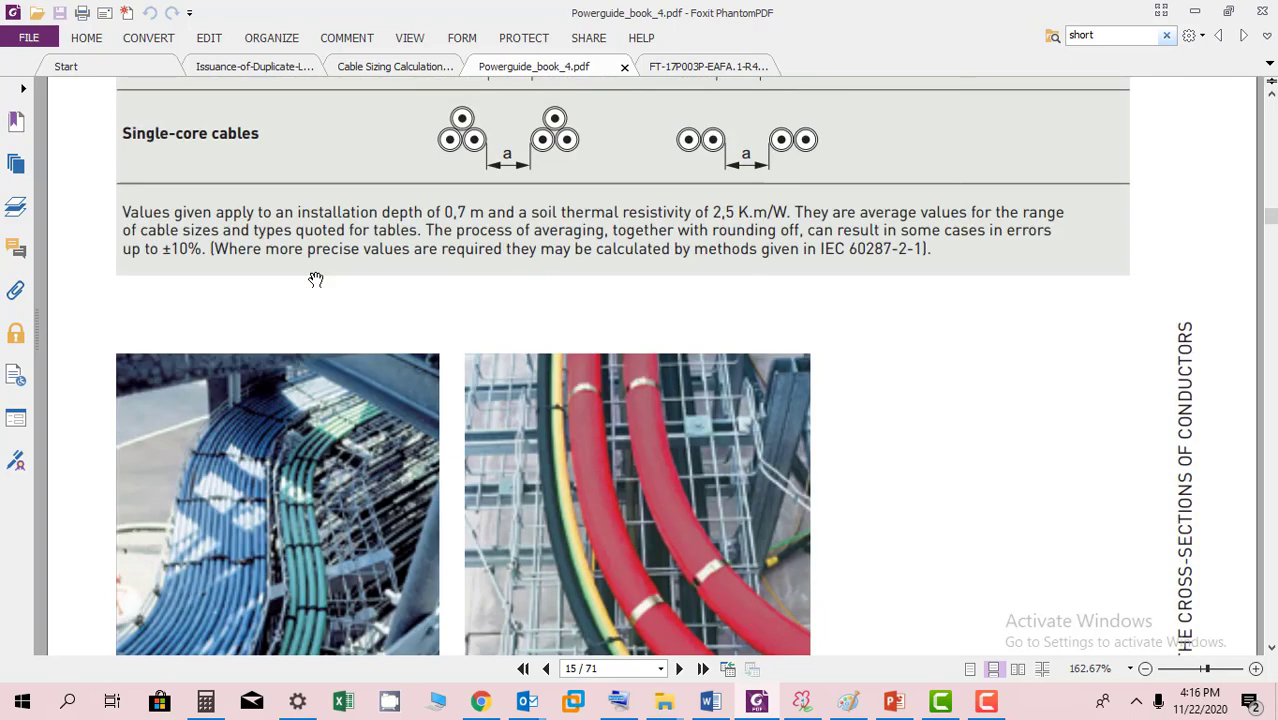
Scroll down through the ducted-ground and free-air grouping tables to page 20's ground temperature correction factors.
scroll("down", 3)
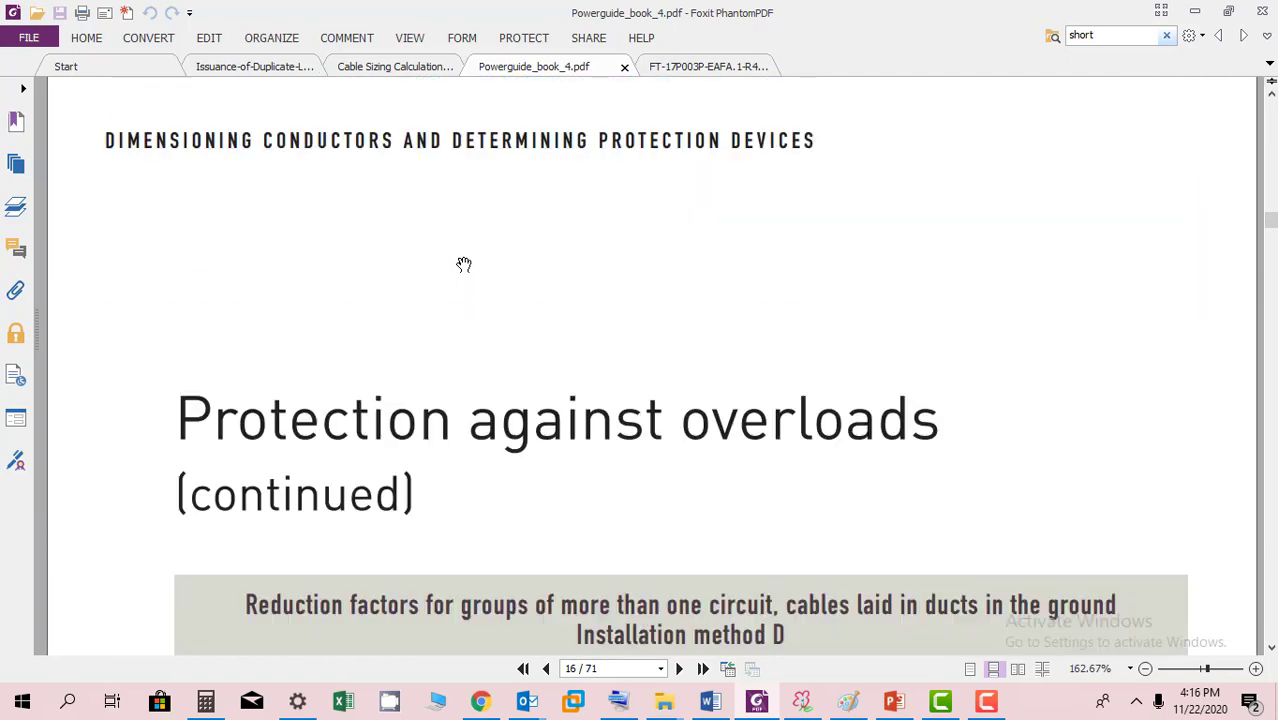
scroll("down", 3)
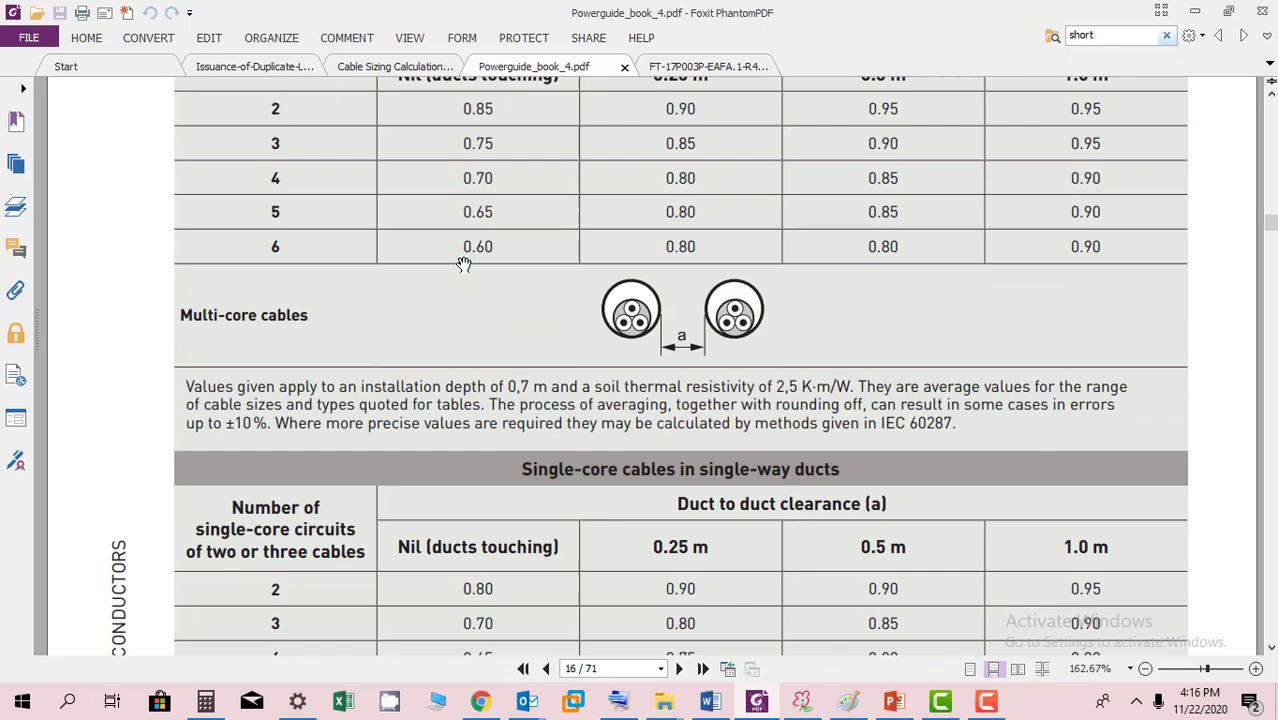
scroll("down", 3)
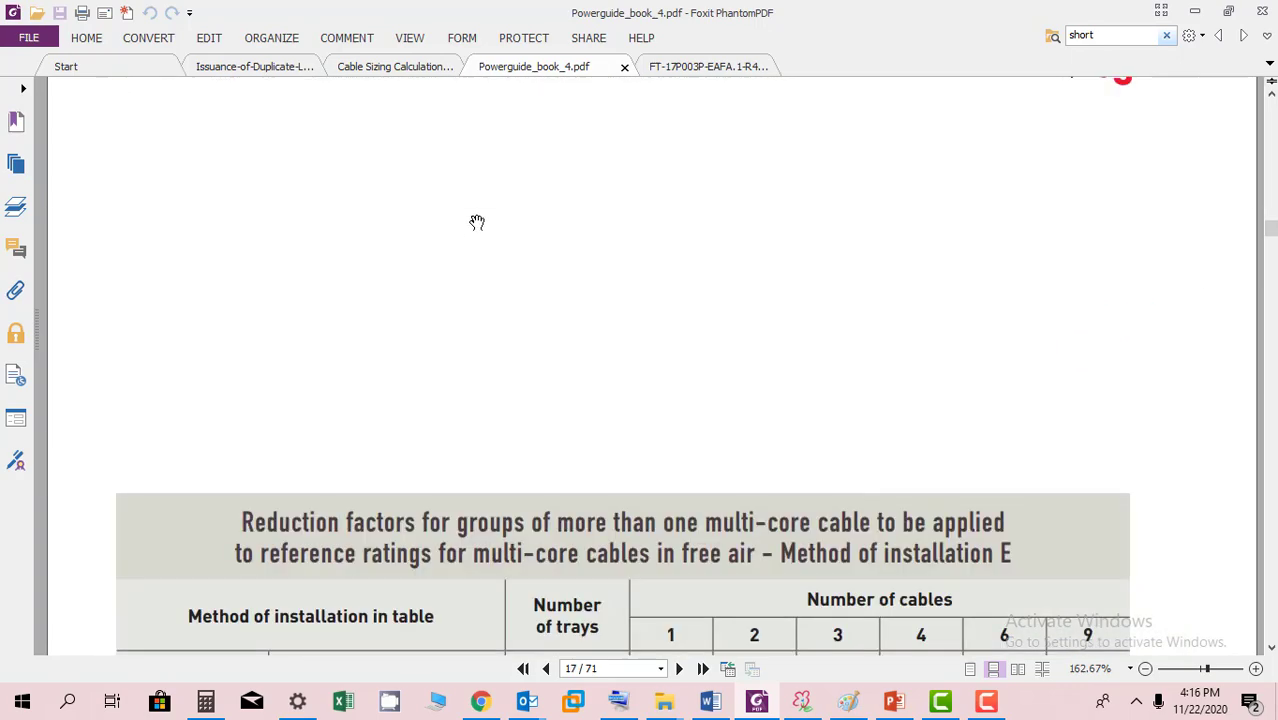
scroll("down", 3)
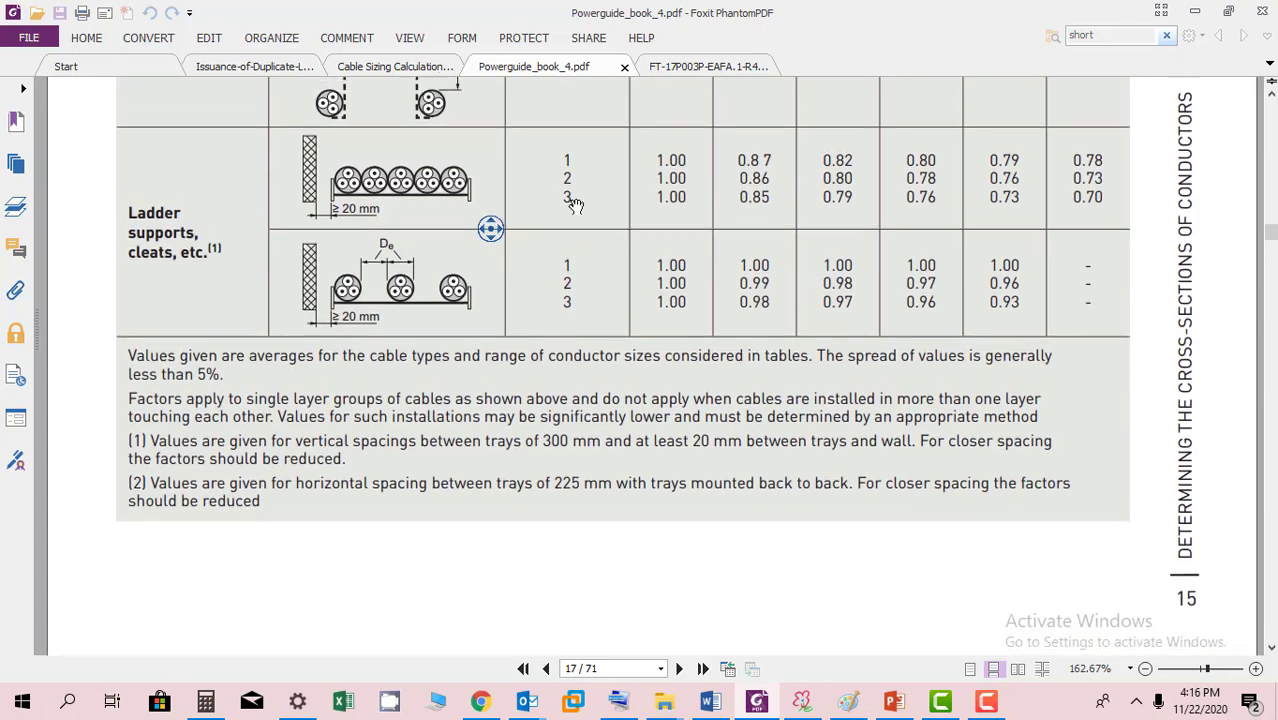
scroll("down", 3)
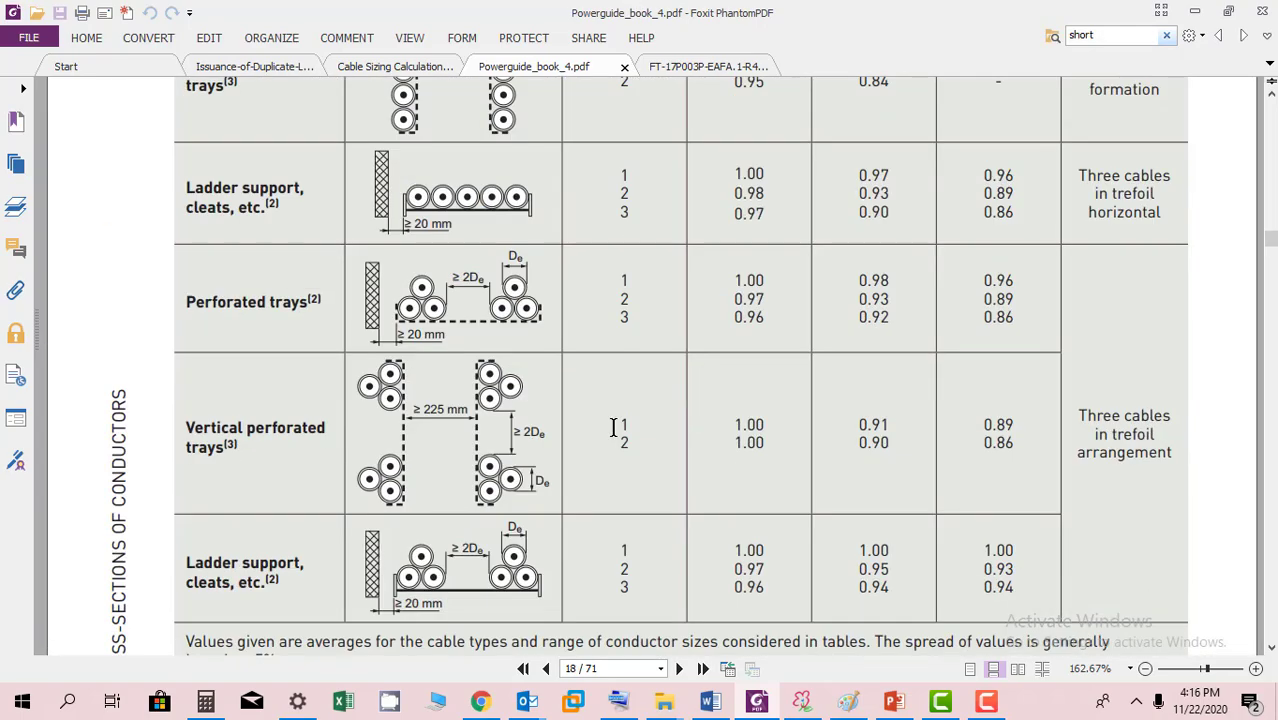
scroll("down", 3)
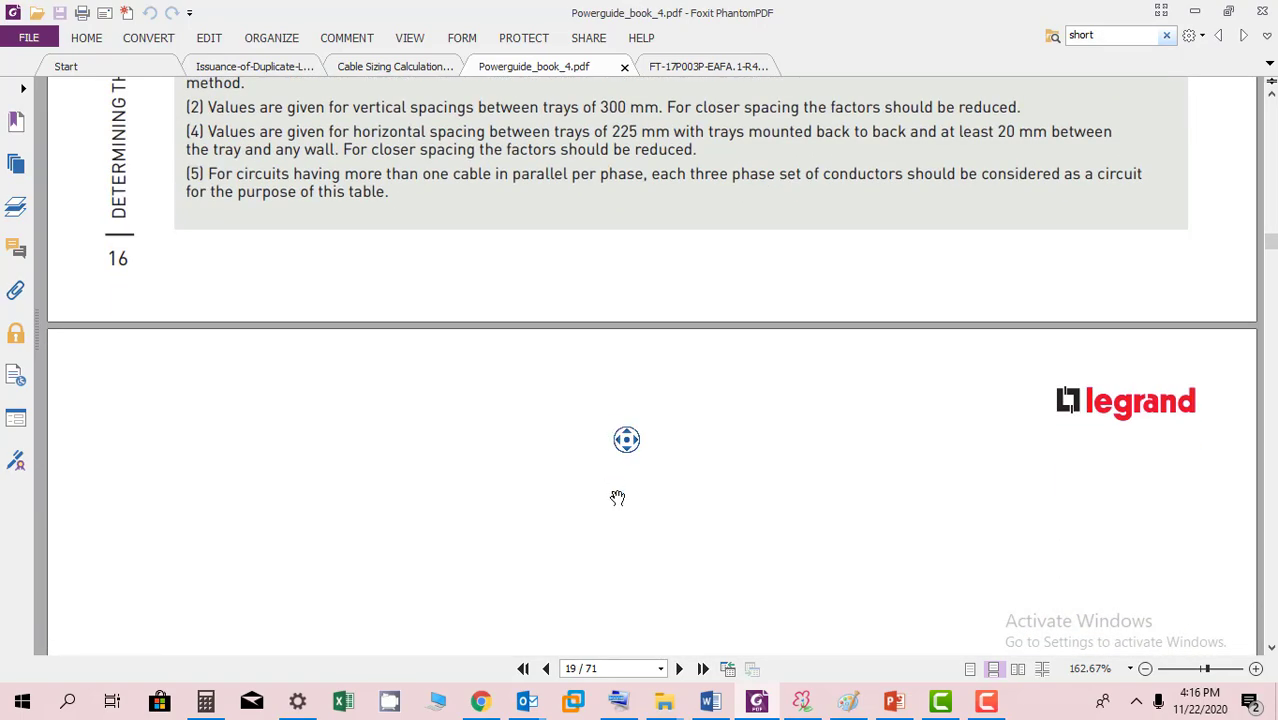
scroll("down", 3)
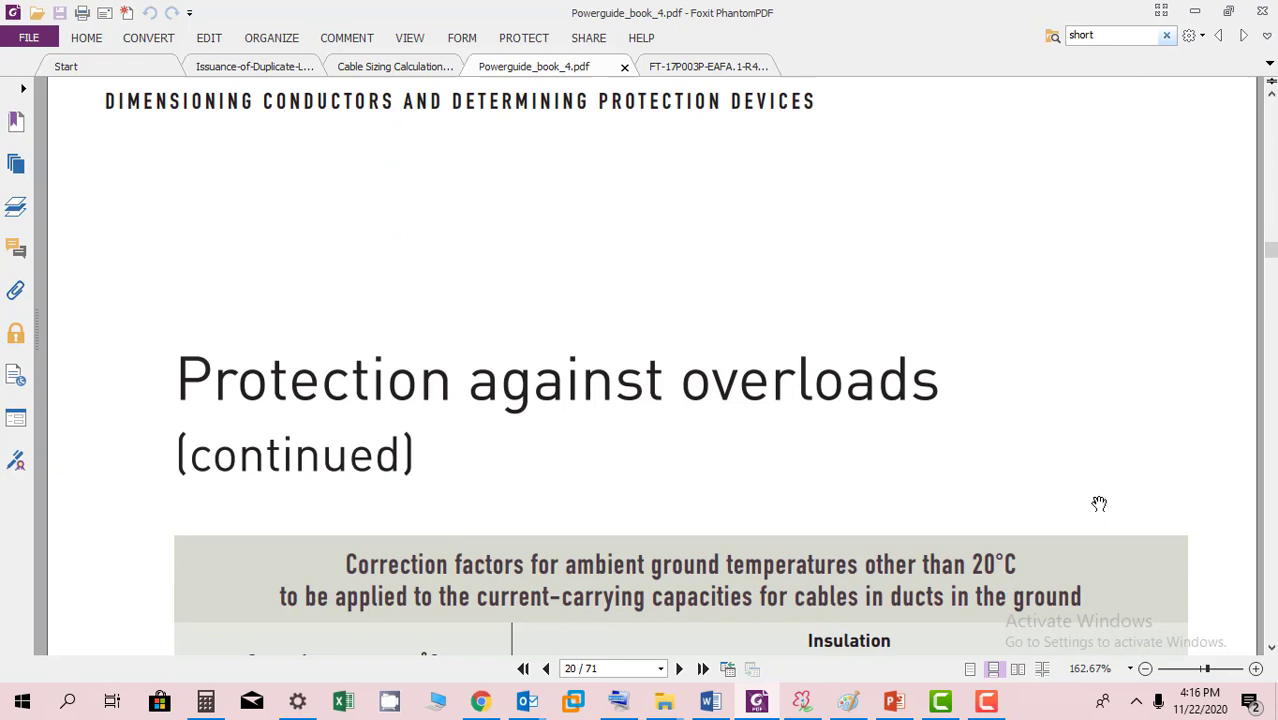
Scroll down past the explosion risks and harmonics pages to page 27's trefoil voltage drop table.
scroll("down", 3)
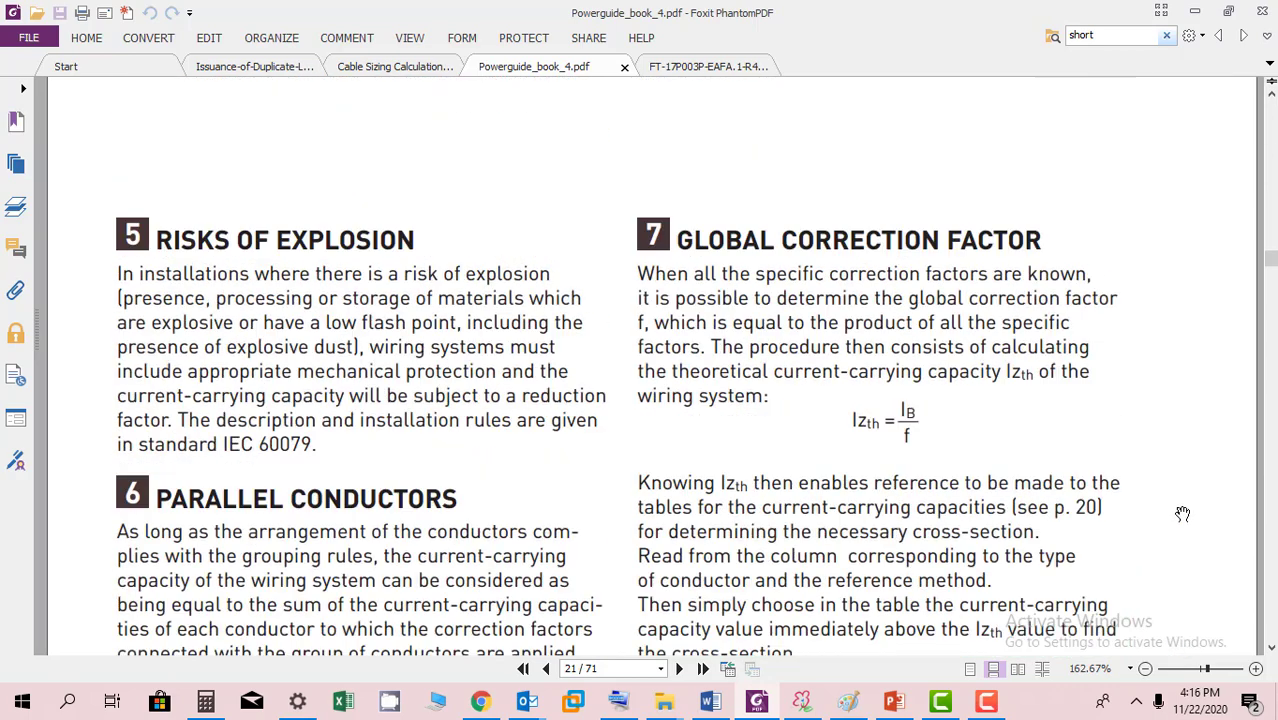
scroll("down", 3)
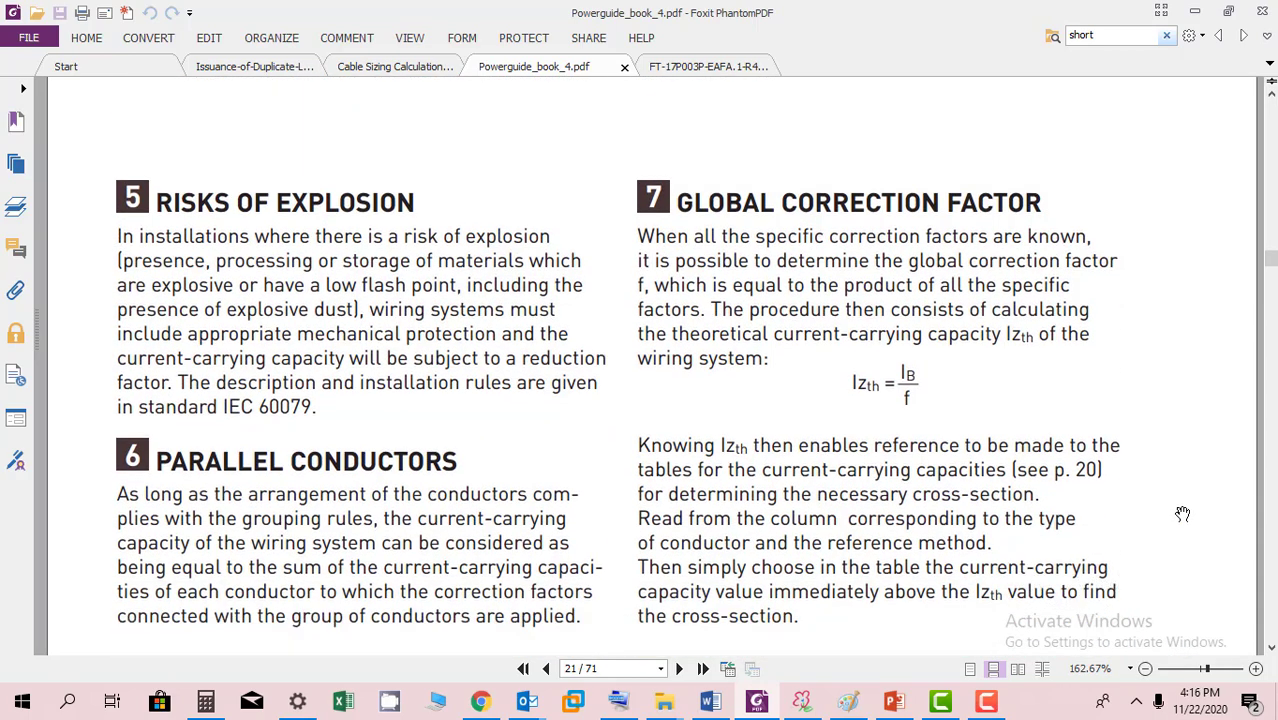
scroll("down", 3)
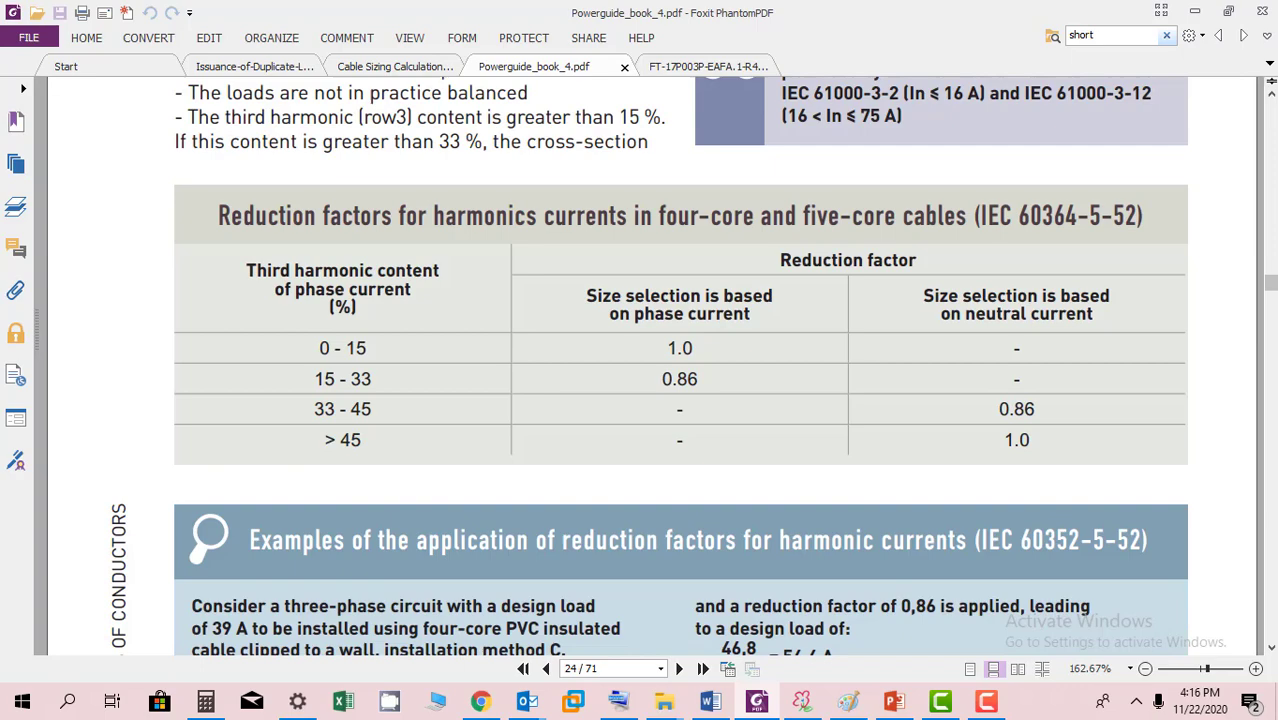
scroll("down", 3)
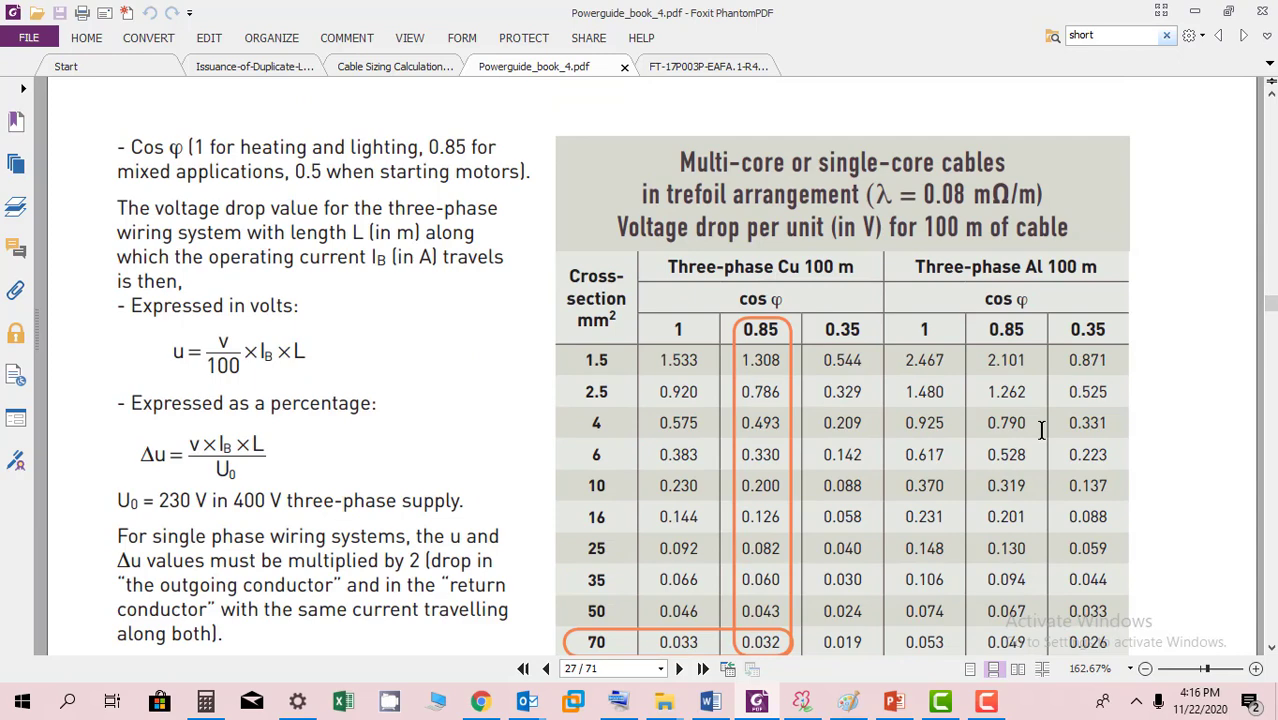
Scroll down past the flat-layer and separate single-core voltage drop tables to the K values table.
scroll("down", 3)
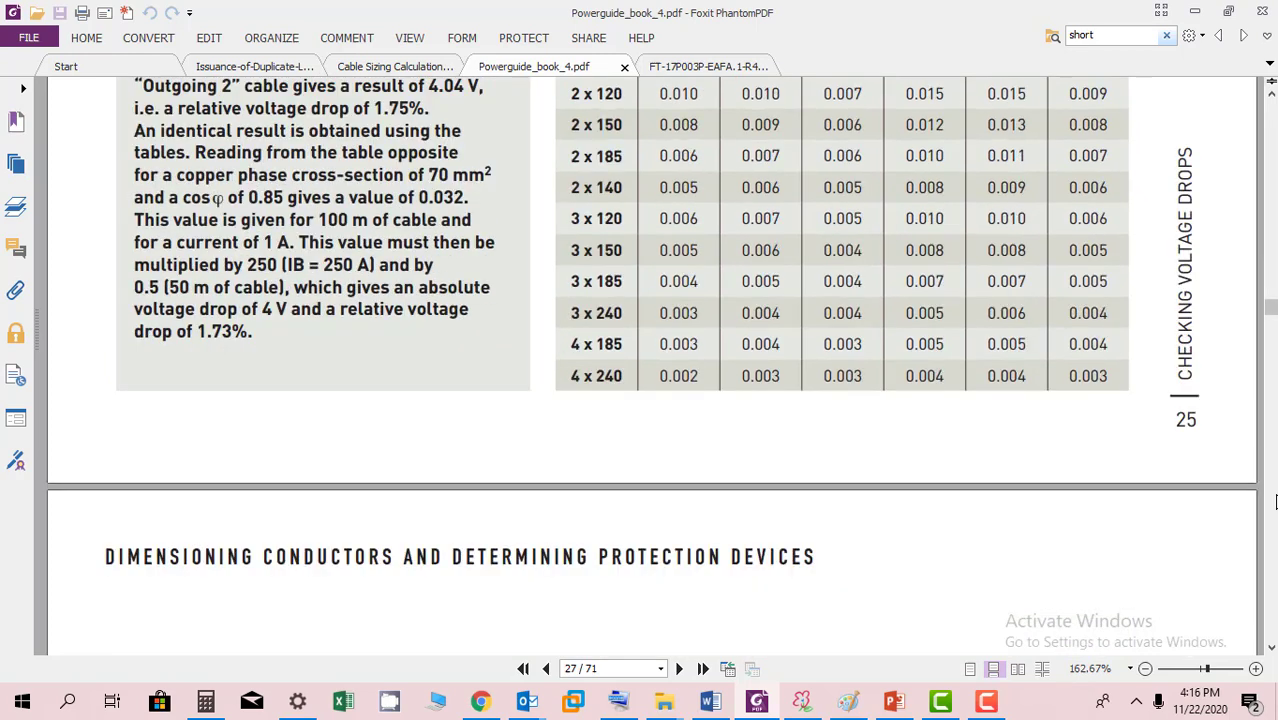
scroll("down", 3)
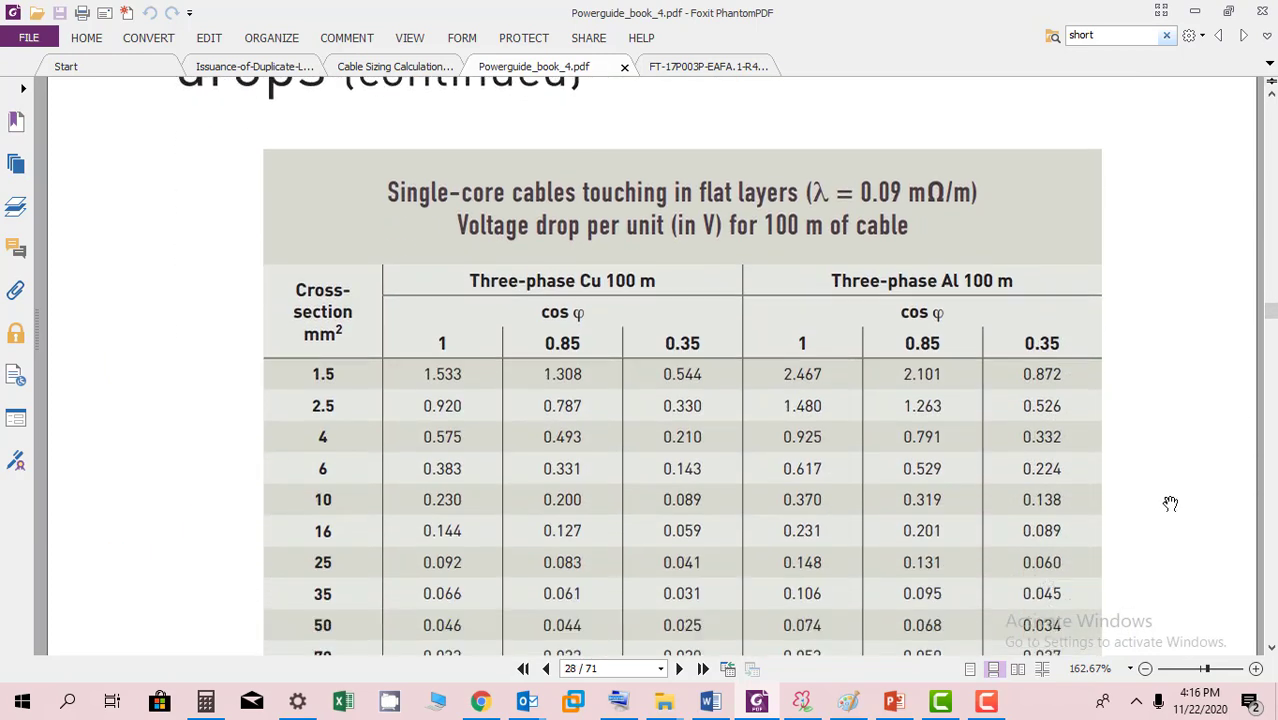
scroll("down", 3)
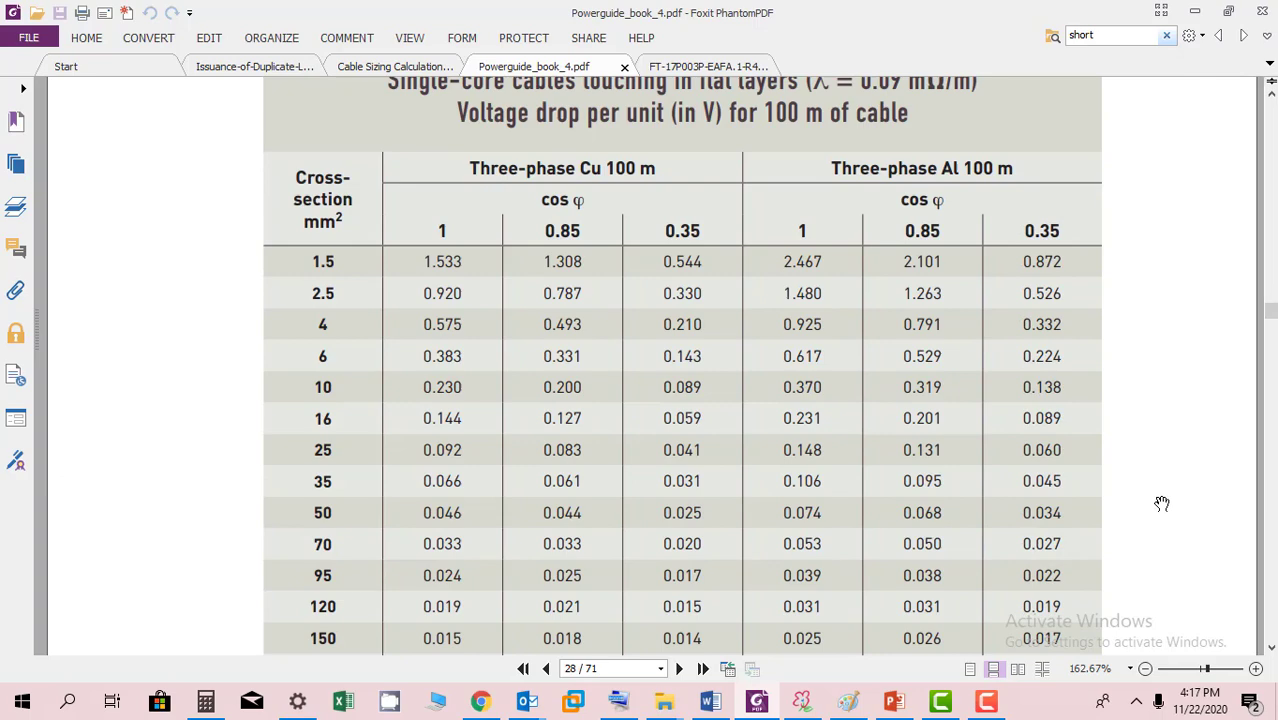
scroll("down", 3)
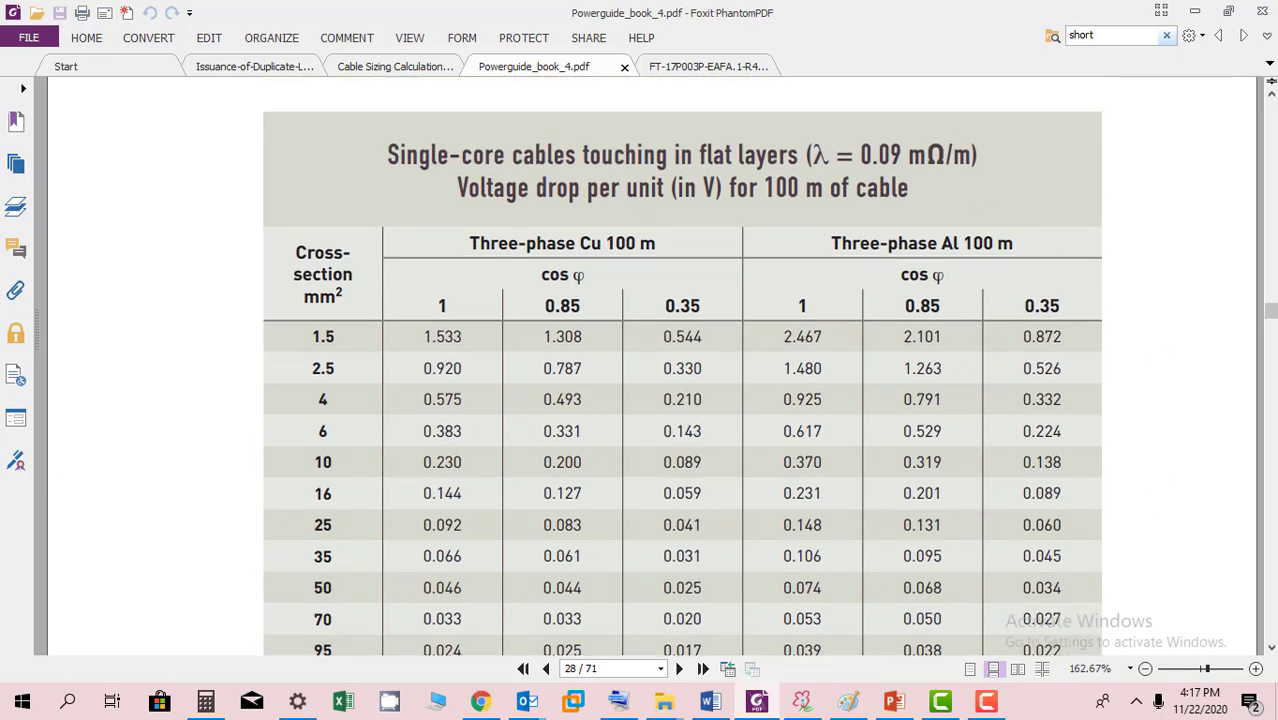
scroll("down", 3)
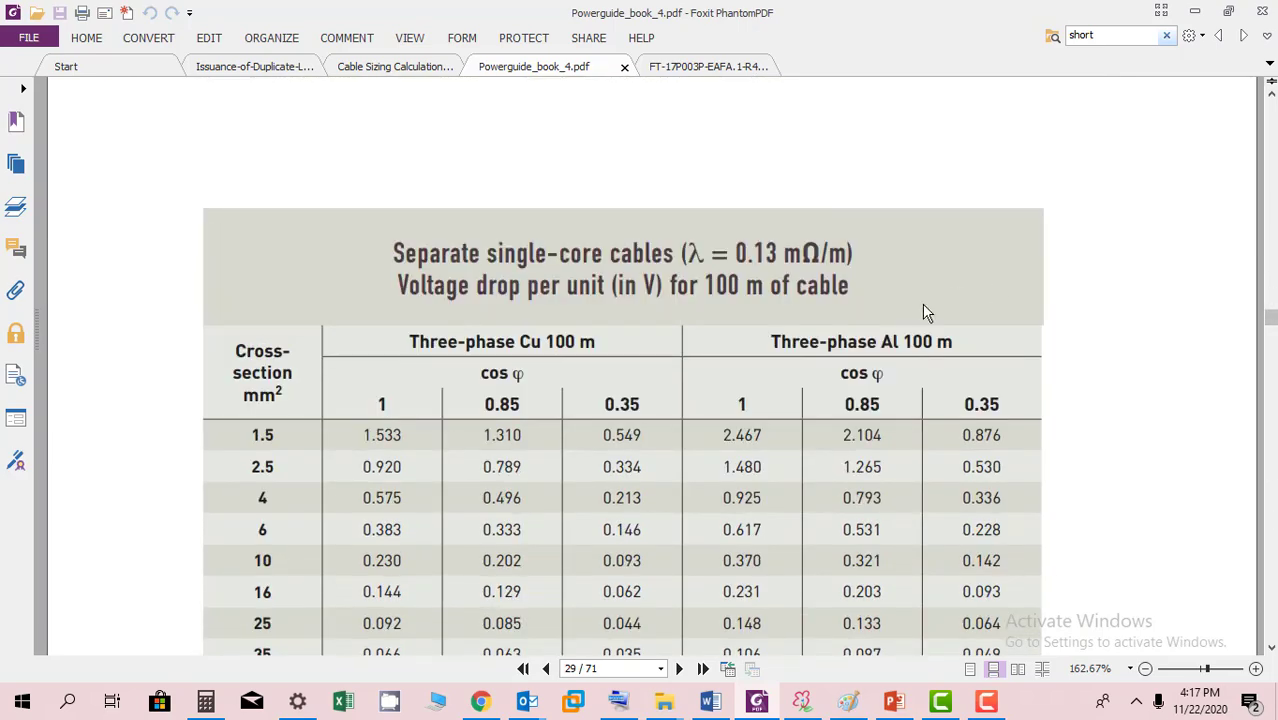
scroll("down", 3)
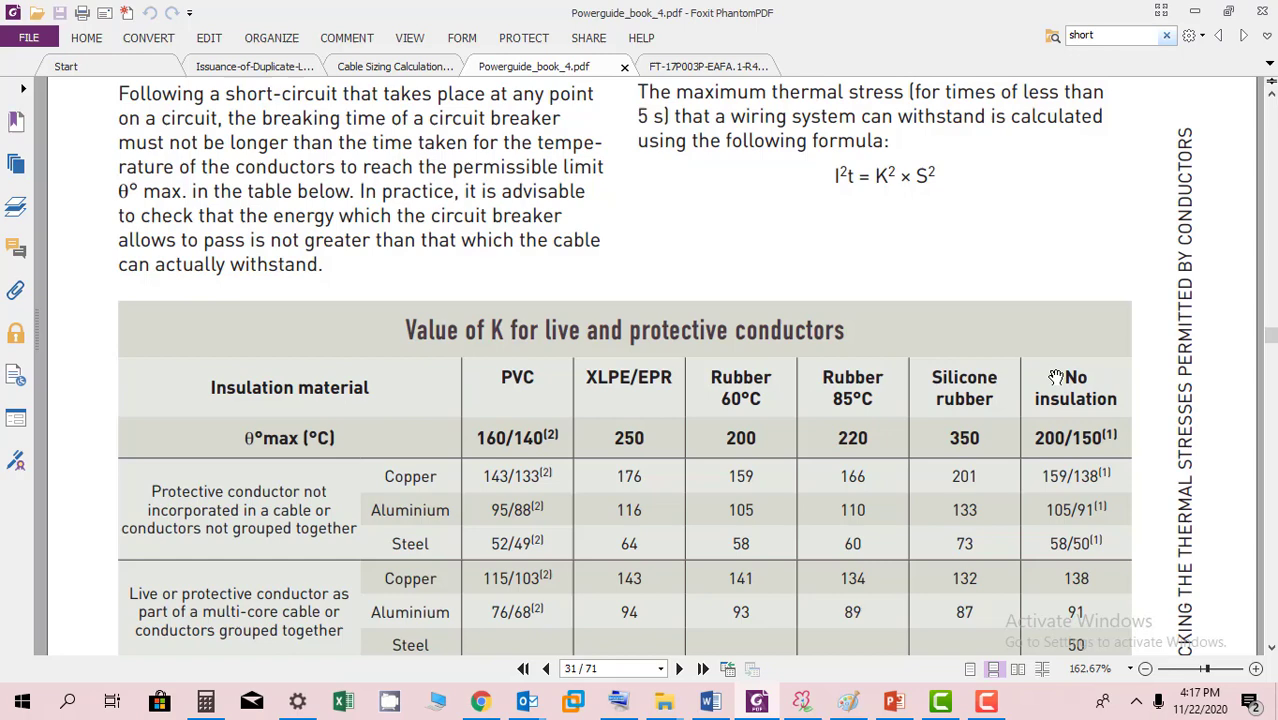
Scroll down past the Value of K table and thermal stresses formula toward page 32's short-circuit protection.
scroll("down", 3)
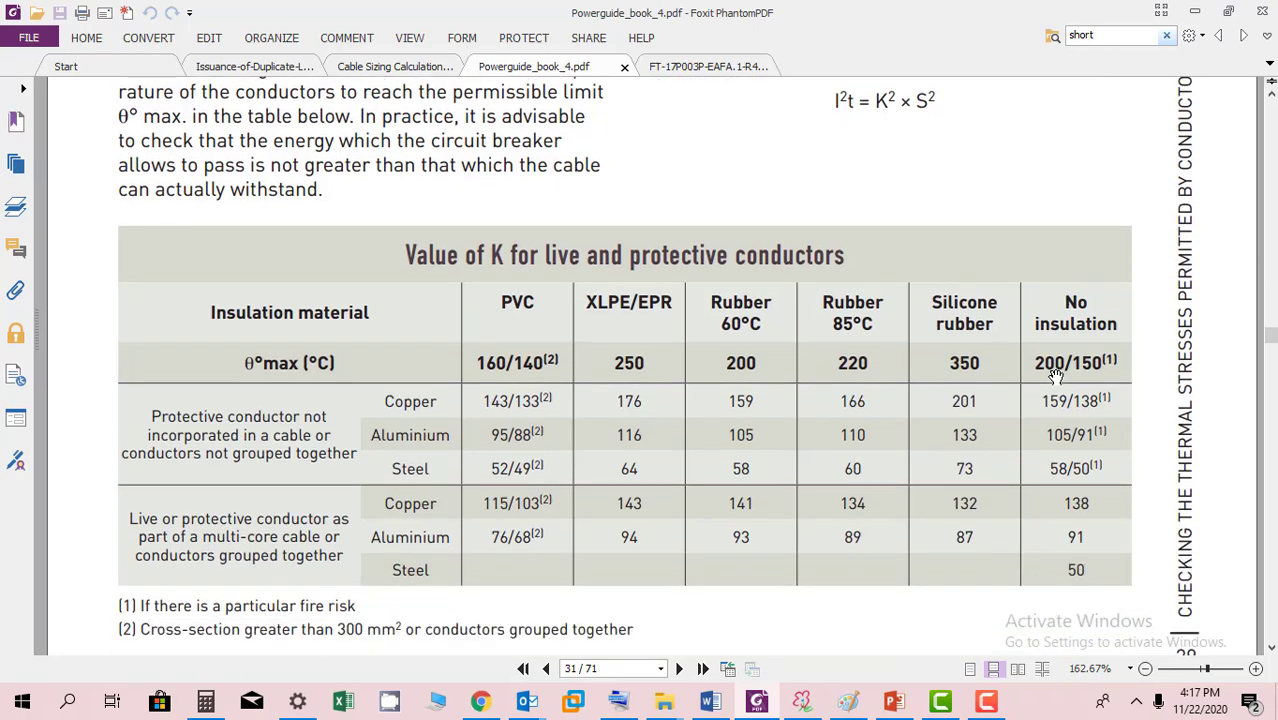
scroll("down", 3)
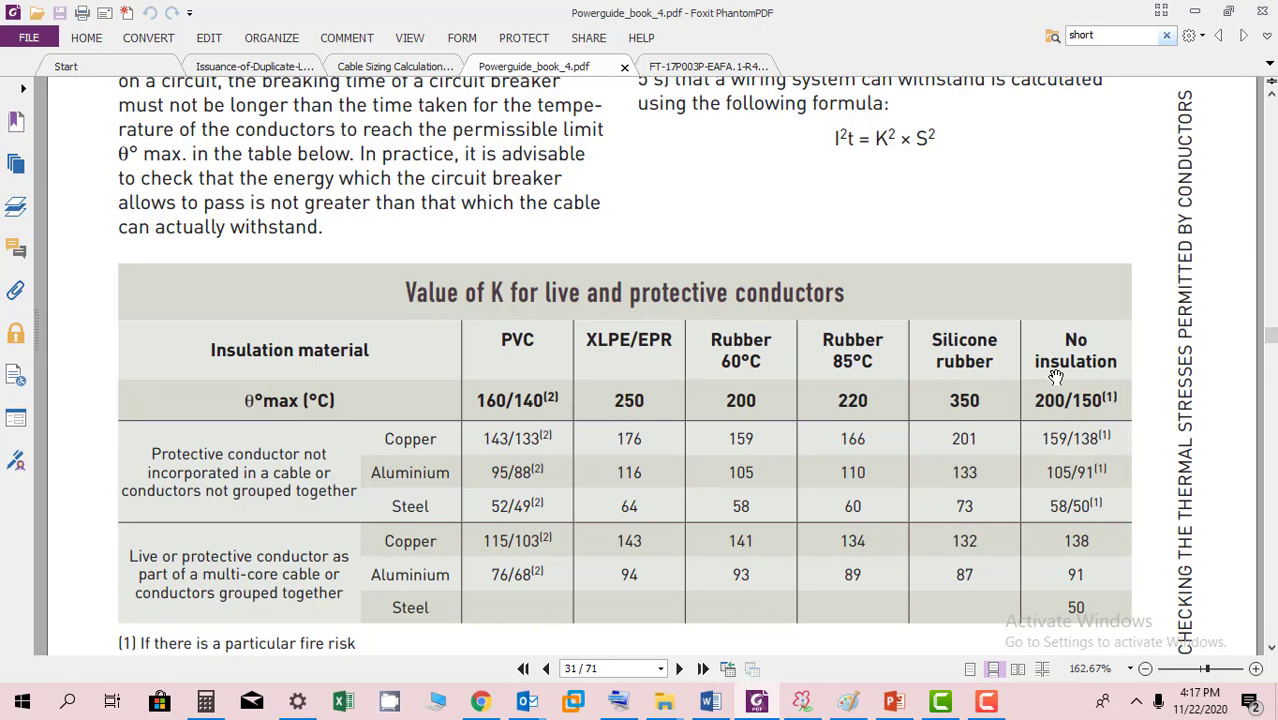
mouse_move(520, 312)
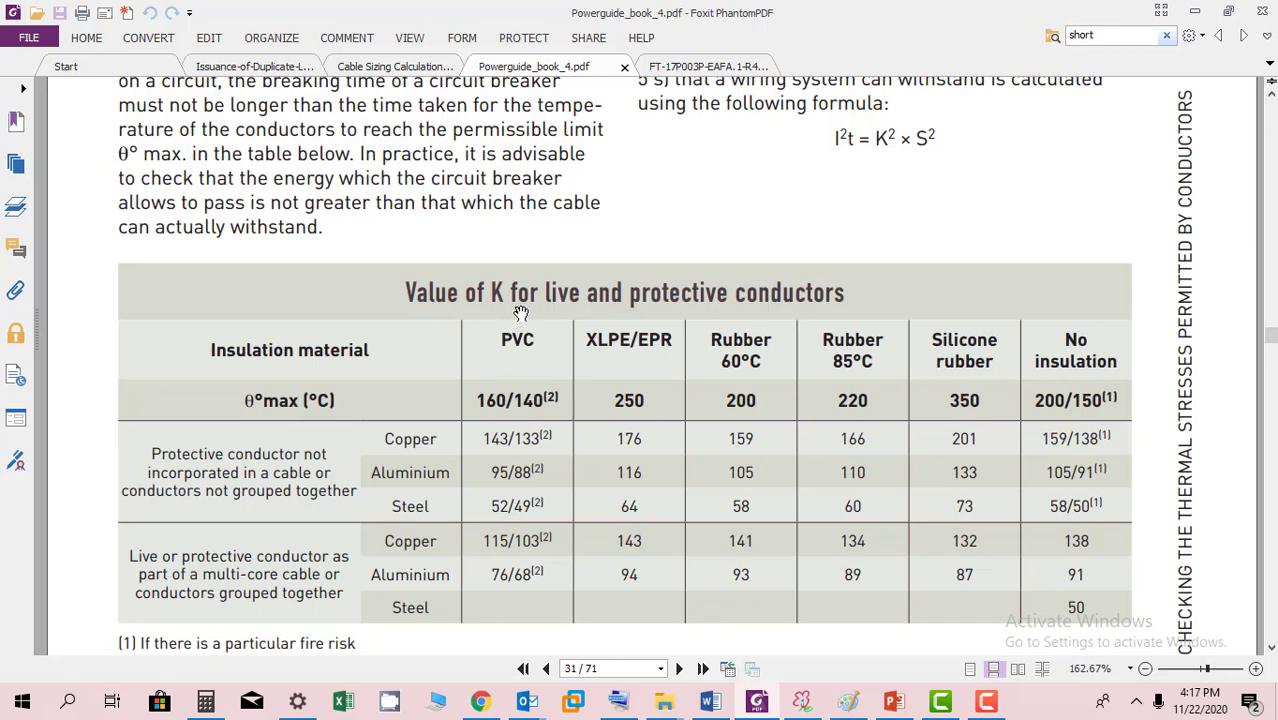
mouse_move(838, 452)
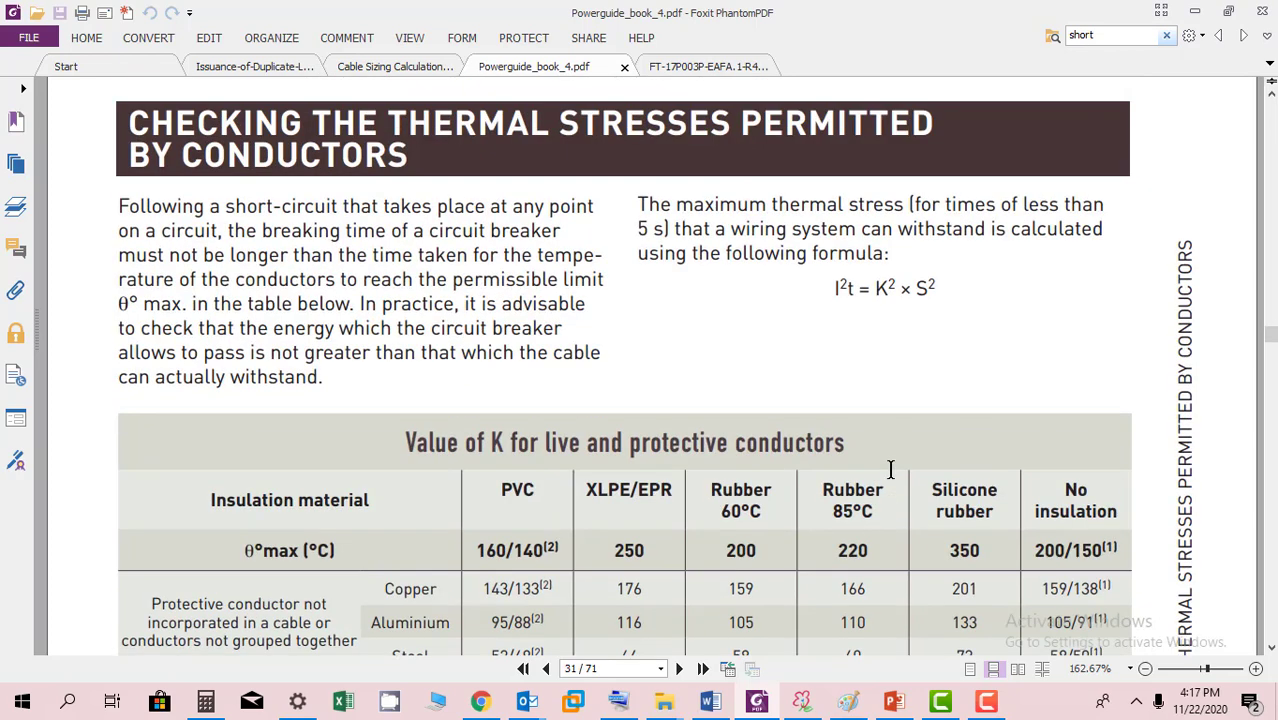
scroll("down", 3)
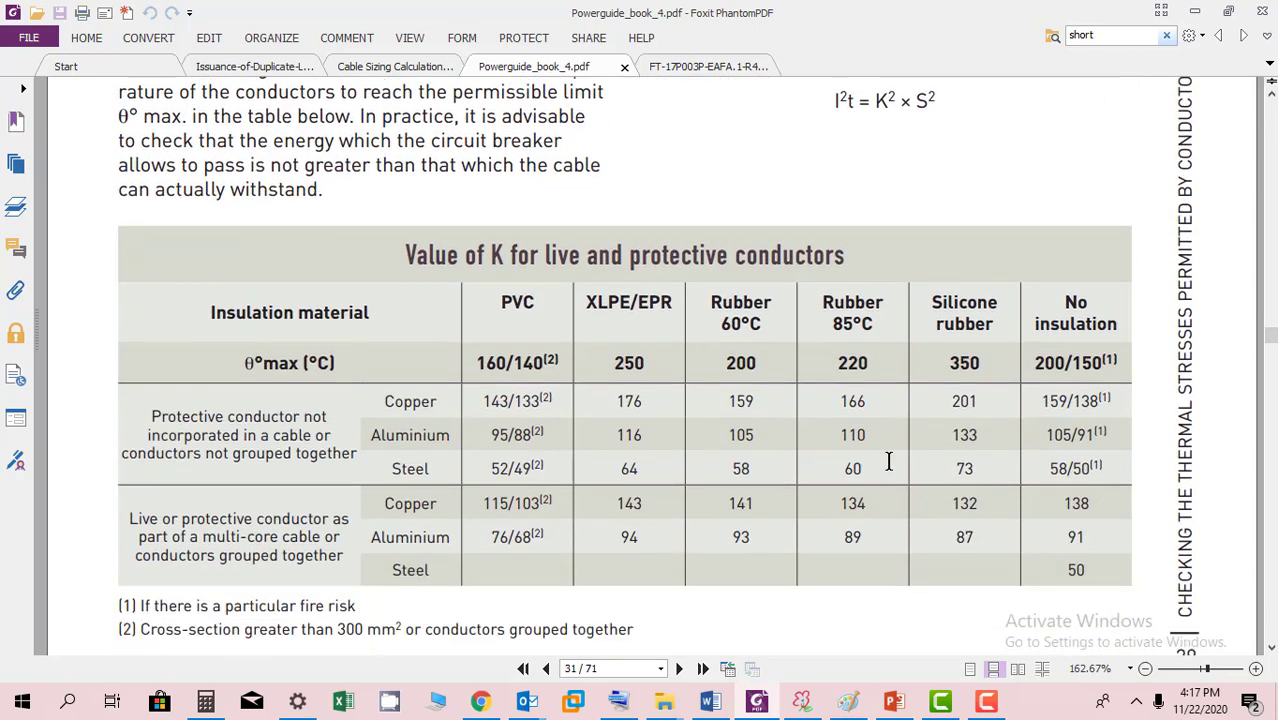
scroll("down", 3)
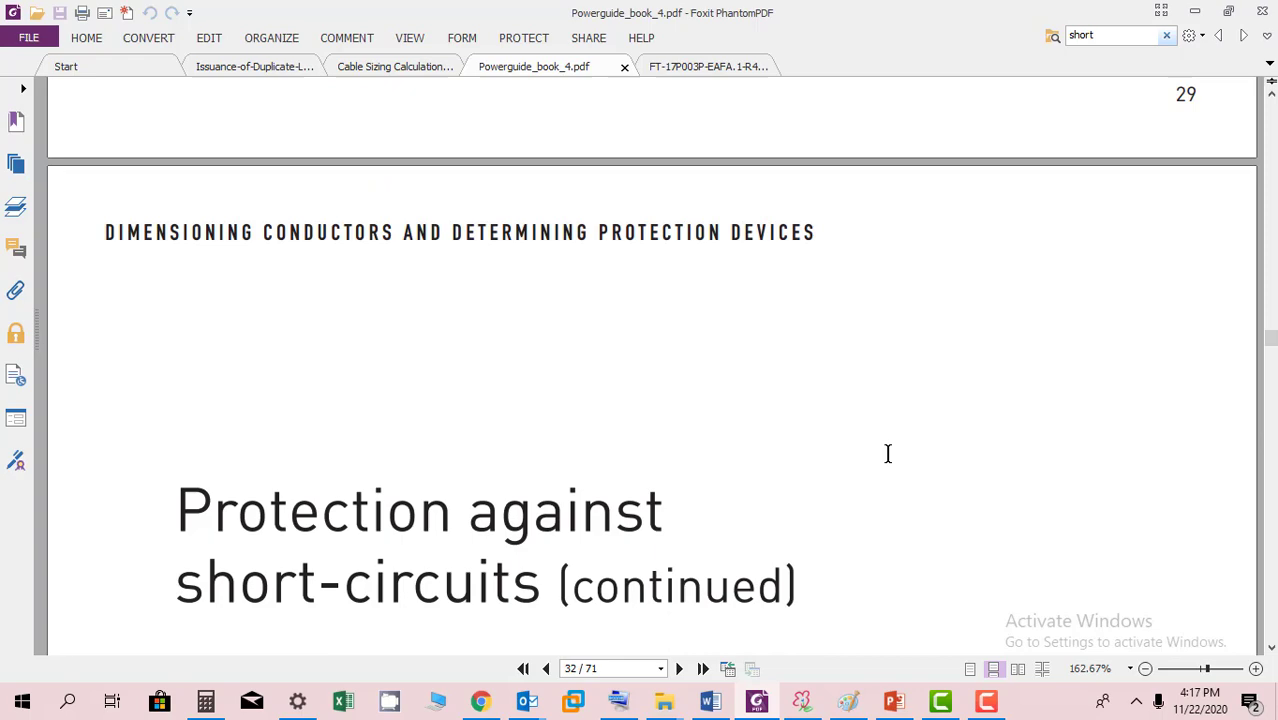
scroll("down", 3)
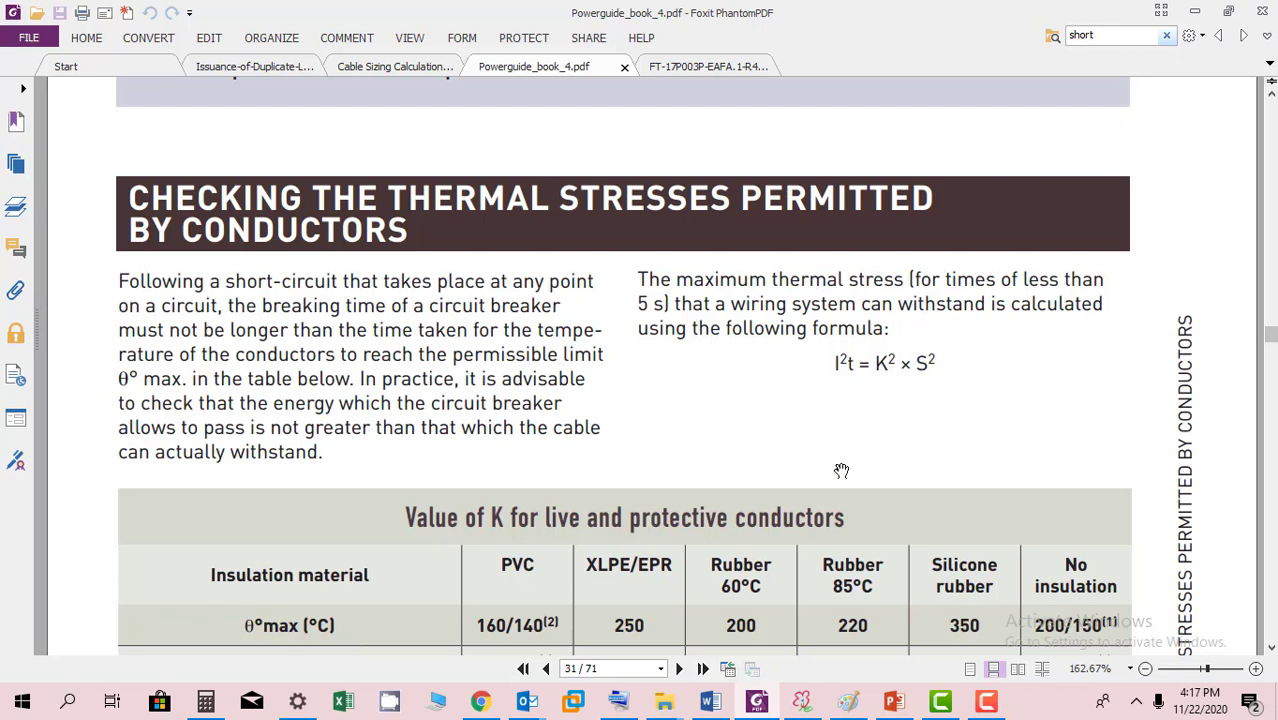
mouse_move(968, 278)
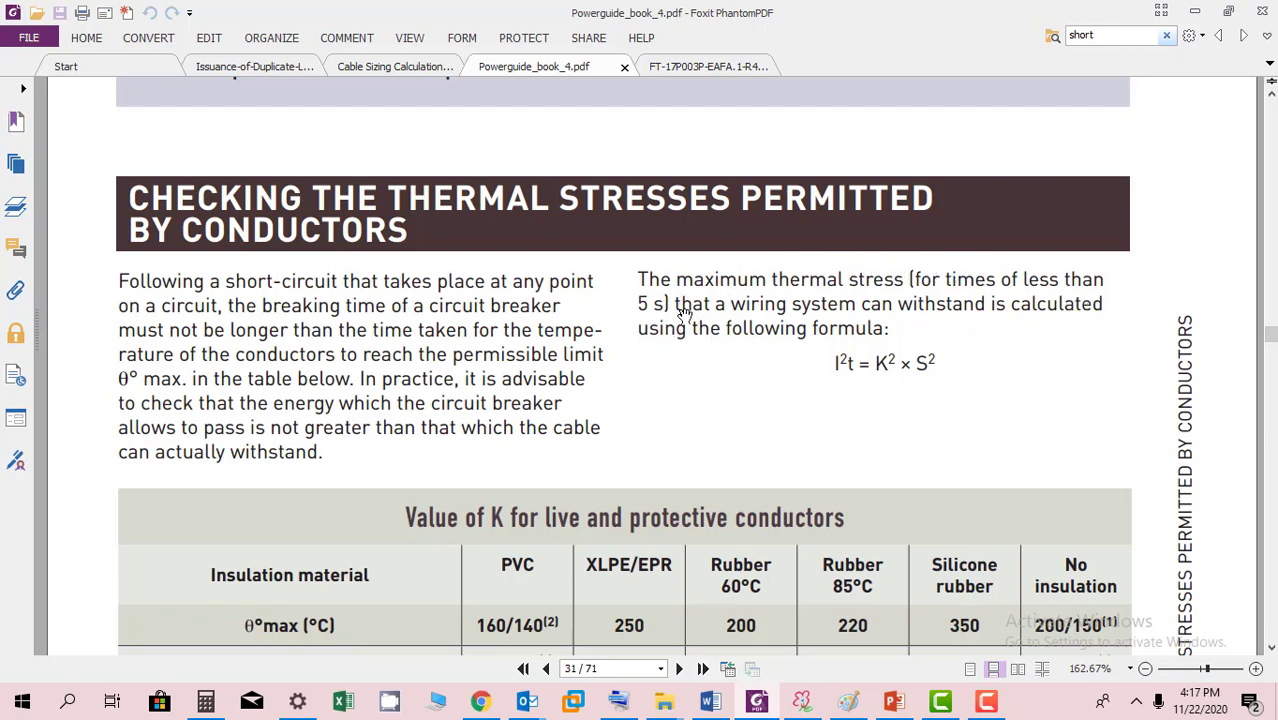
mouse_move(718, 380)
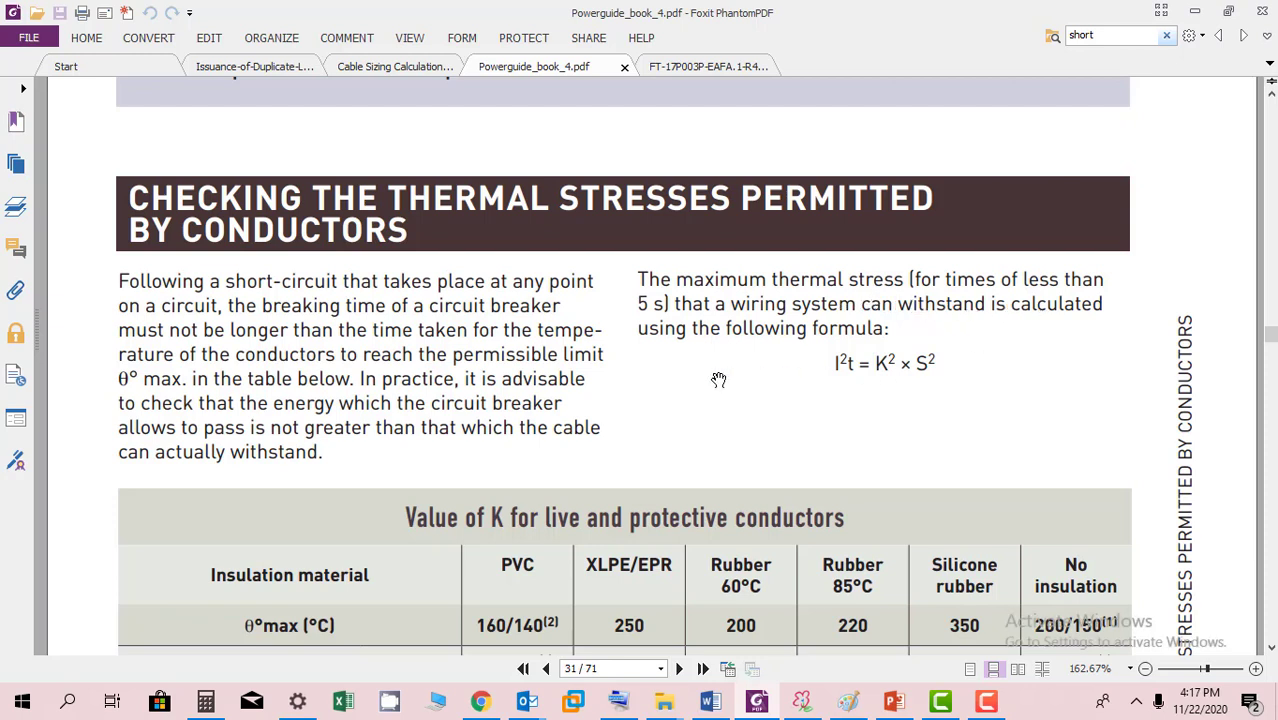
mouse_move(890, 380)
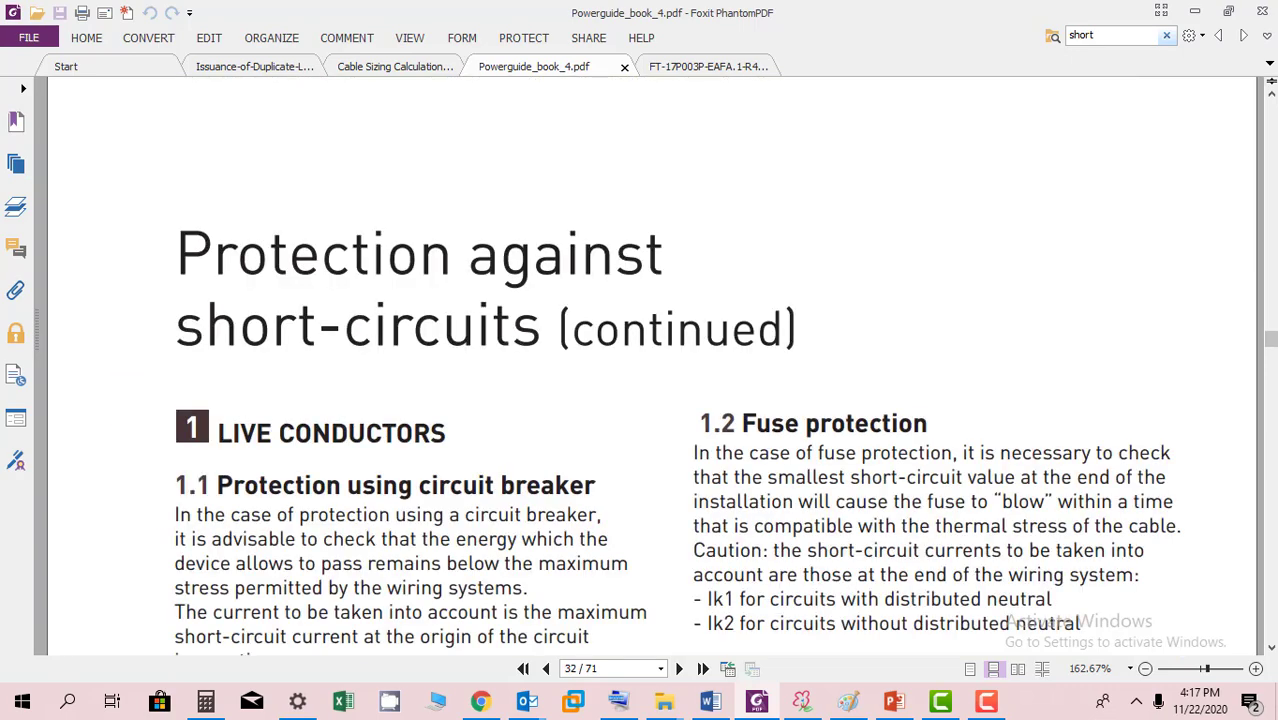
Scroll down through page 33's protective conductor table to 'Checking the maximum protected lengths'.
scroll("down", 3)
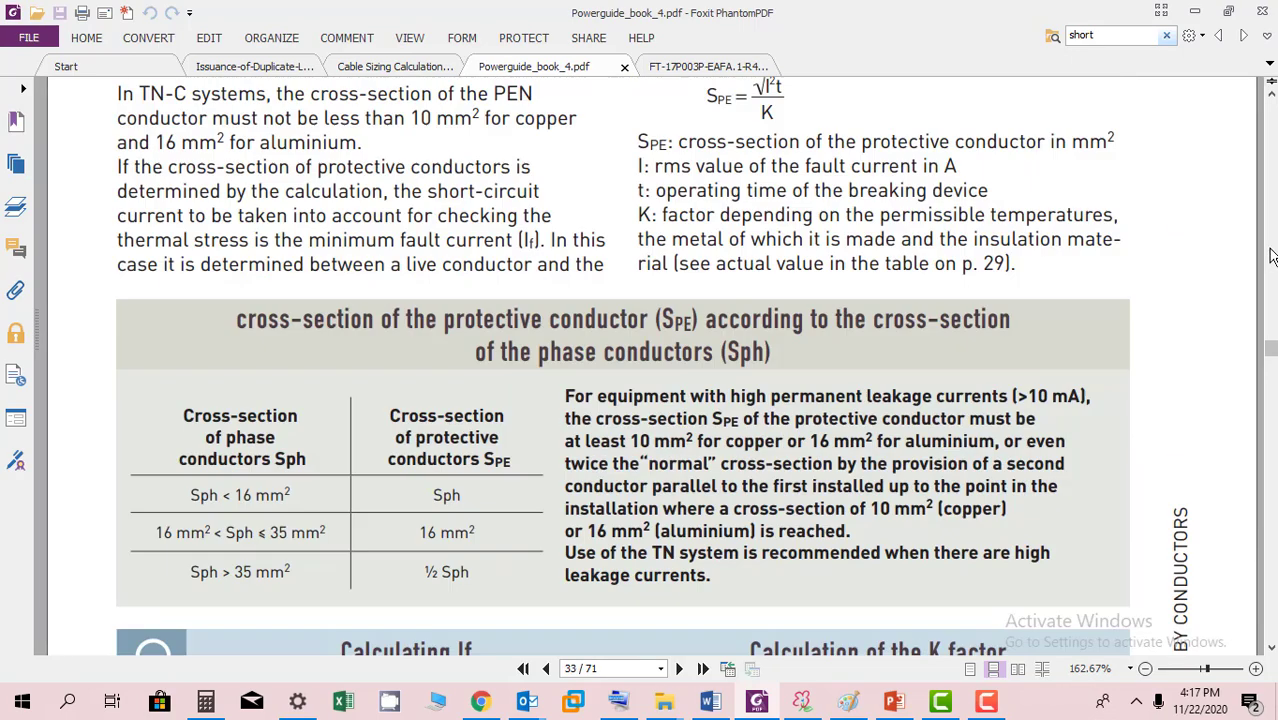
scroll("down", 3)
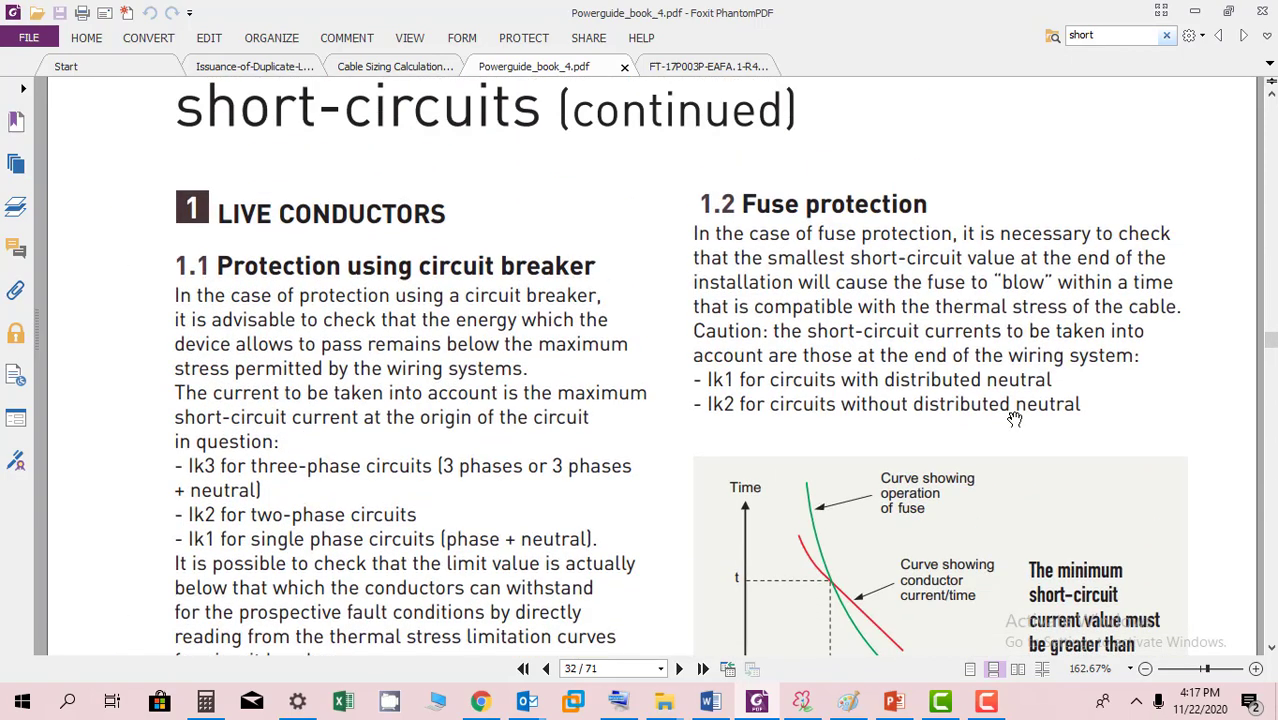
scroll("down", 3)
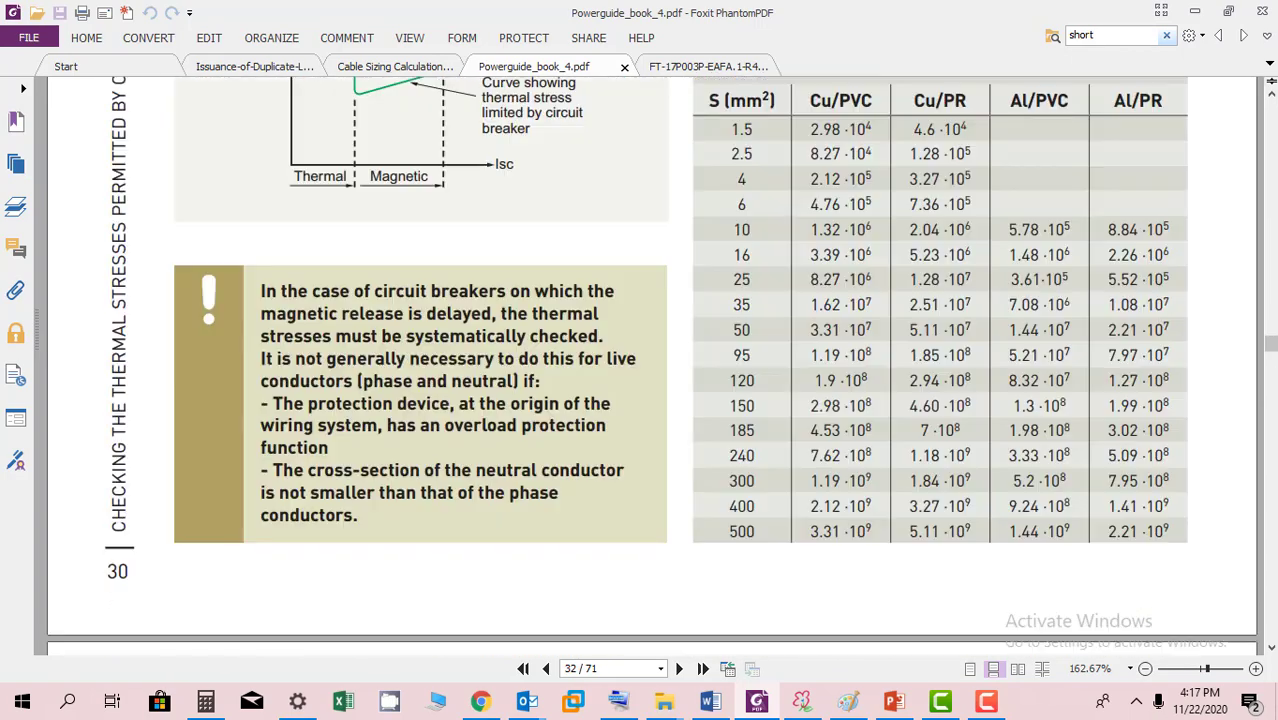
scroll("down", 3)
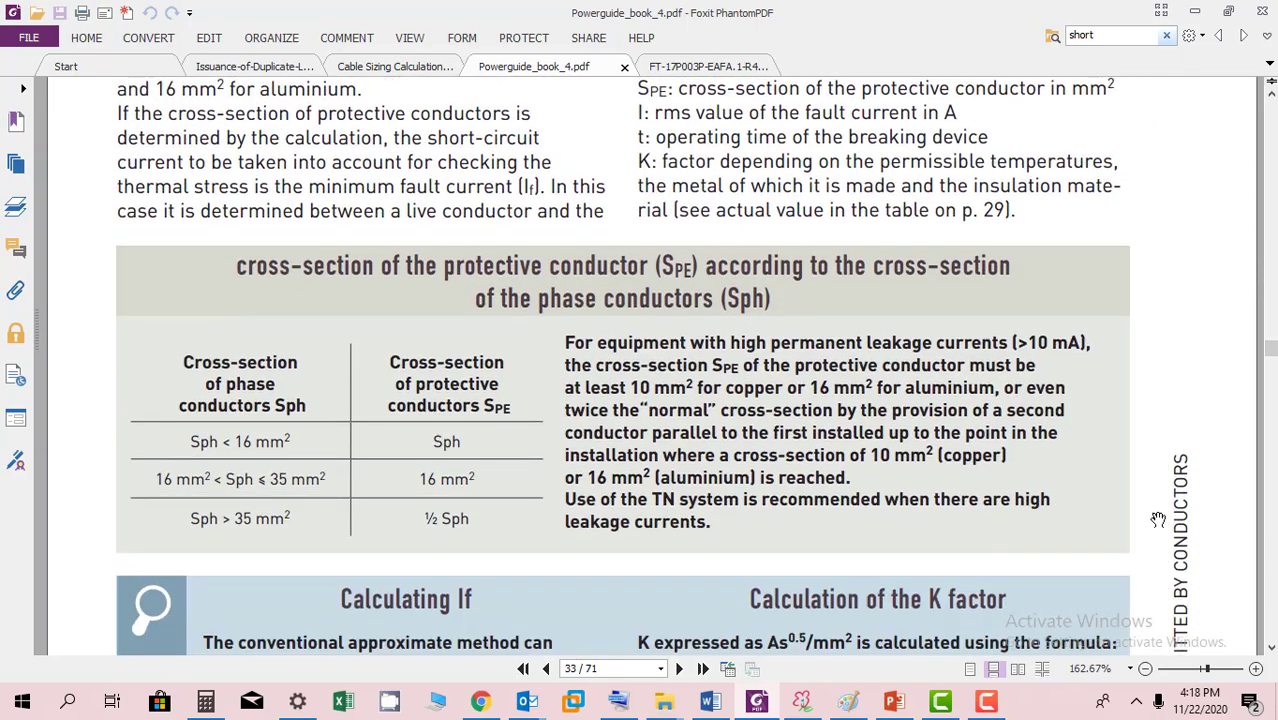
scroll("down", 3)
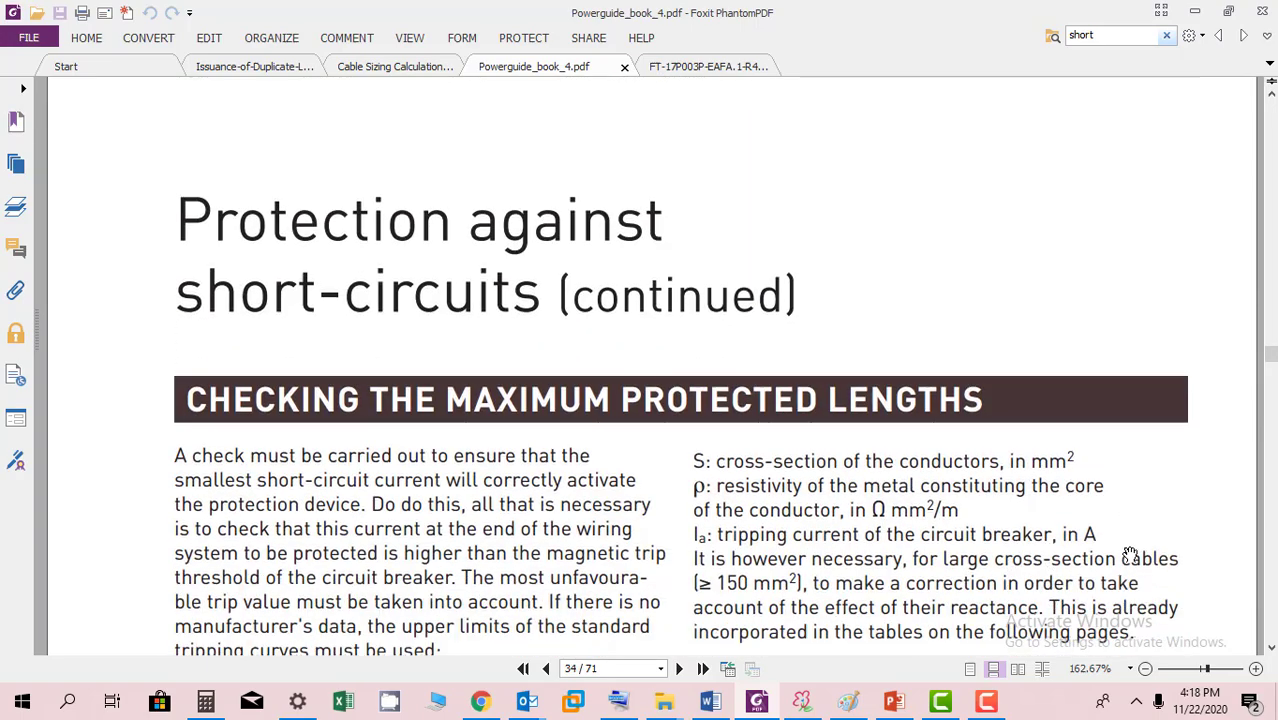
Scroll down past the maximum lengths table and 'Protection against indirect contact' to the TT system page.
scroll("down", 3)
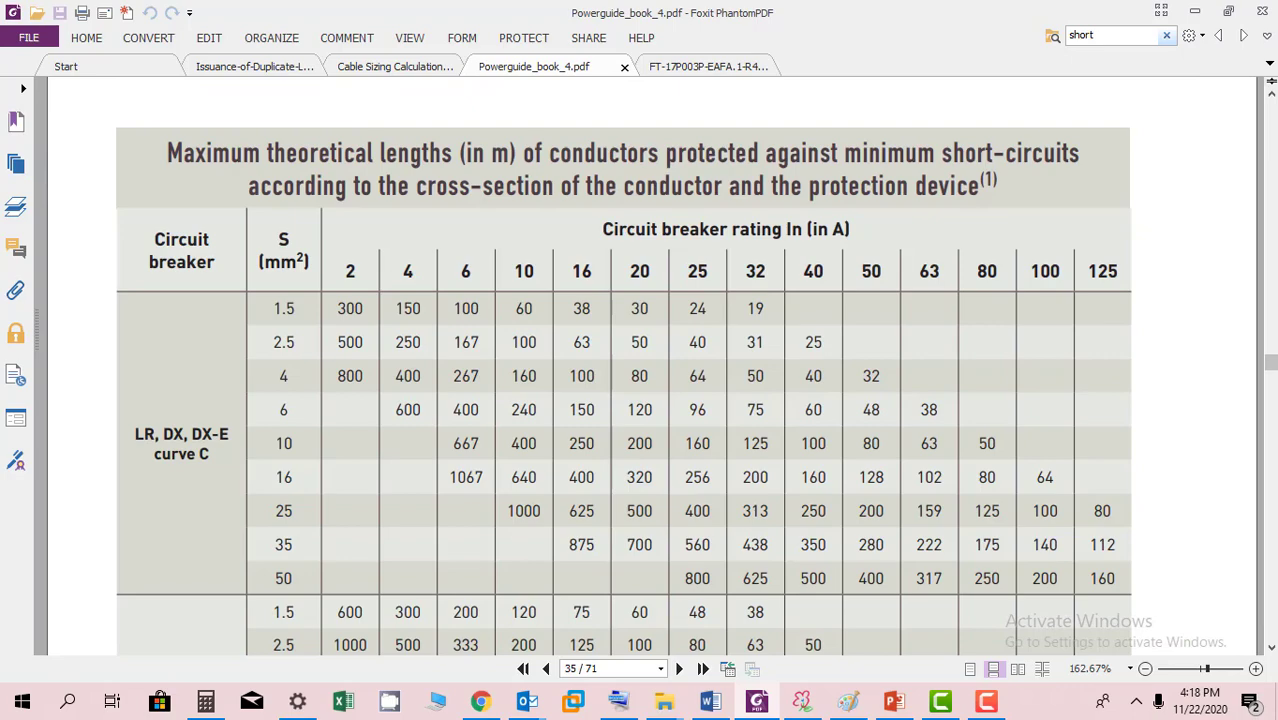
scroll("down", 3)
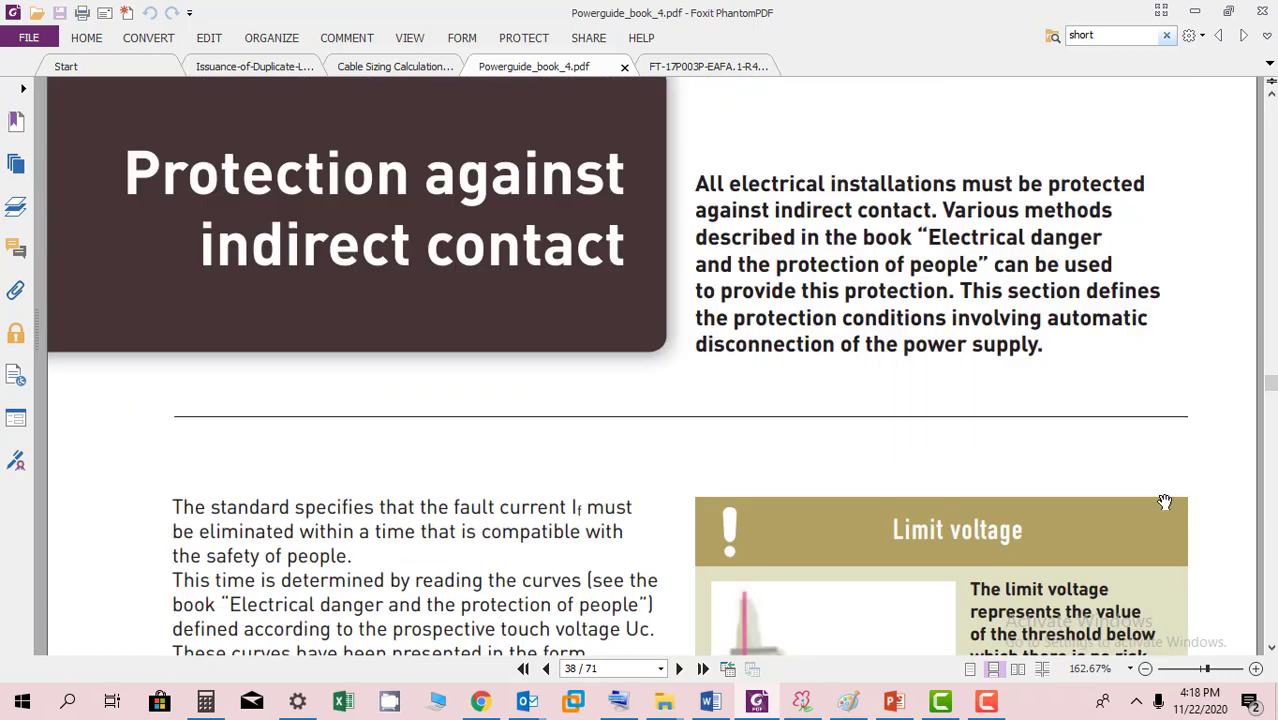
mouse_move(720, 216)
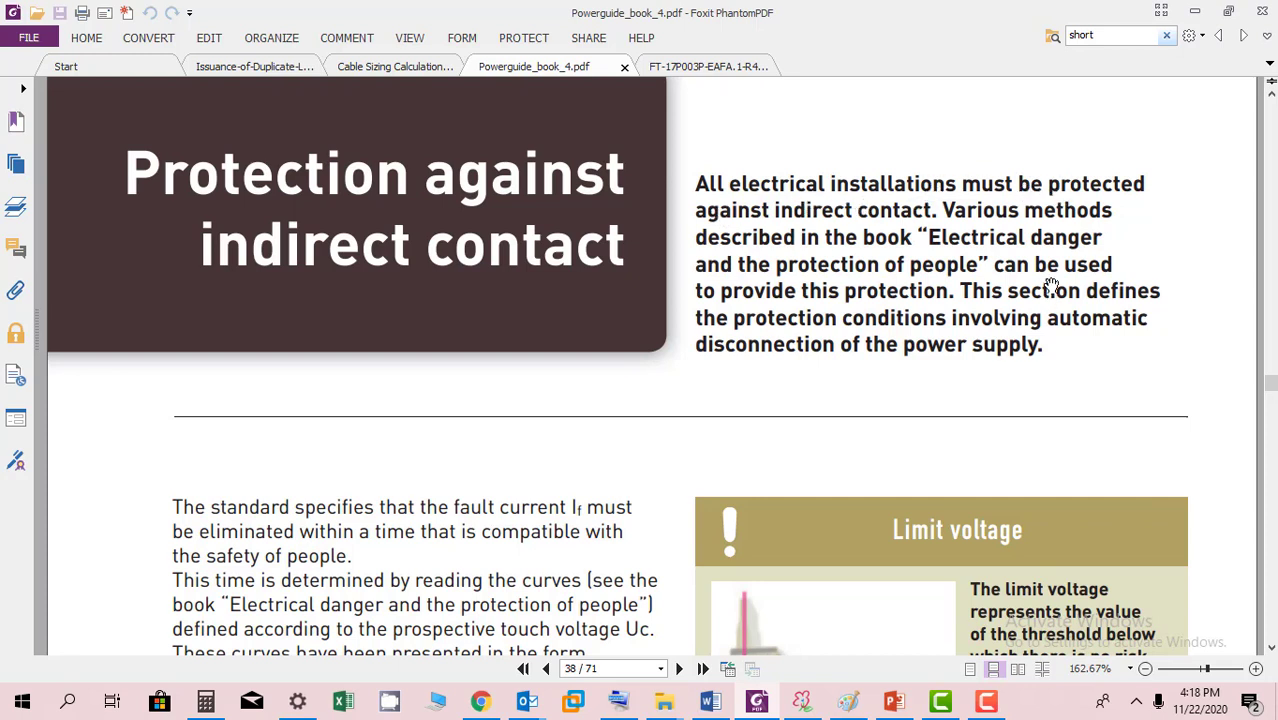
mouse_move(1008, 218)
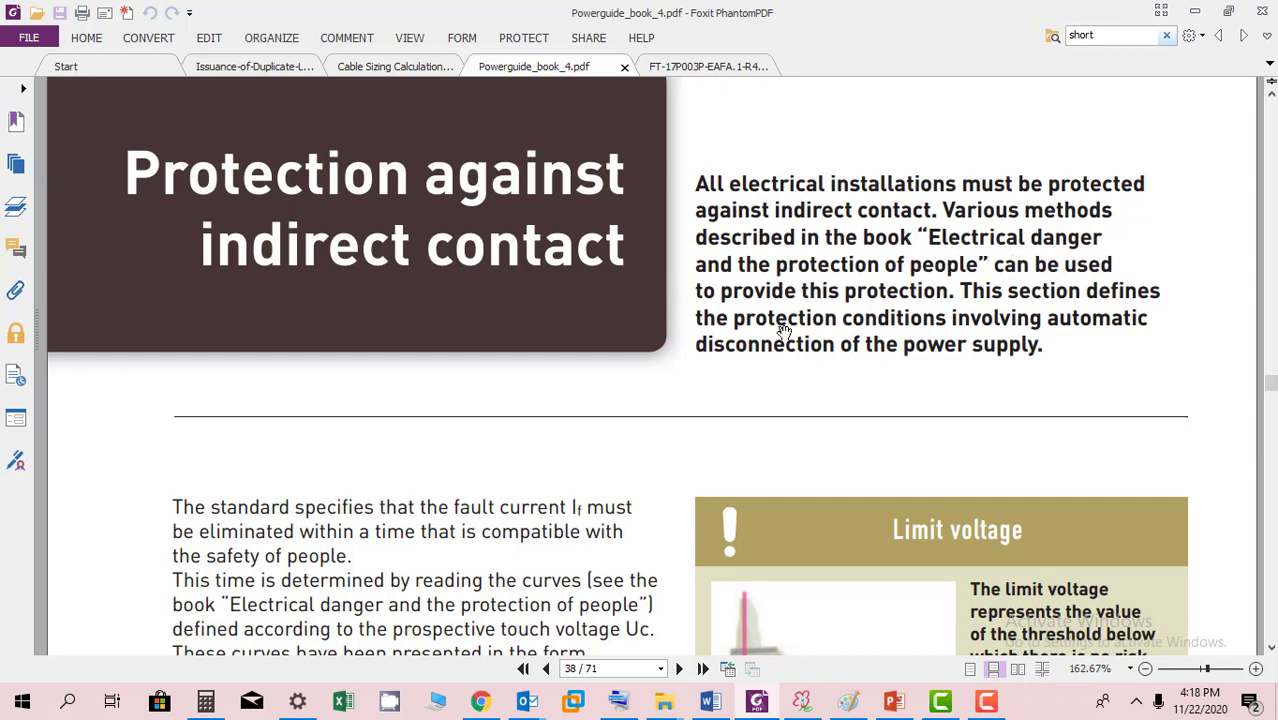
mouse_move(978, 316)
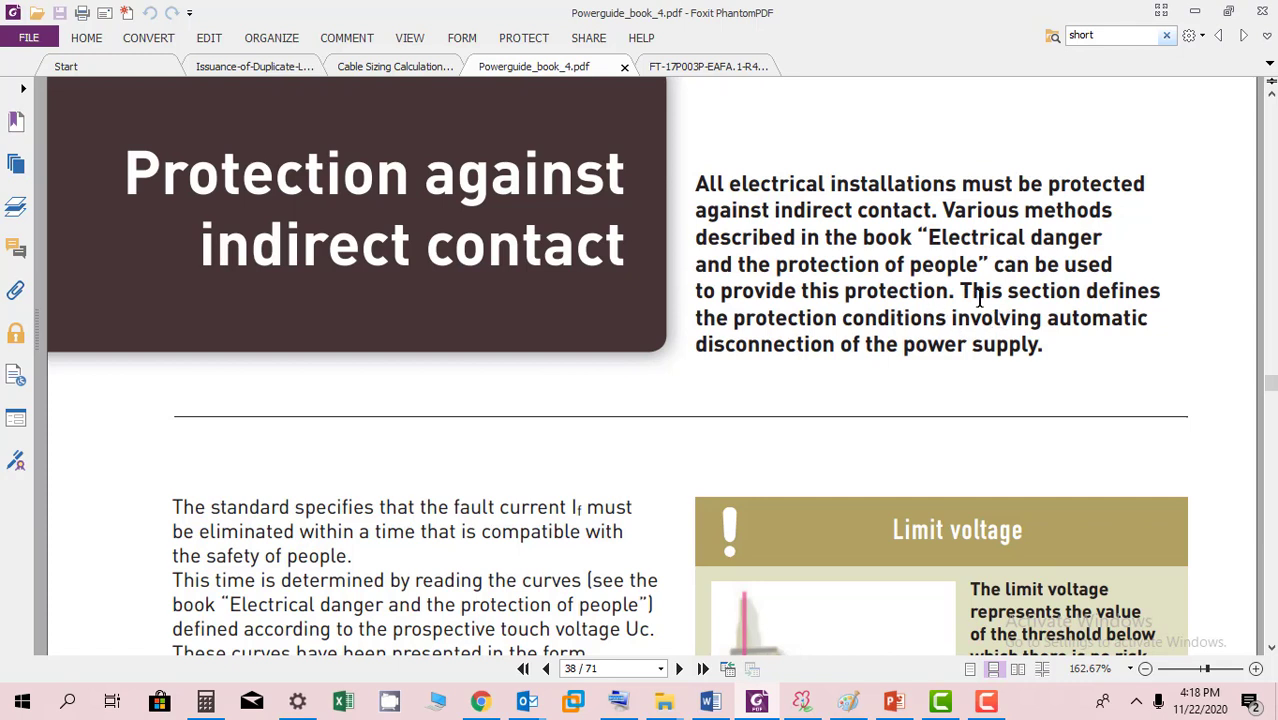
mouse_move(992, 304)
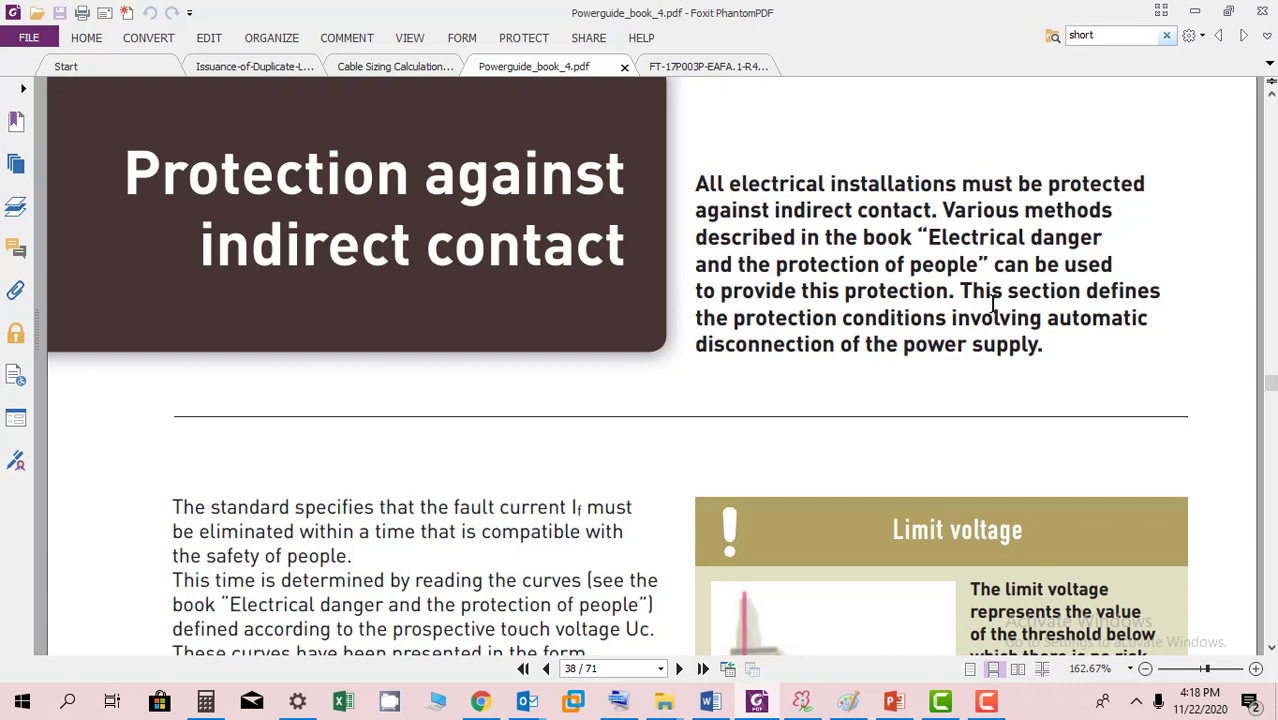
scroll("down", 3)
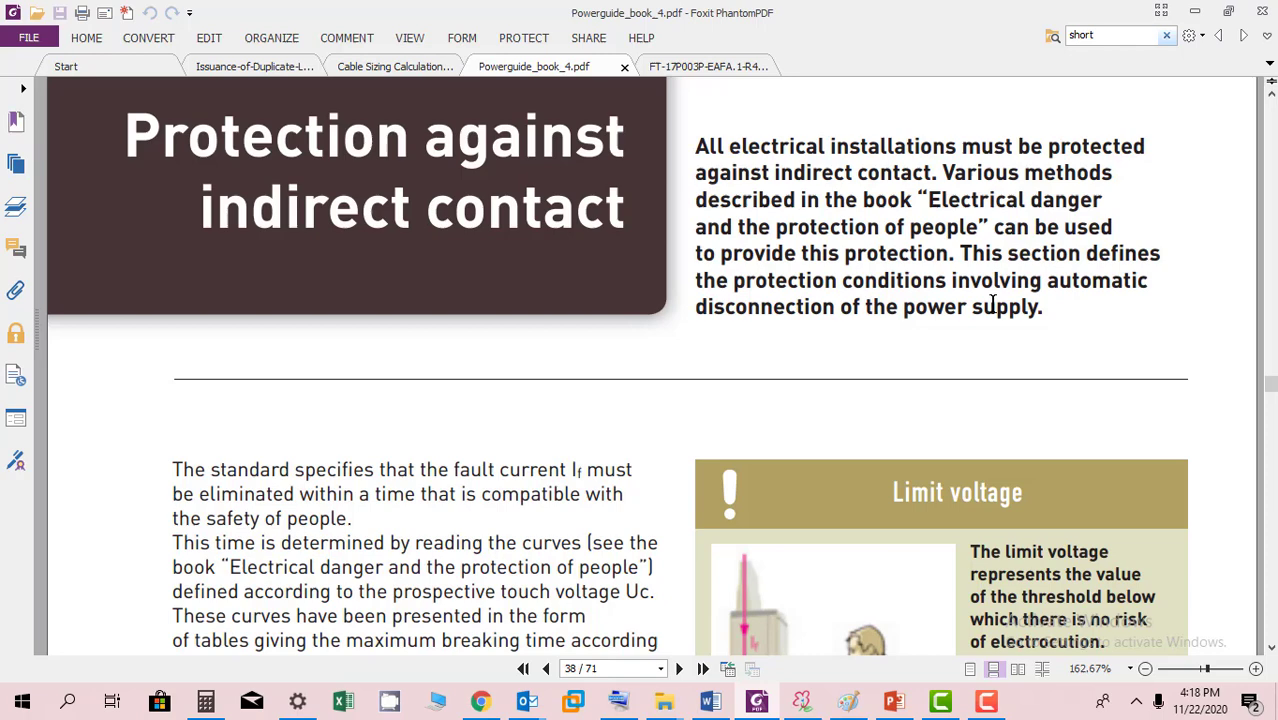
scroll("down", 3)
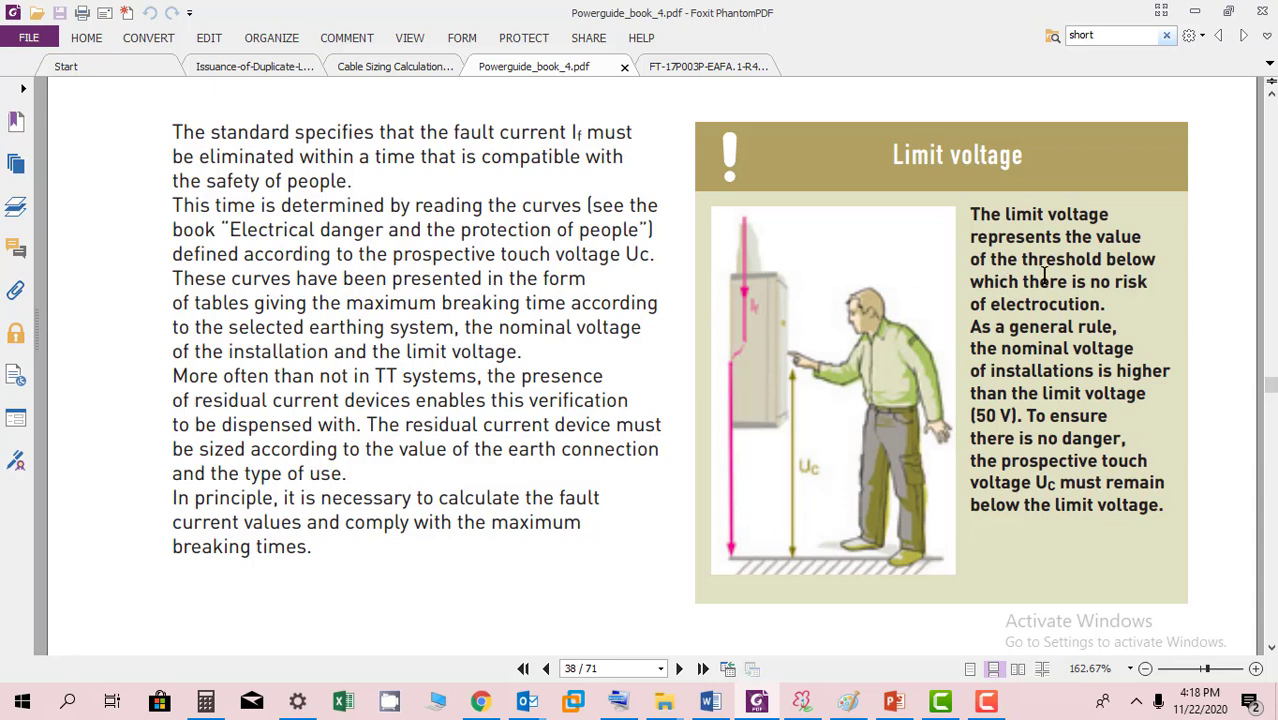
mouse_move(1078, 284)
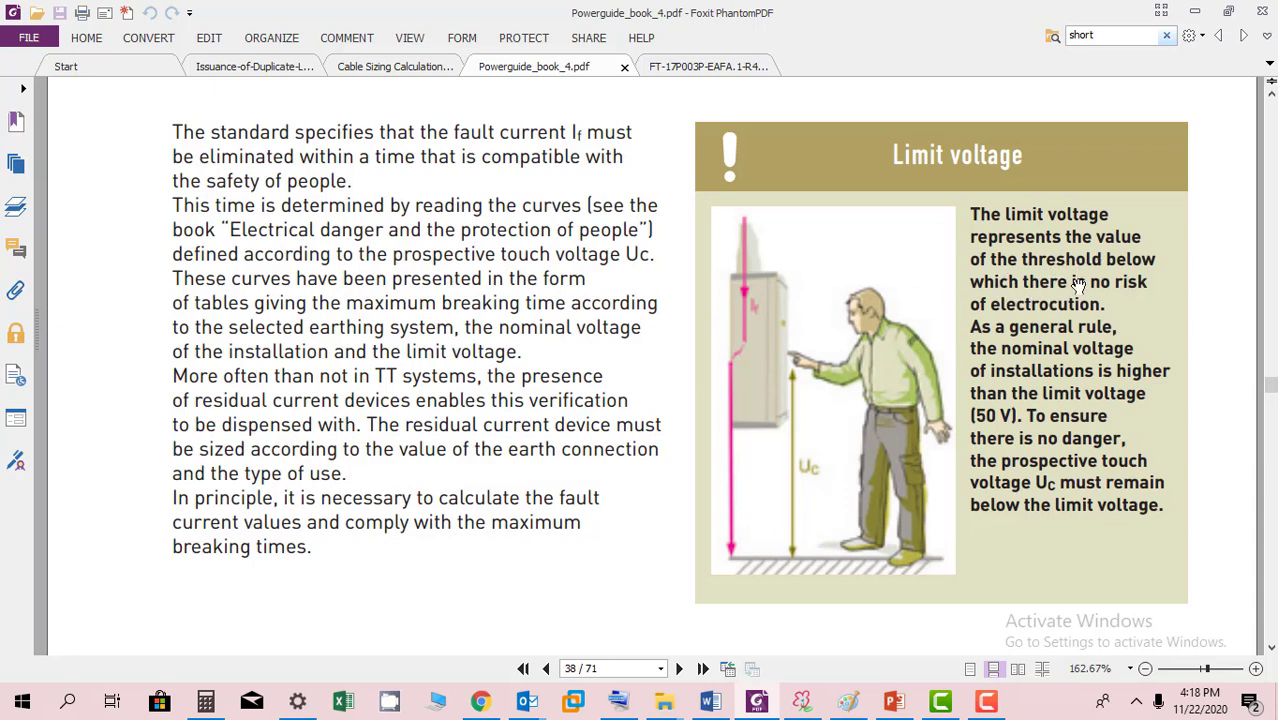
mouse_move(966, 312)
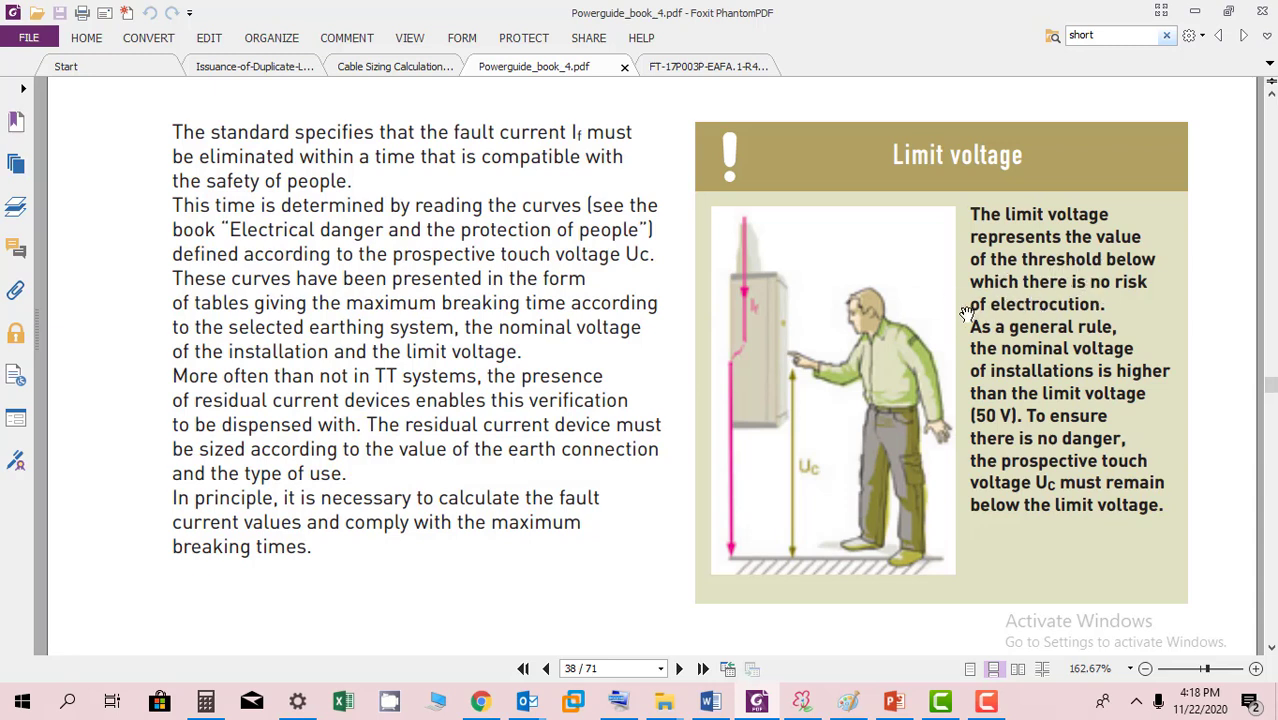
mouse_move(1010, 380)
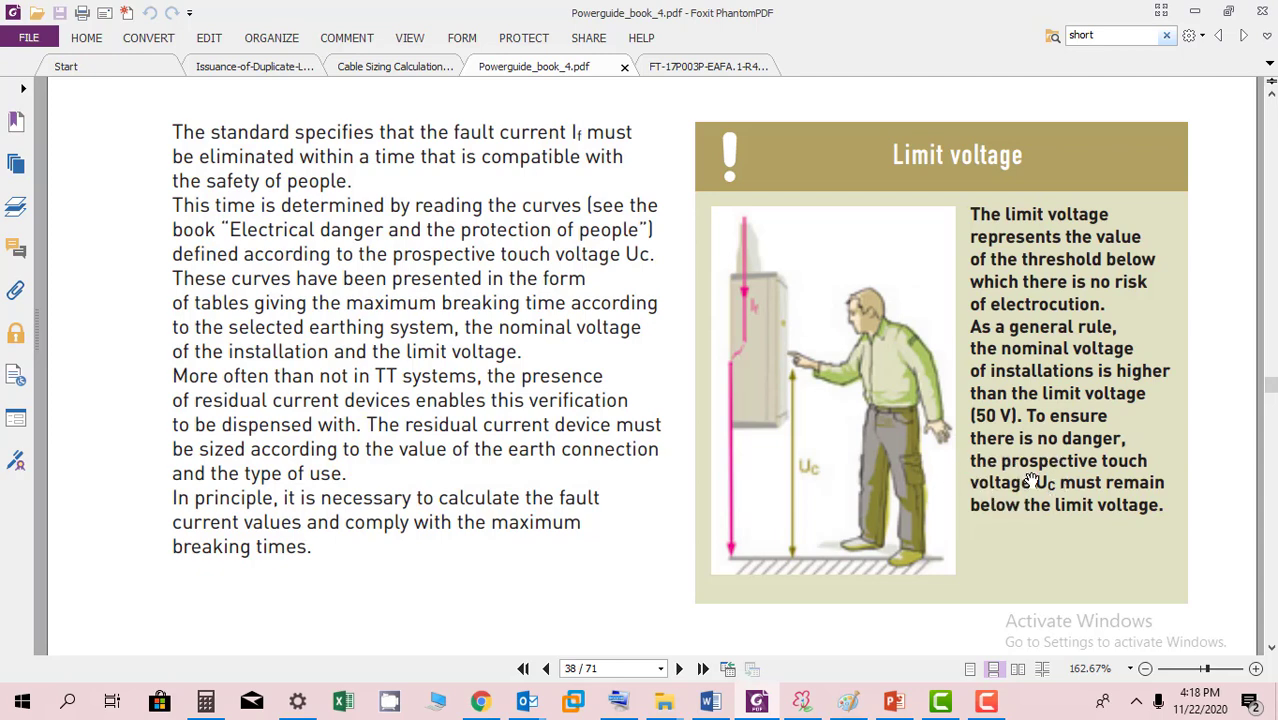
mouse_move(1100, 540)
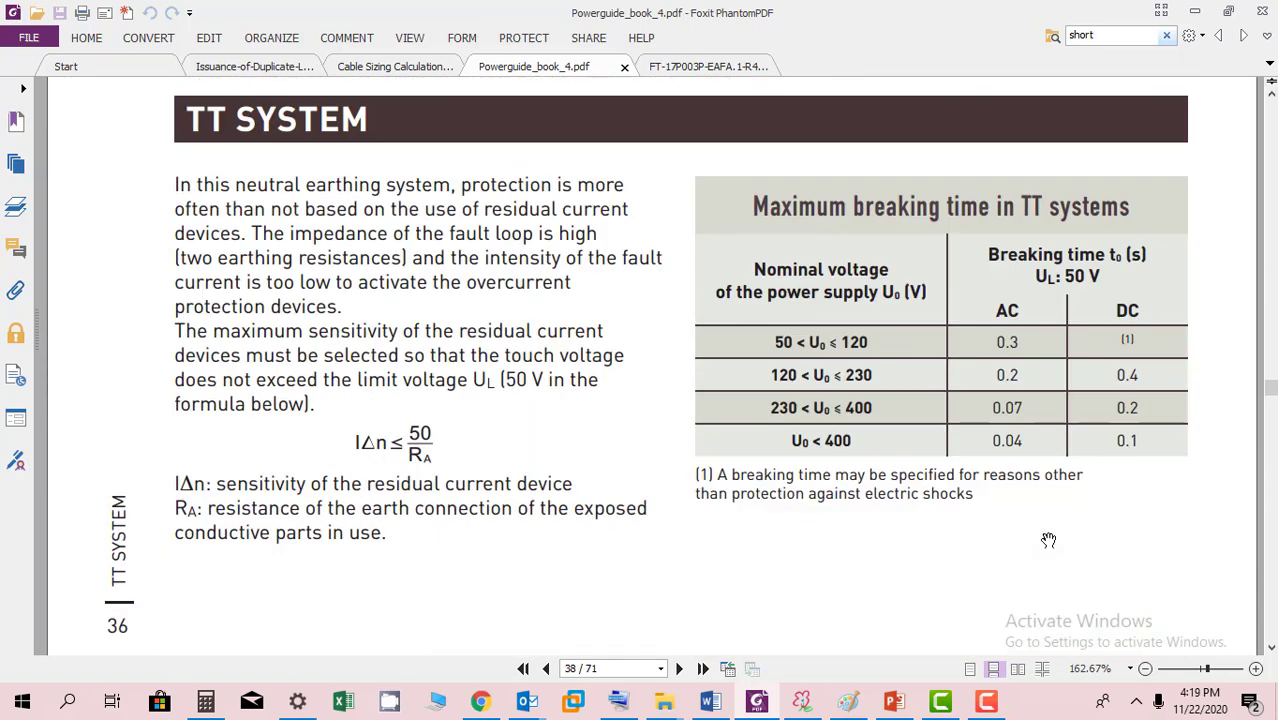
Scroll from page 39 past the TN and IT system pages to page 48, Estimating short-circuits.
scroll("down", 3)
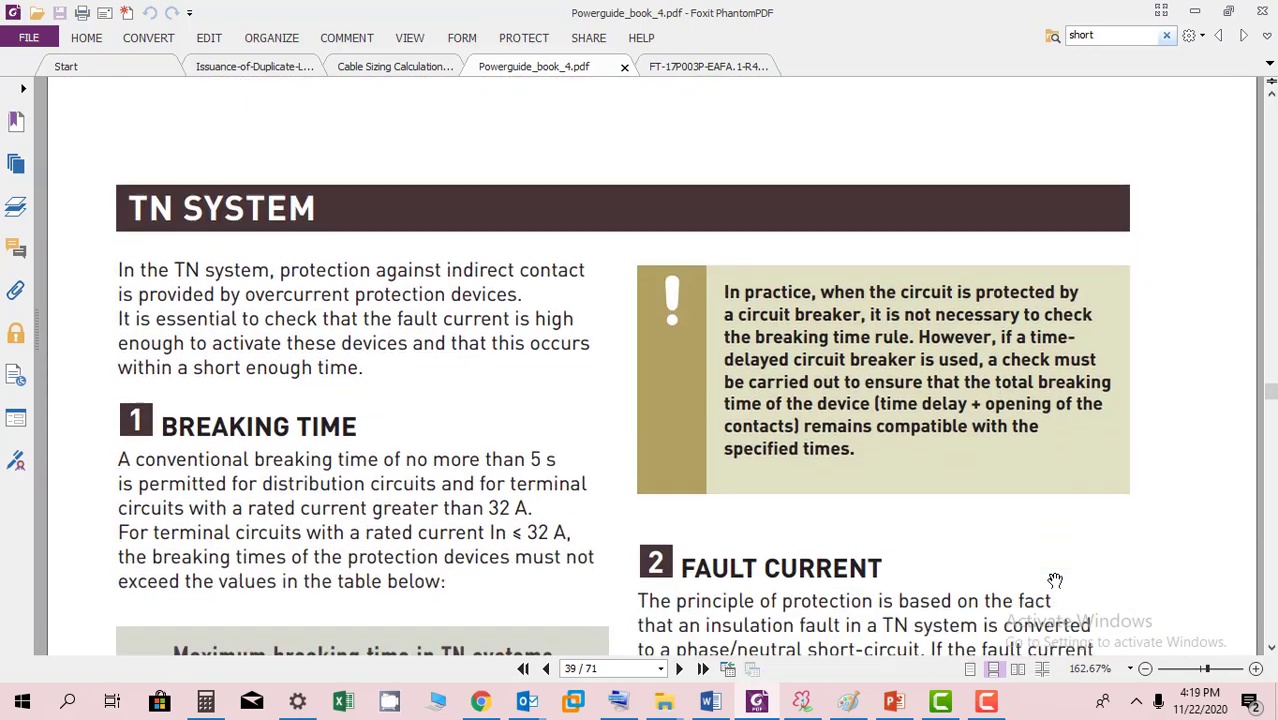
scroll("down", 3)
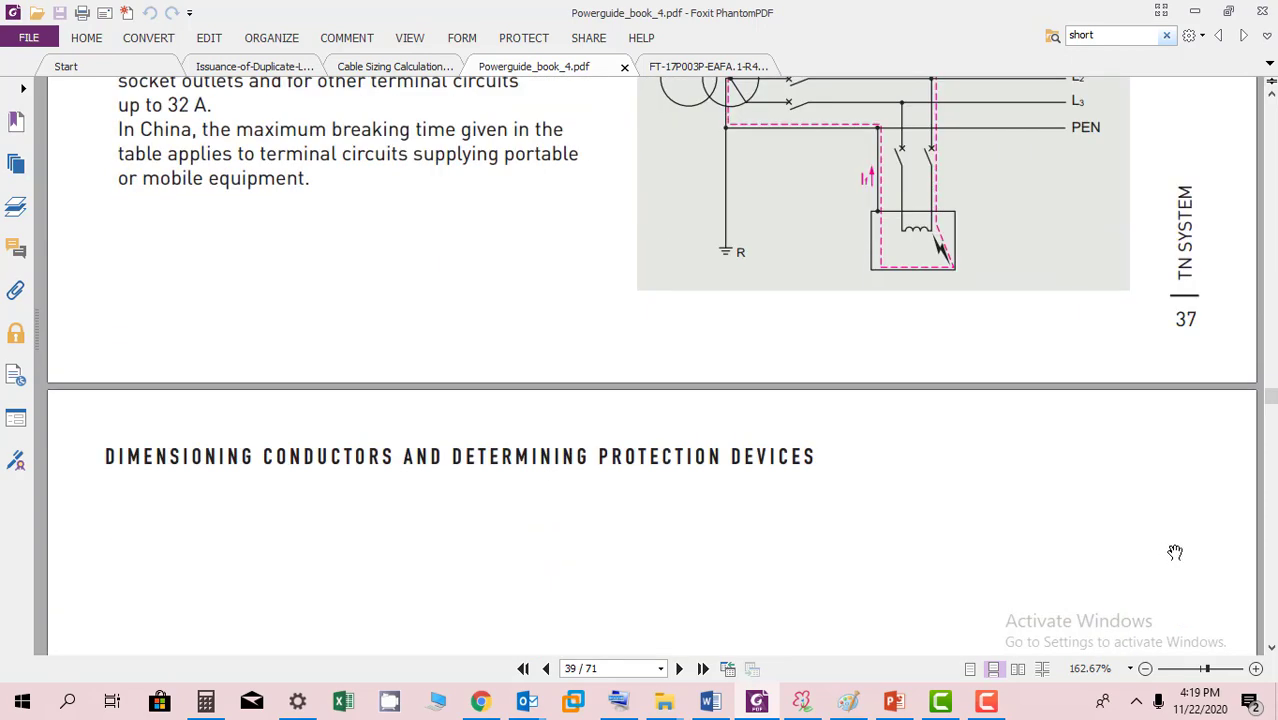
scroll("down", 3)
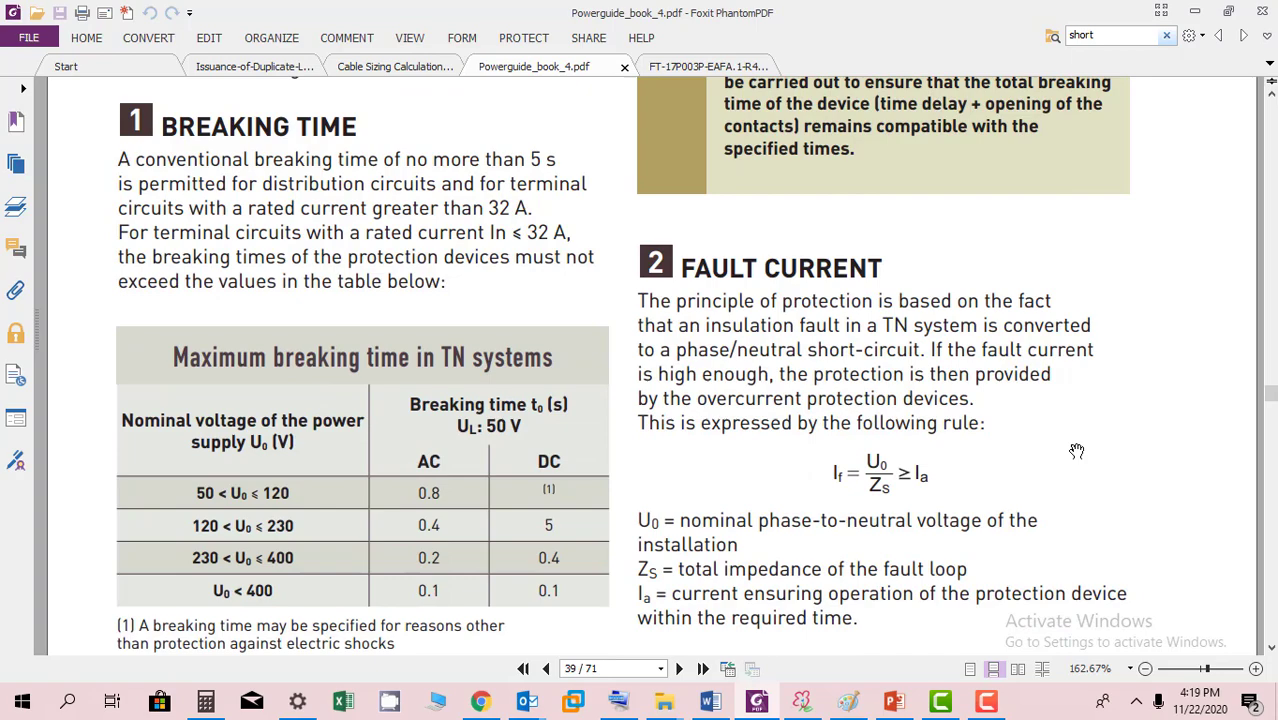
scroll("down", 3)
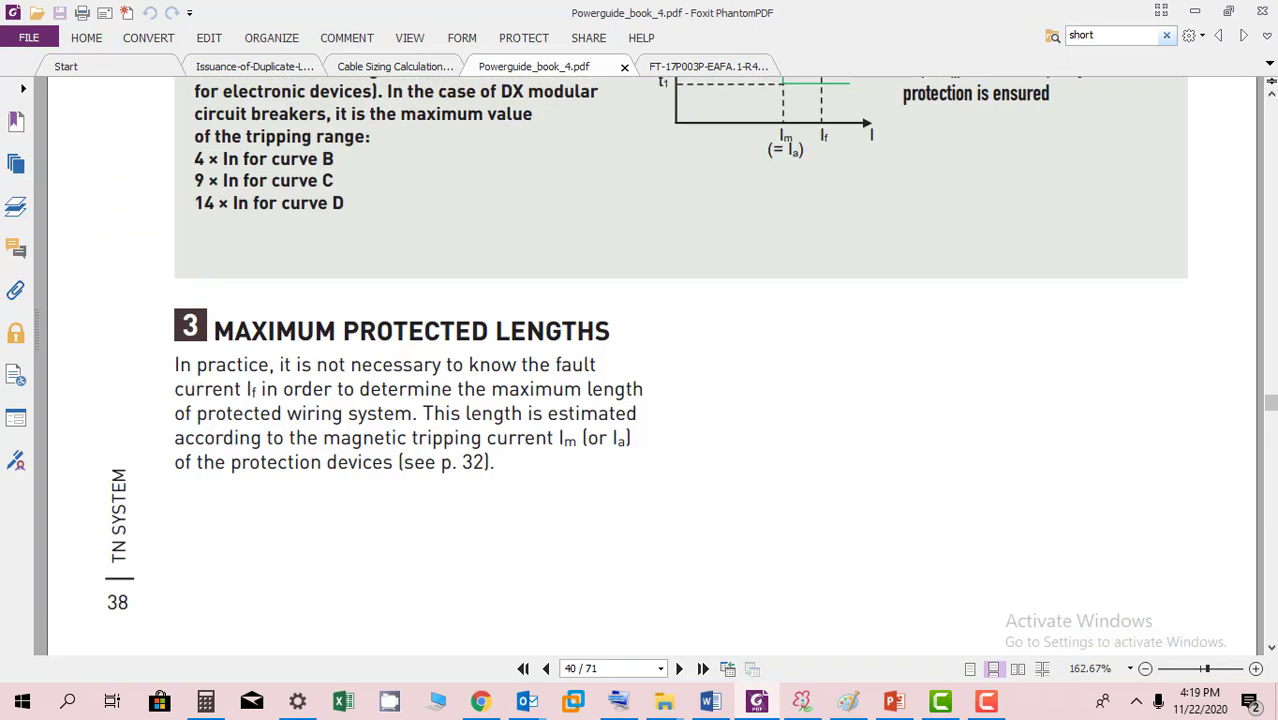
scroll("down", 3)
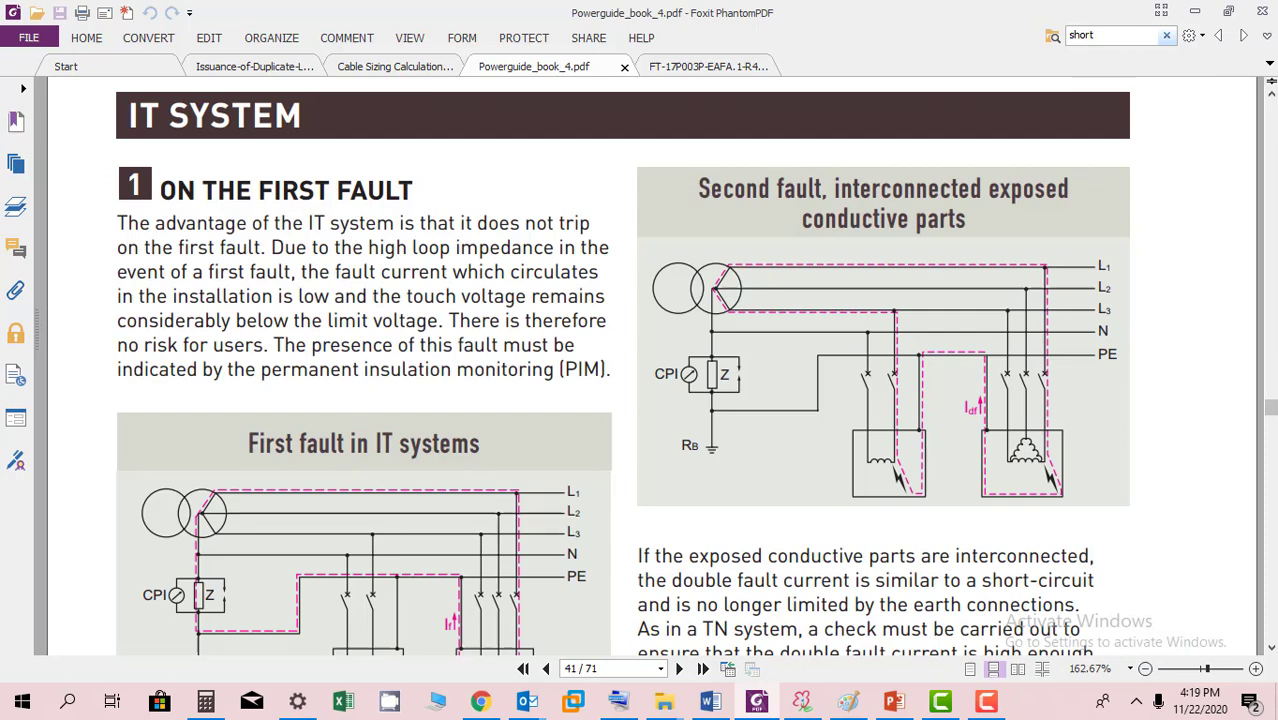
scroll("down", 3)
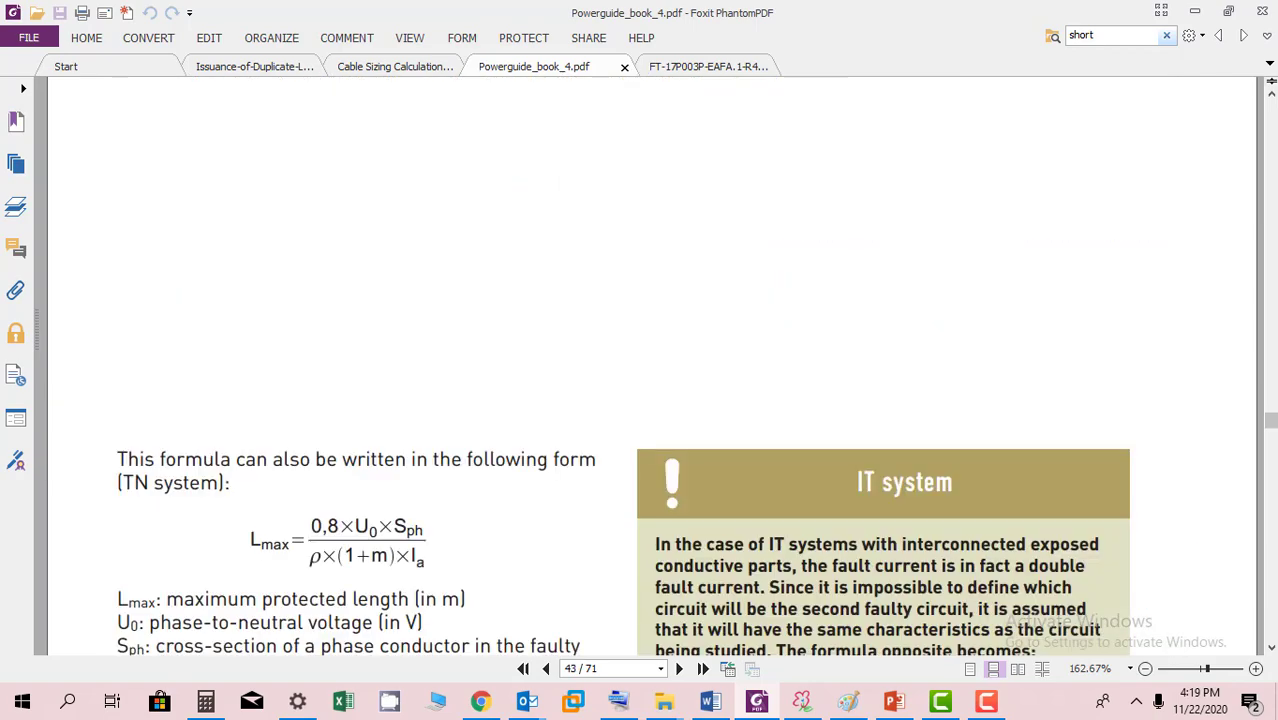
scroll("down", 3)
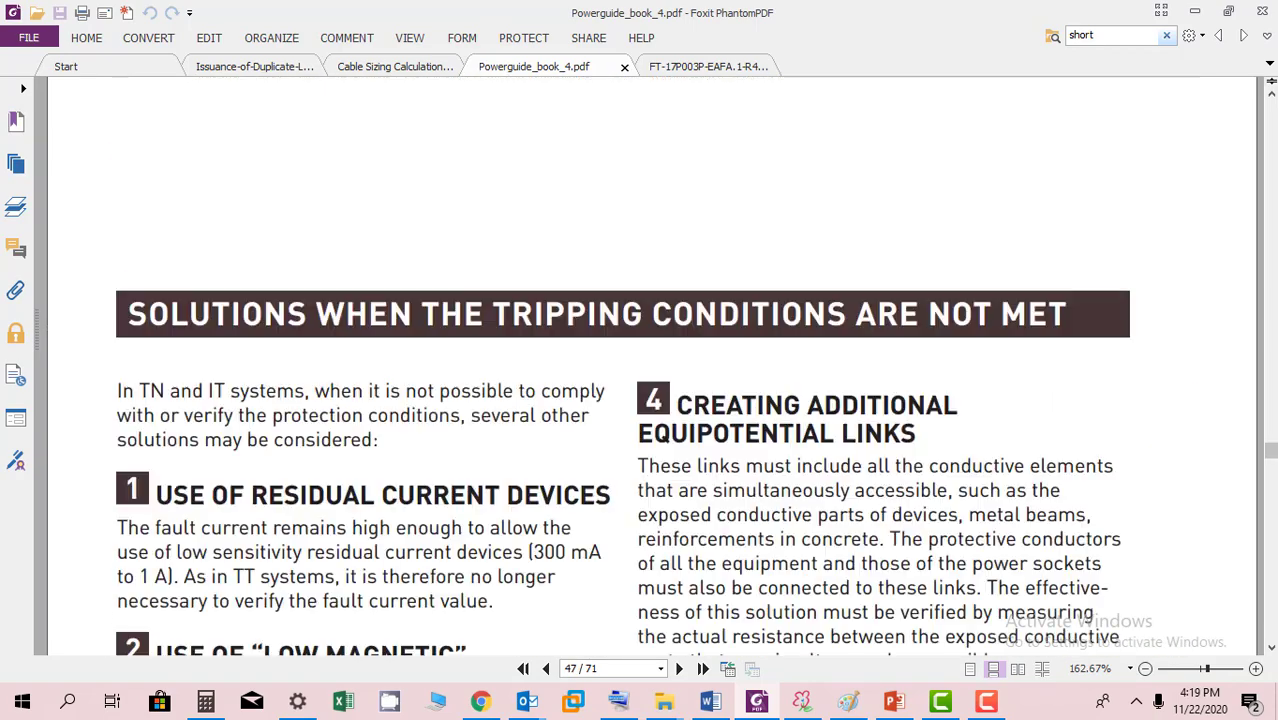
scroll("down", 3)
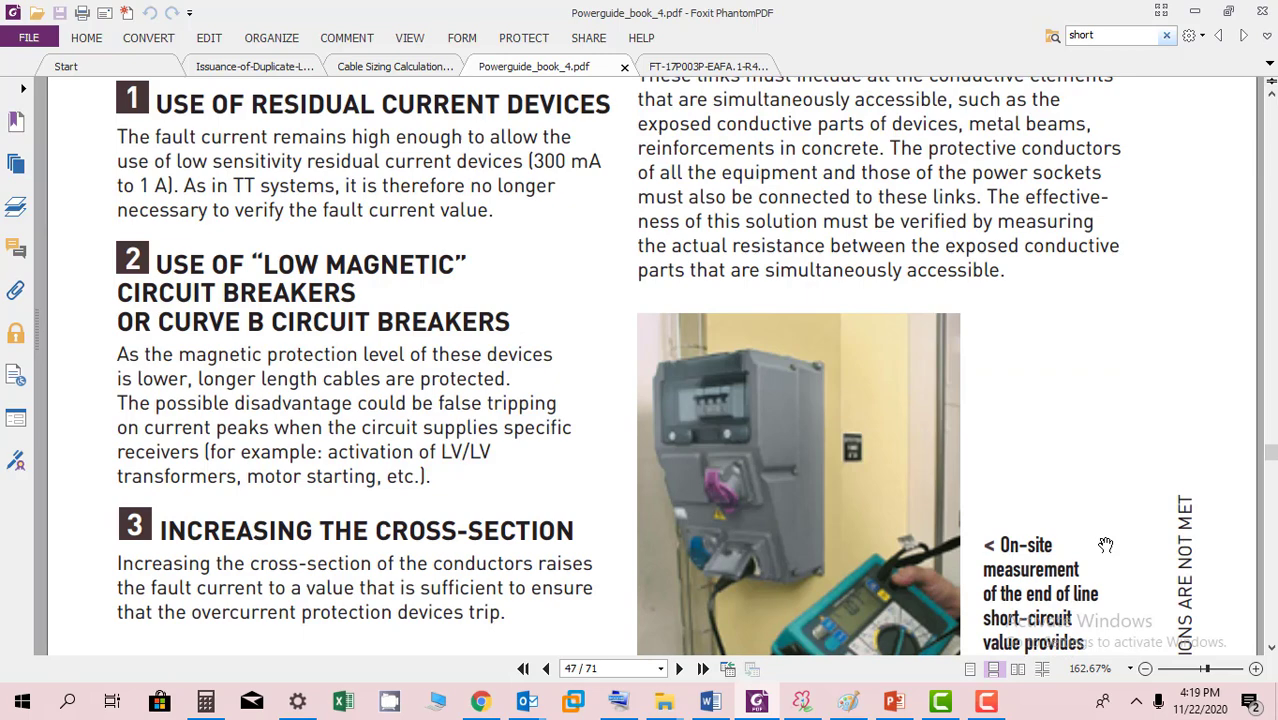
scroll("up", 3)
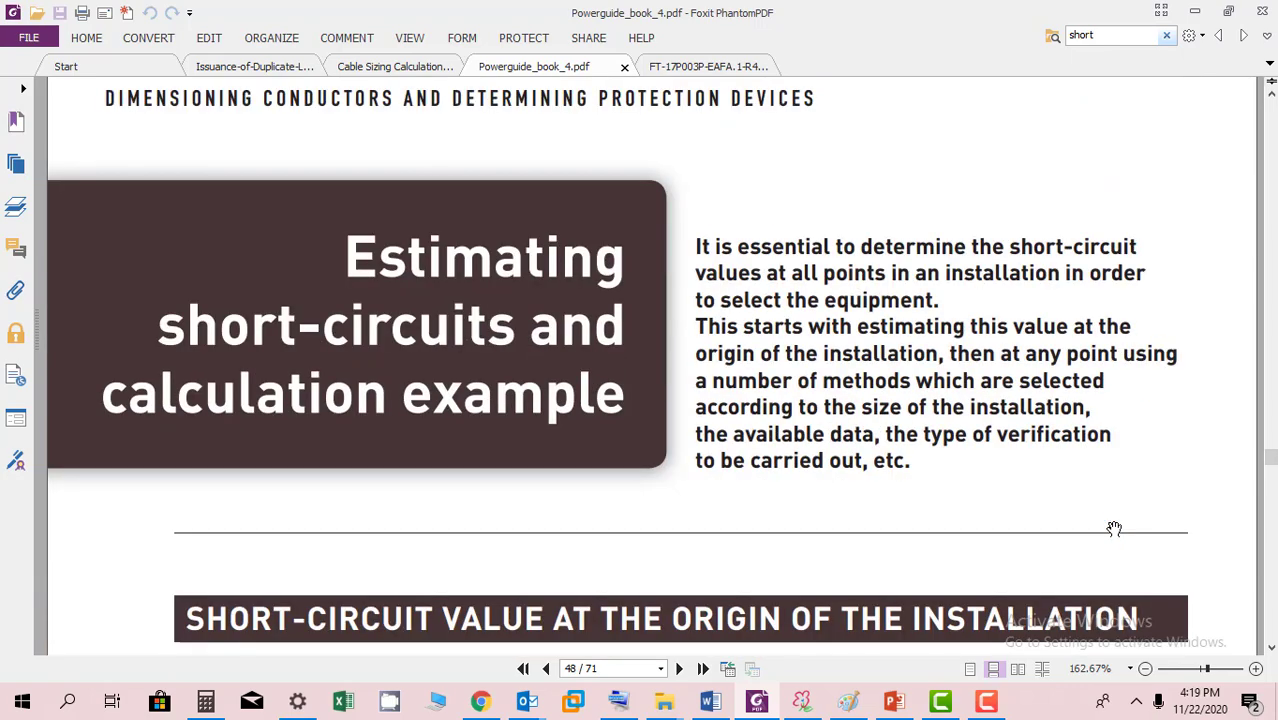
Scroll through the short-circuit calculation example pages 48–60 to Selection and use of cables and conductors.
scroll("down", 3)
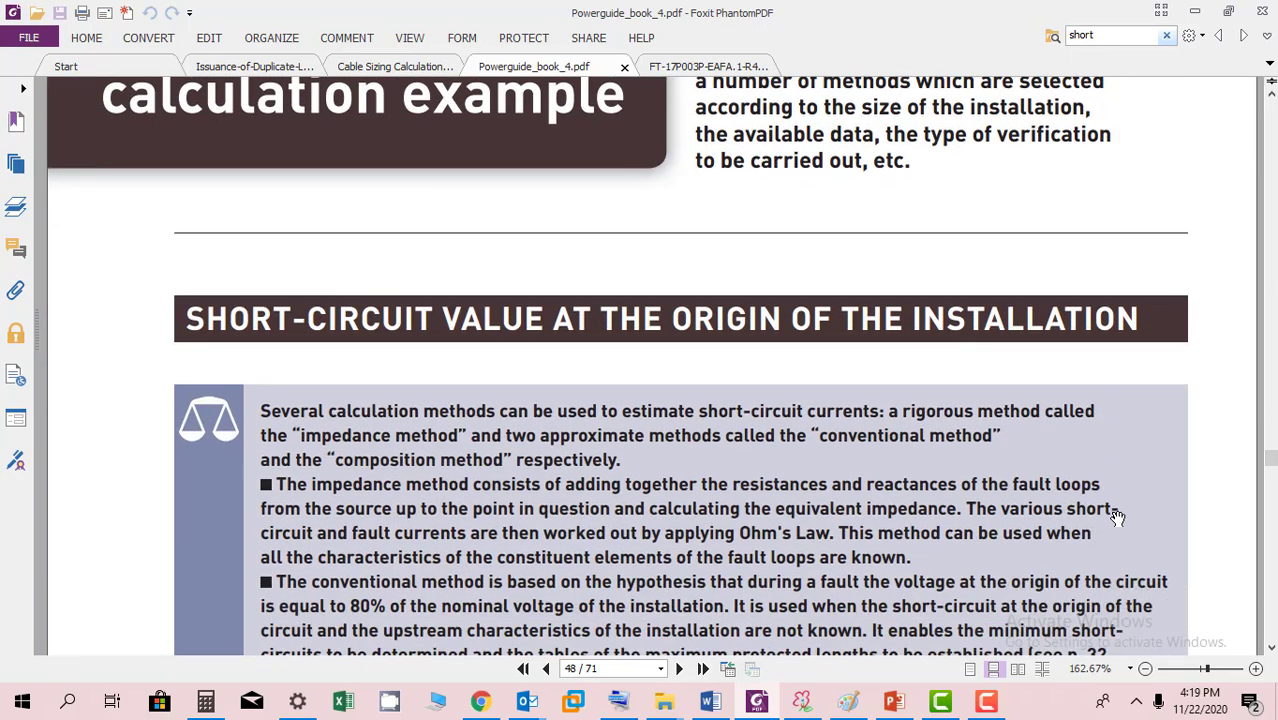
scroll("down", 3)
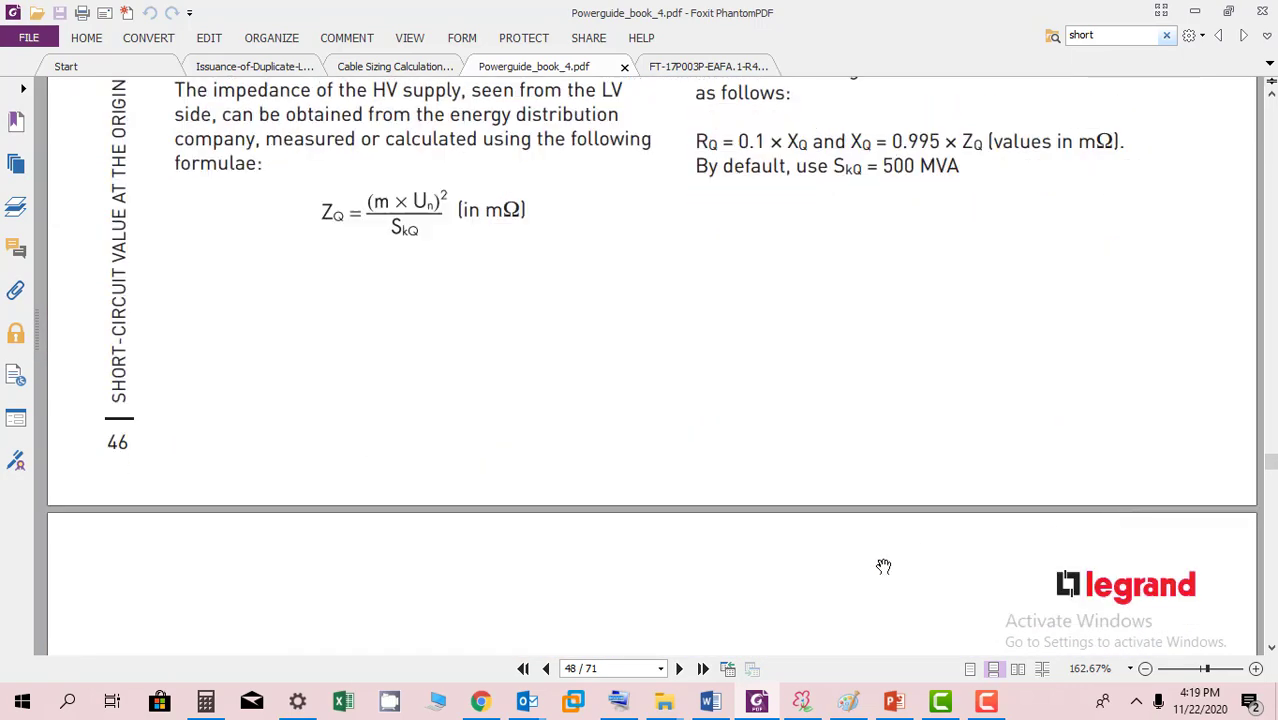
scroll("down", 3)
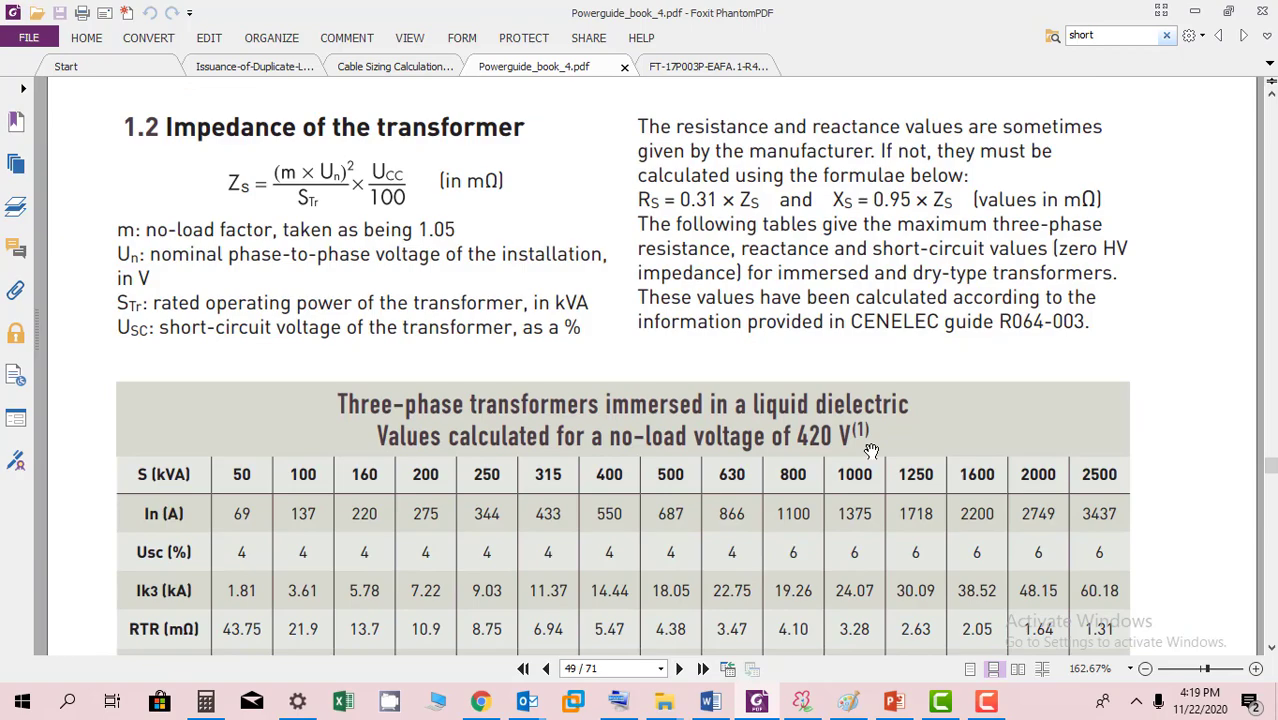
left_click(680, 668)
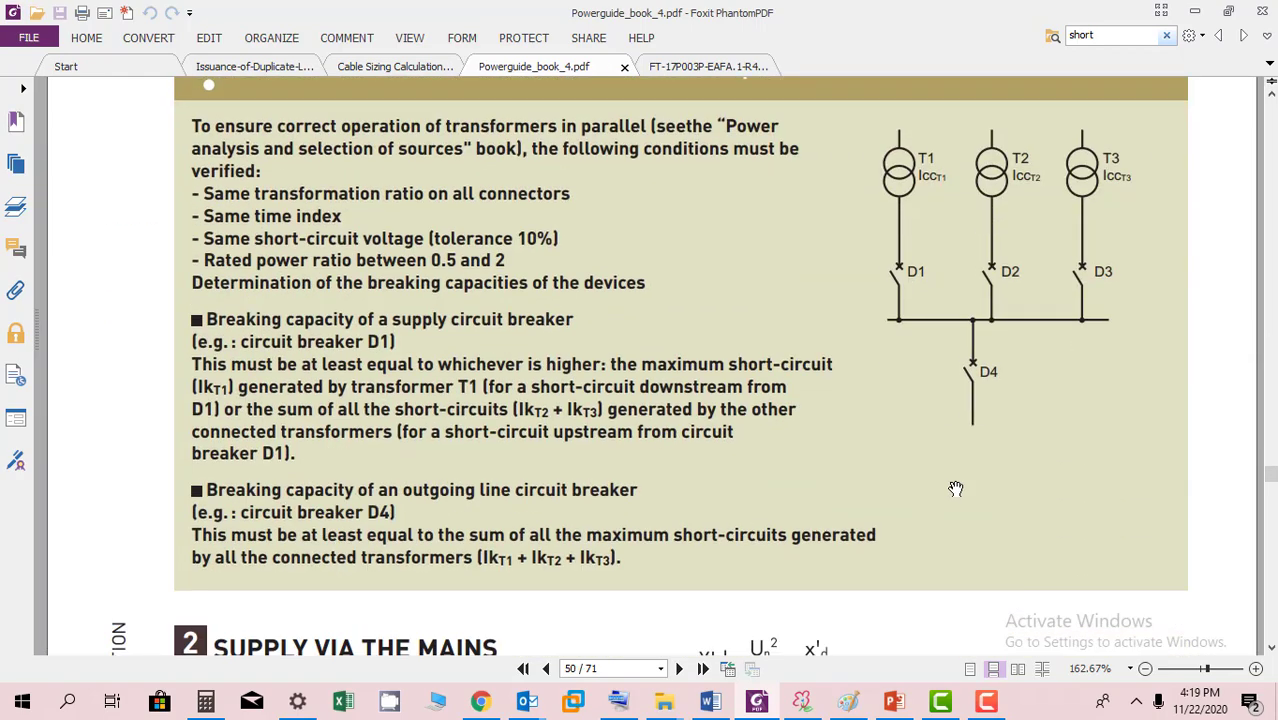
scroll("down", 3)
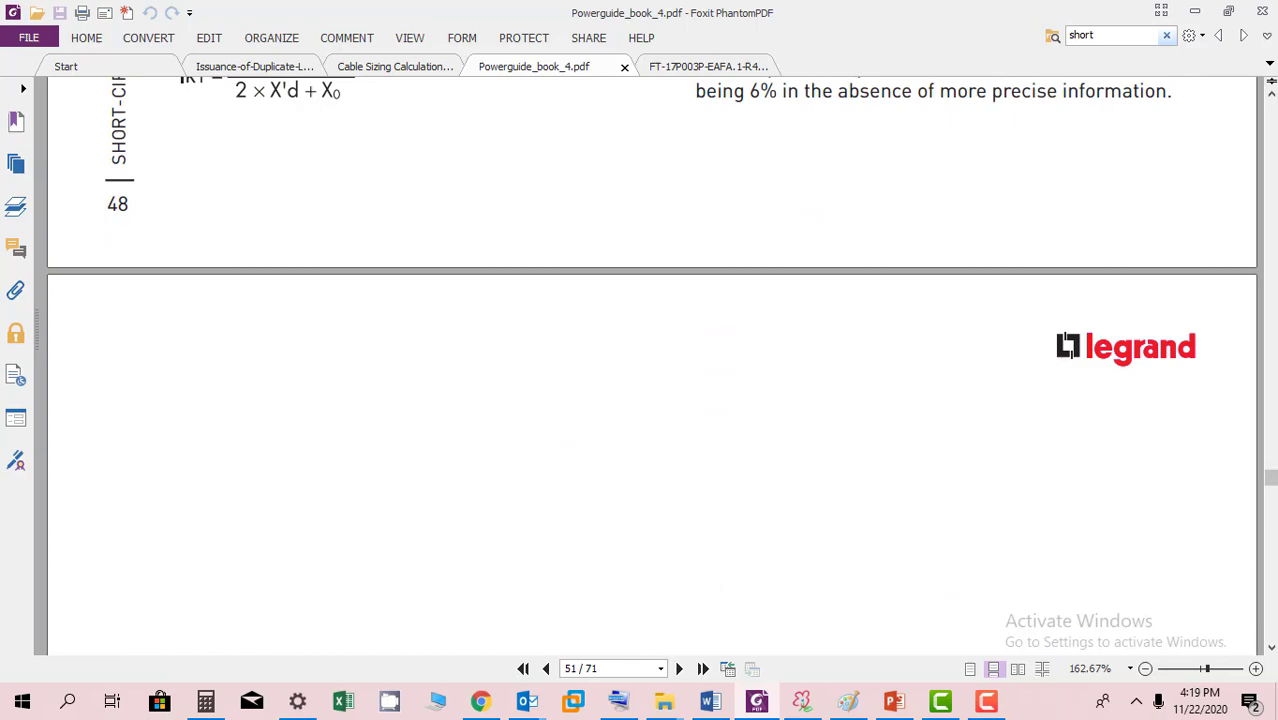
scroll("down", 3)
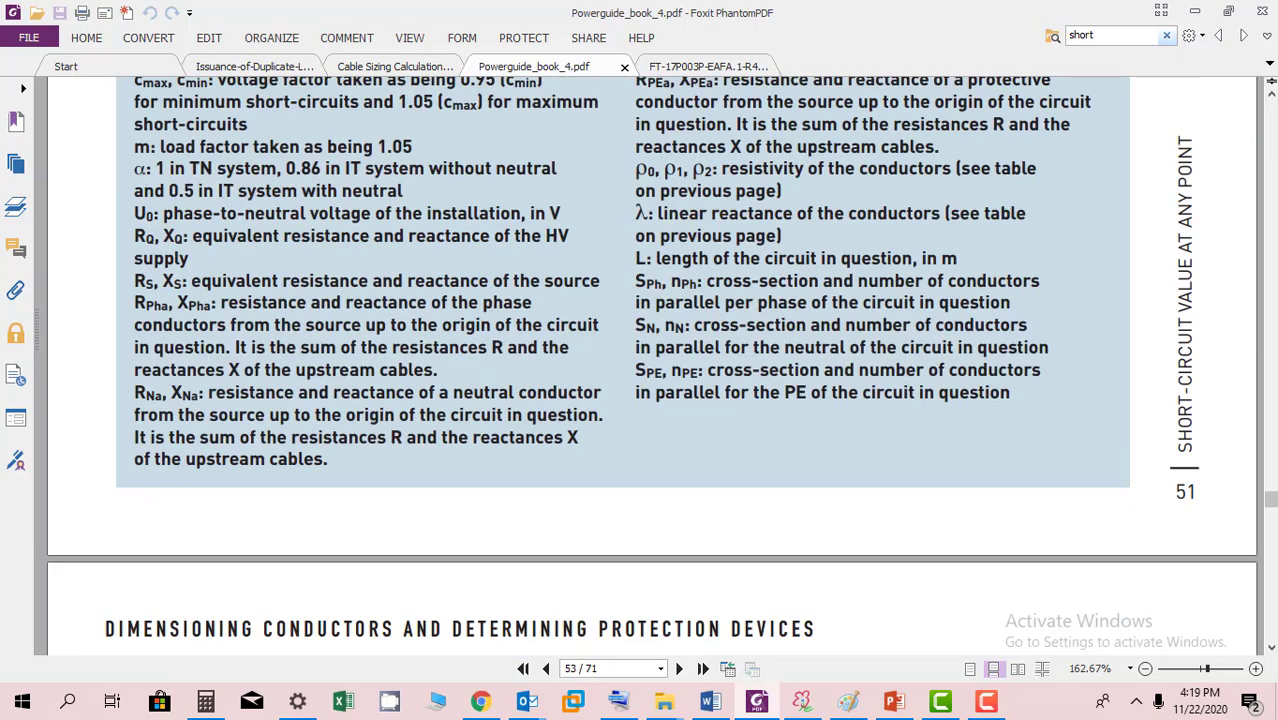
scroll("down", 3)
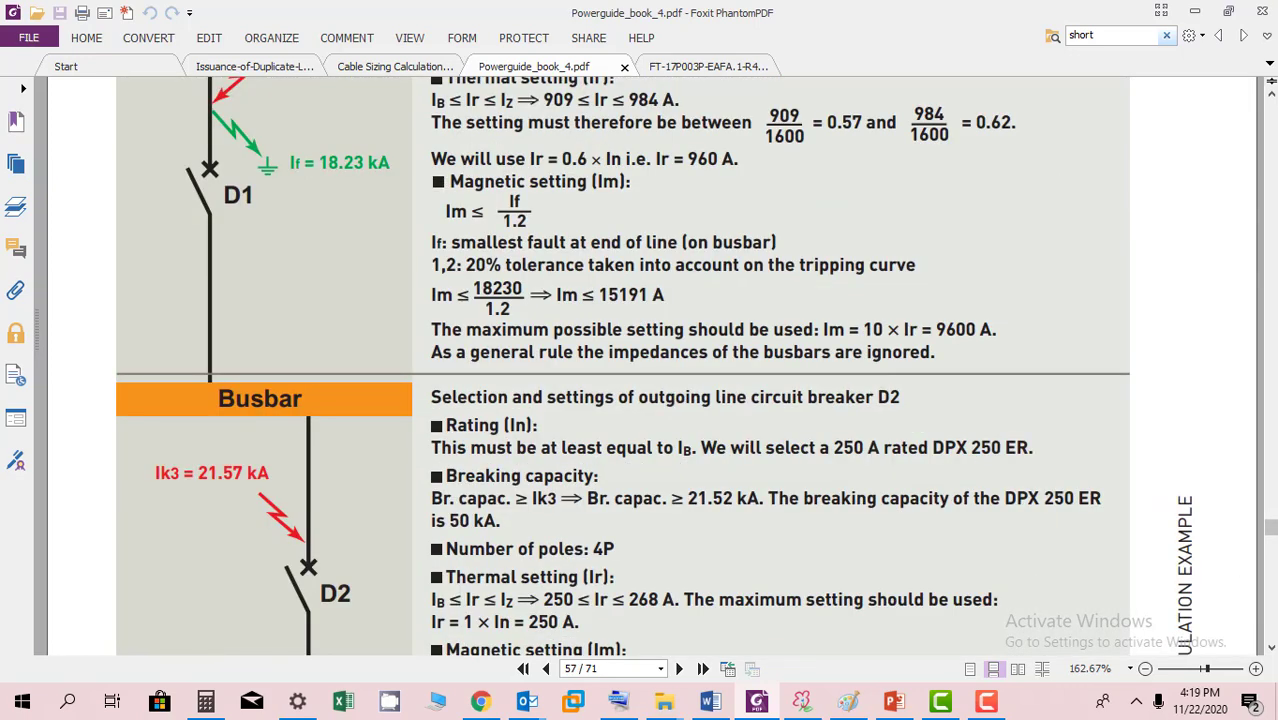
scroll("down", 3)
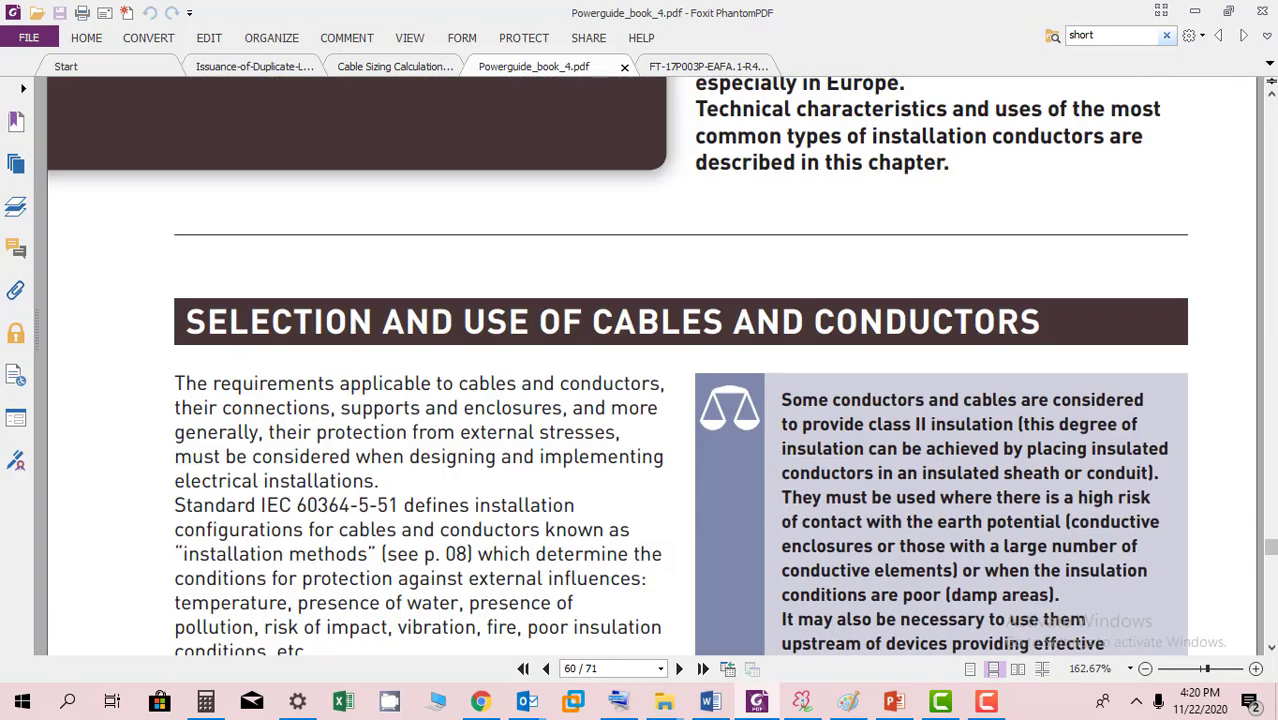
Scroll past the power and domestic cable tables on pages 61–62 to page 67, Cable cores identification.
scroll("down", 3)
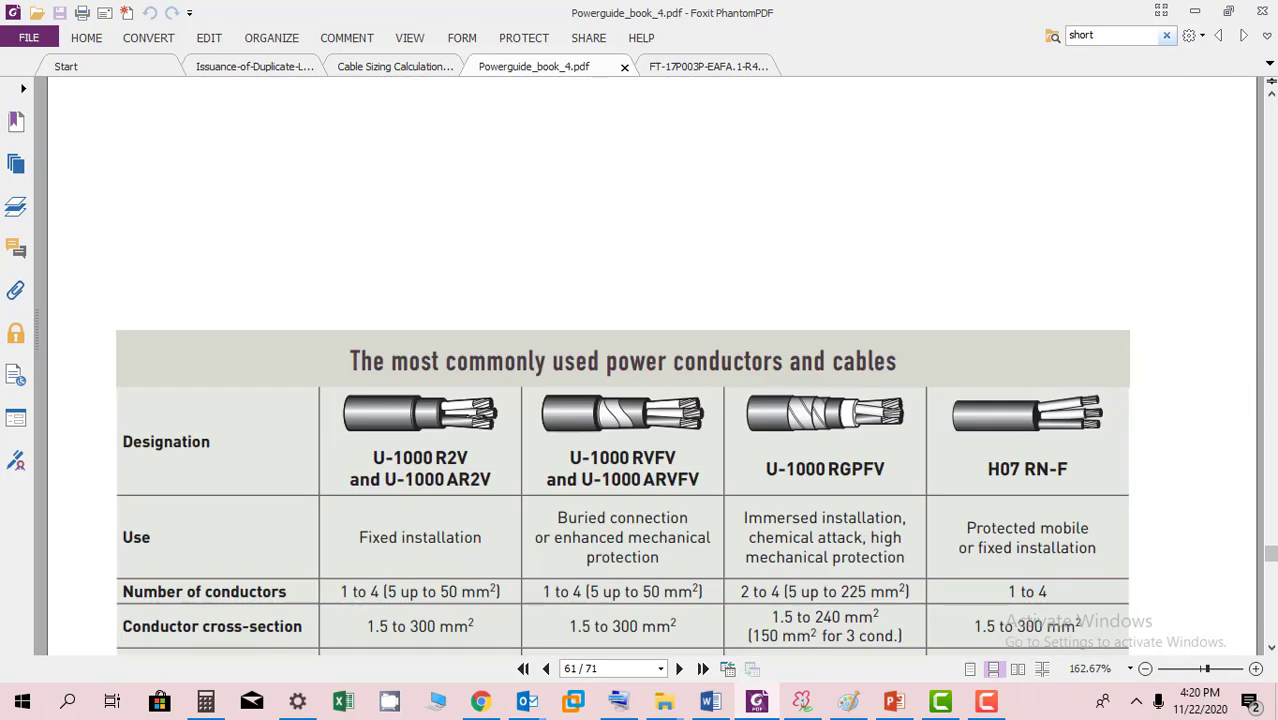
scroll("up", 3)
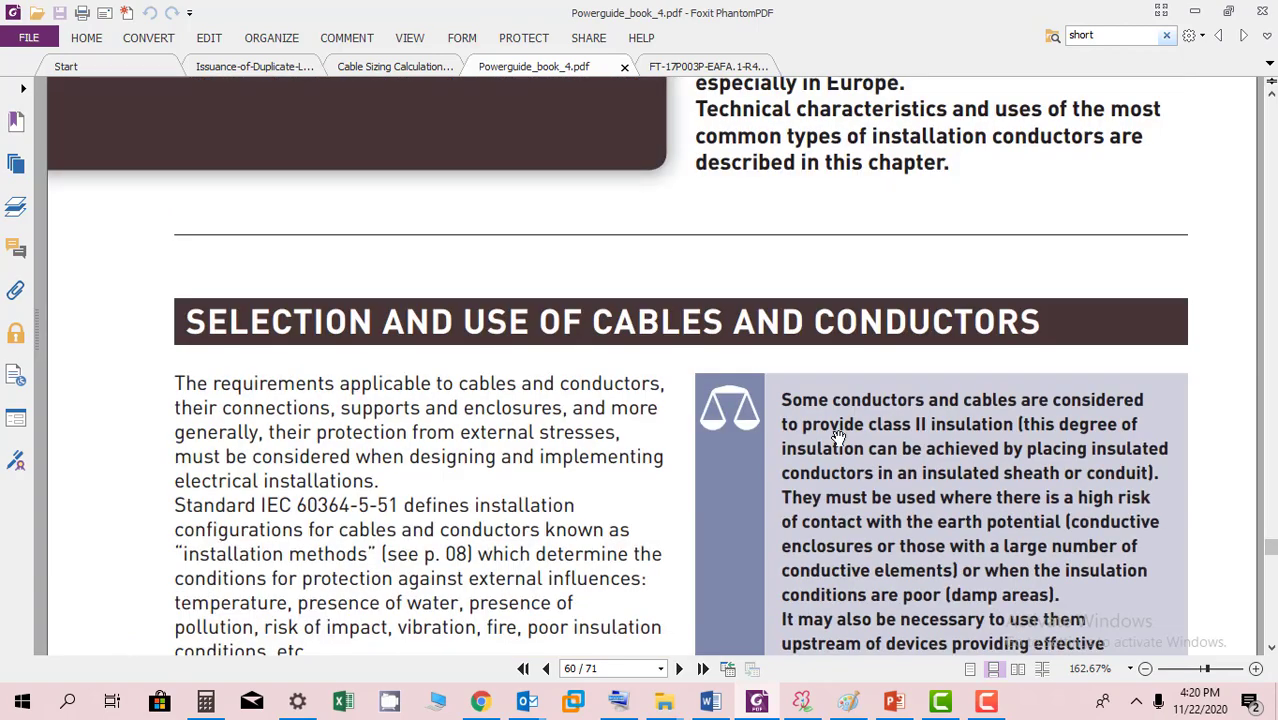
left_click(680, 668)
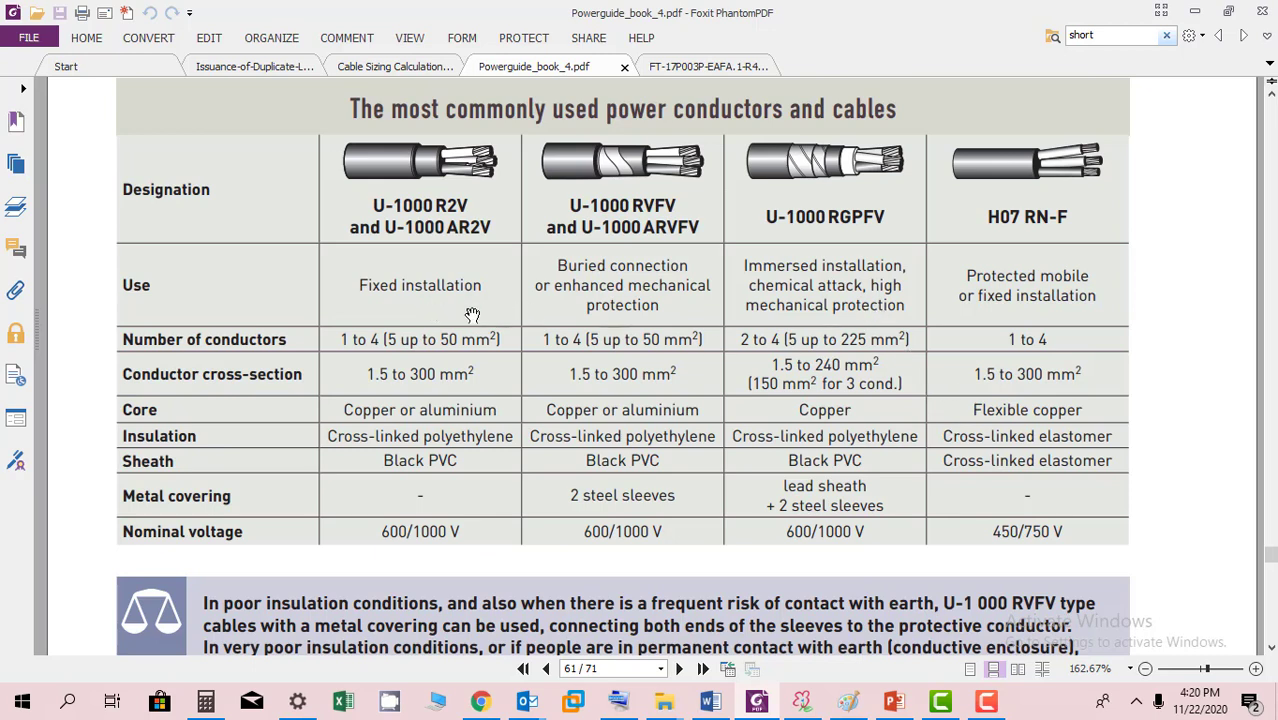
mouse_move(722, 380)
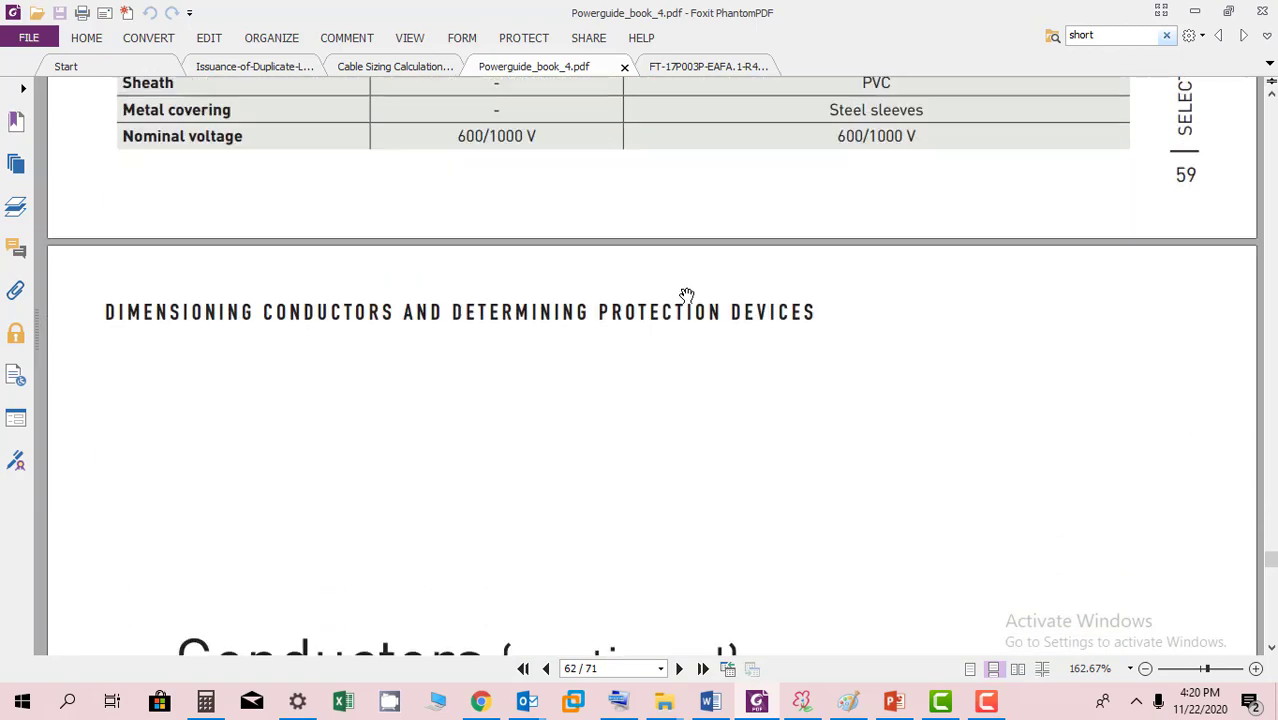
scroll("down", 3)
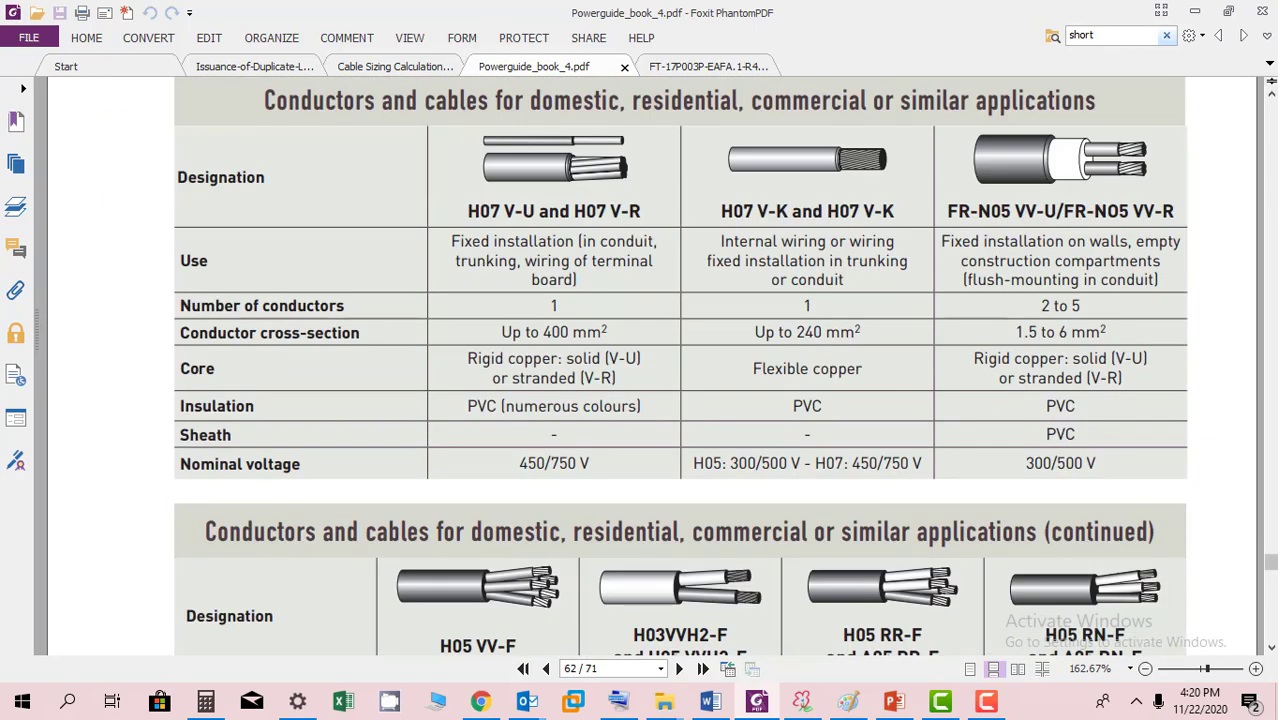
scroll("down", 3)
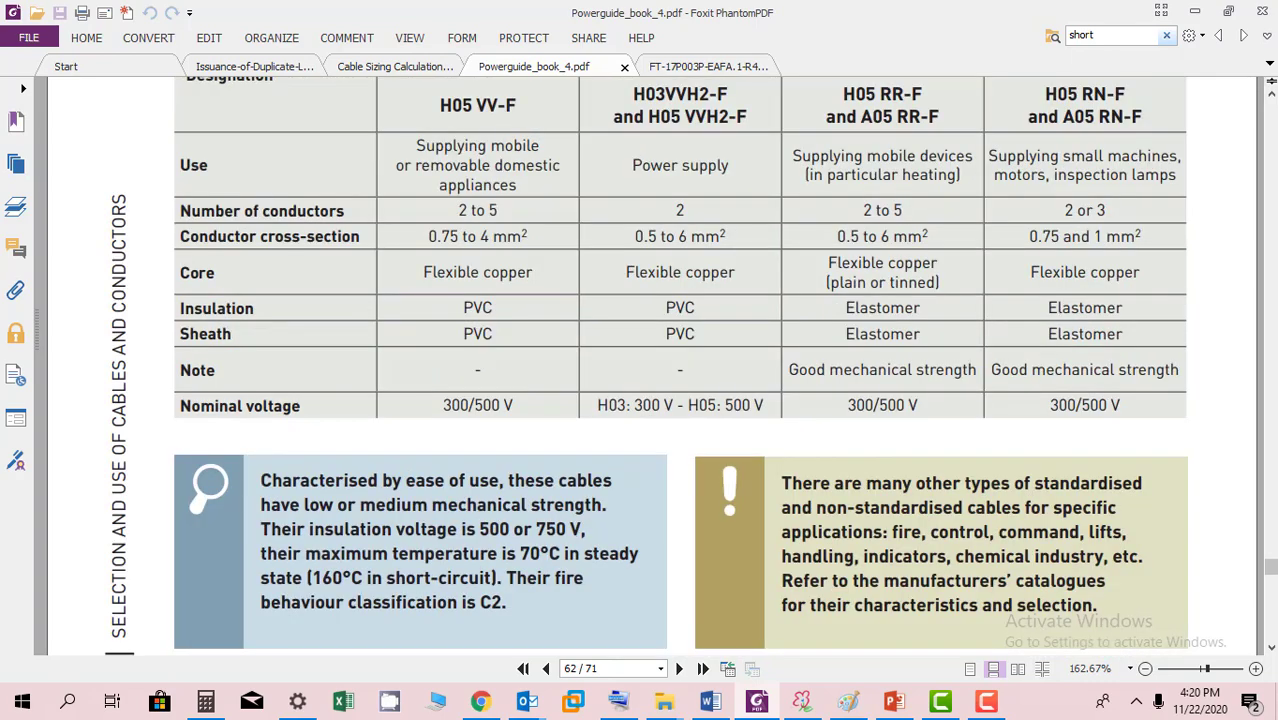
scroll("down", 3)
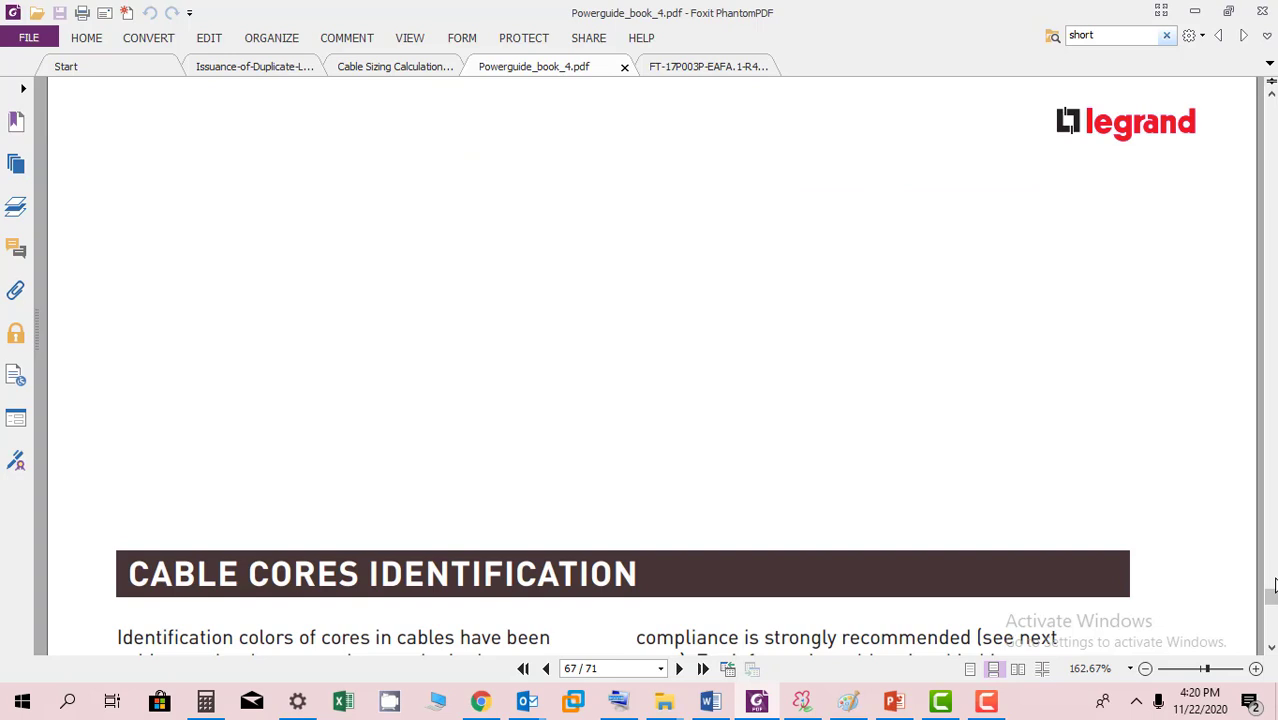
Scroll past the core colour tables and trunking photos to page 71, the guide's last page.
scroll("down", 3)
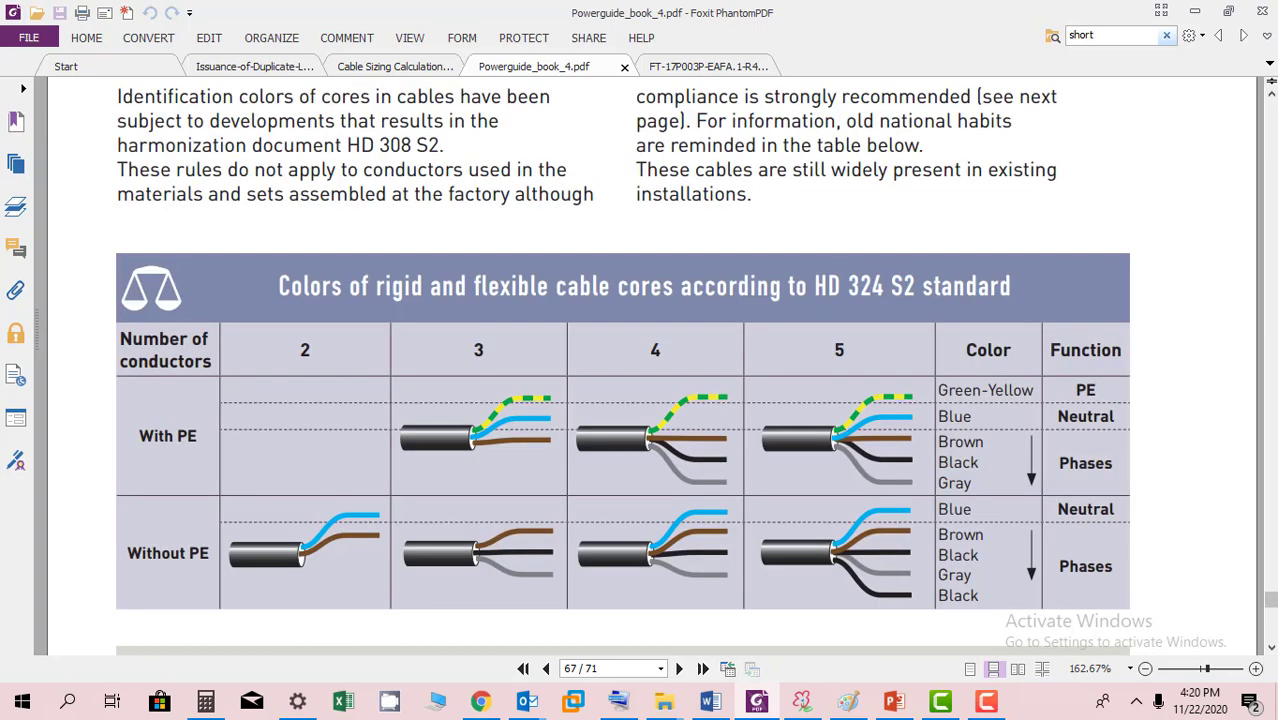
scroll("down", 3)
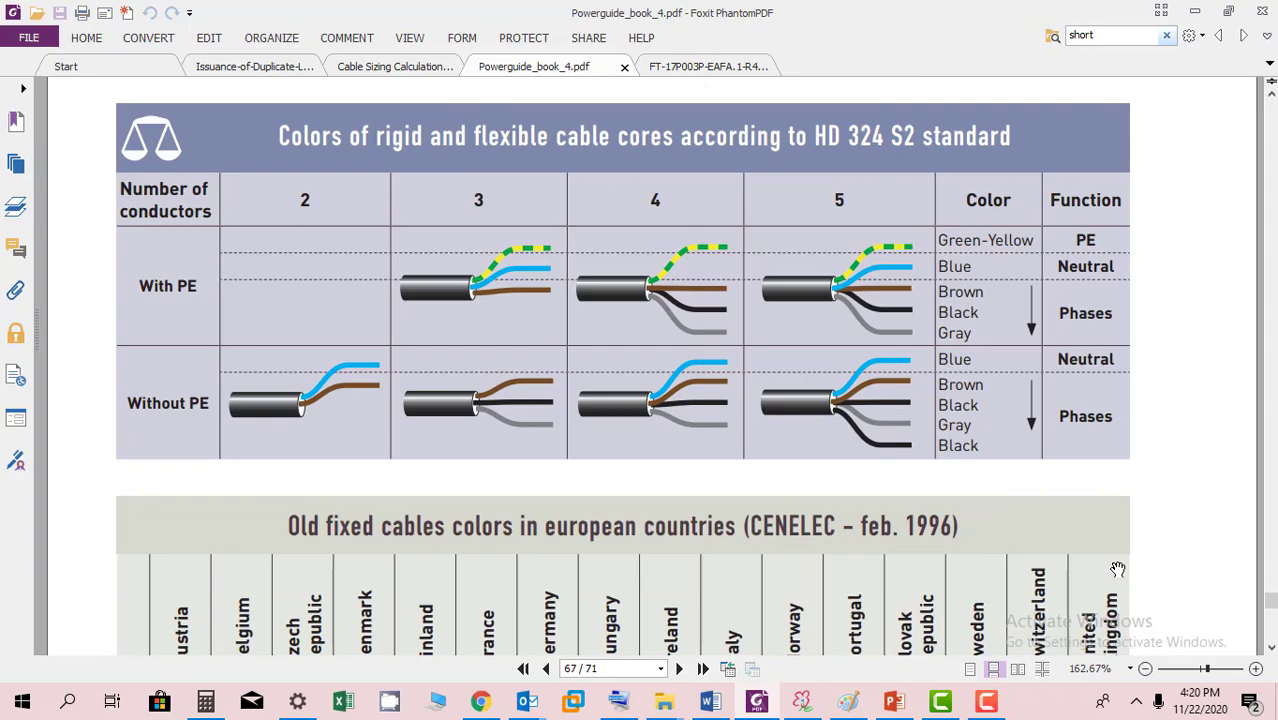
scroll("down", 3)
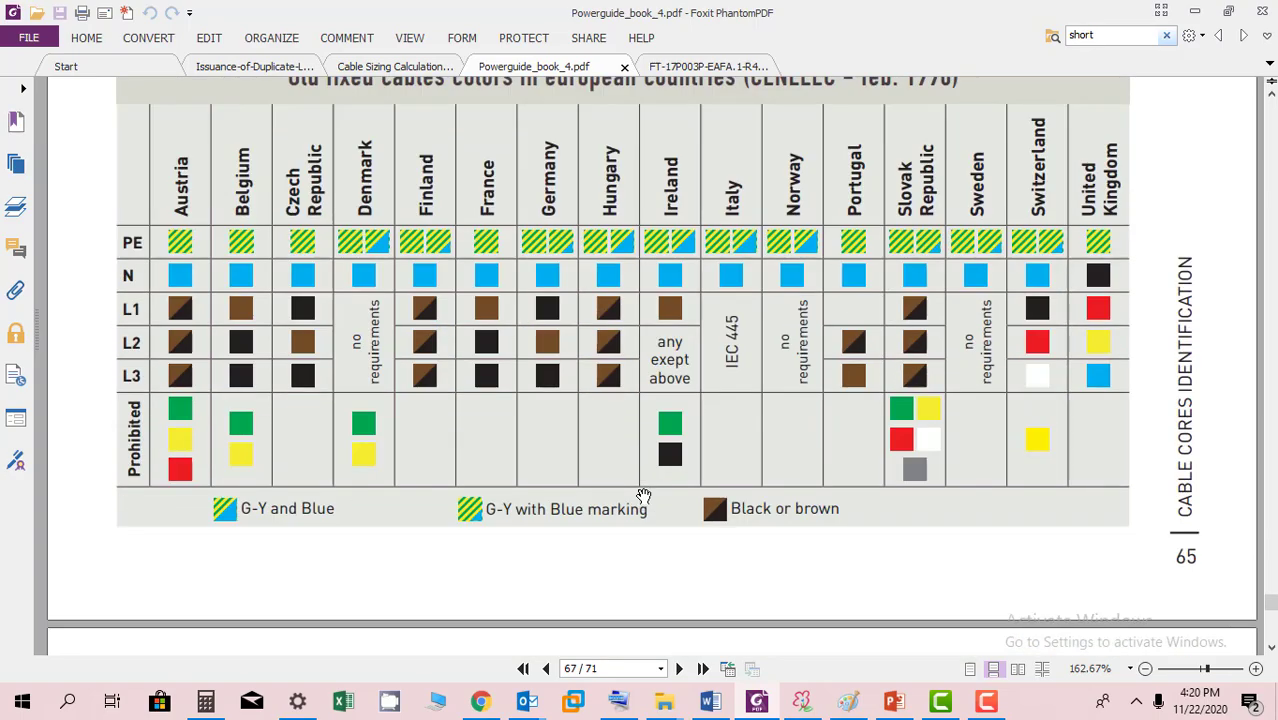
scroll("down", 3)
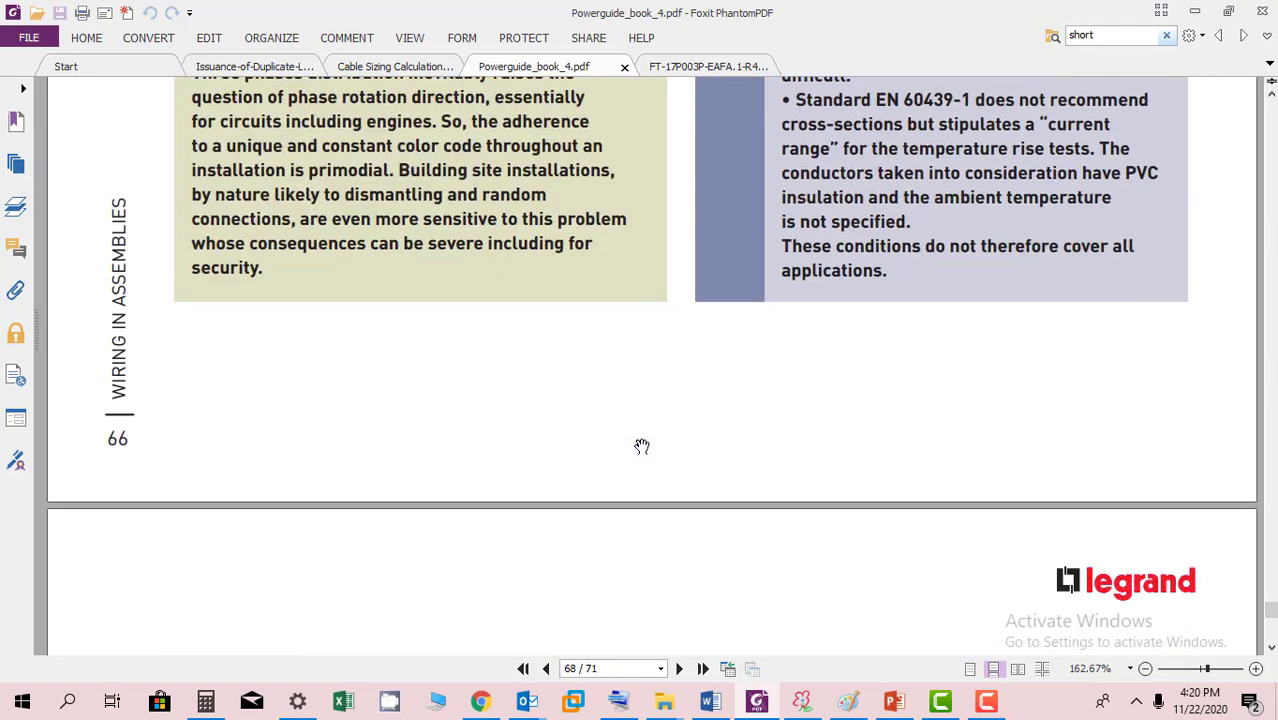
scroll("down", 3)
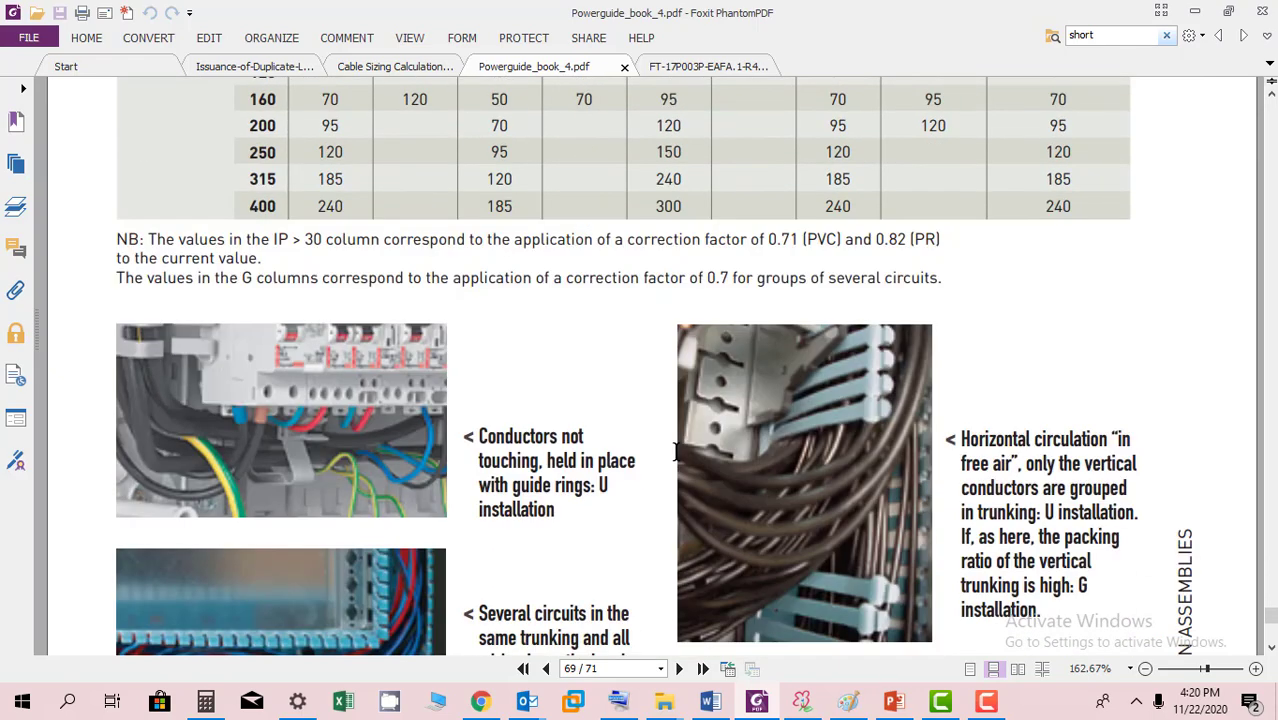
scroll("down", 3)
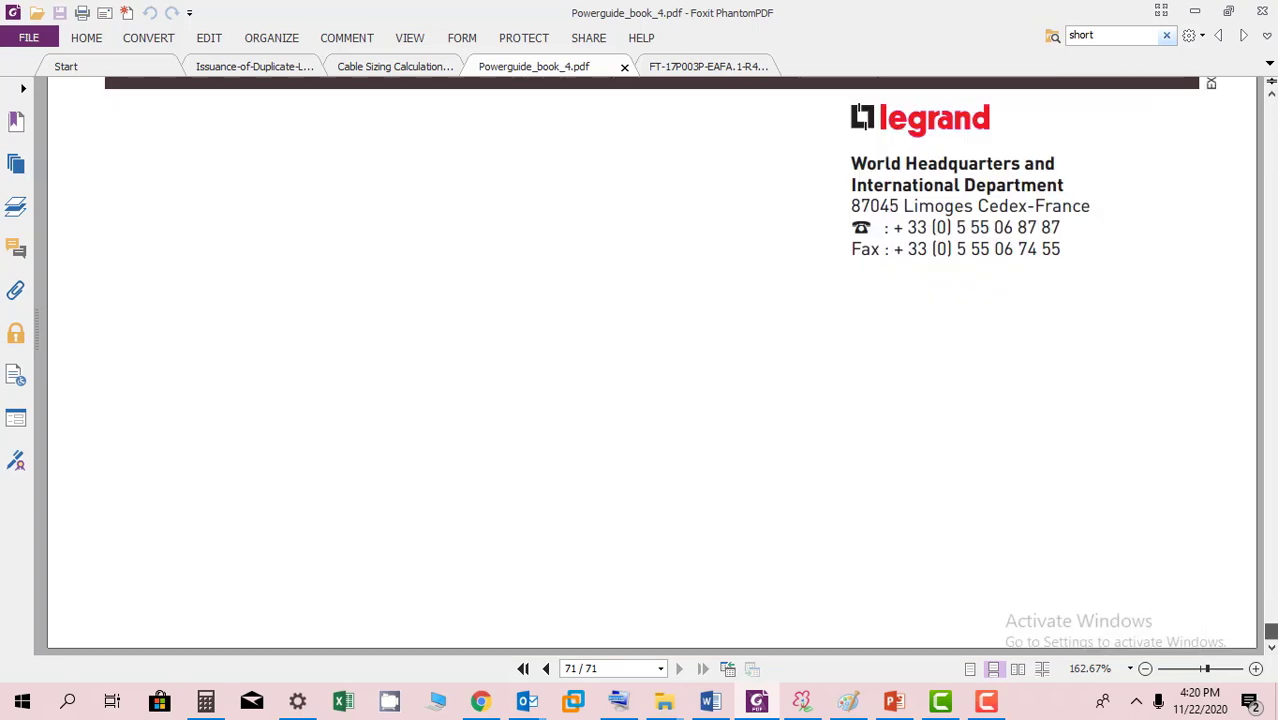
mouse_move(952, 384)
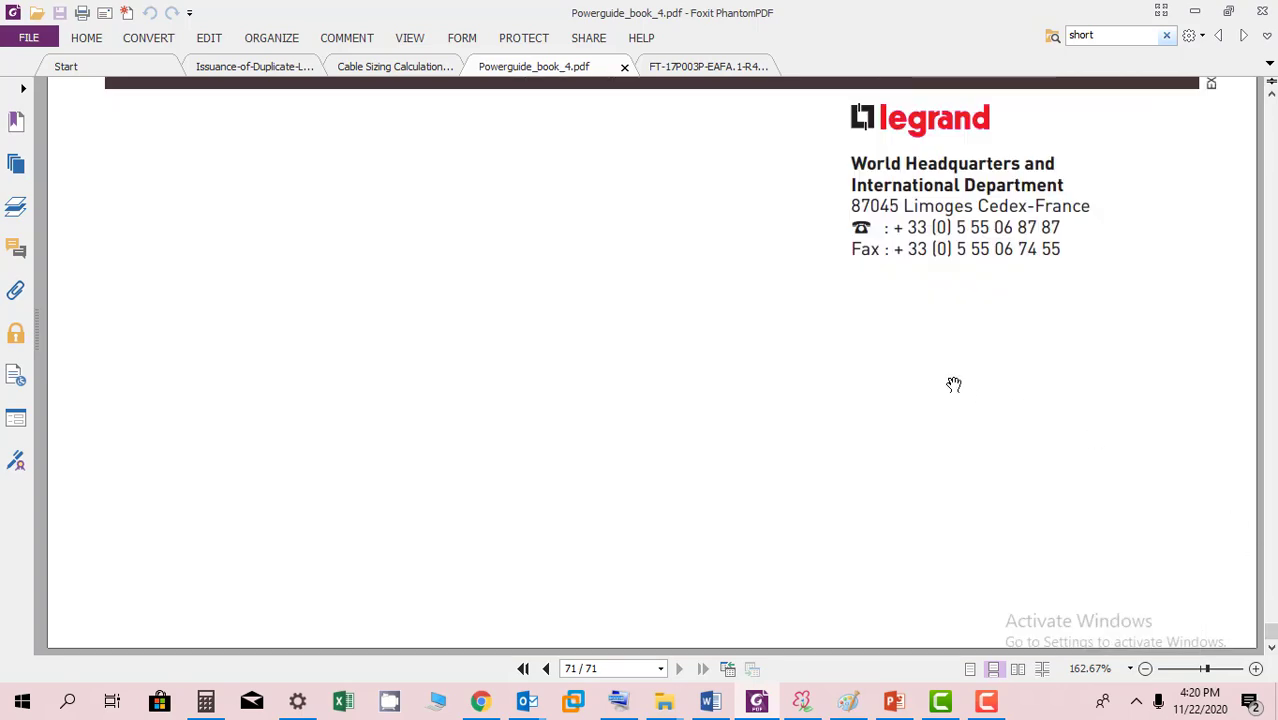
Scroll further down page 71 to show the chapter listing above Legrand's headquarters address.
scroll("down", 3)
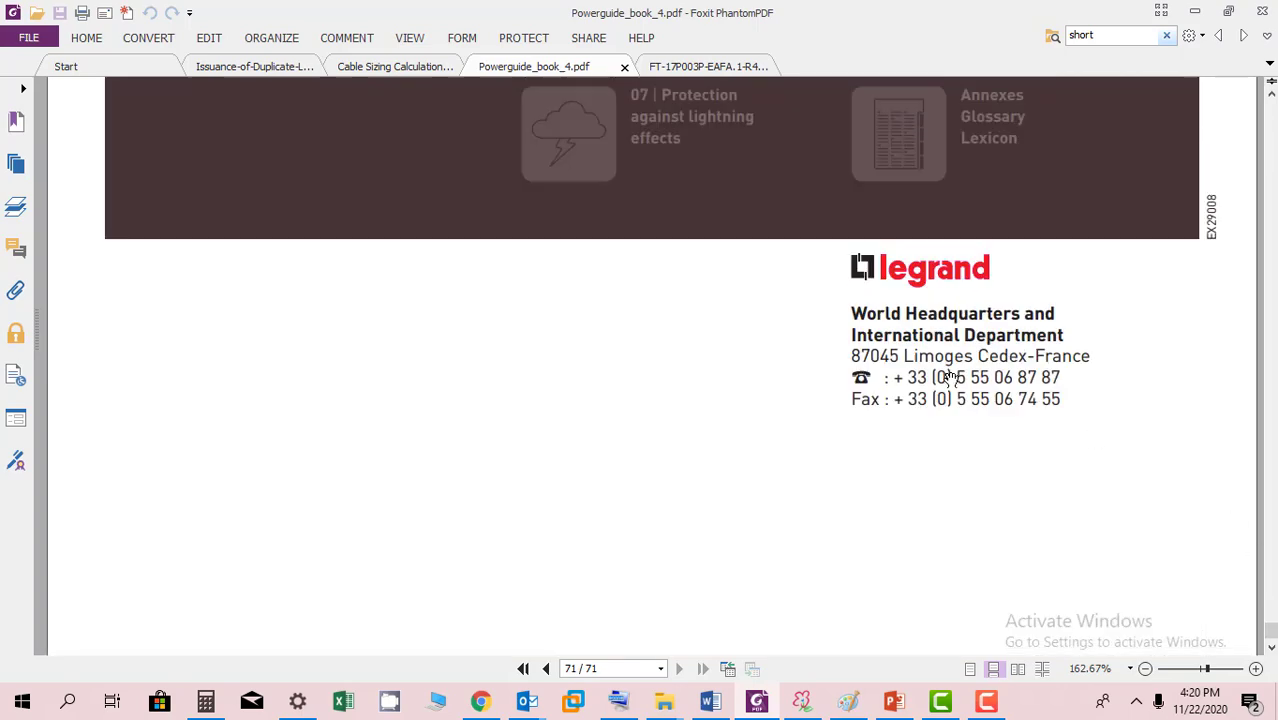